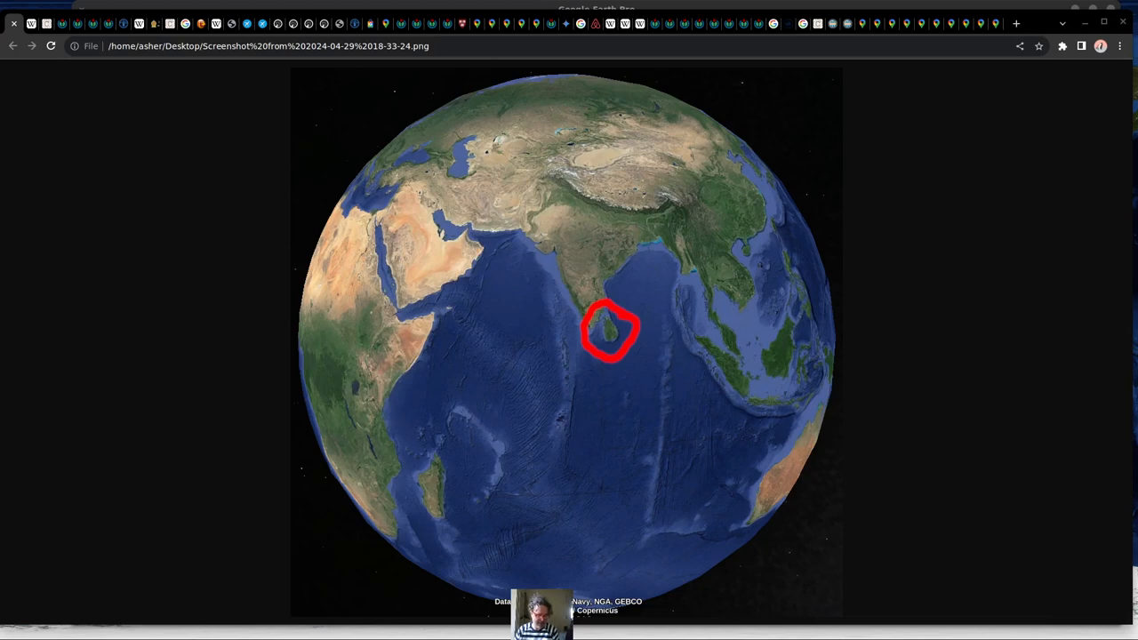
mouse_move(445, 409)
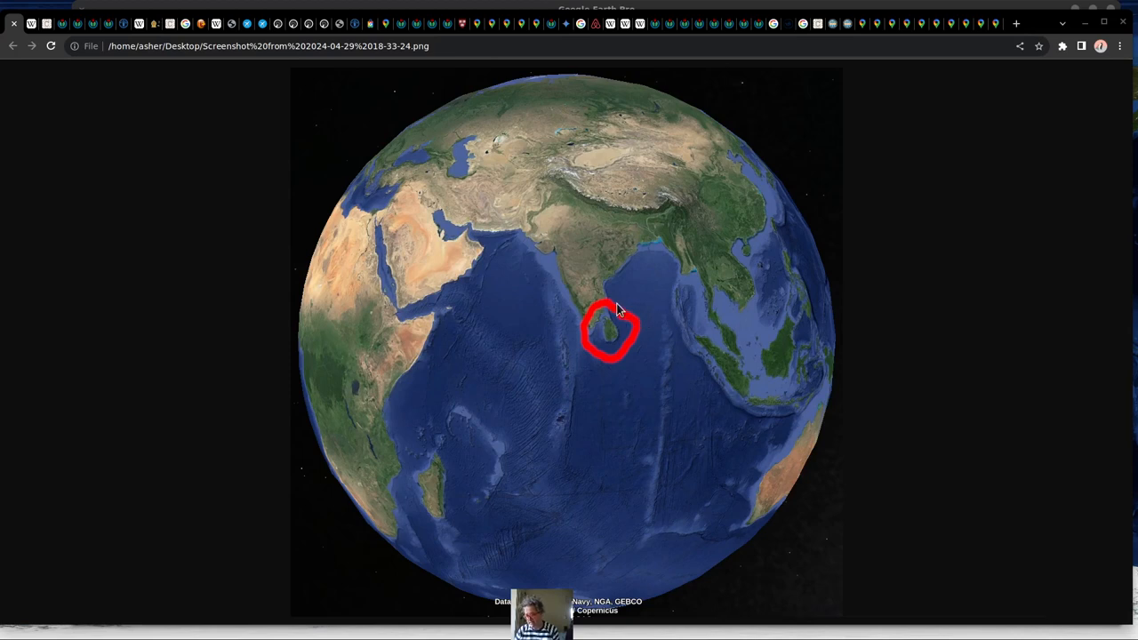
mouse_move(637, 363)
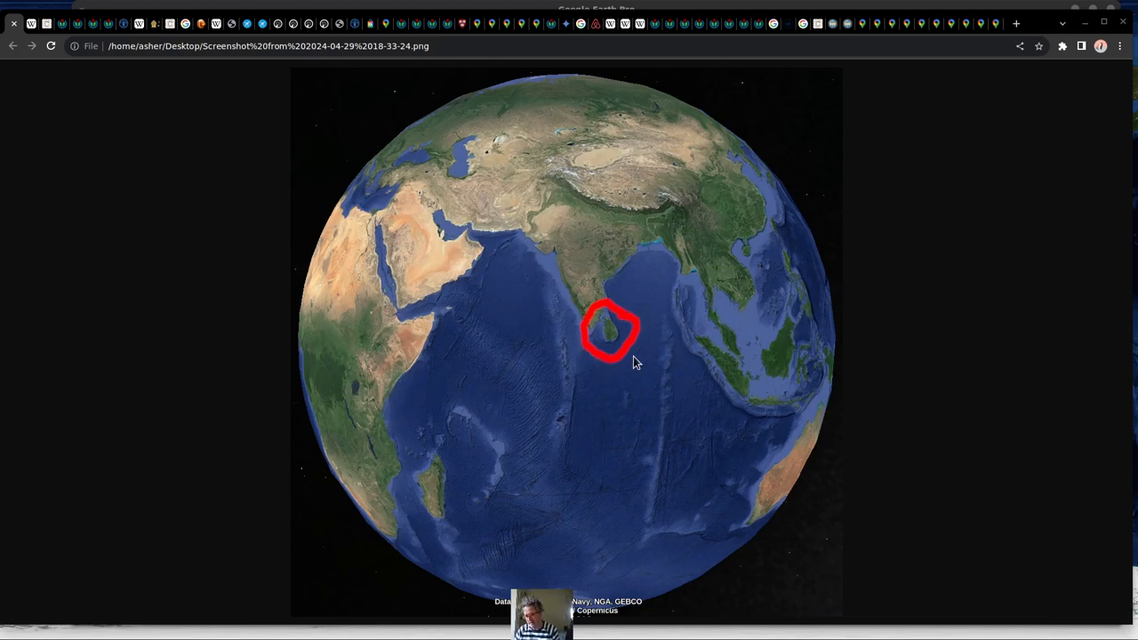
mouse_move(572, 333)
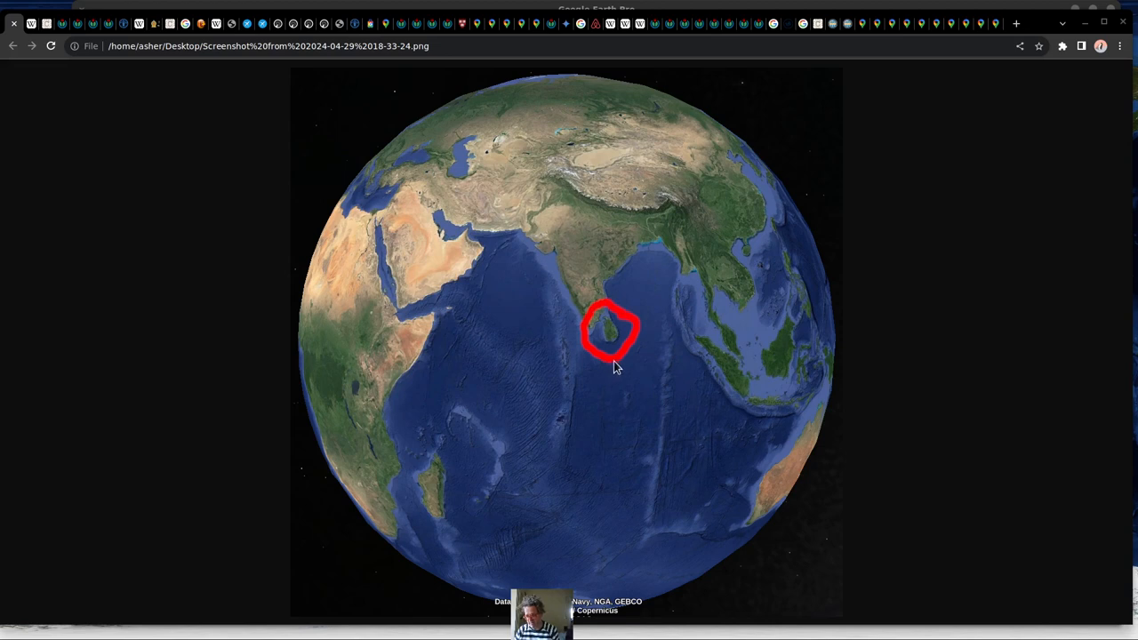
mouse_move(647, 353)
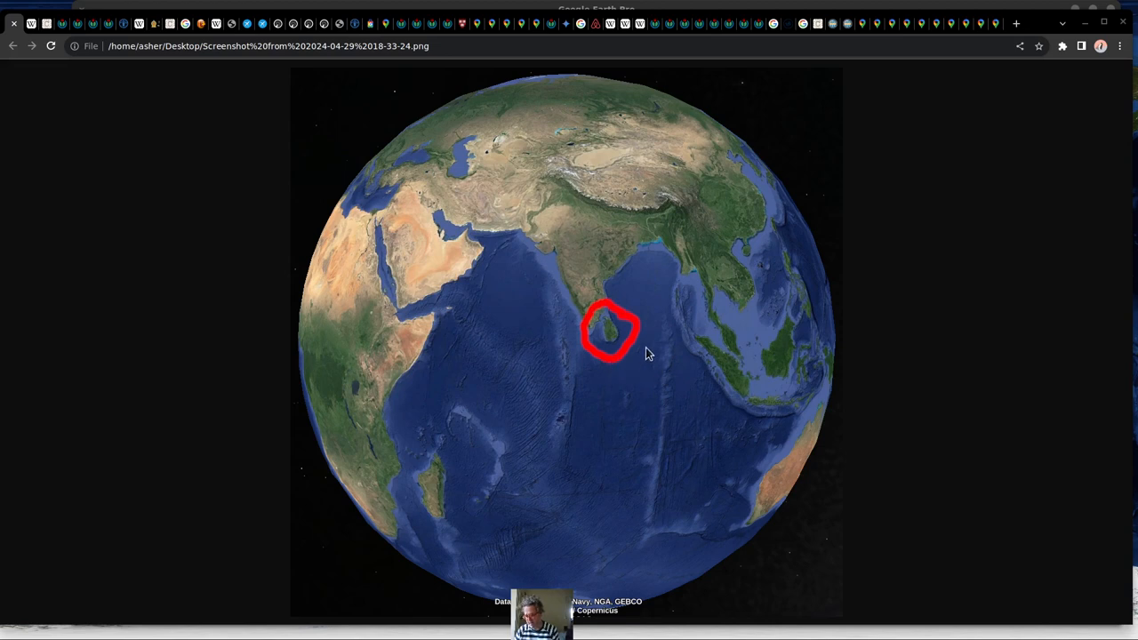
mouse_move(644, 348)
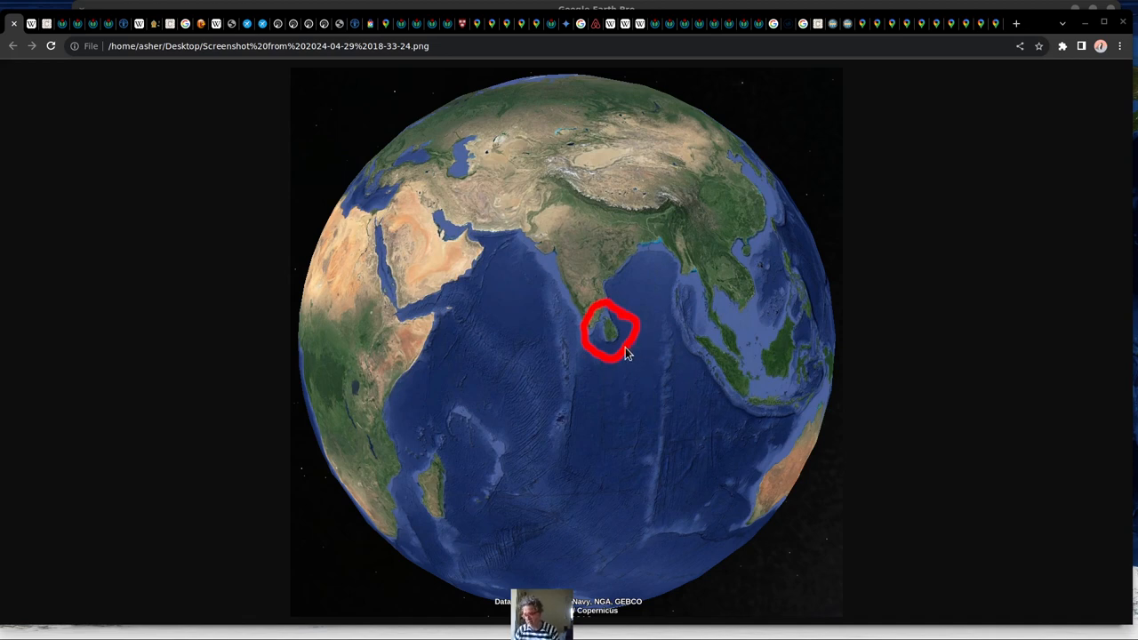
mouse_move(614, 363)
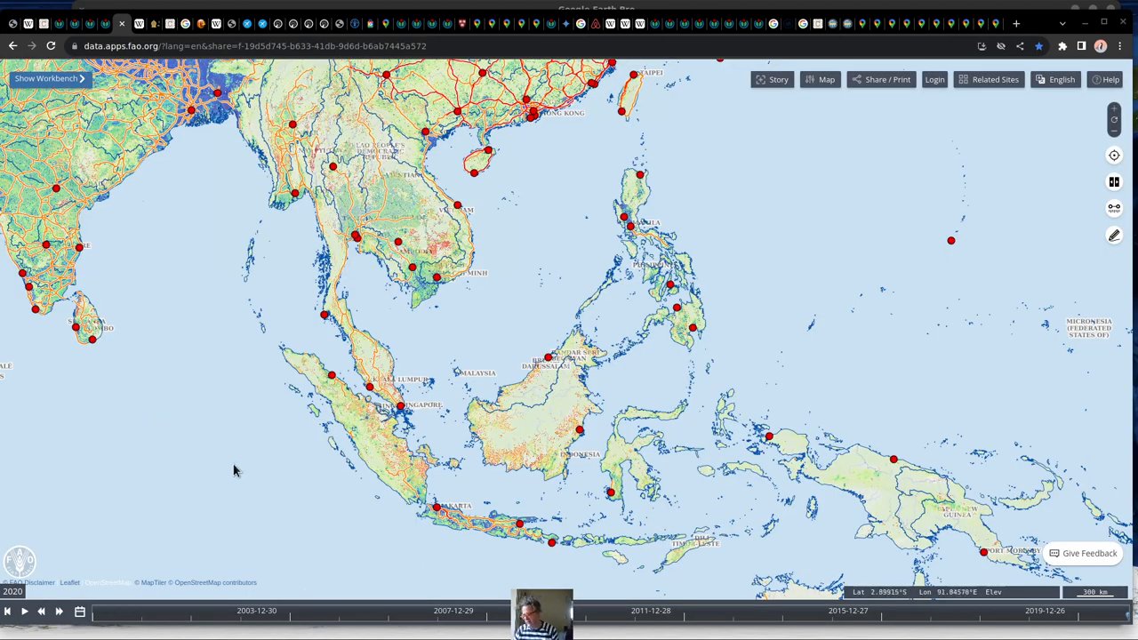
mouse_move(213, 466)
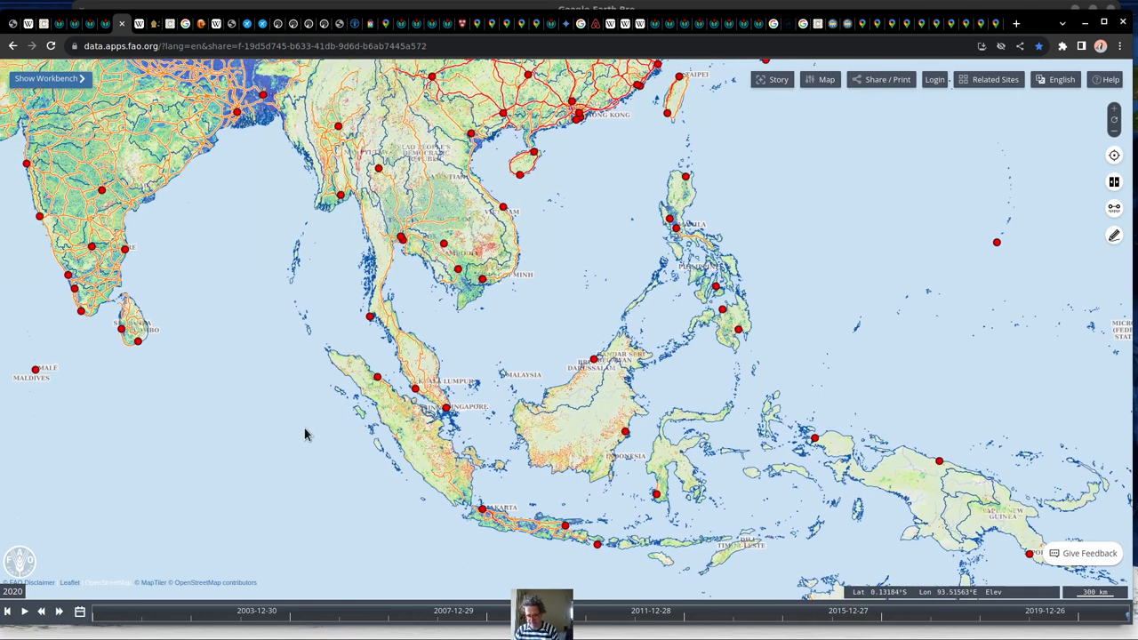
mouse_move(123, 334)
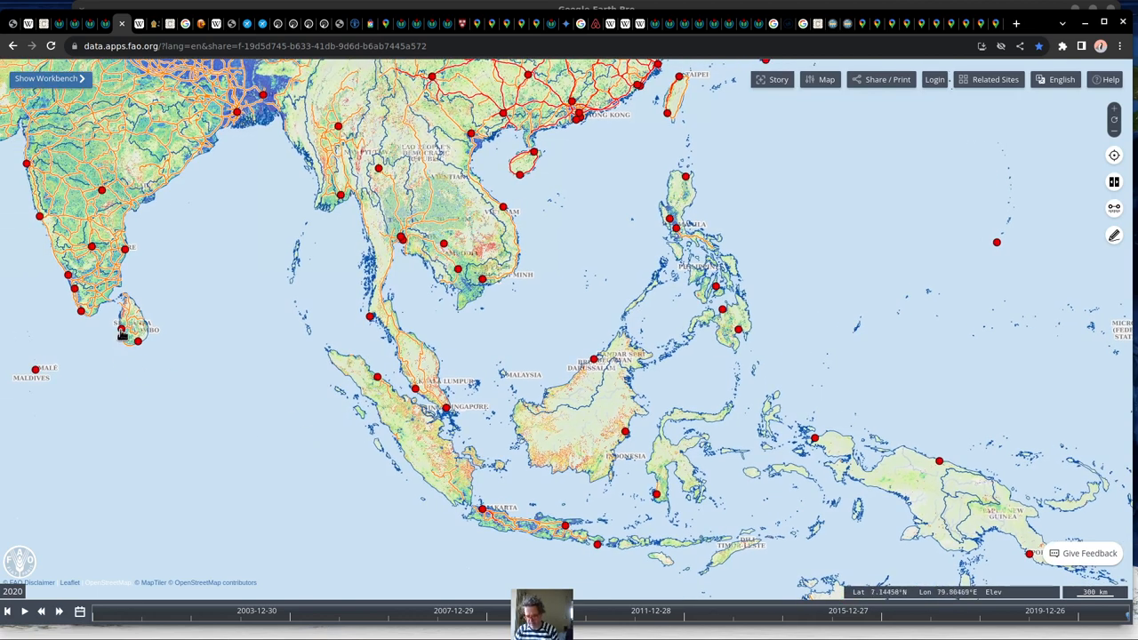
mouse_move(412, 398)
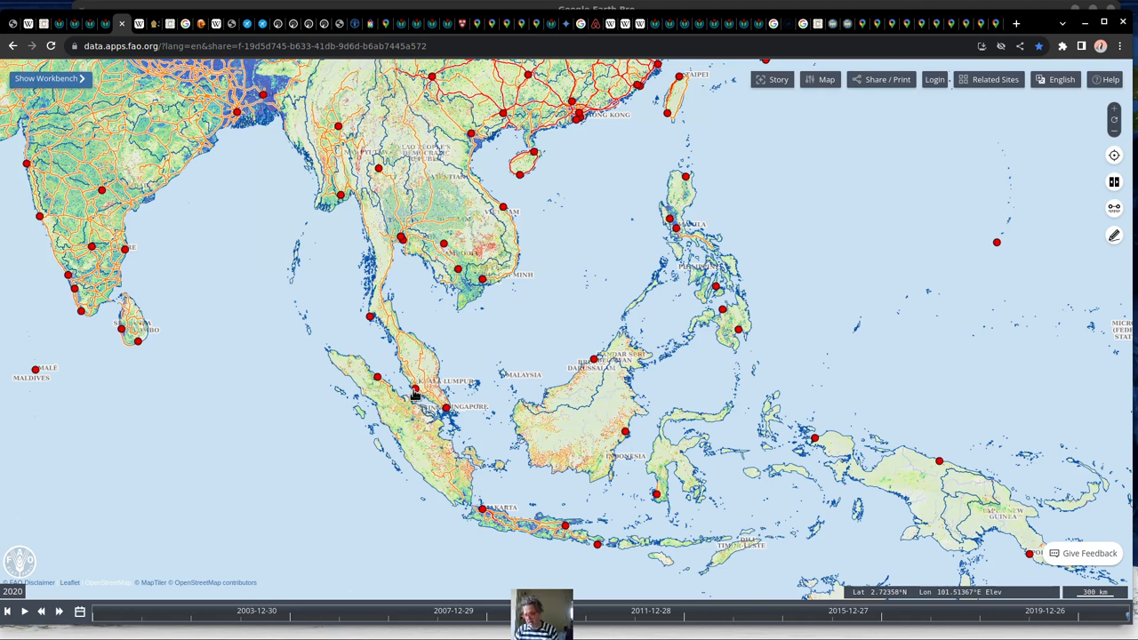
View Kuala Lumpur International Airport's details on the map, dismiss them, and scroll the CMB airport page.
click(416, 395)
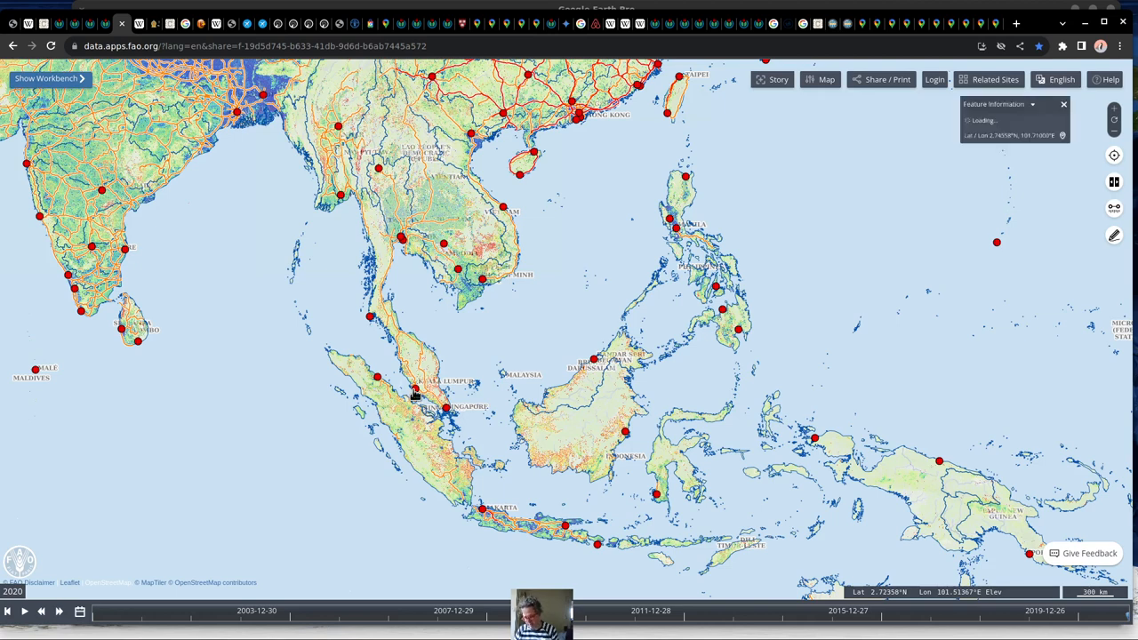
click(416, 388)
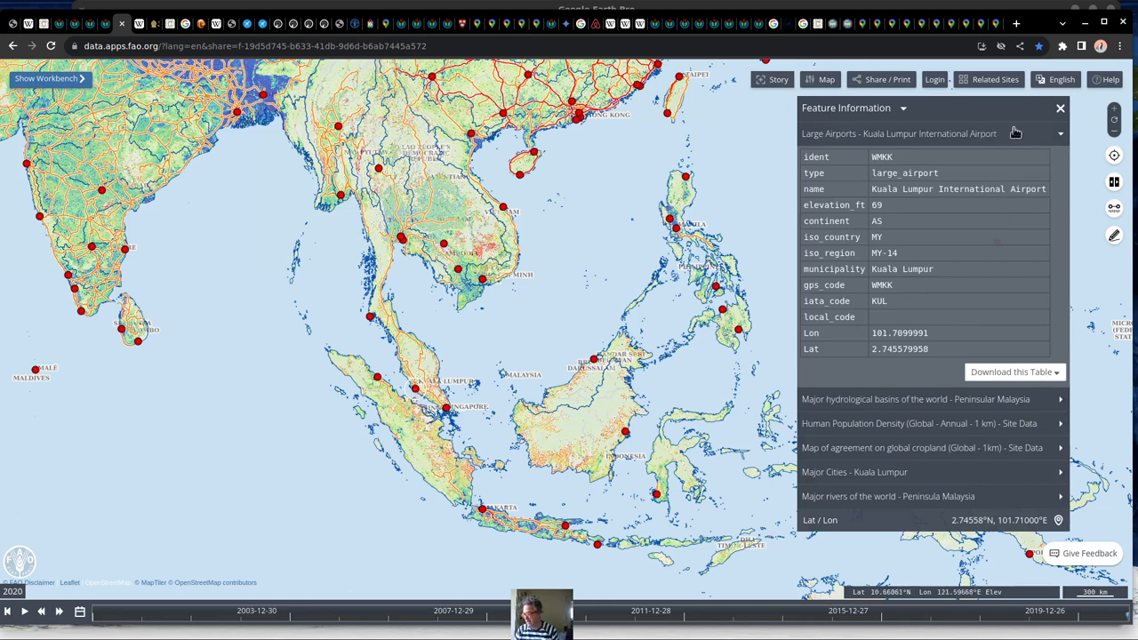
click(1059, 109)
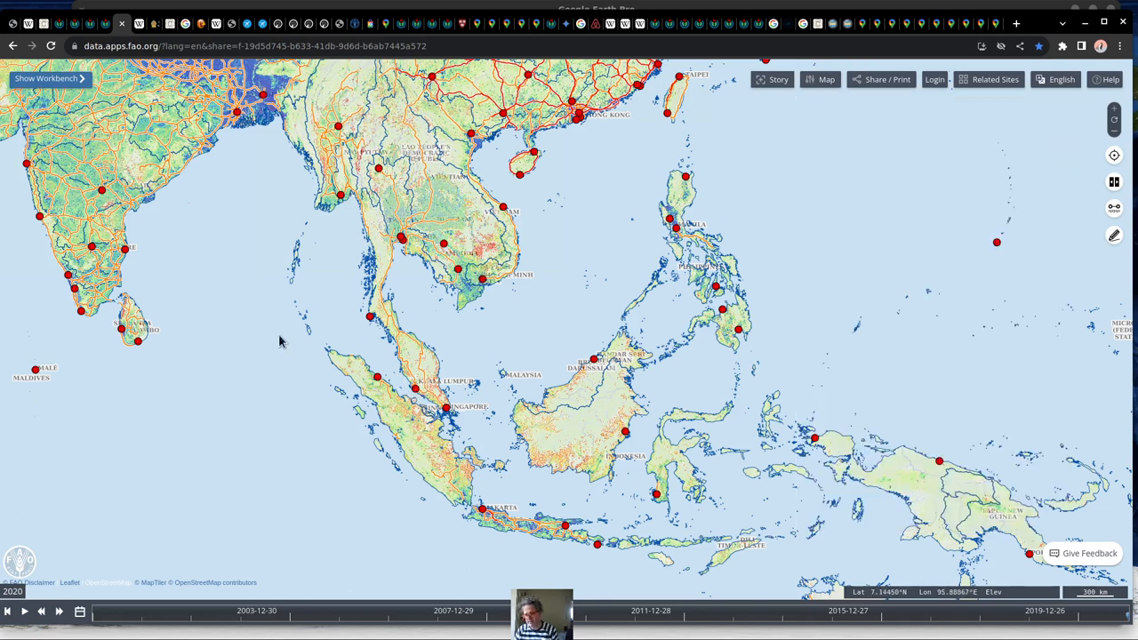
mouse_move(304, 342)
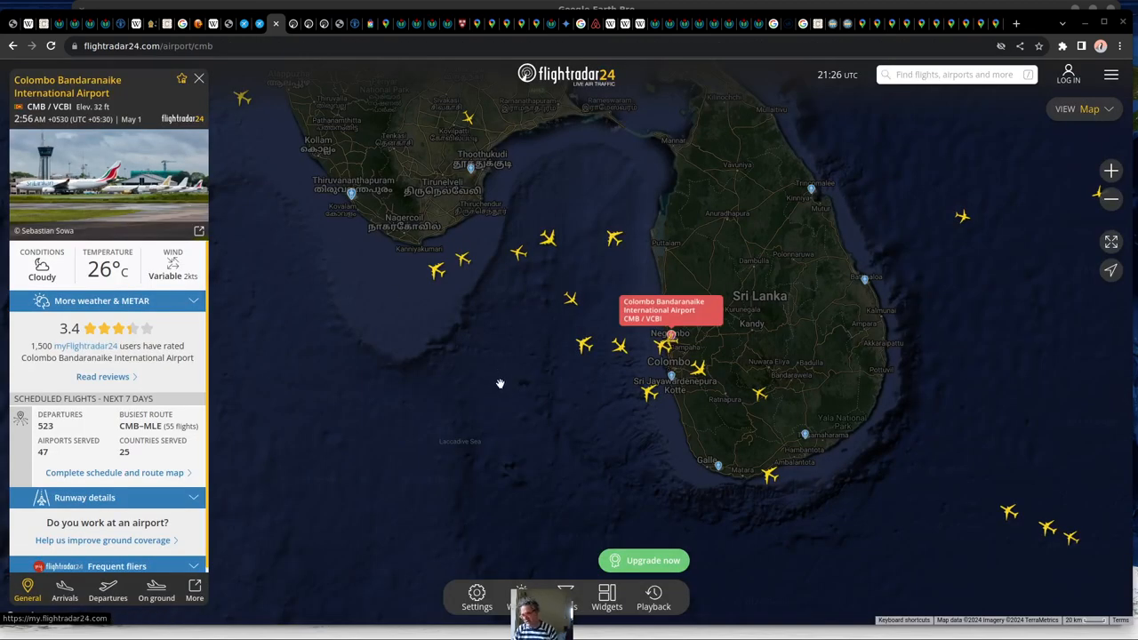
mouse_move(736, 454)
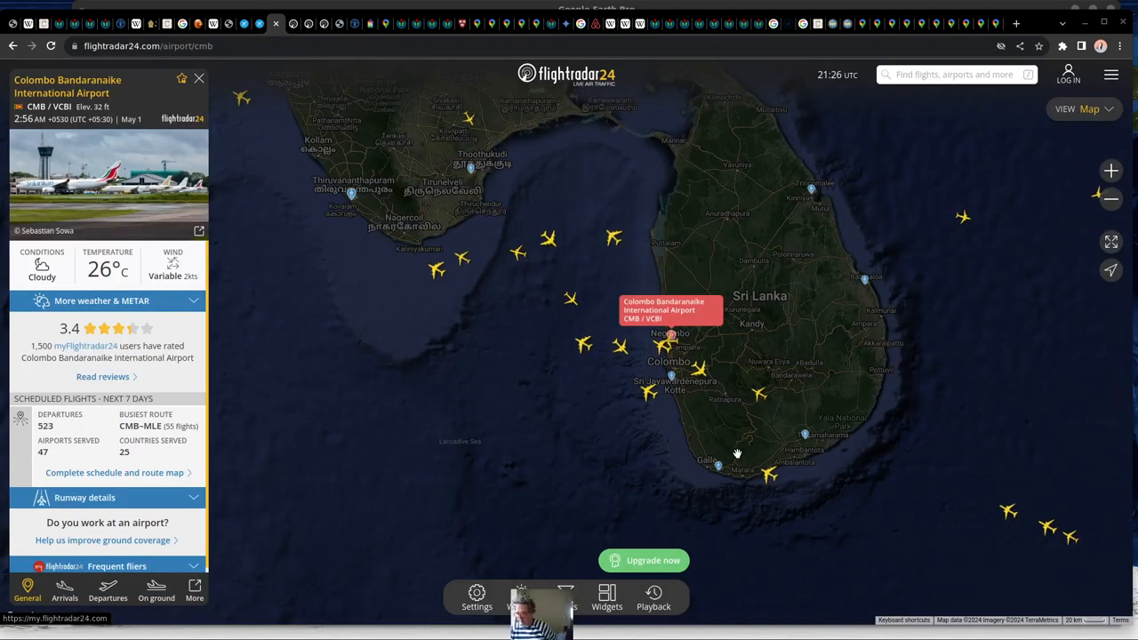
mouse_move(684, 345)
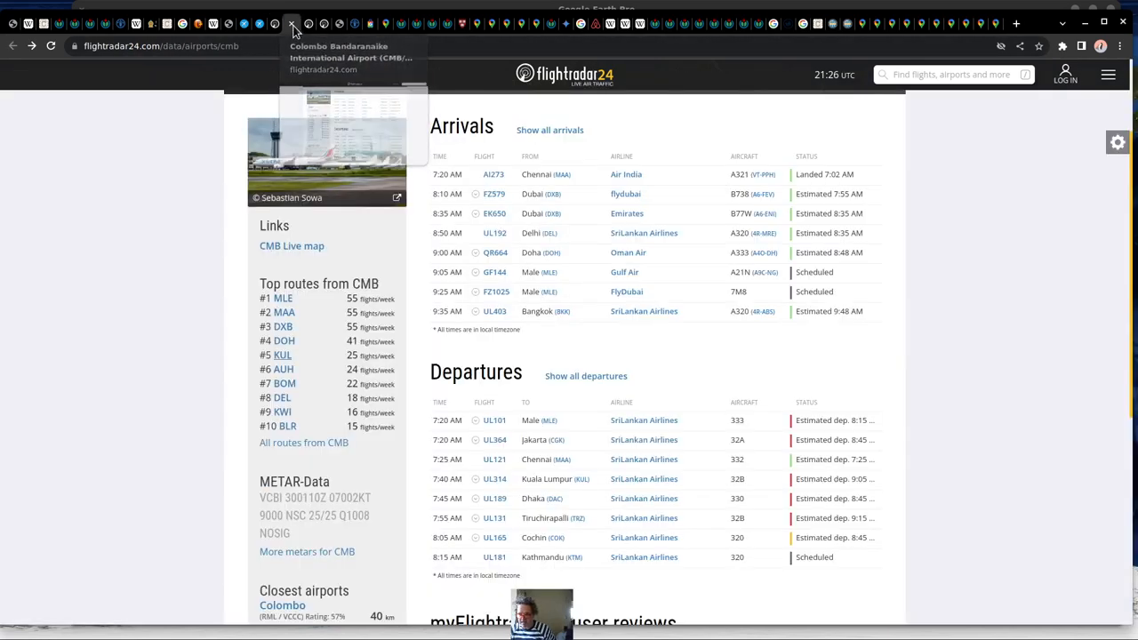
scroll(down, 3)
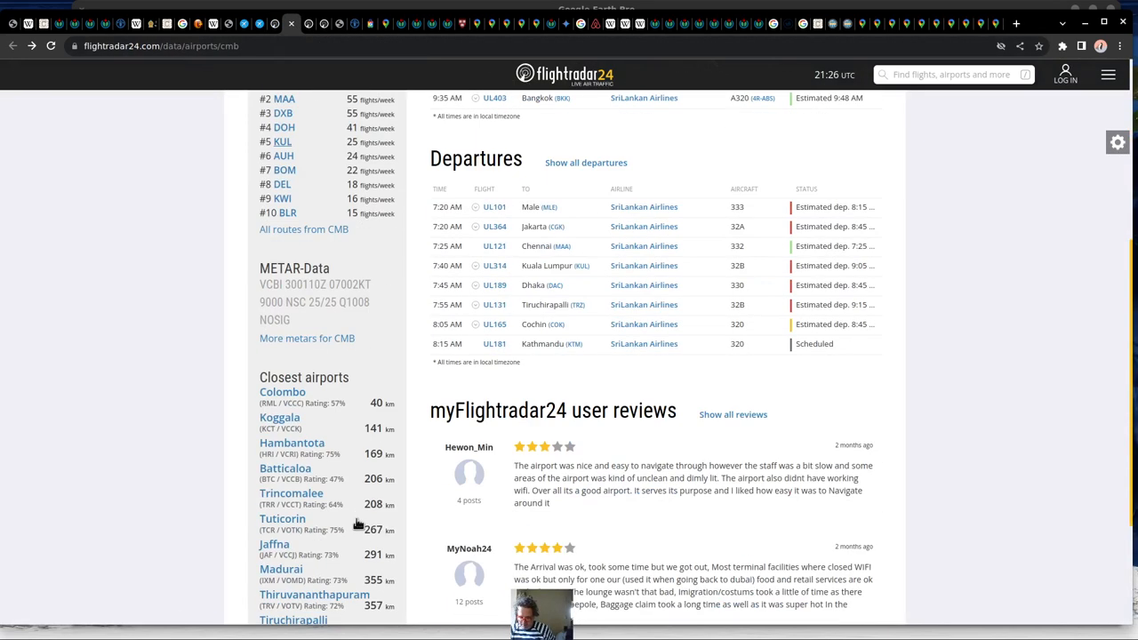
scroll(up, 3)
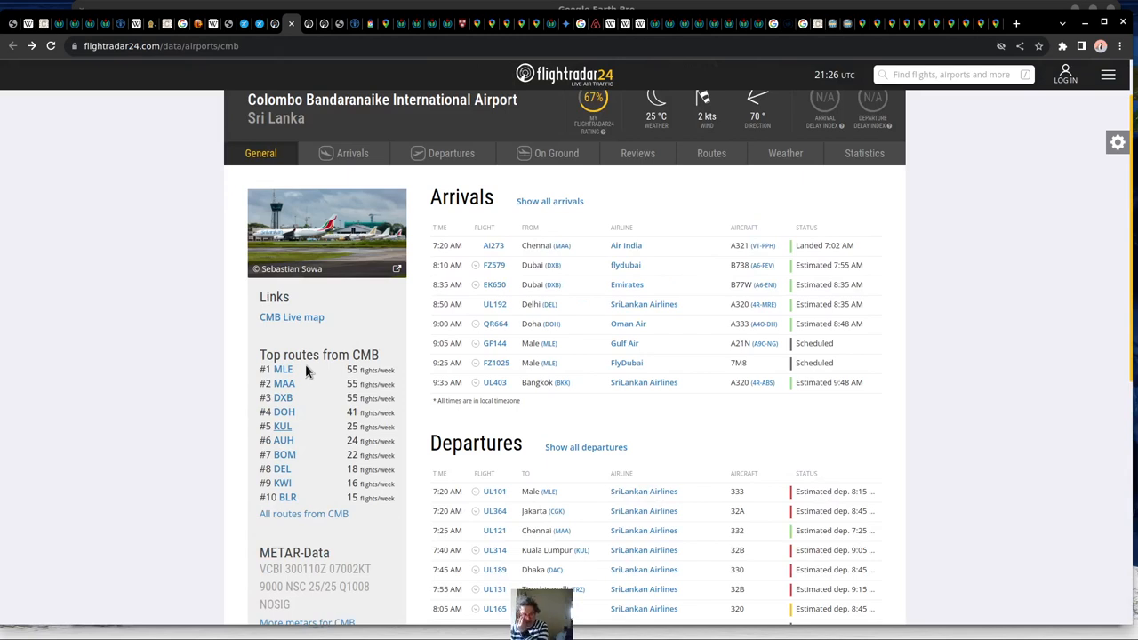
mouse_move(309, 391)
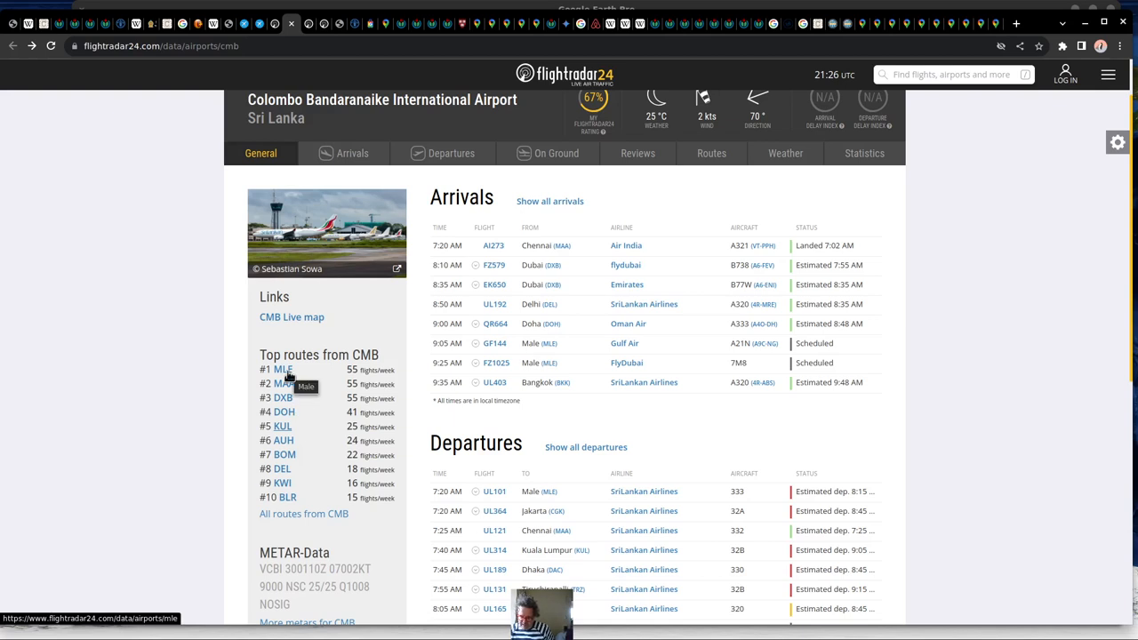
mouse_move(282, 384)
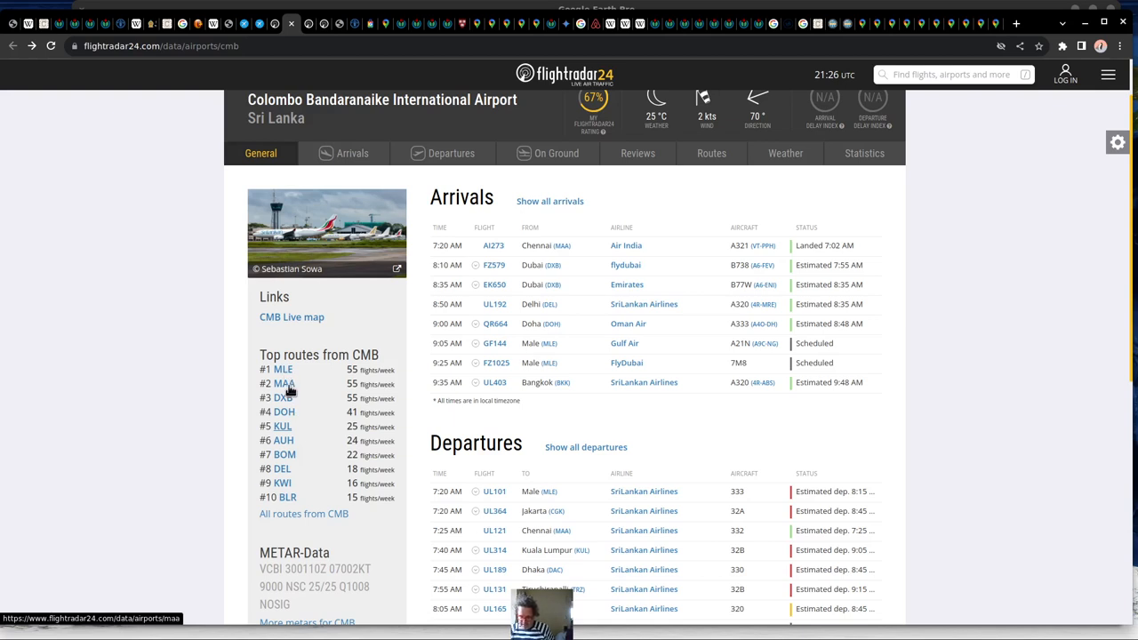
mouse_move(284, 399)
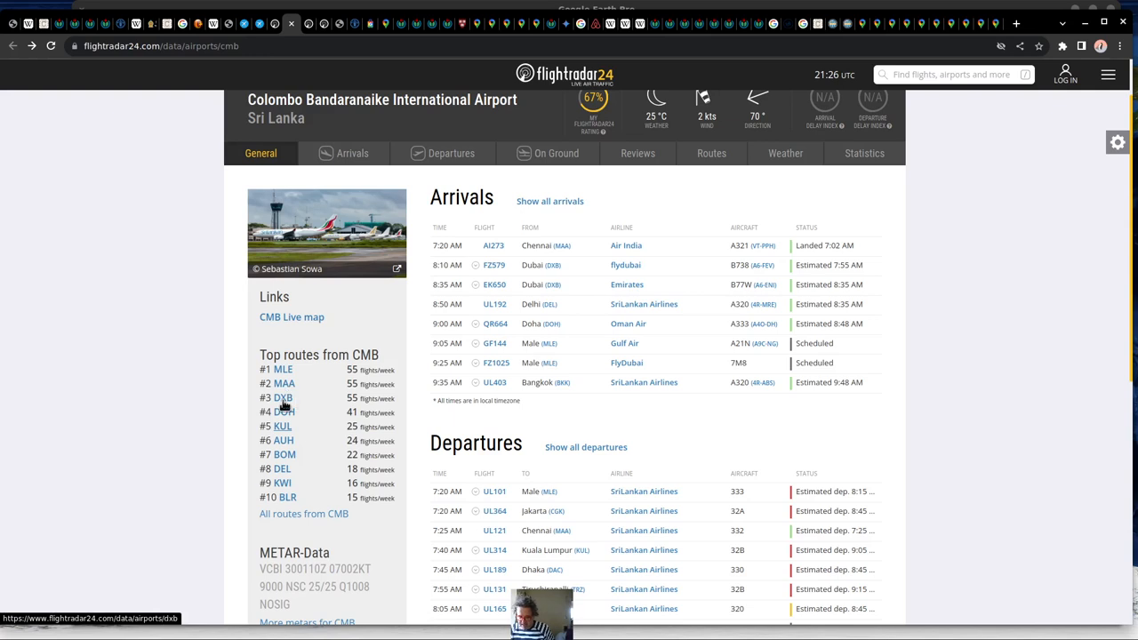
mouse_move(281, 434)
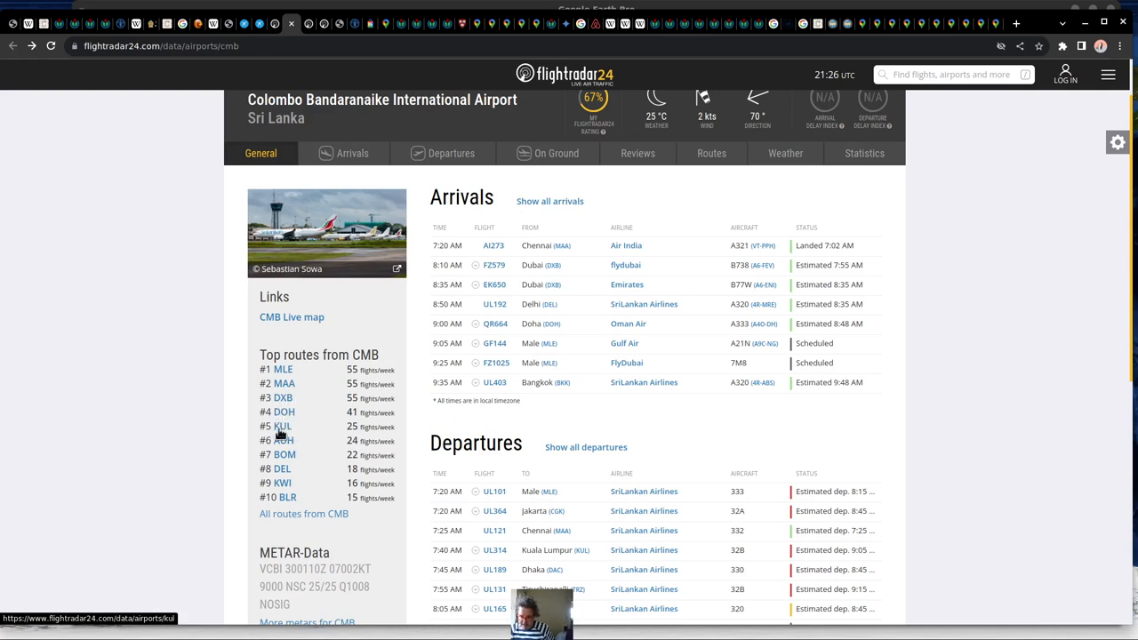
mouse_move(281, 427)
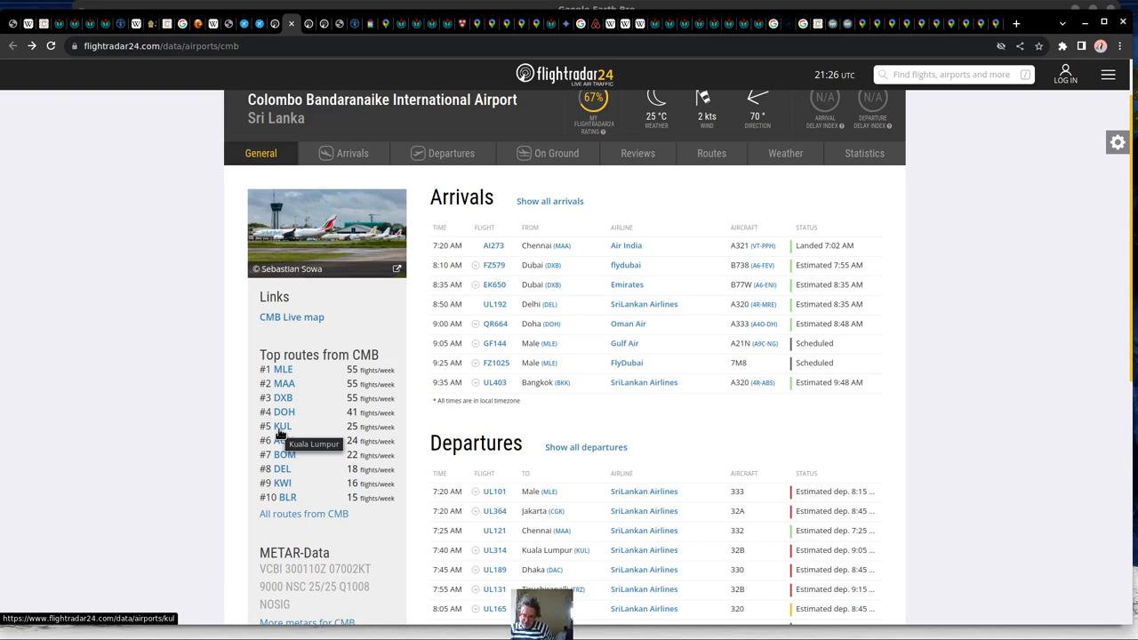
mouse_move(285, 441)
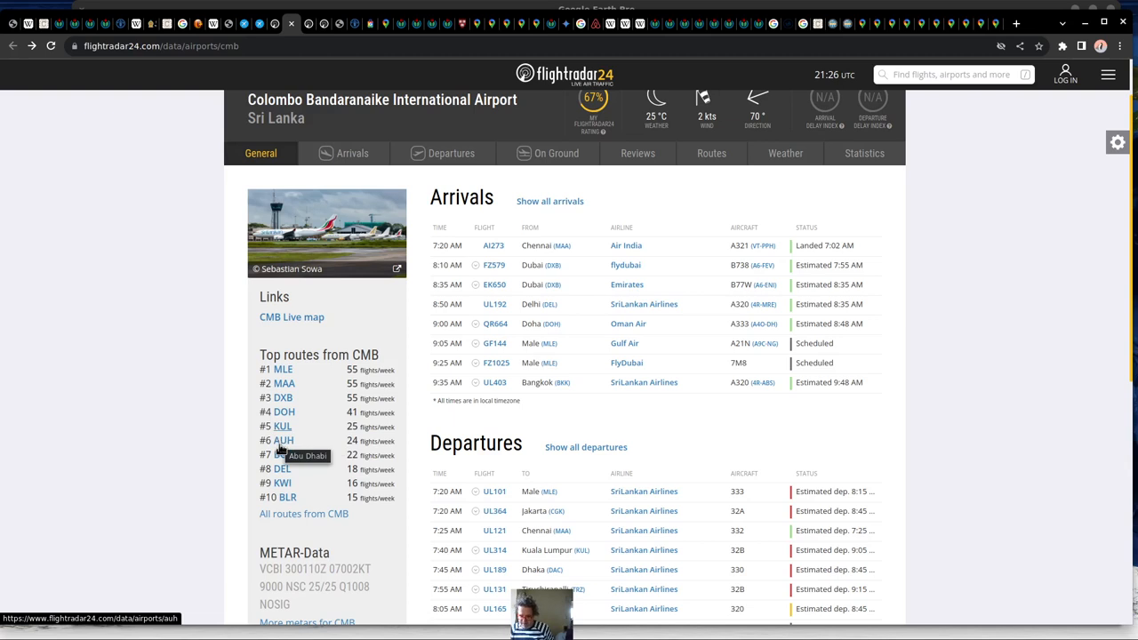
mouse_move(281, 455)
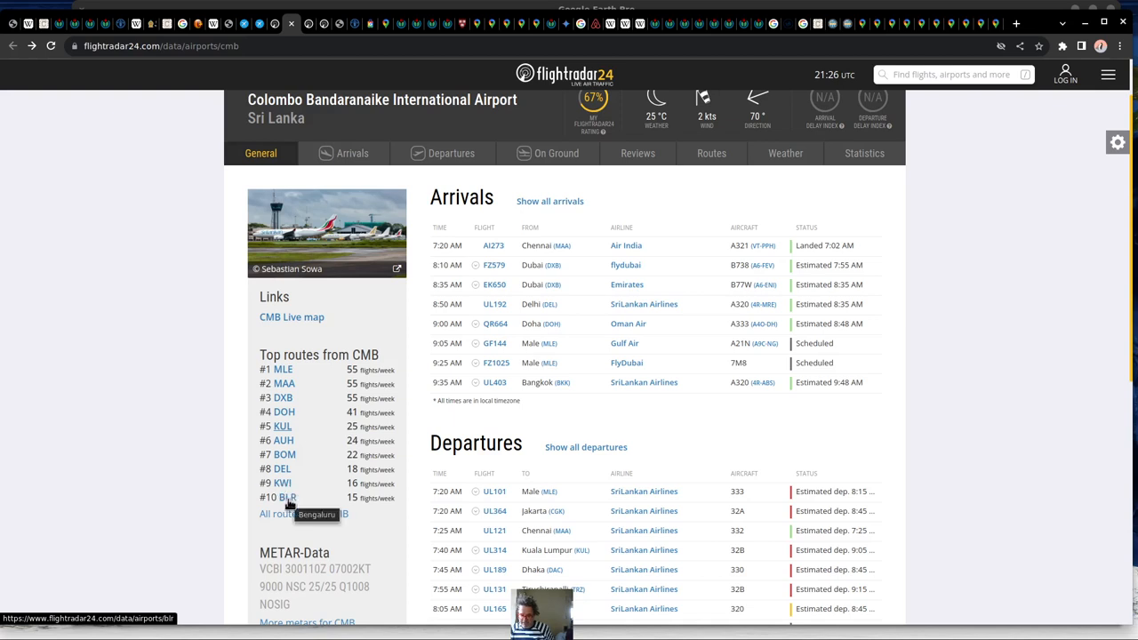
mouse_move(299, 375)
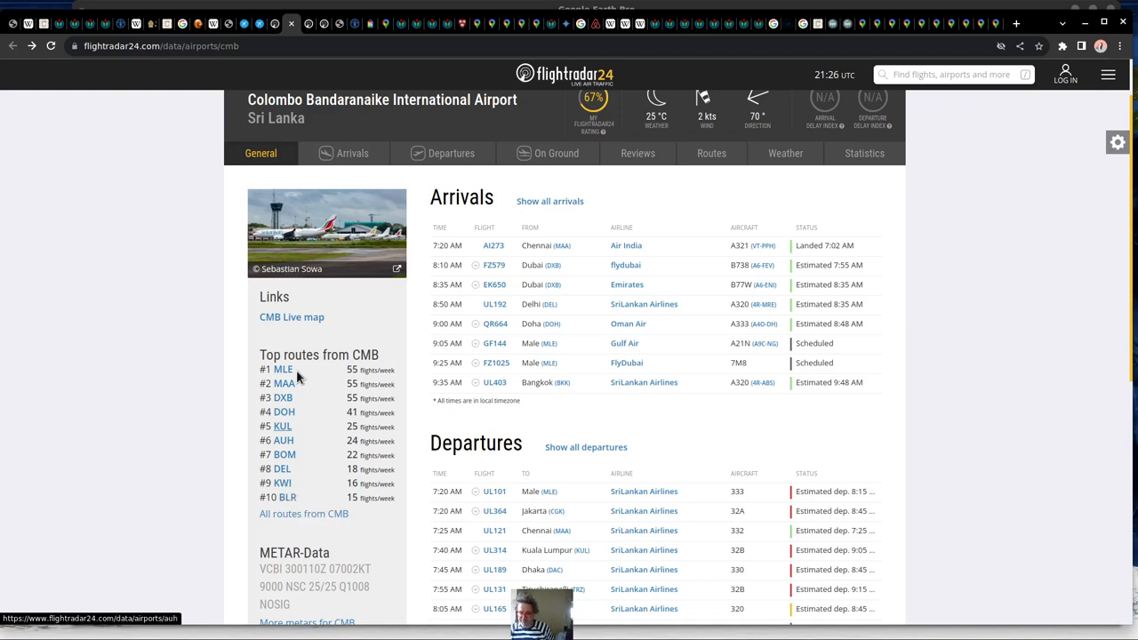
mouse_move(303, 423)
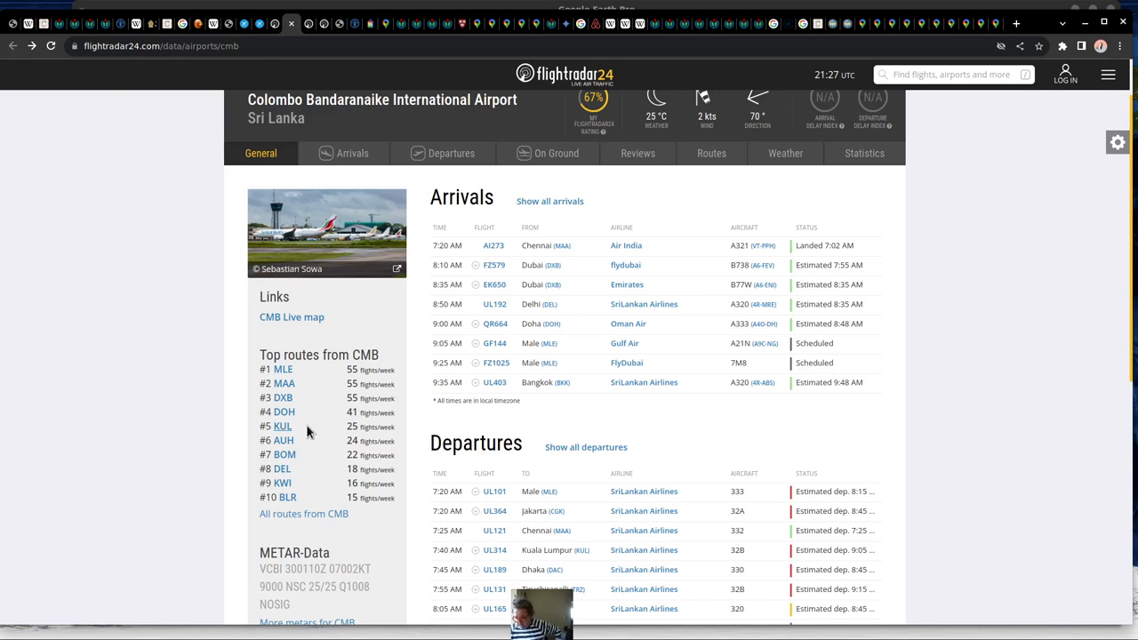
mouse_move(329, 427)
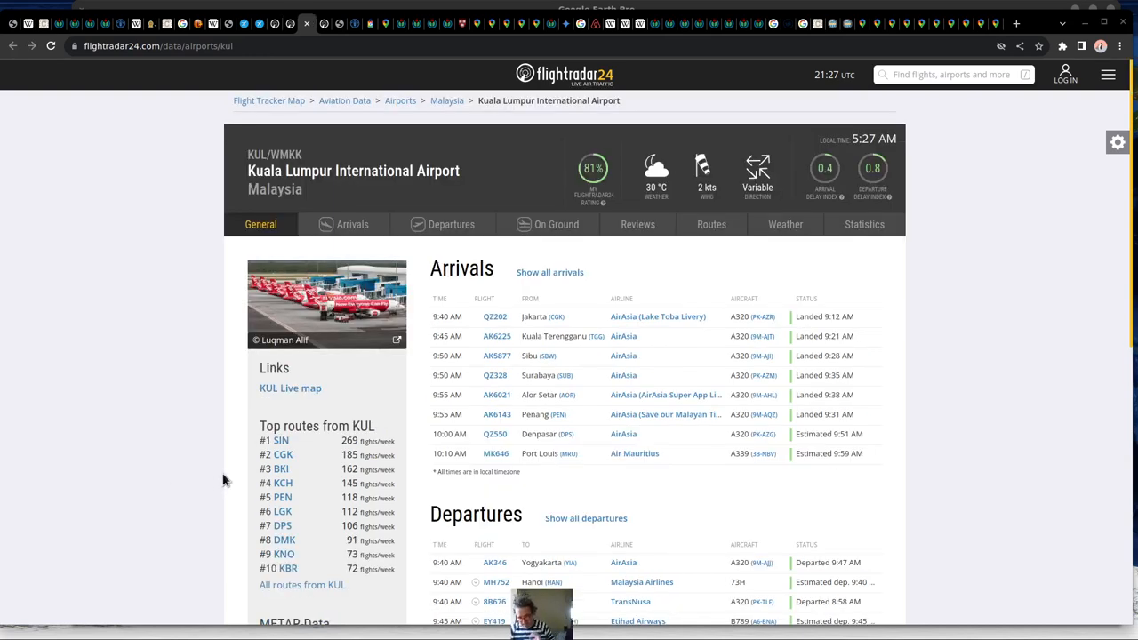
mouse_move(201, 480)
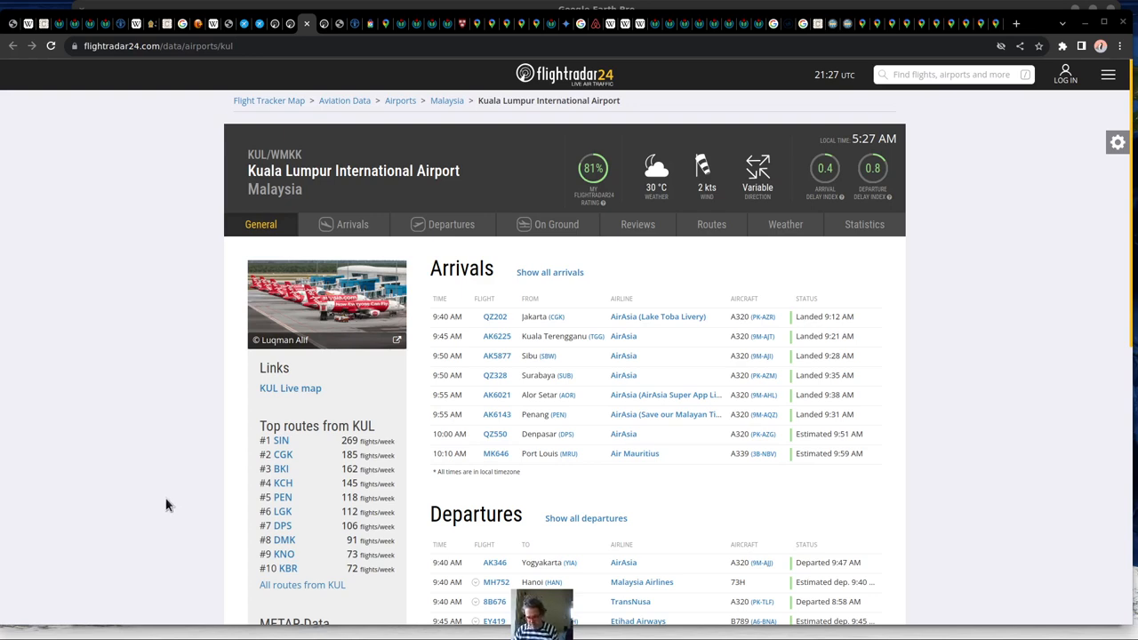
mouse_move(283, 527)
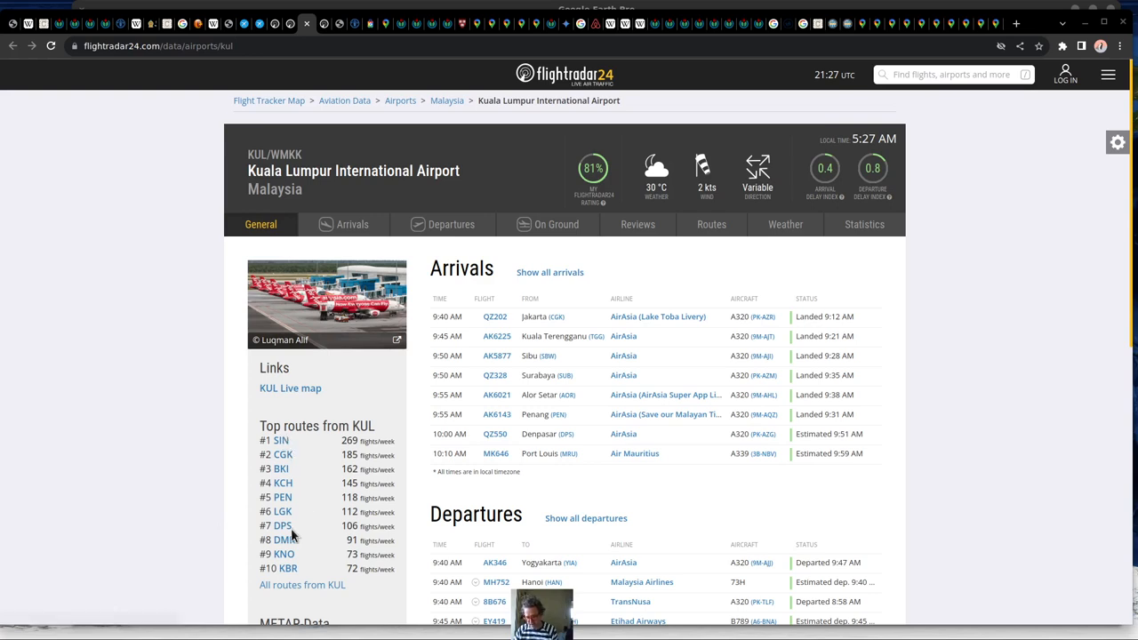
mouse_move(282, 526)
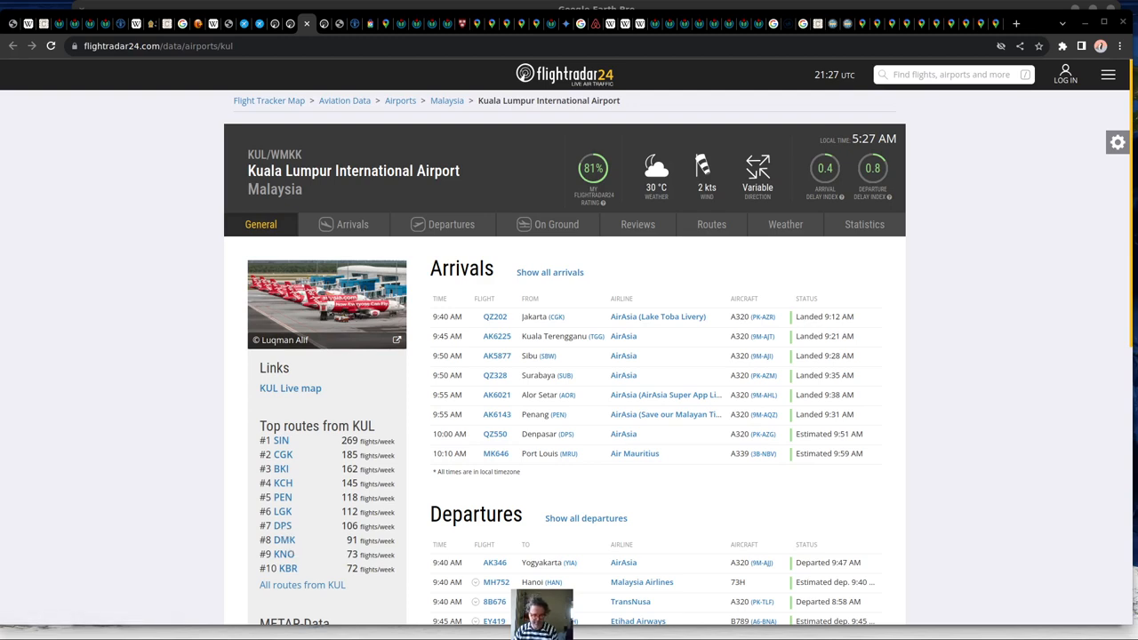
mouse_move(284, 526)
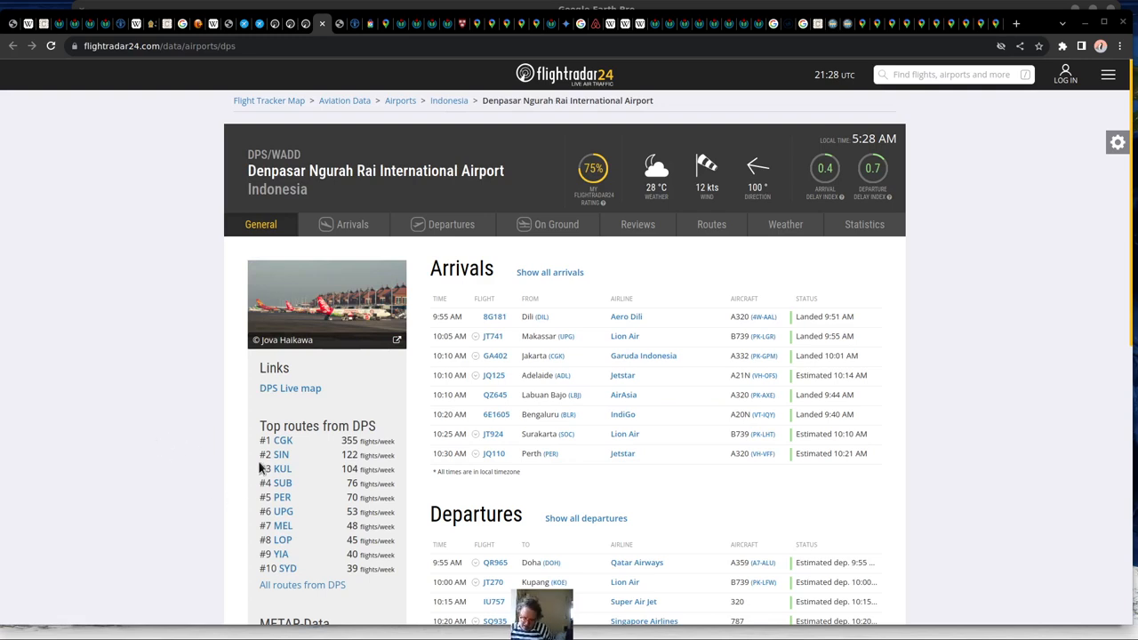
mouse_move(281, 470)
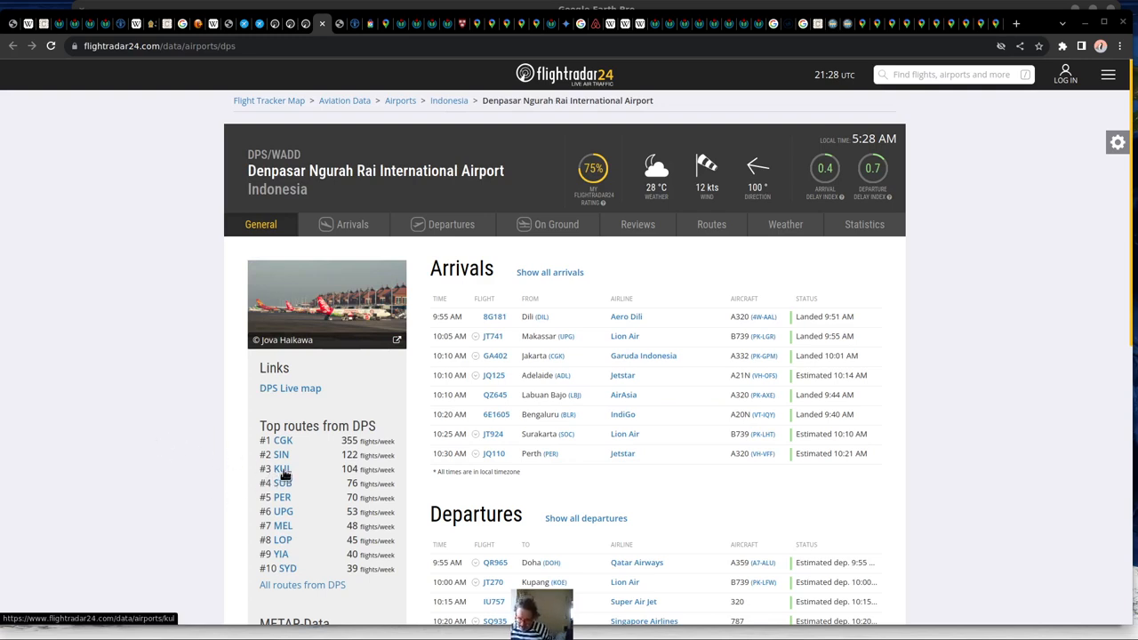
mouse_move(283, 470)
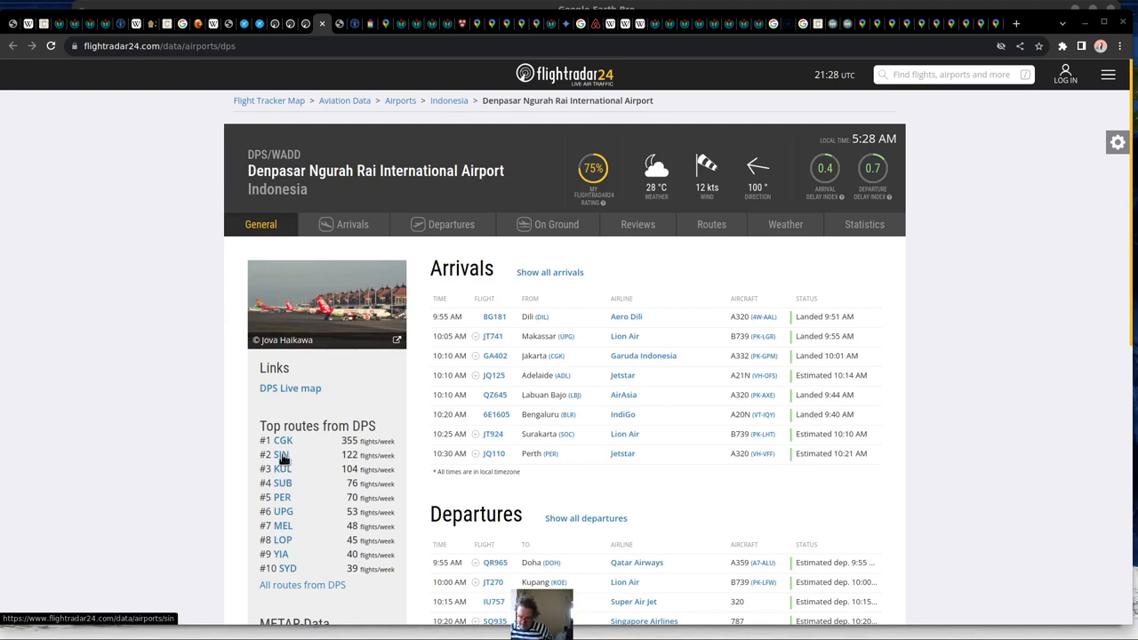
mouse_move(278, 455)
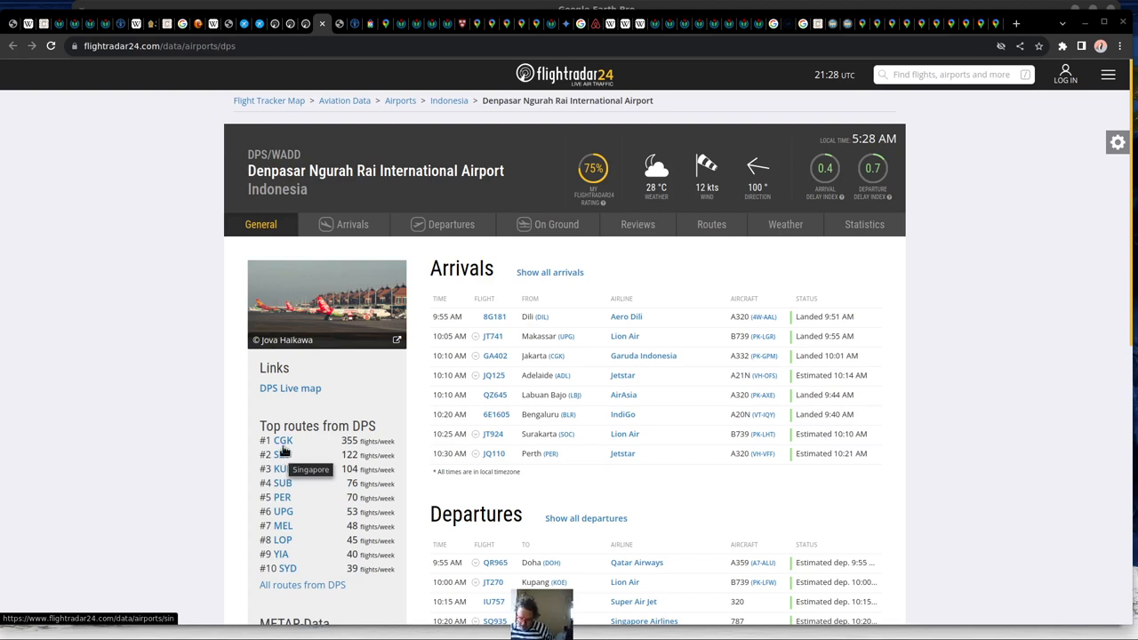
mouse_move(283, 483)
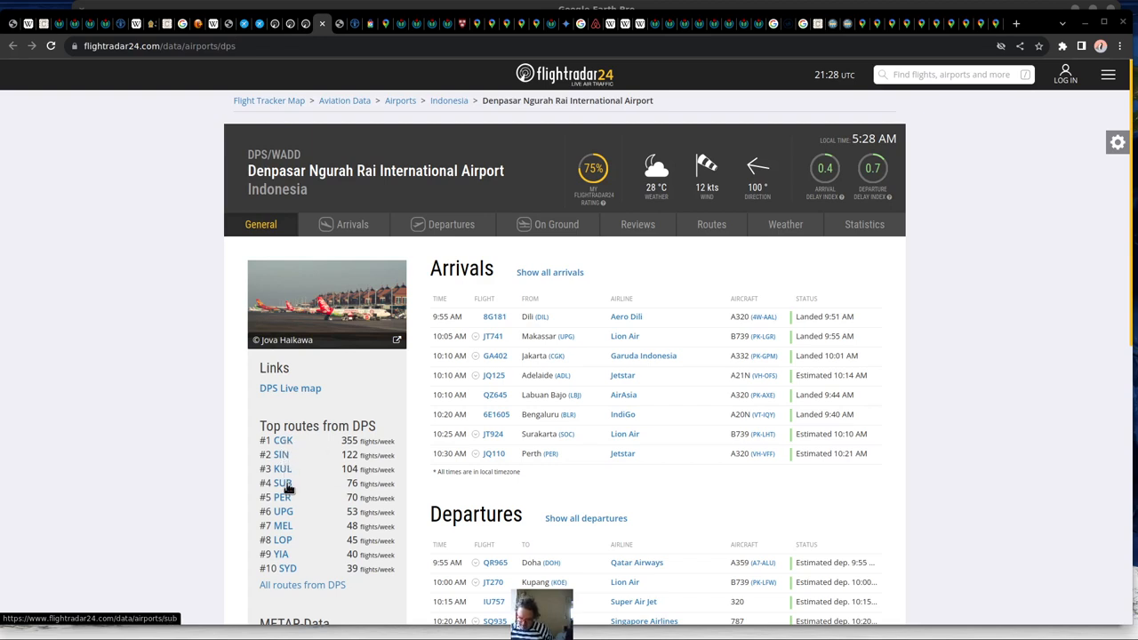
mouse_move(283, 498)
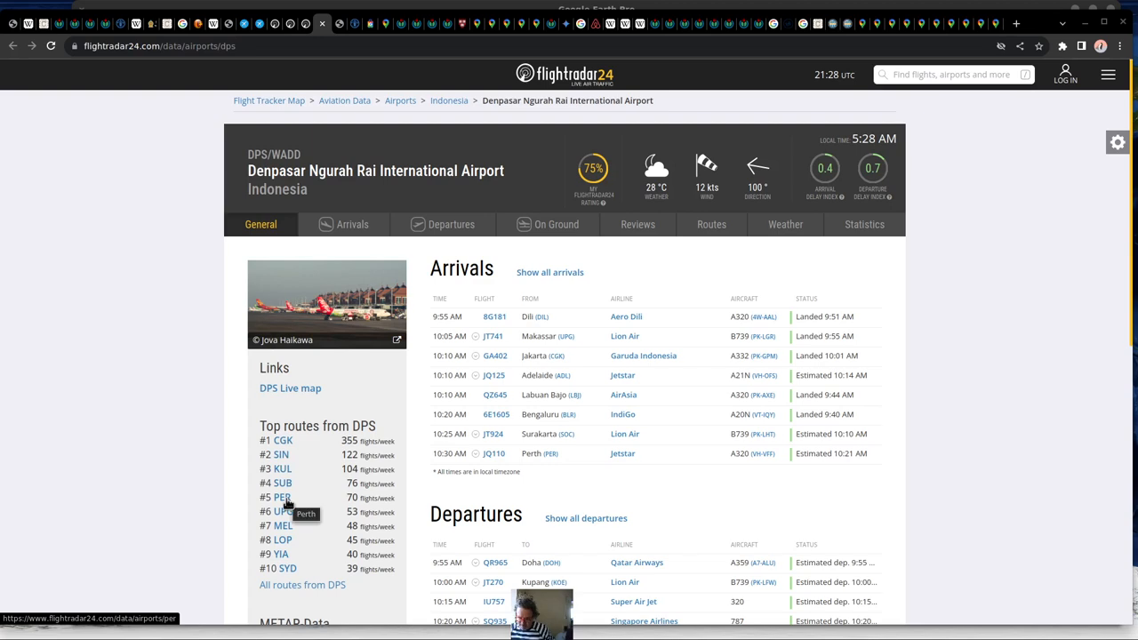
mouse_move(283, 526)
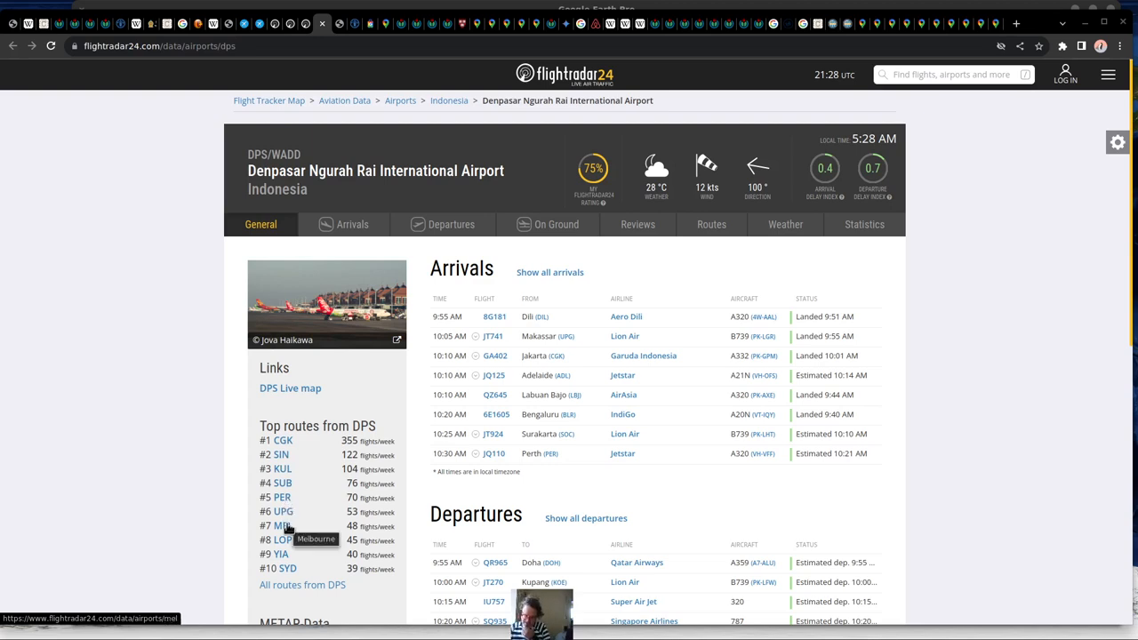
mouse_move(282, 555)
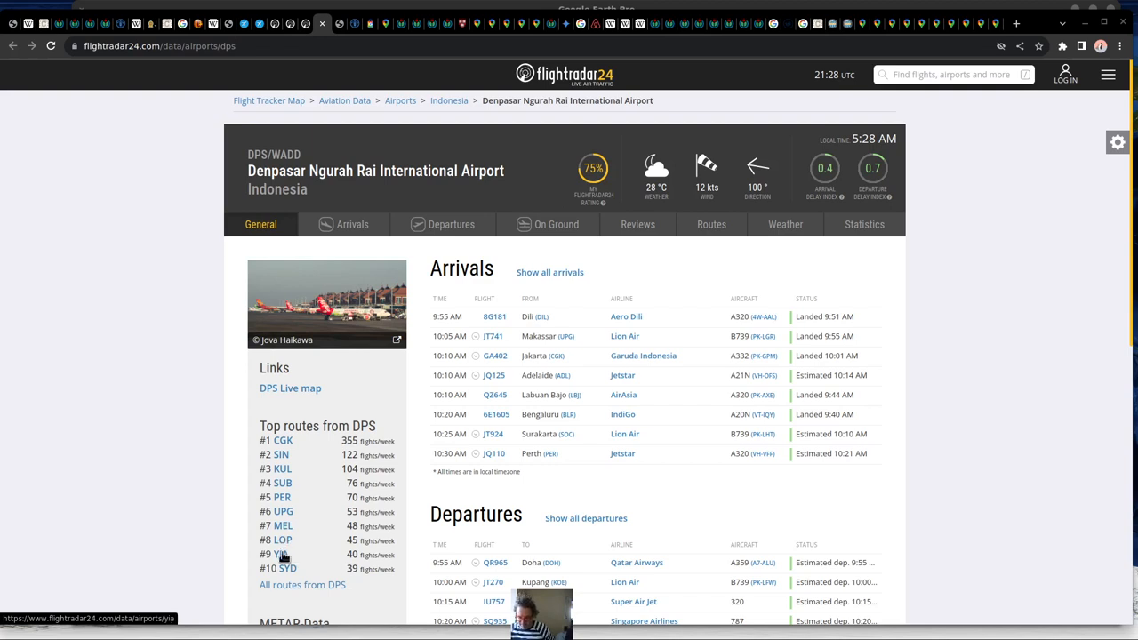
mouse_move(284, 569)
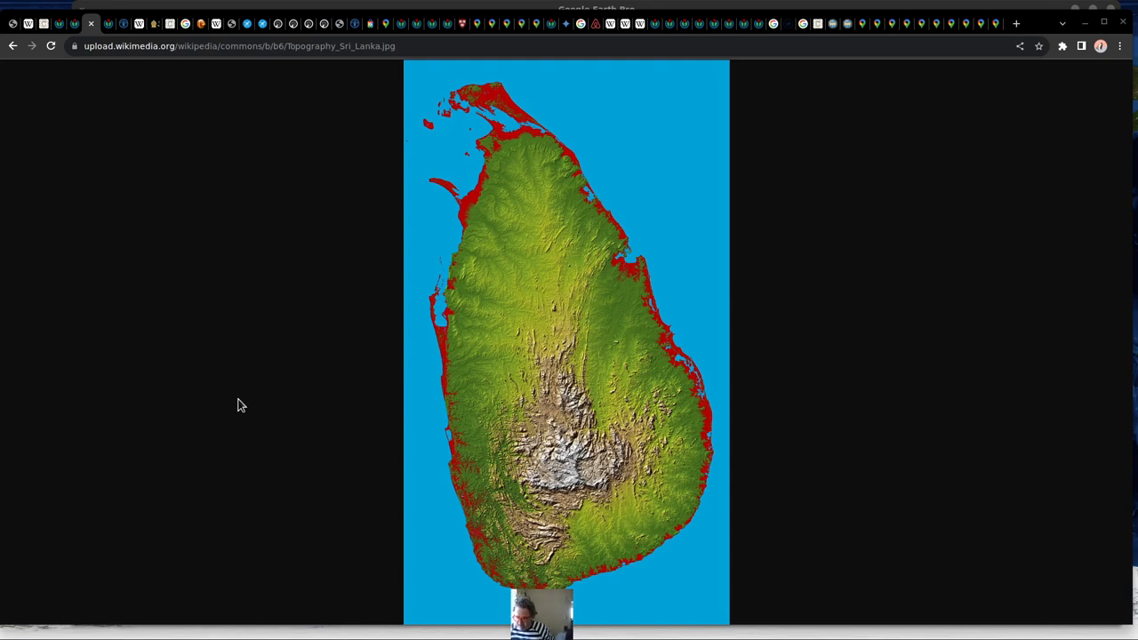
mouse_move(214, 399)
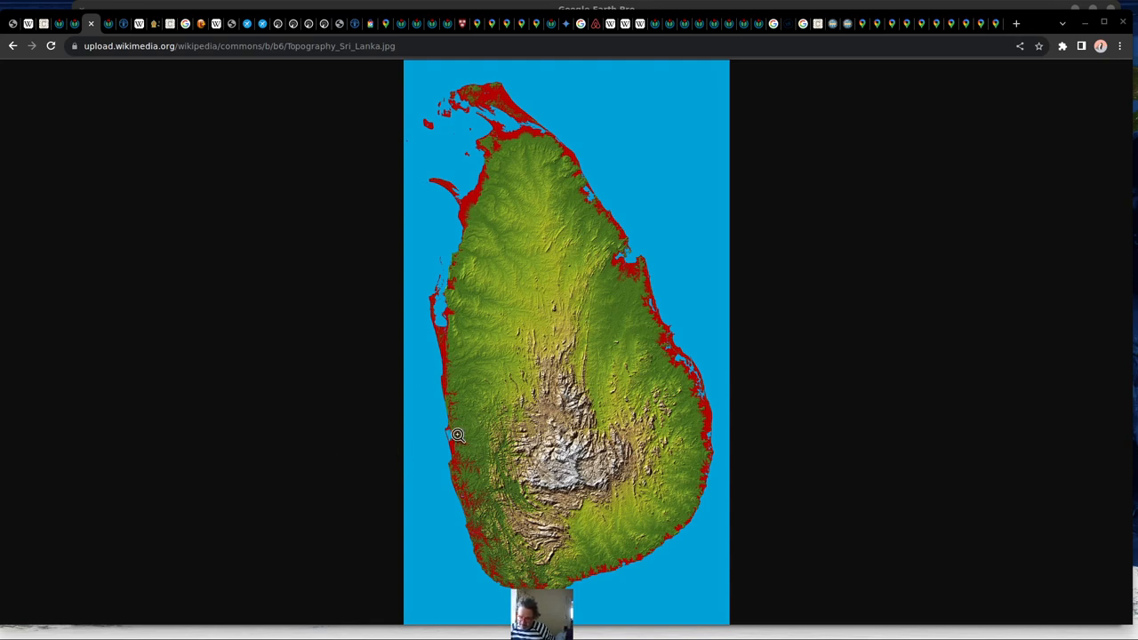
mouse_move(455, 448)
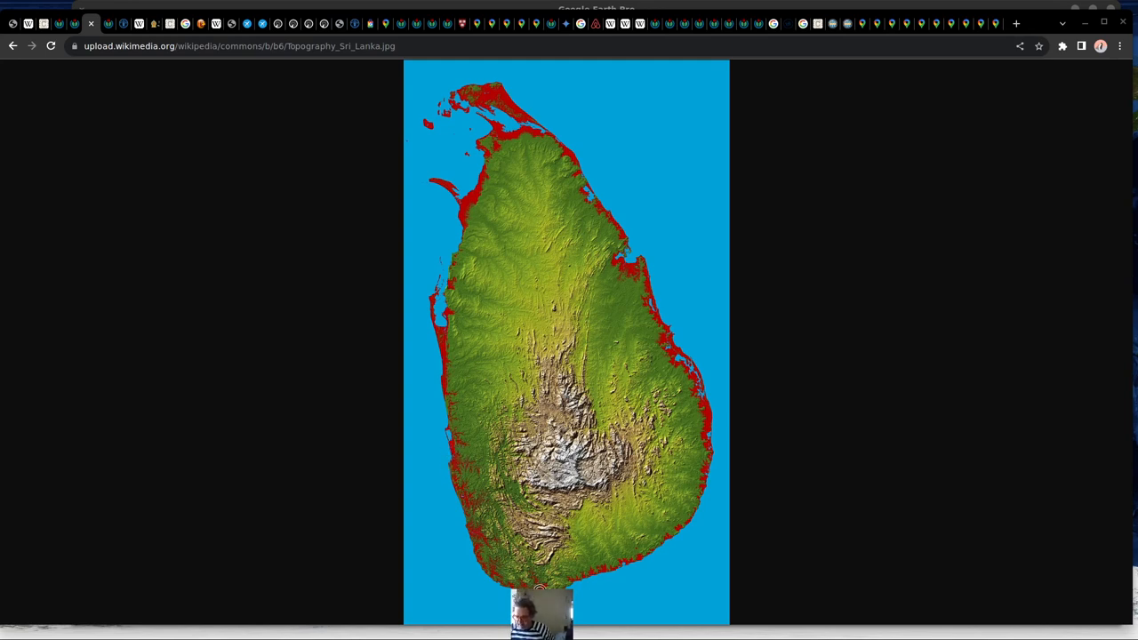
mouse_move(508, 583)
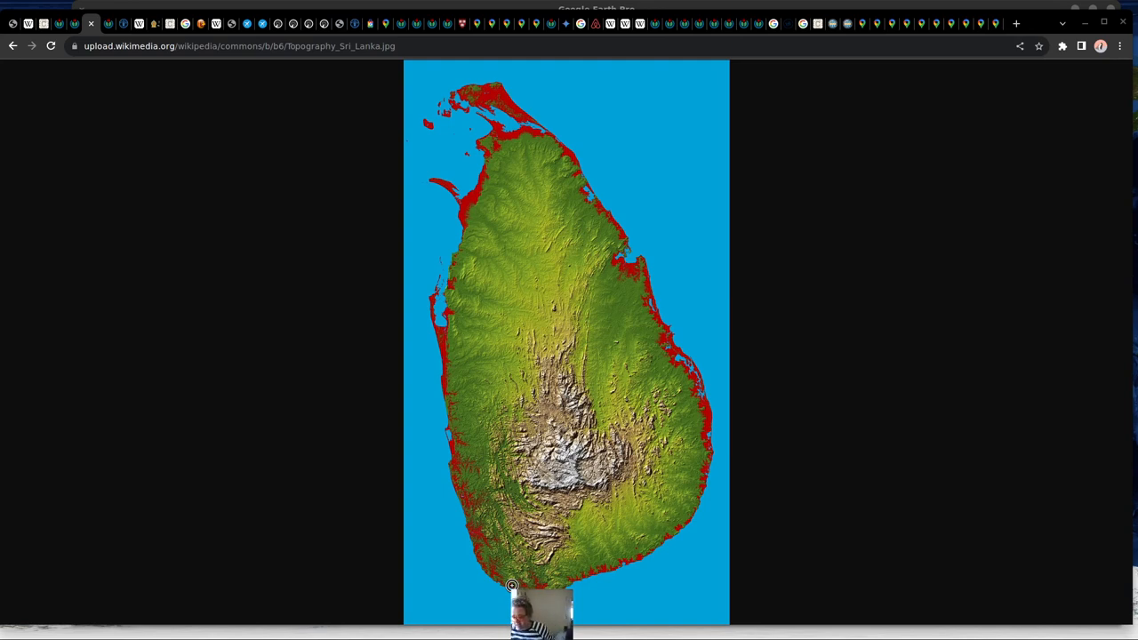
mouse_move(507, 582)
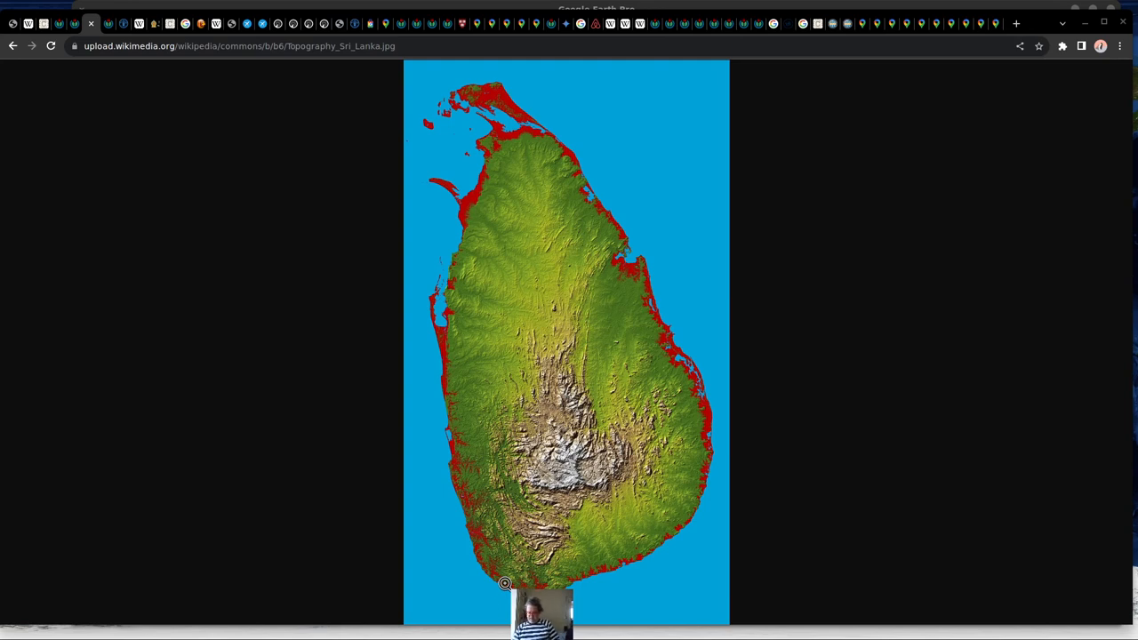
mouse_move(463, 455)
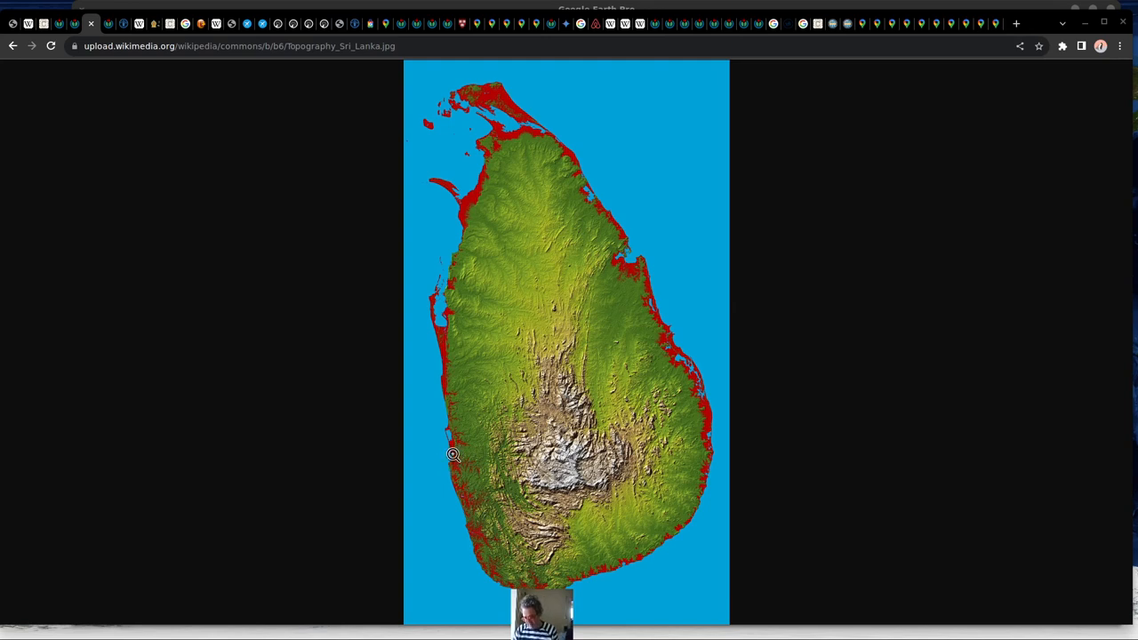
mouse_move(463, 463)
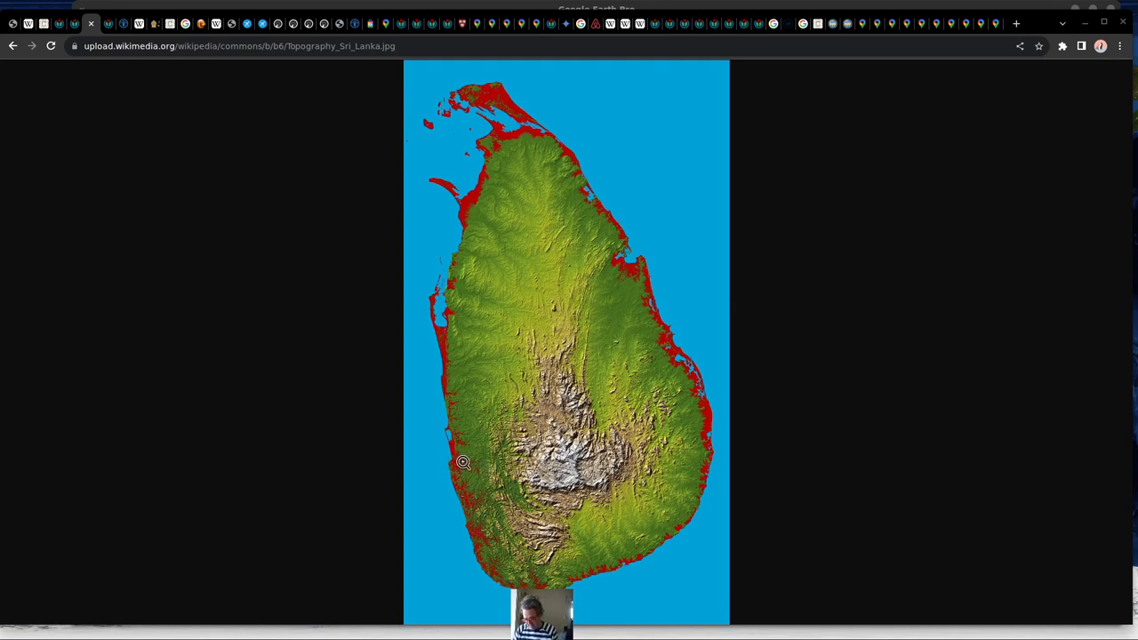
mouse_move(495, 558)
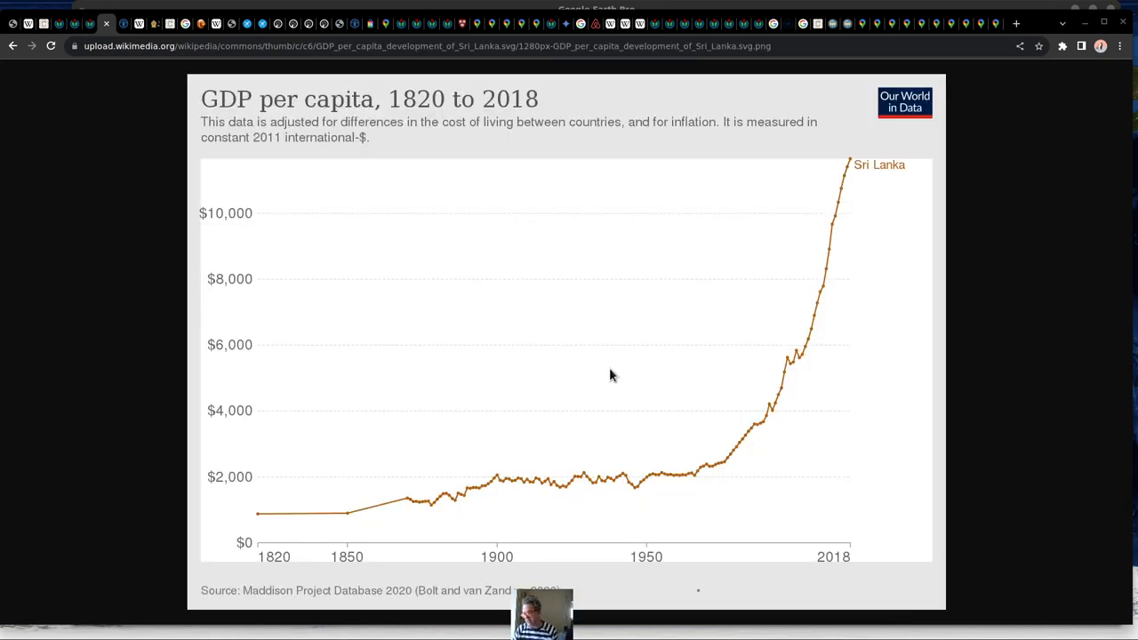
mouse_move(722, 498)
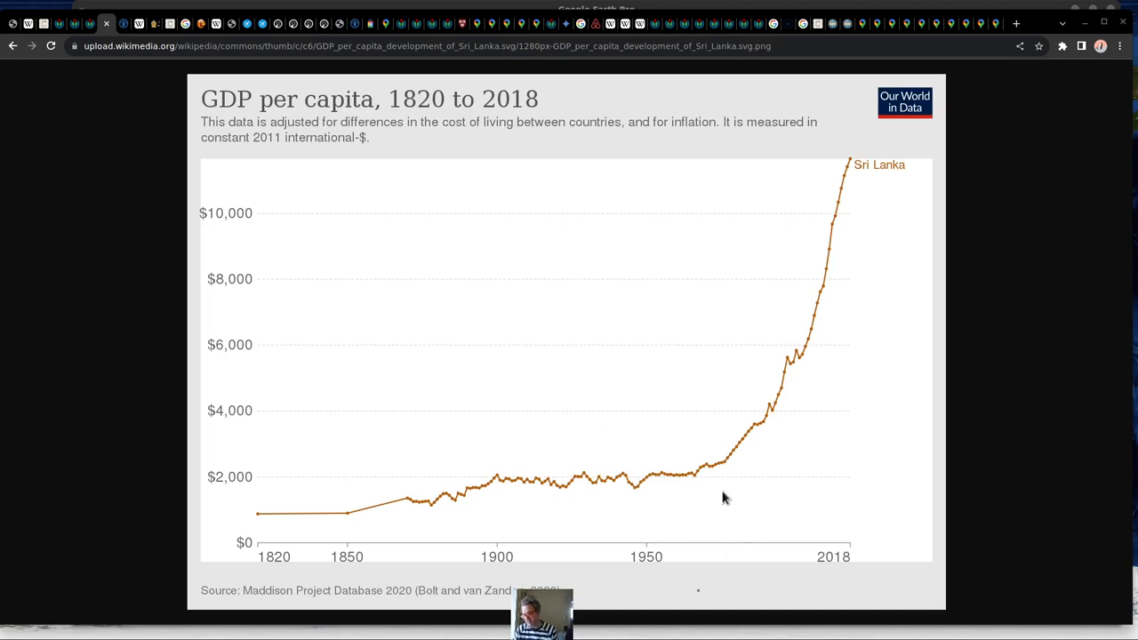
mouse_move(793, 413)
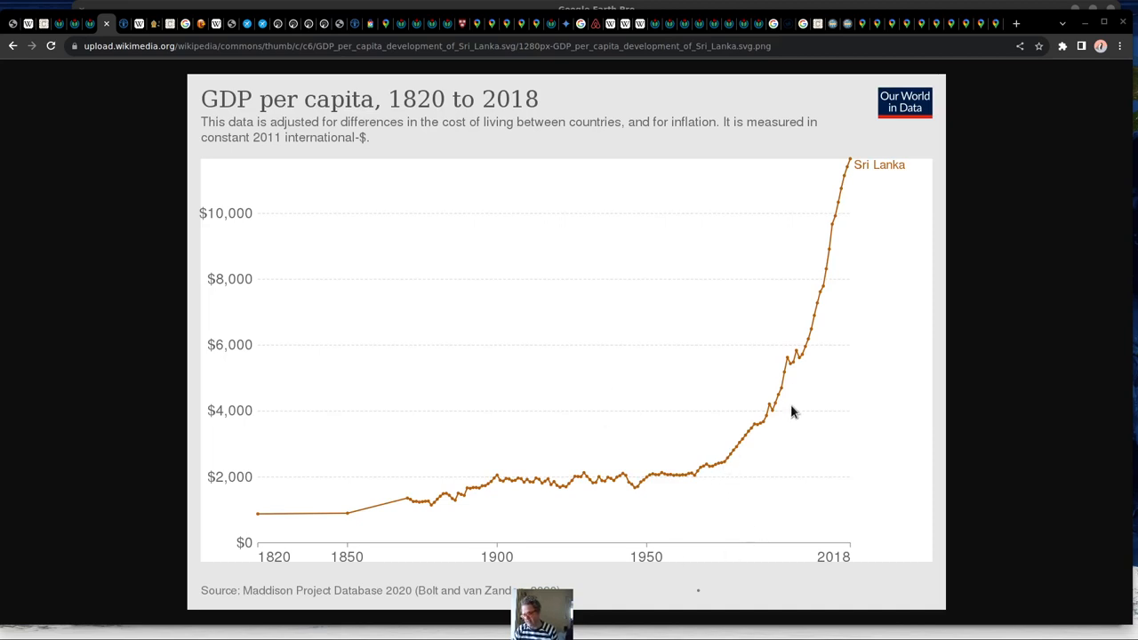
mouse_move(862, 185)
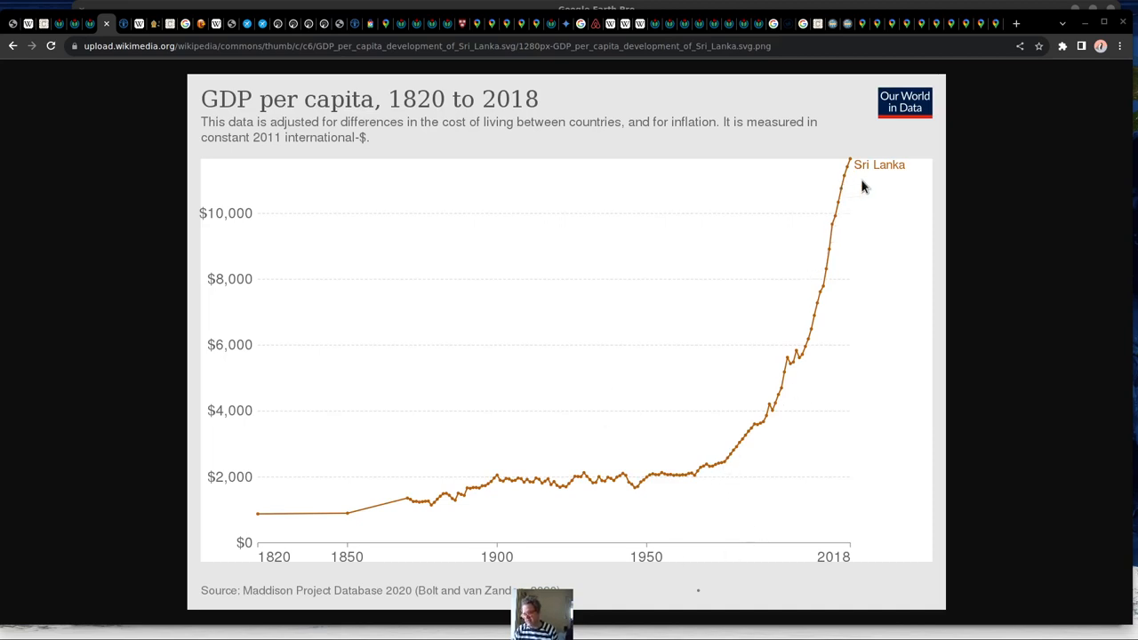
mouse_move(852, 169)
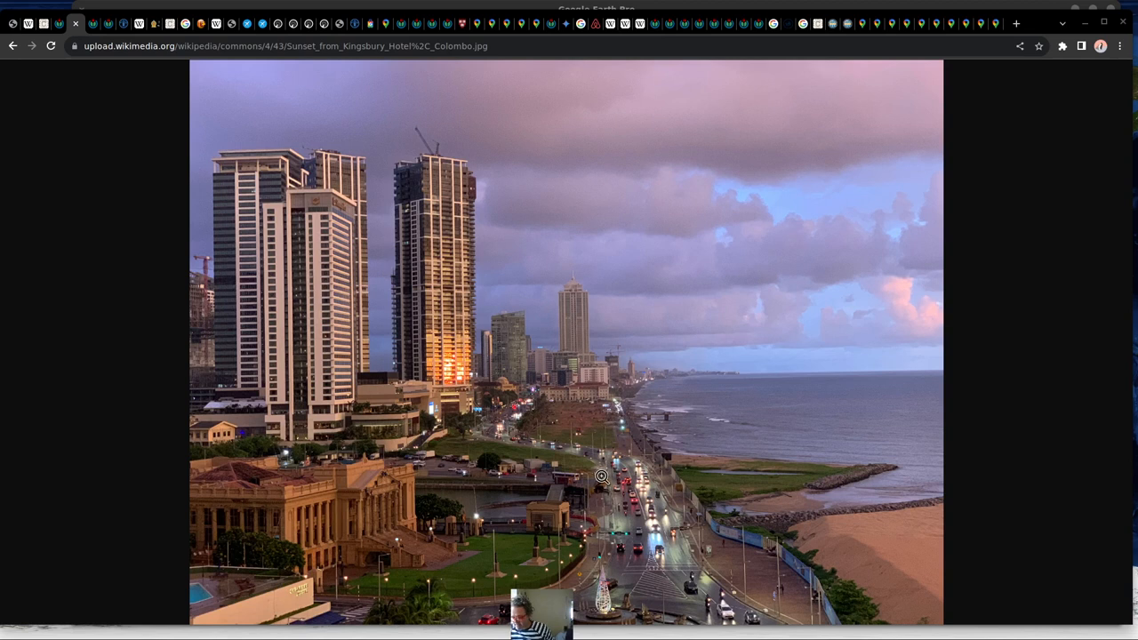
mouse_move(599, 368)
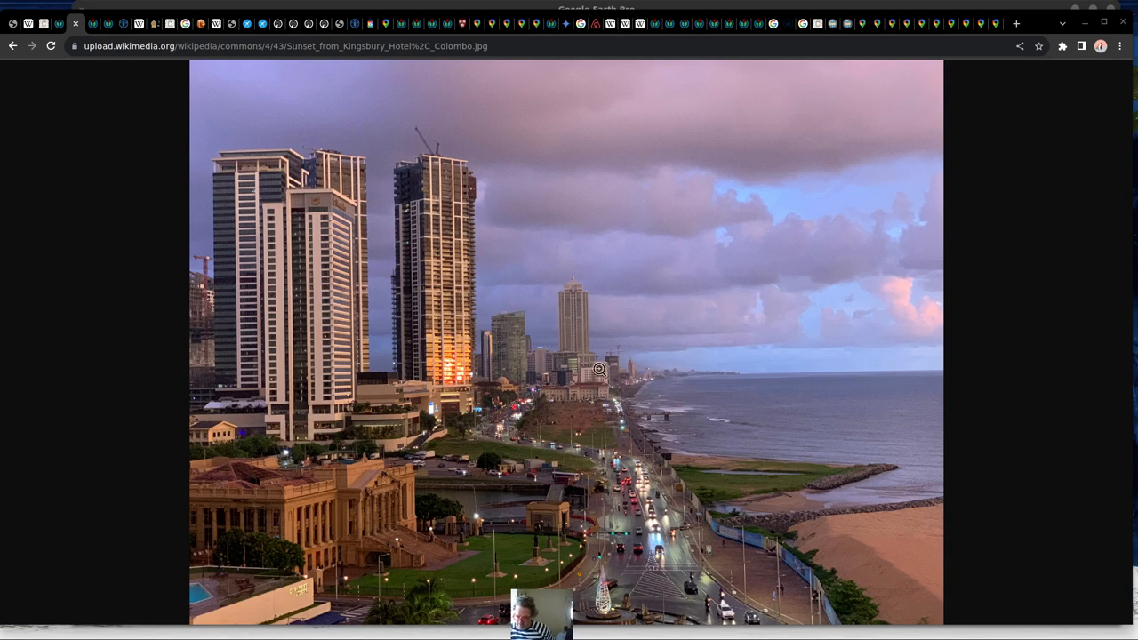
mouse_move(644, 423)
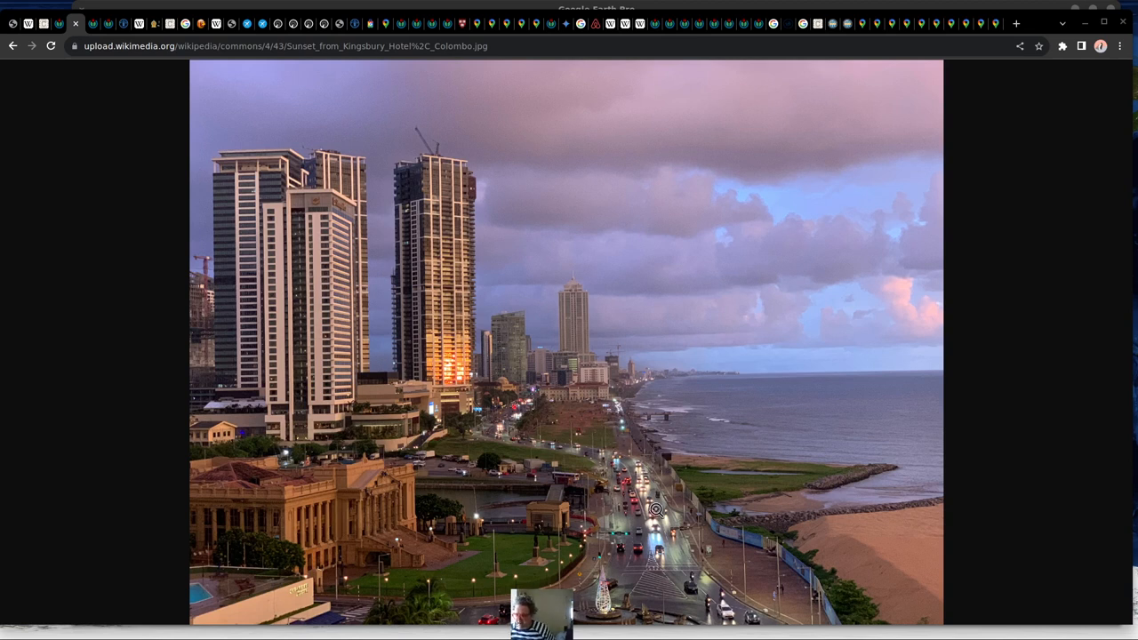
mouse_move(610, 409)
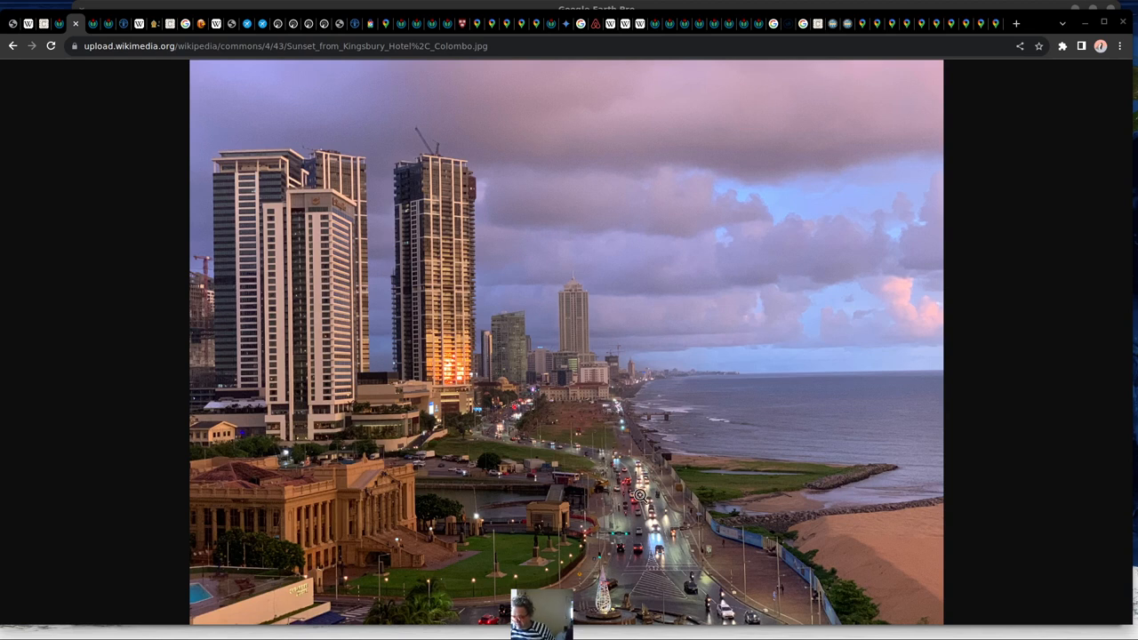
mouse_move(631, 466)
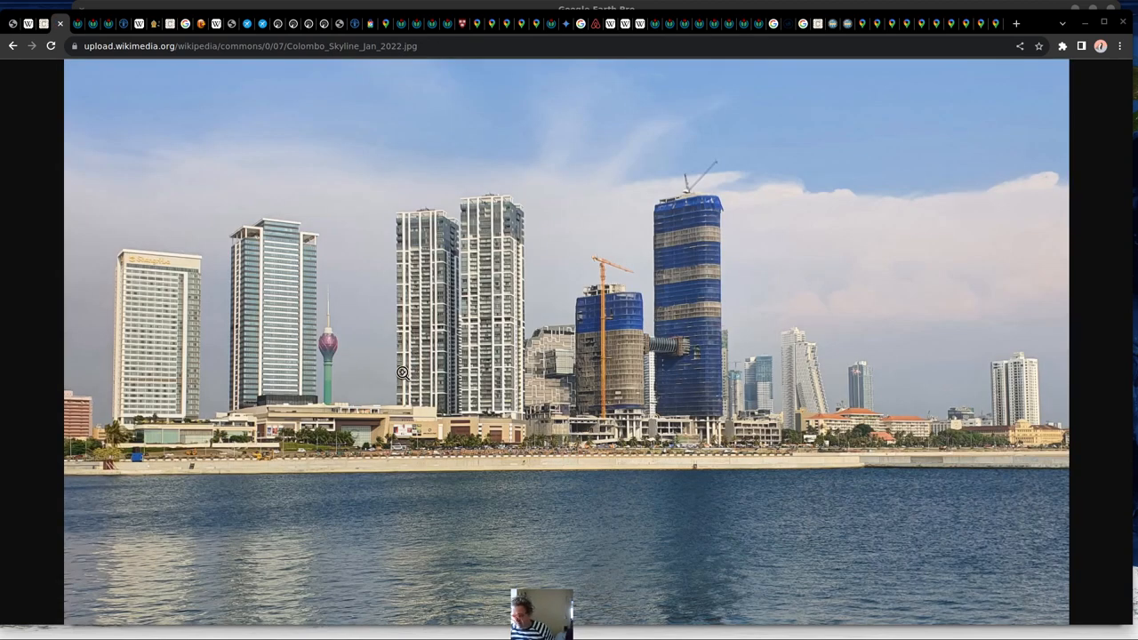
mouse_move(349, 323)
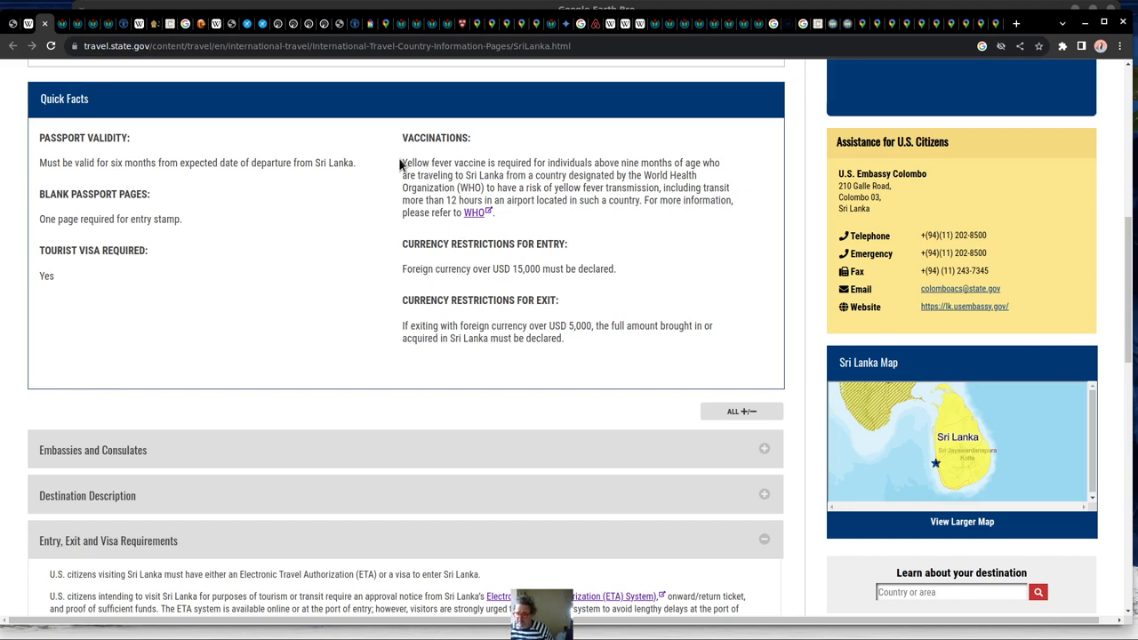
Highlight the yellow fever vaccine requirement sentence, then scroll down through the Sri Lanka entry and visa details.
drag(402, 164, 601, 164)
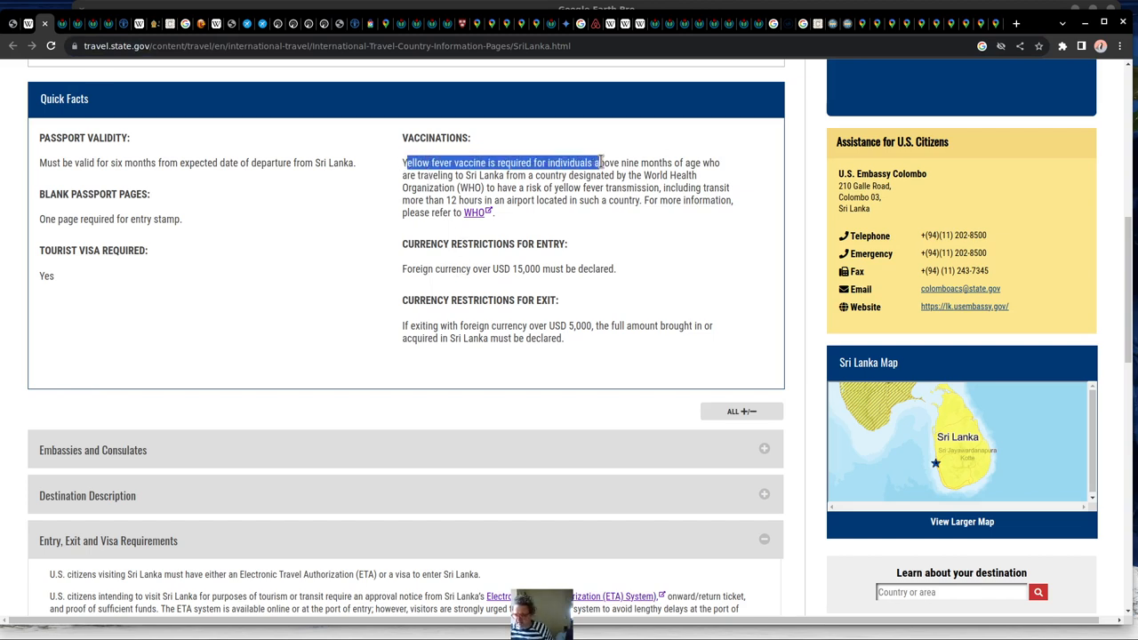
click(587, 164)
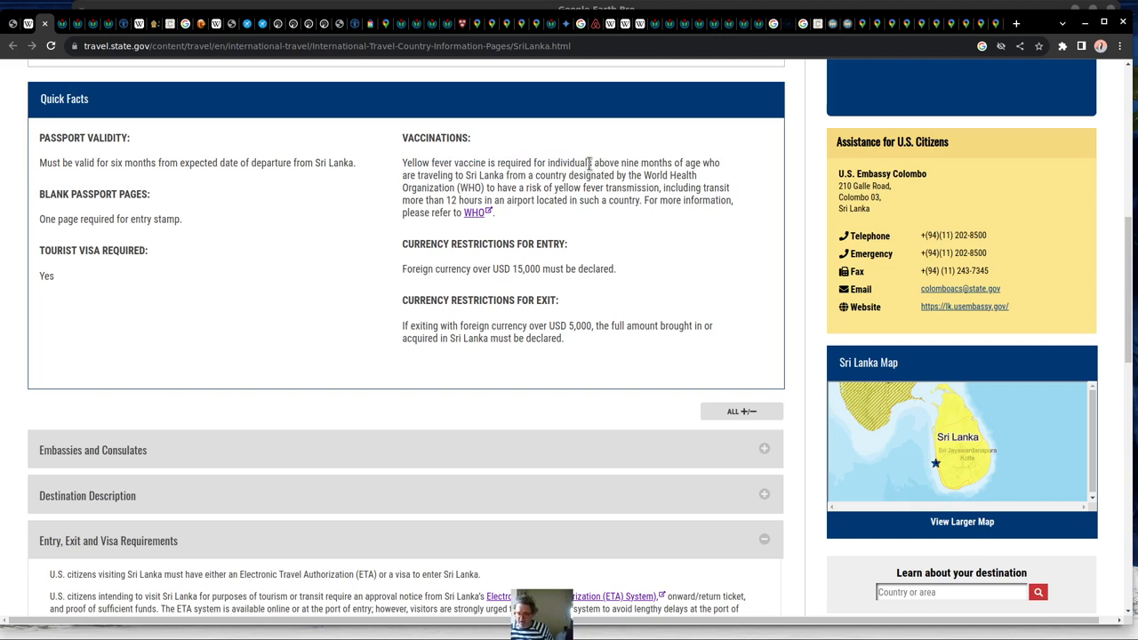
scroll(down, 3)
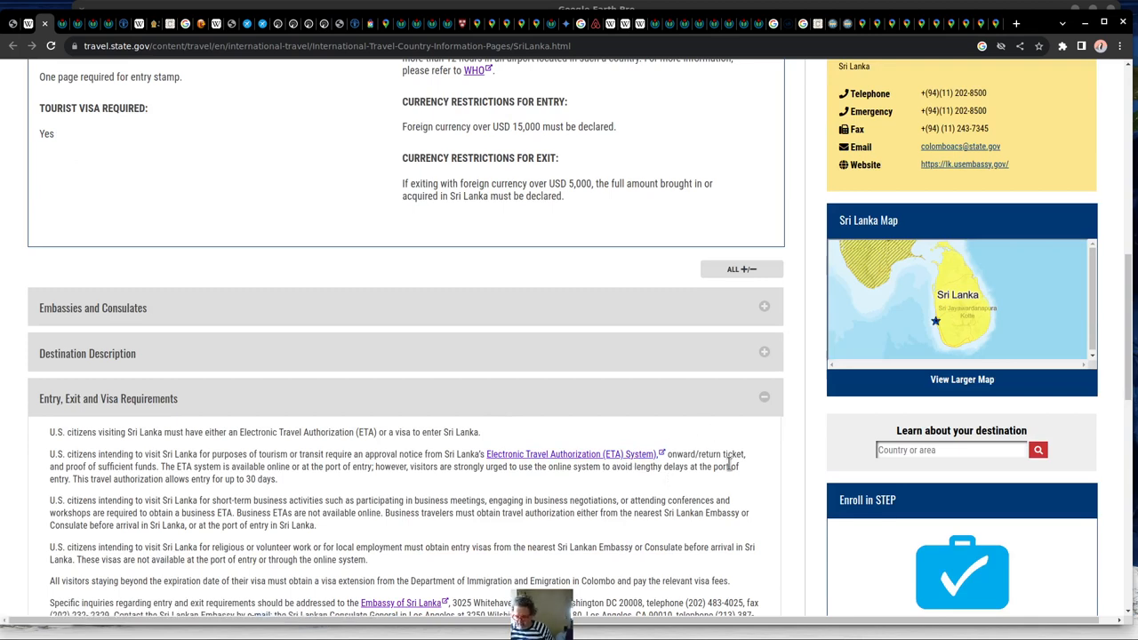
scroll(down, 3)
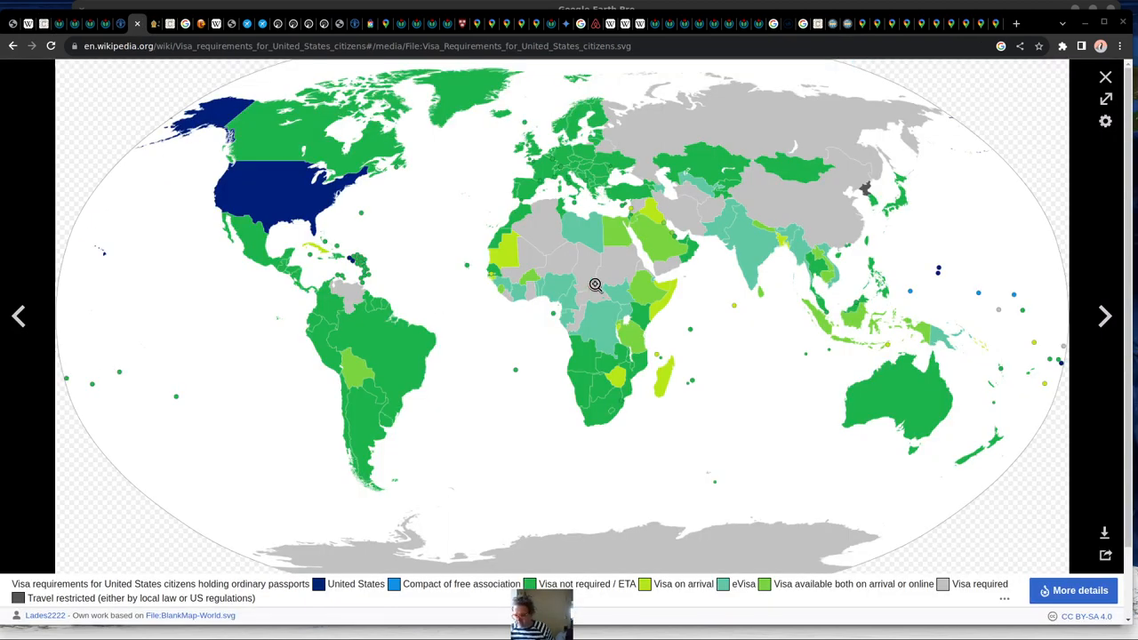
mouse_move(751, 274)
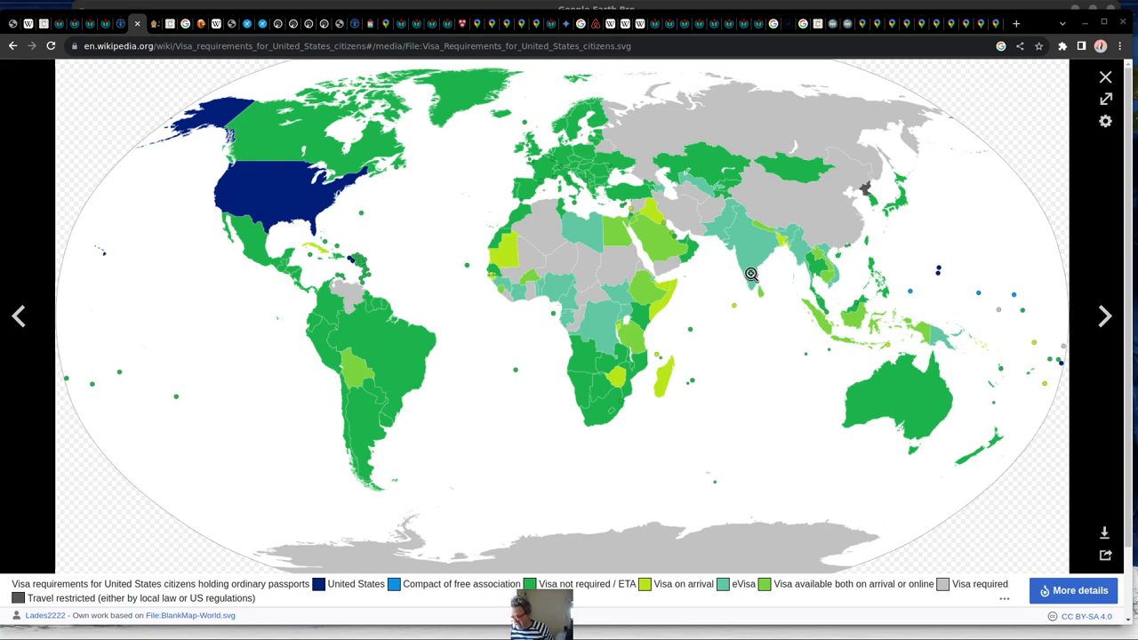
mouse_move(743, 230)
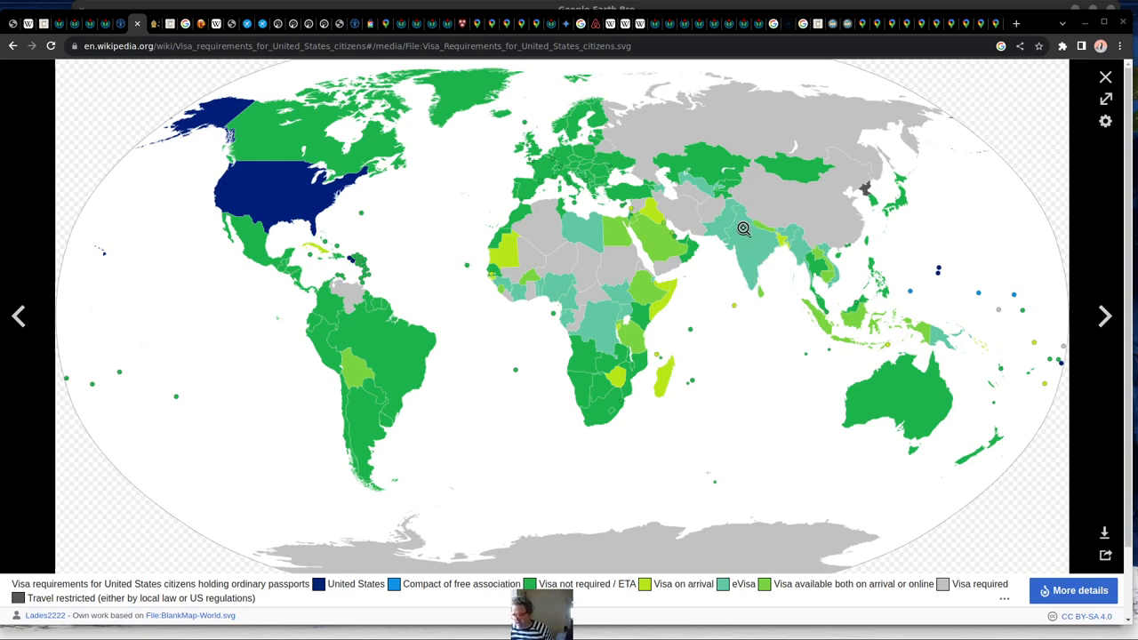
mouse_move(761, 263)
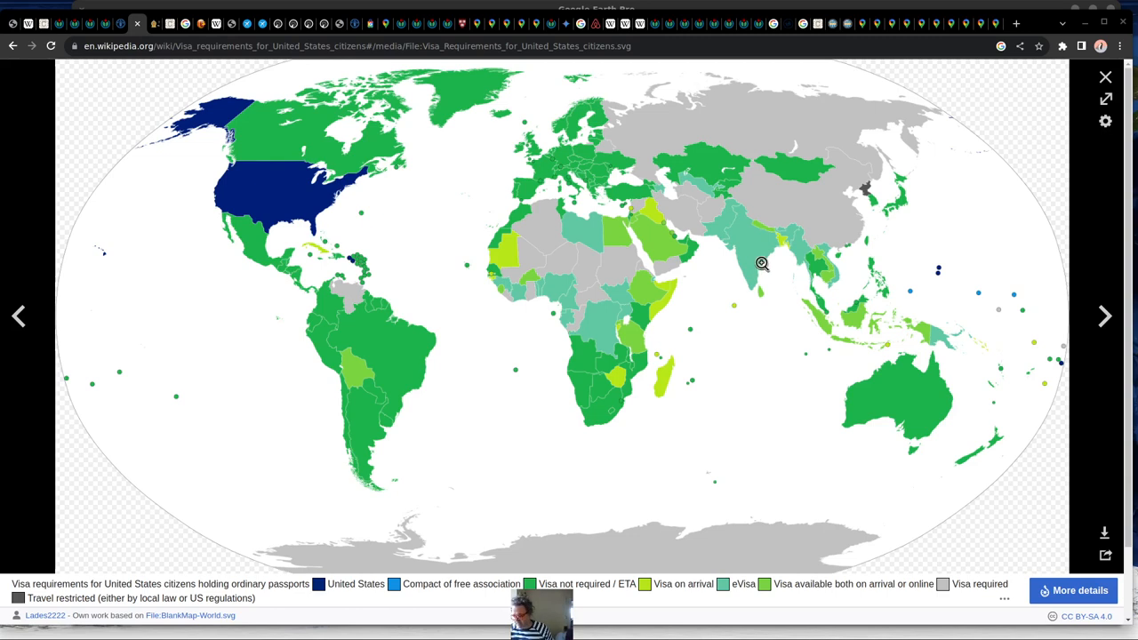
mouse_move(766, 290)
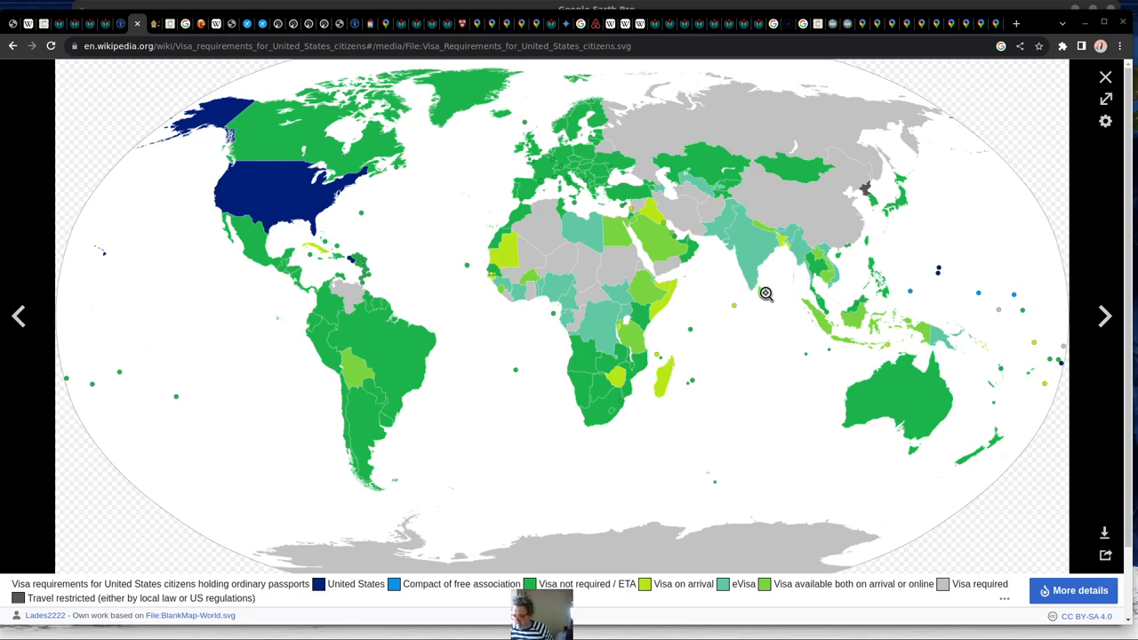
mouse_move(394, 352)
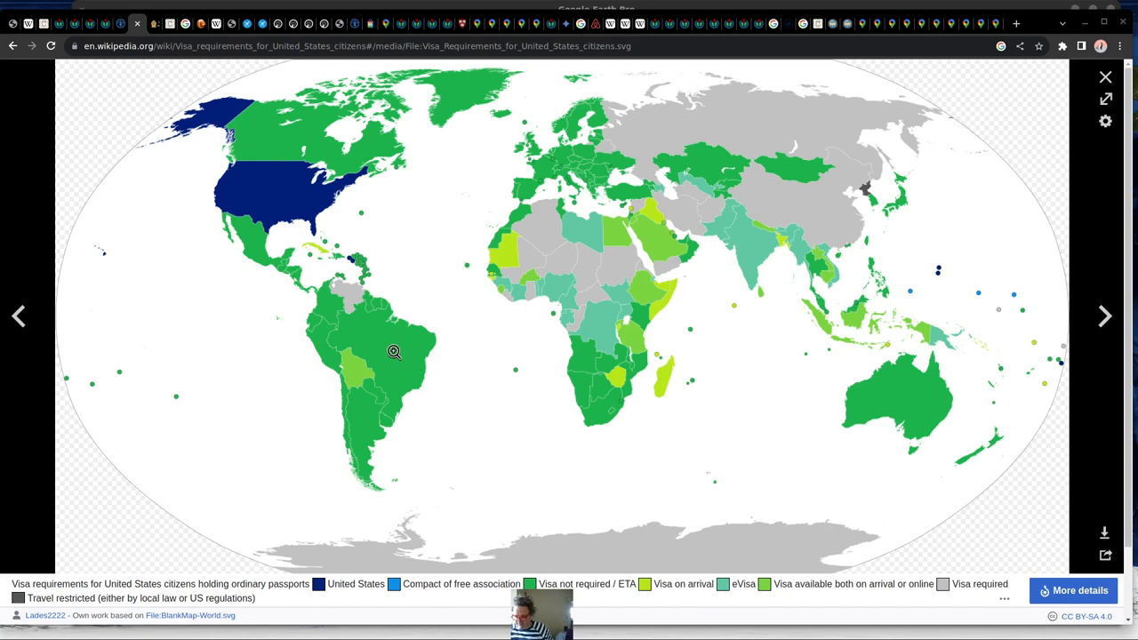
mouse_move(391, 345)
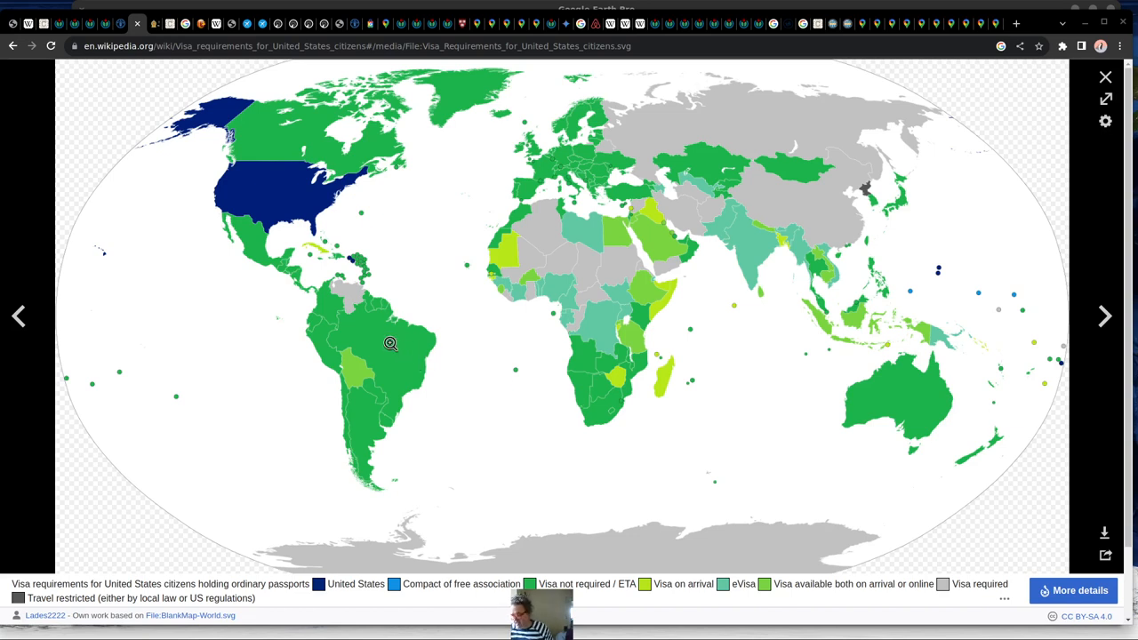
mouse_move(421, 381)
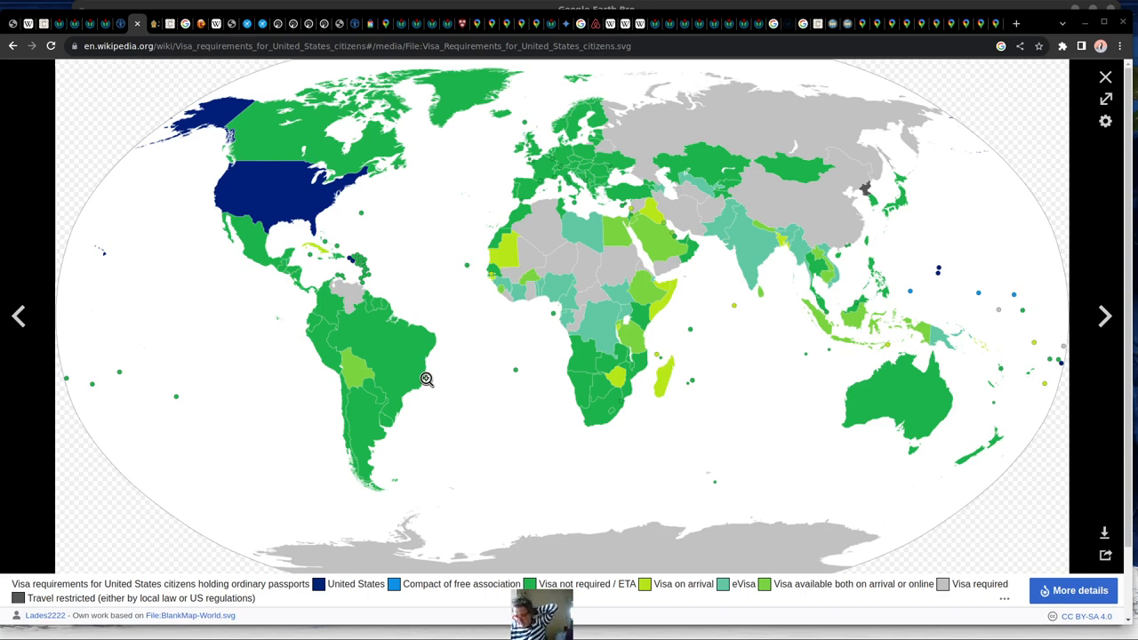
mouse_move(448, 407)
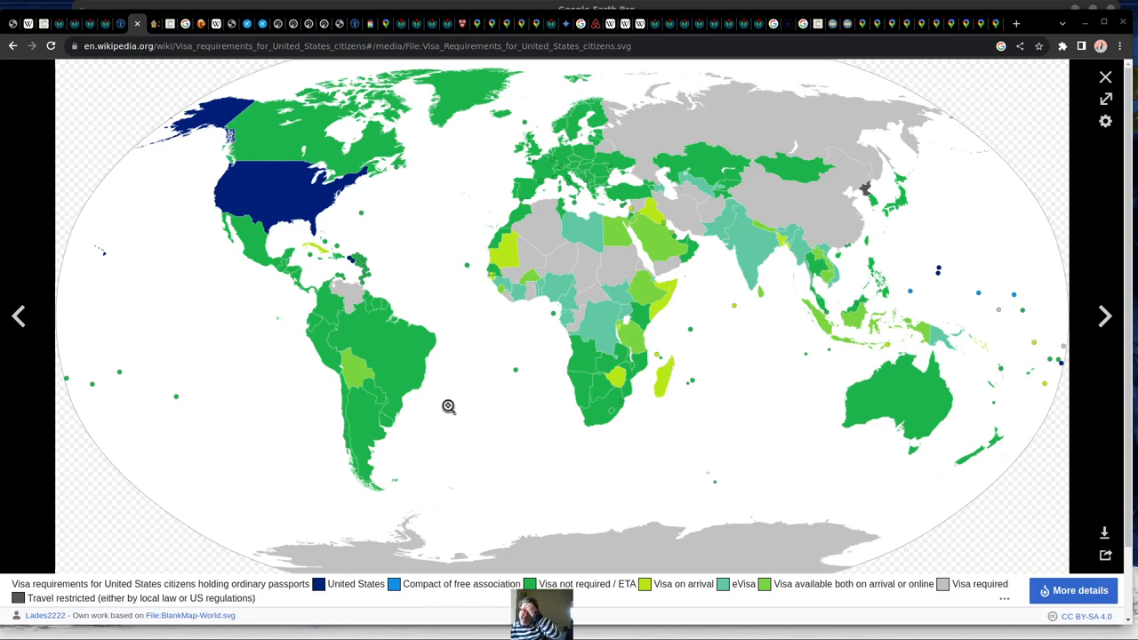
mouse_move(297, 244)
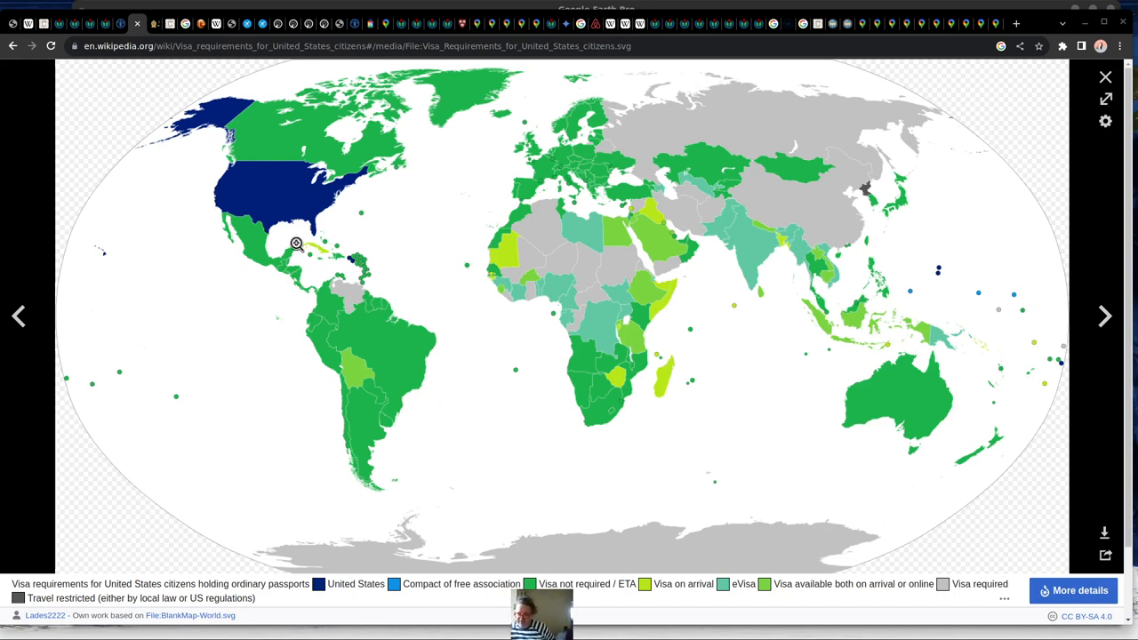
mouse_move(402, 419)
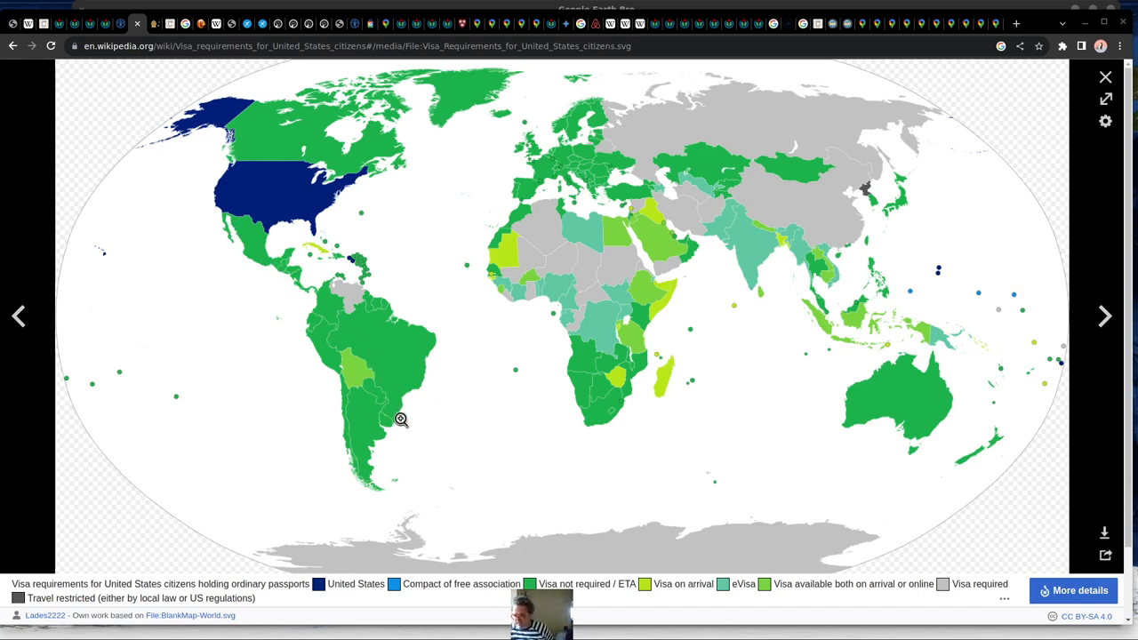
mouse_move(773, 313)
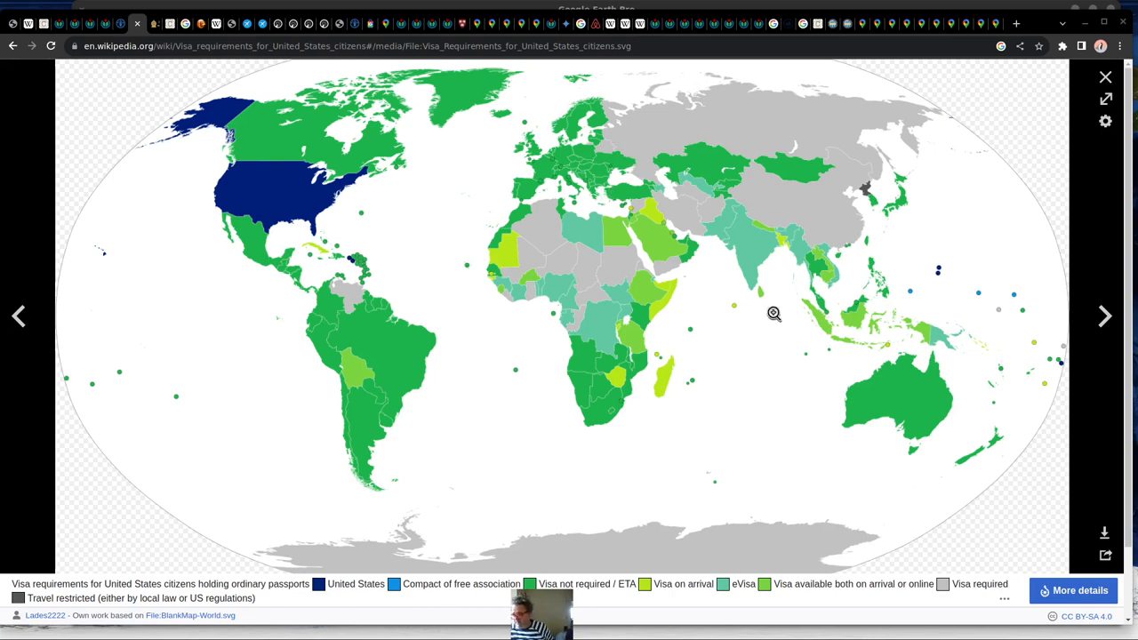
mouse_move(907, 272)
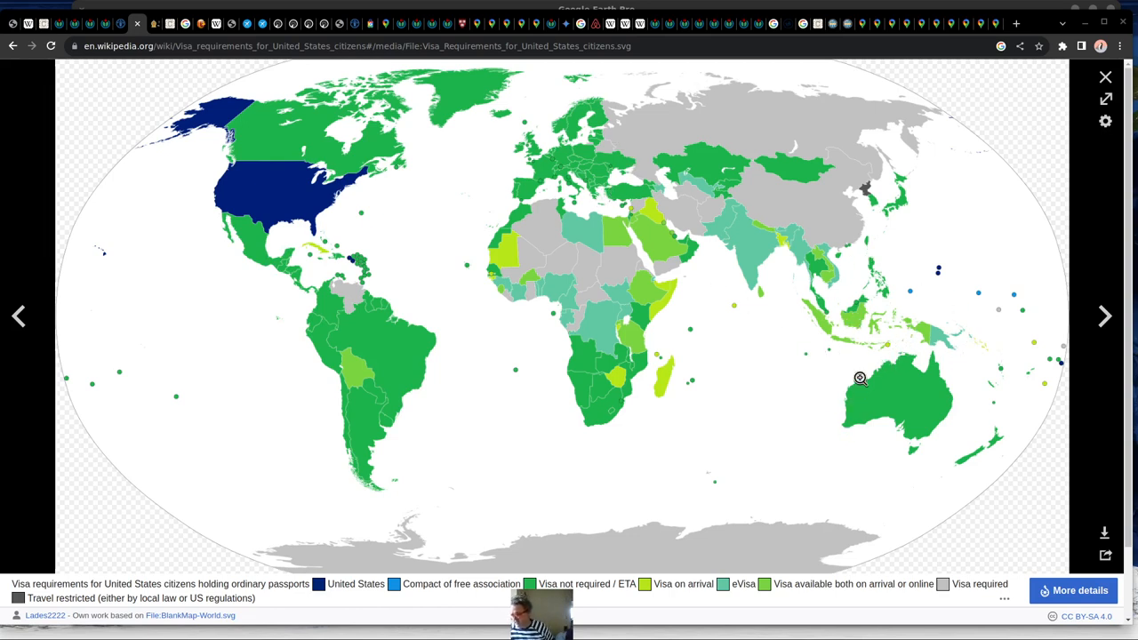
mouse_move(858, 368)
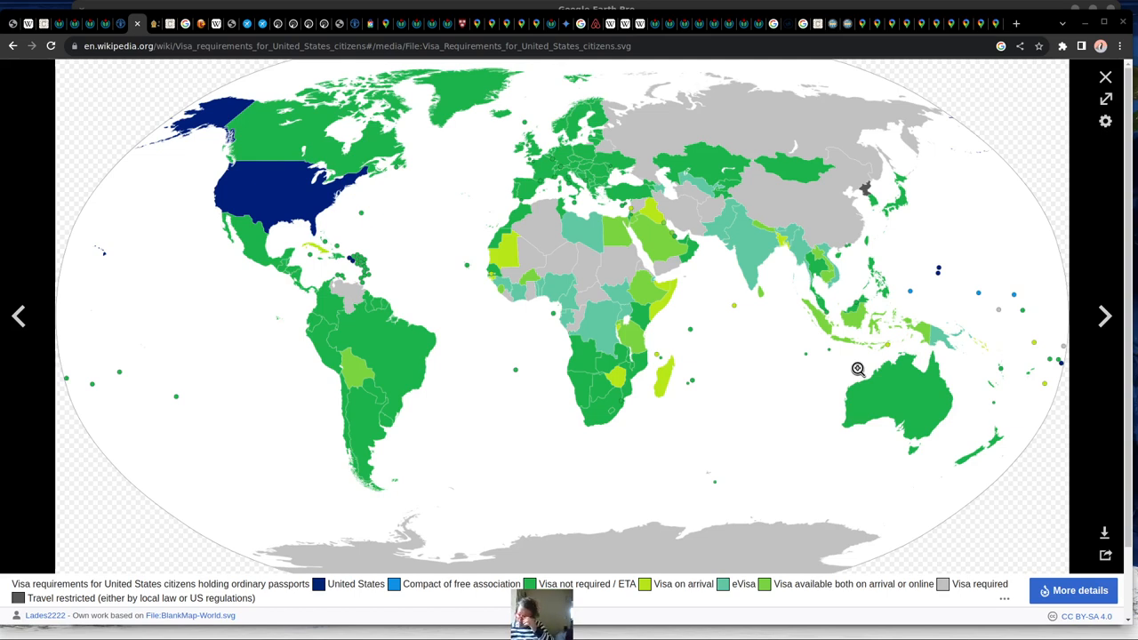
mouse_move(838, 324)
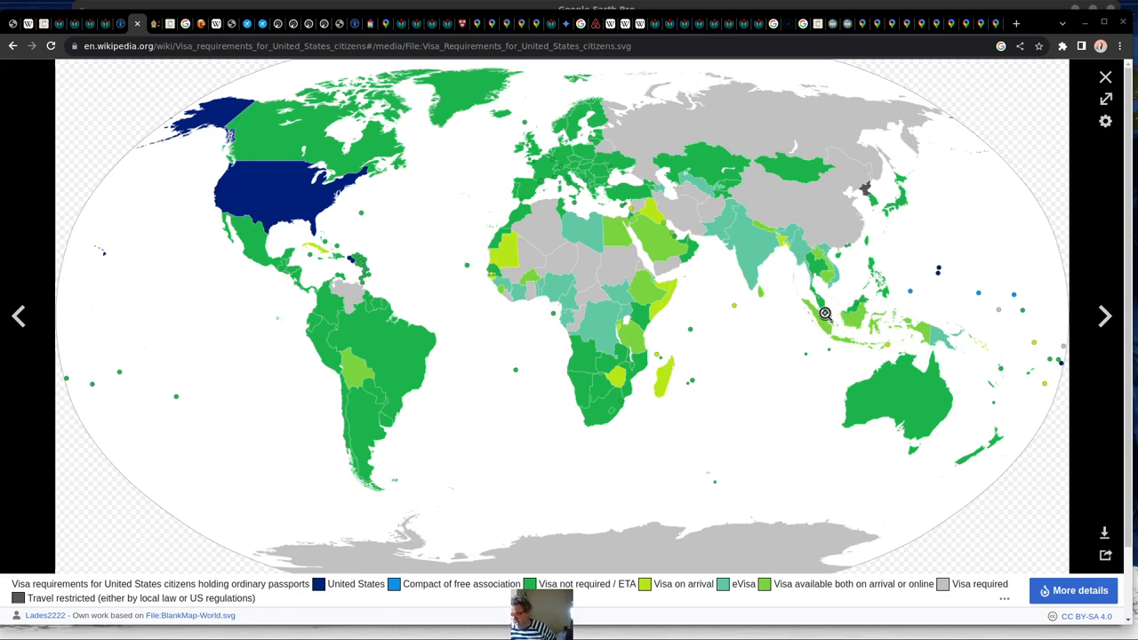
mouse_move(770, 289)
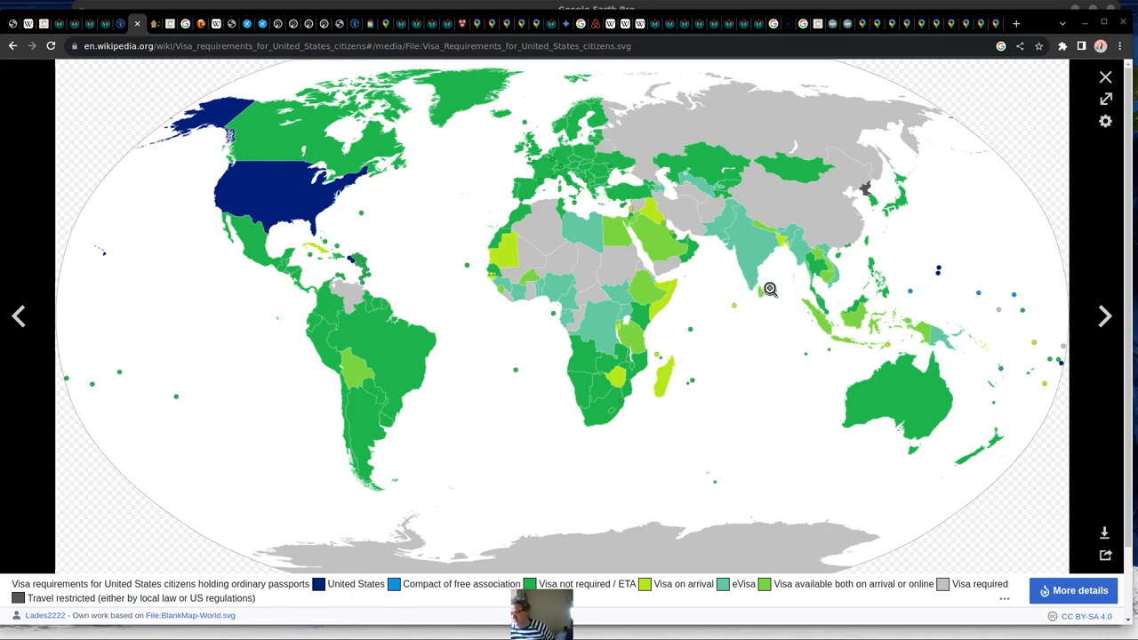
mouse_move(774, 303)
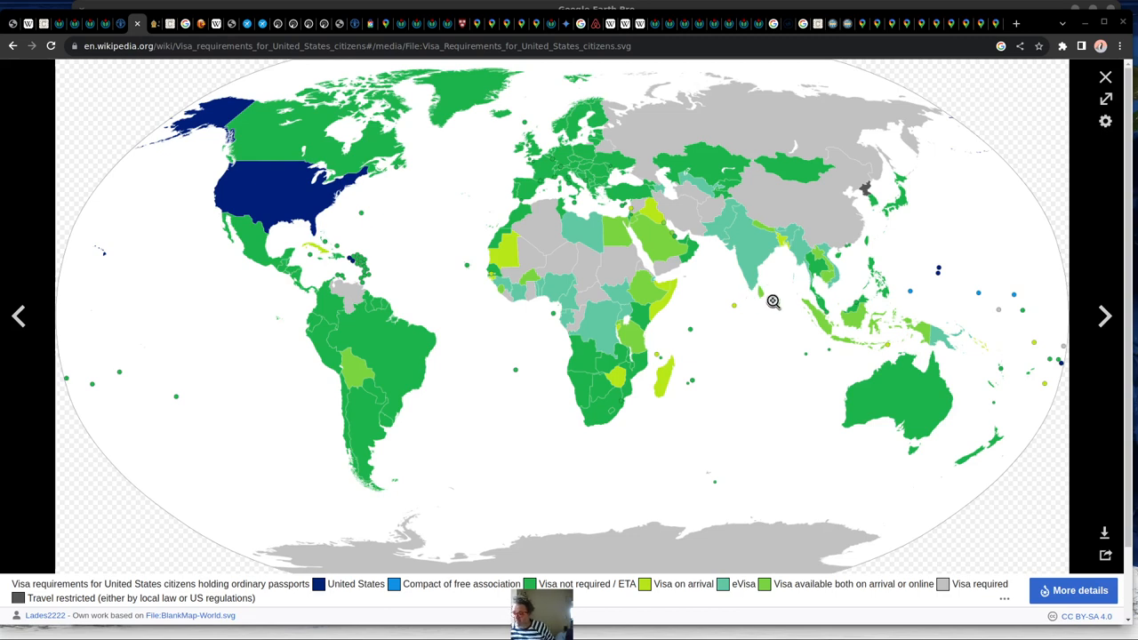
mouse_move(772, 301)
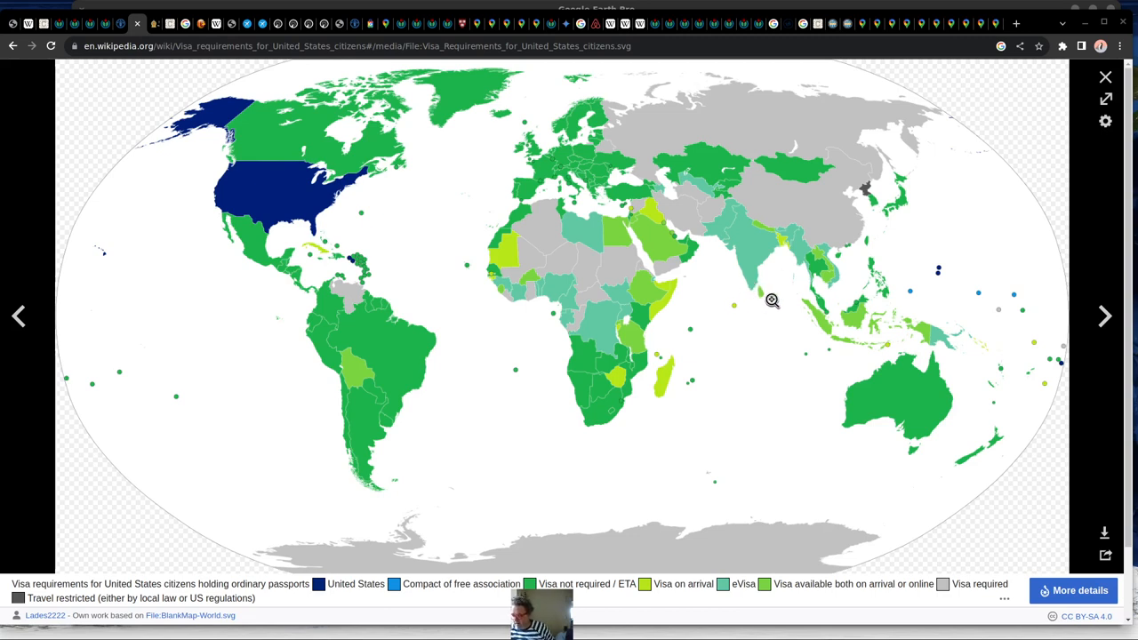
mouse_move(743, 295)
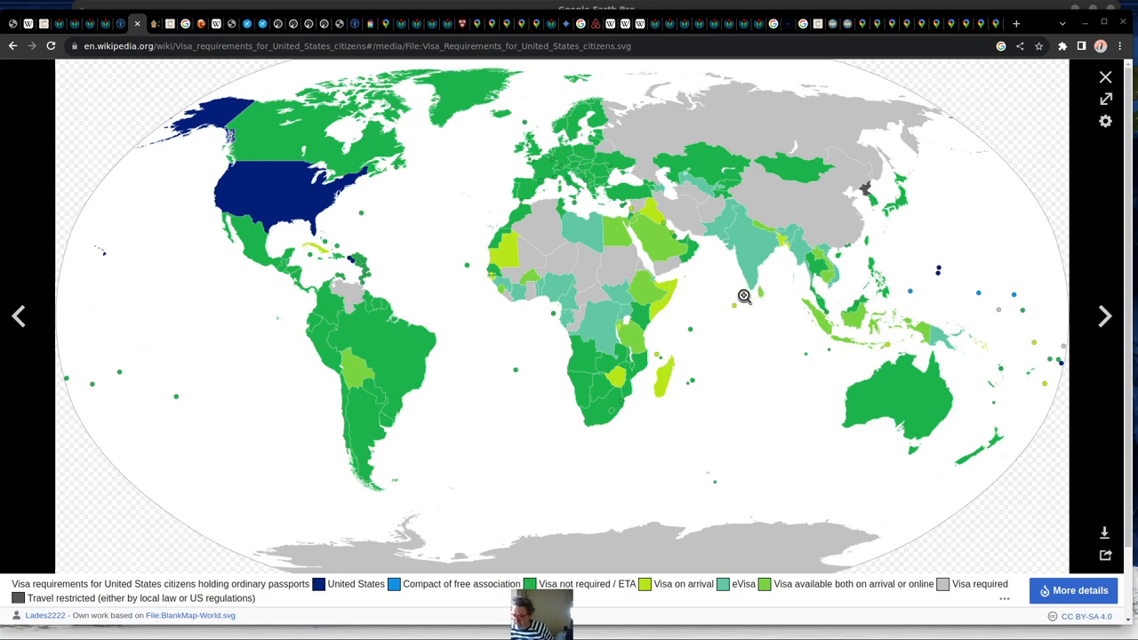
mouse_move(764, 304)
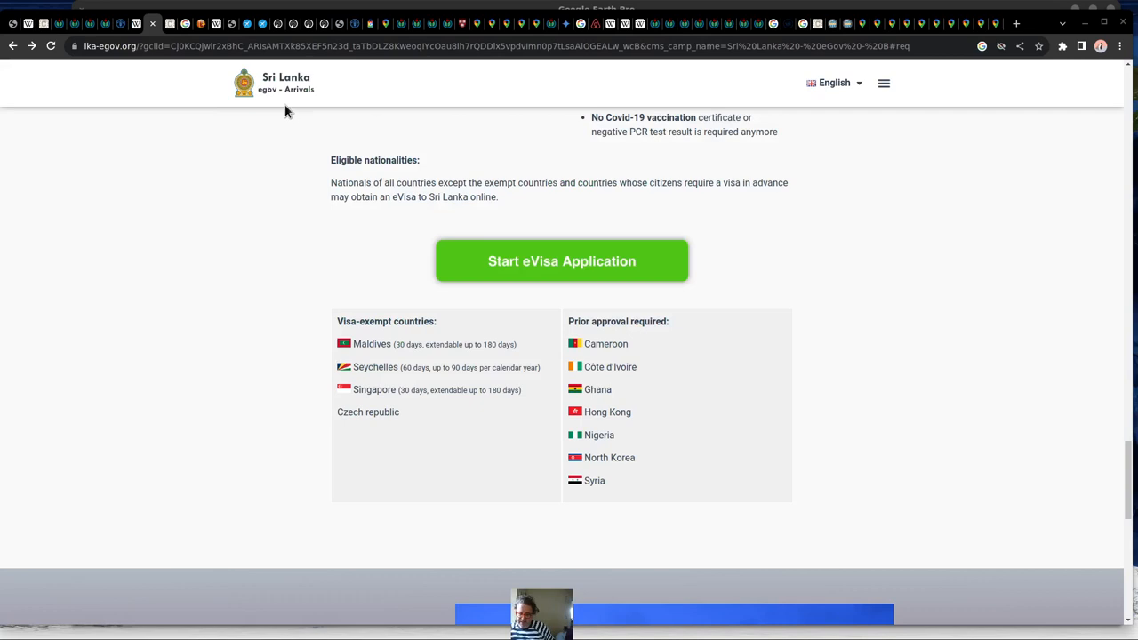
mouse_move(329, 99)
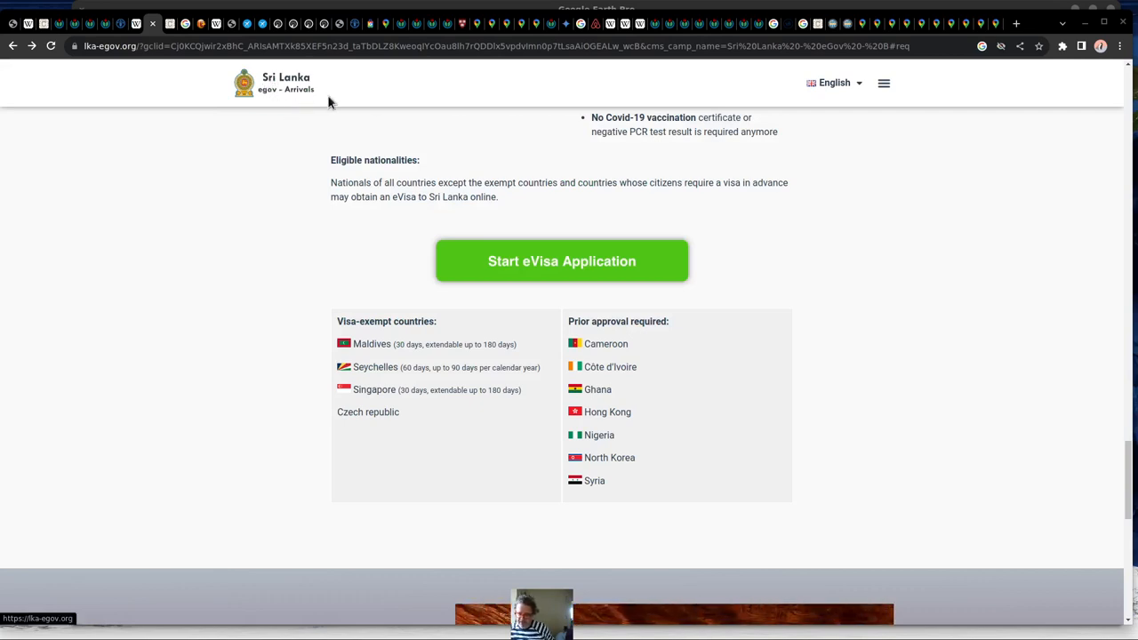
Scroll up the Sri Lanka eVisa page to the Travel Authorization features and requirements.
scroll(up, 3)
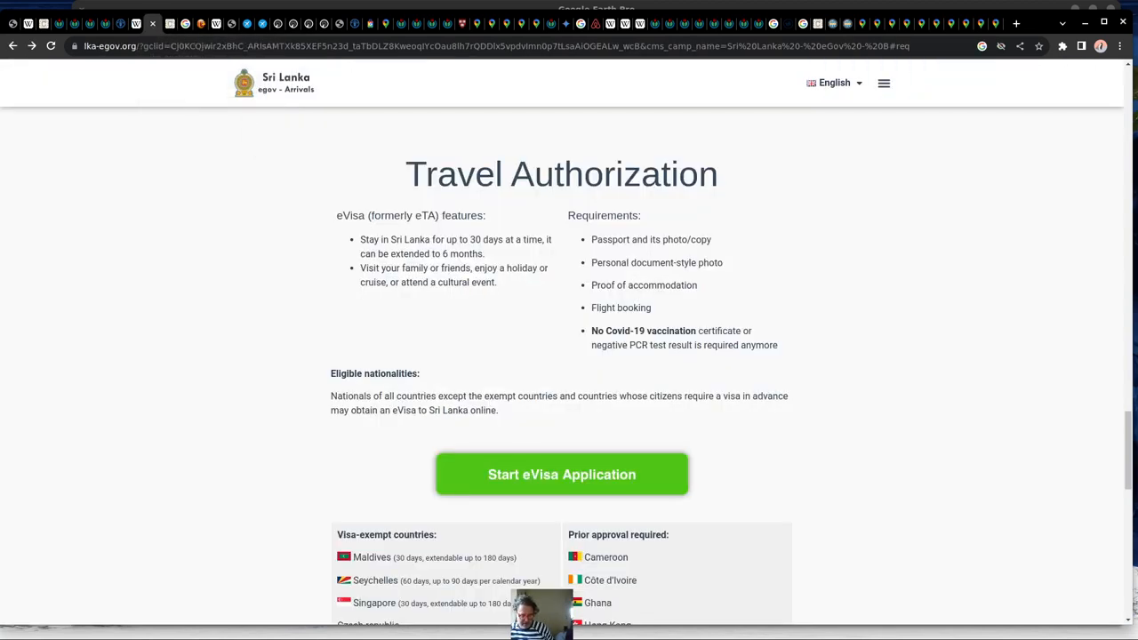
Open the online eVisa application form and keep Tourist Standard Visitor Visa as the visa type.
click(562, 473)
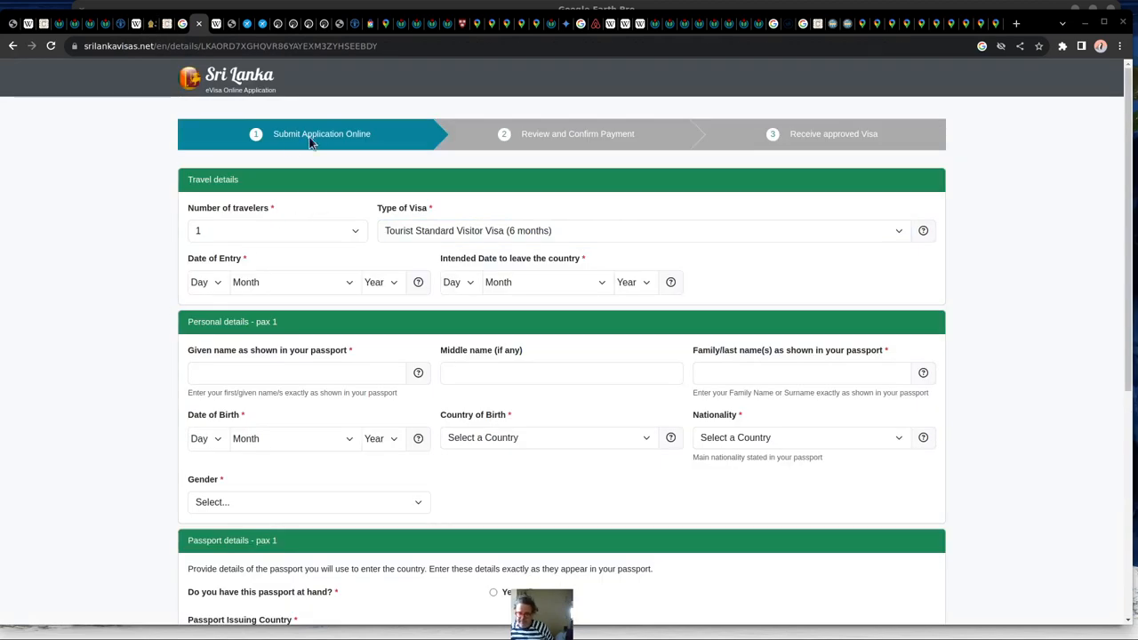
mouse_move(567, 142)
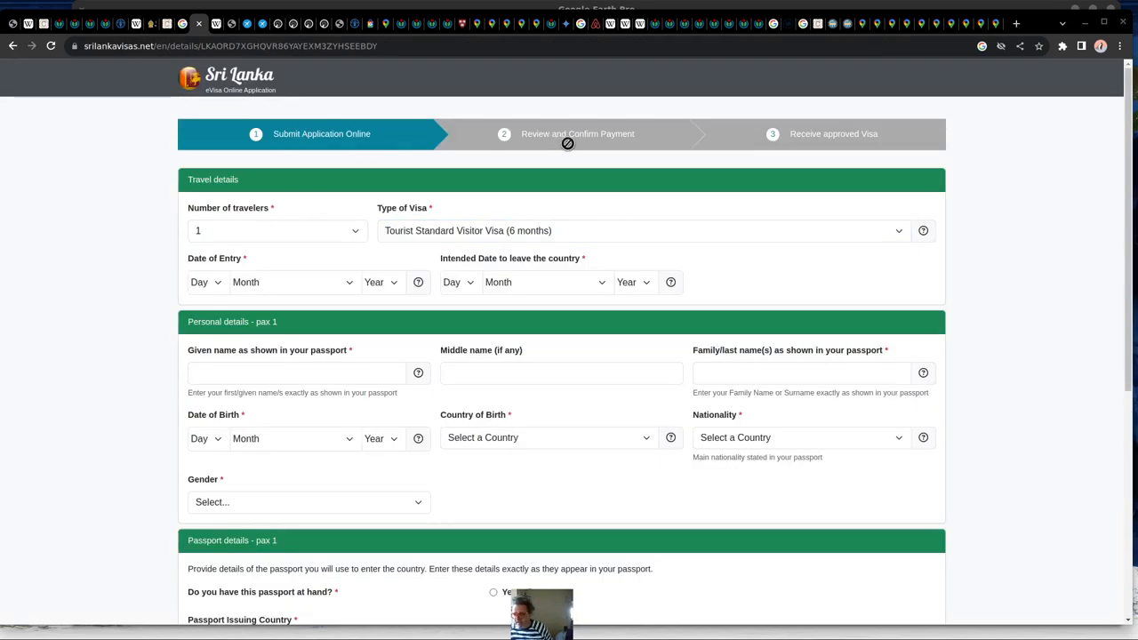
mouse_move(580, 241)
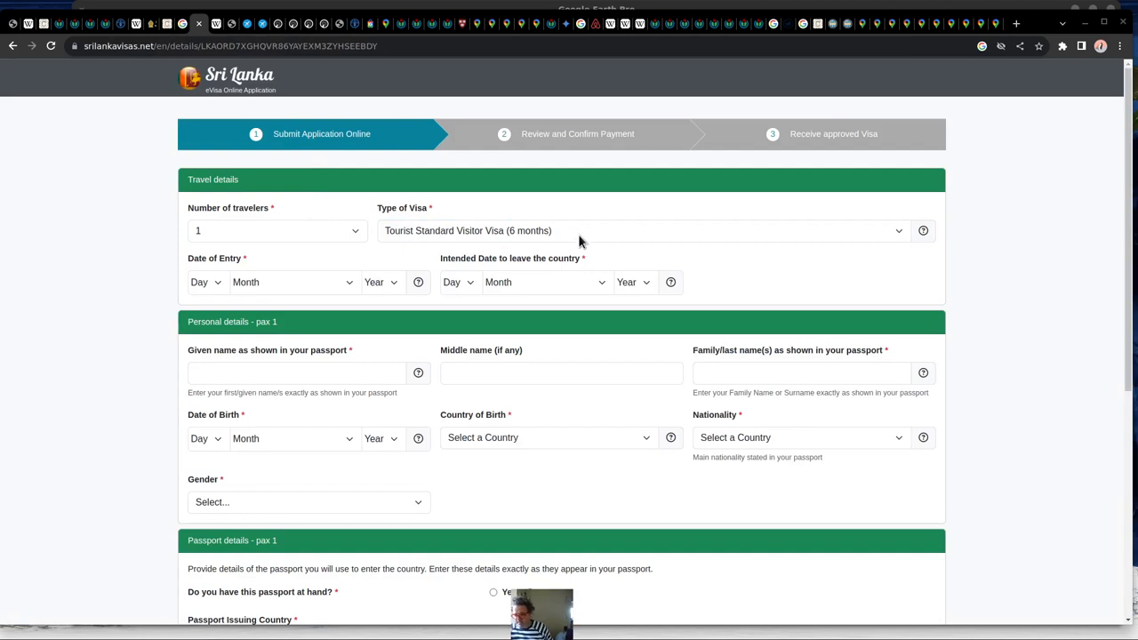
click(644, 231)
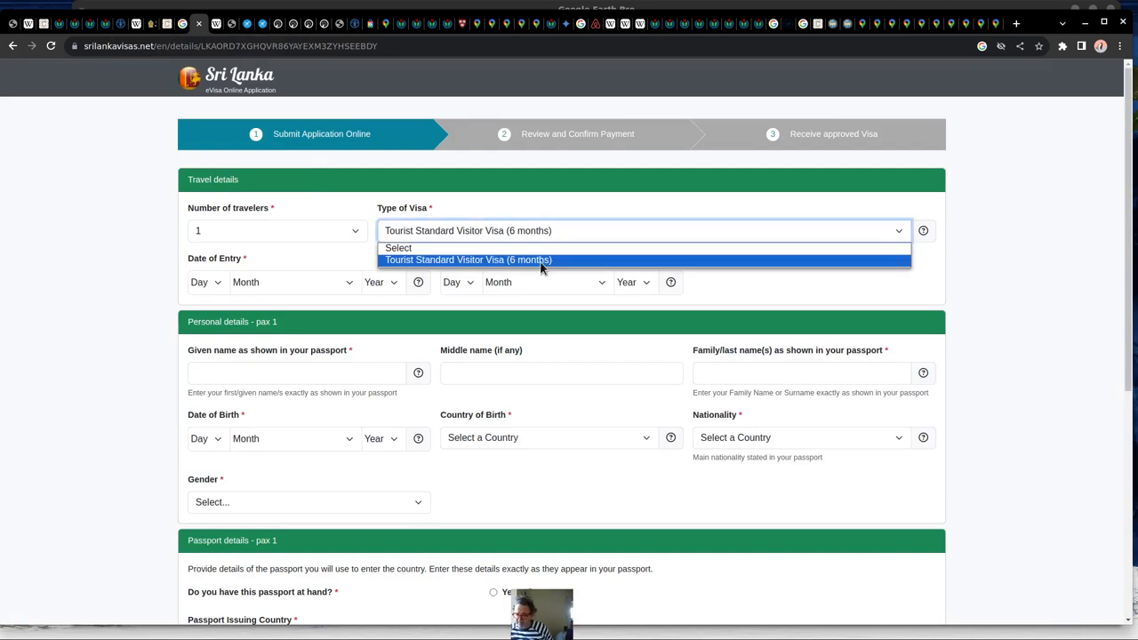
click(468, 260)
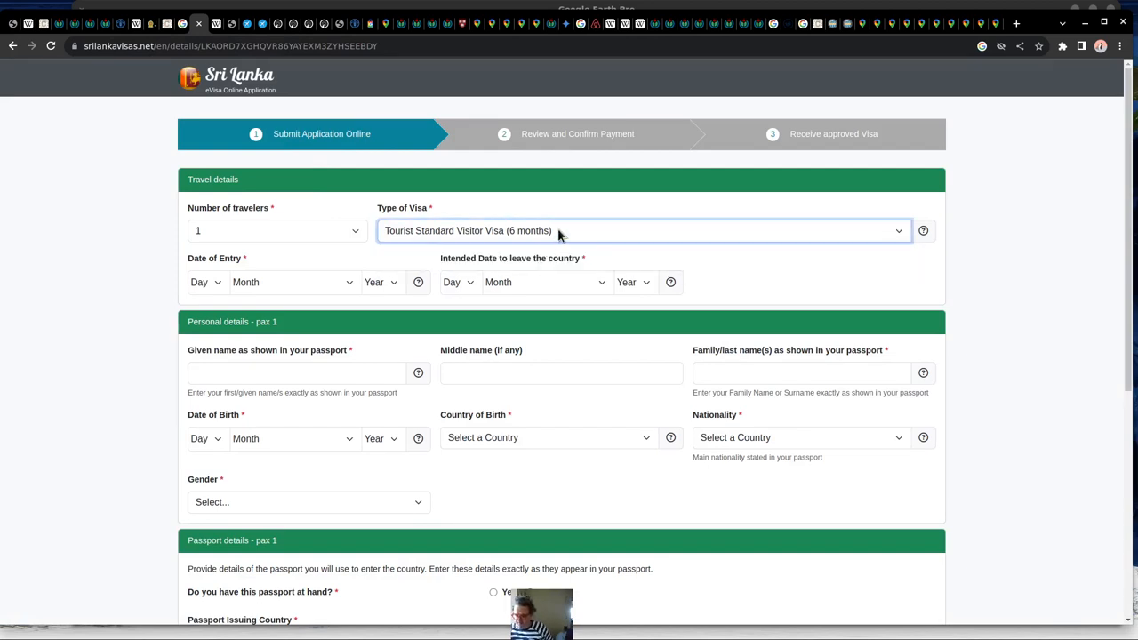
click(640, 231)
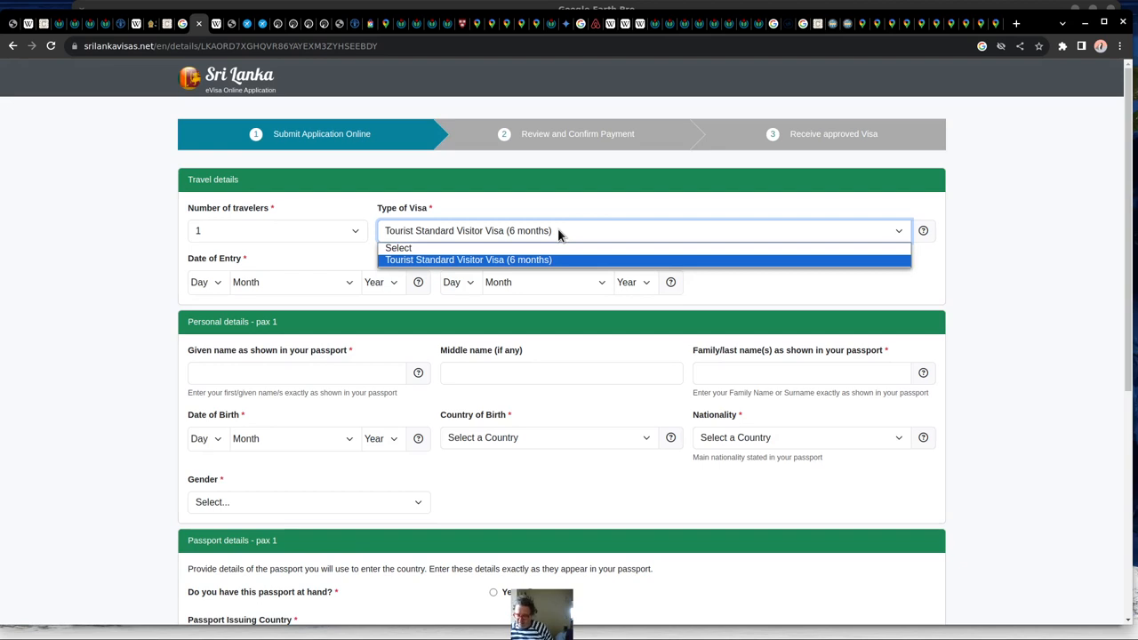
click(468, 260)
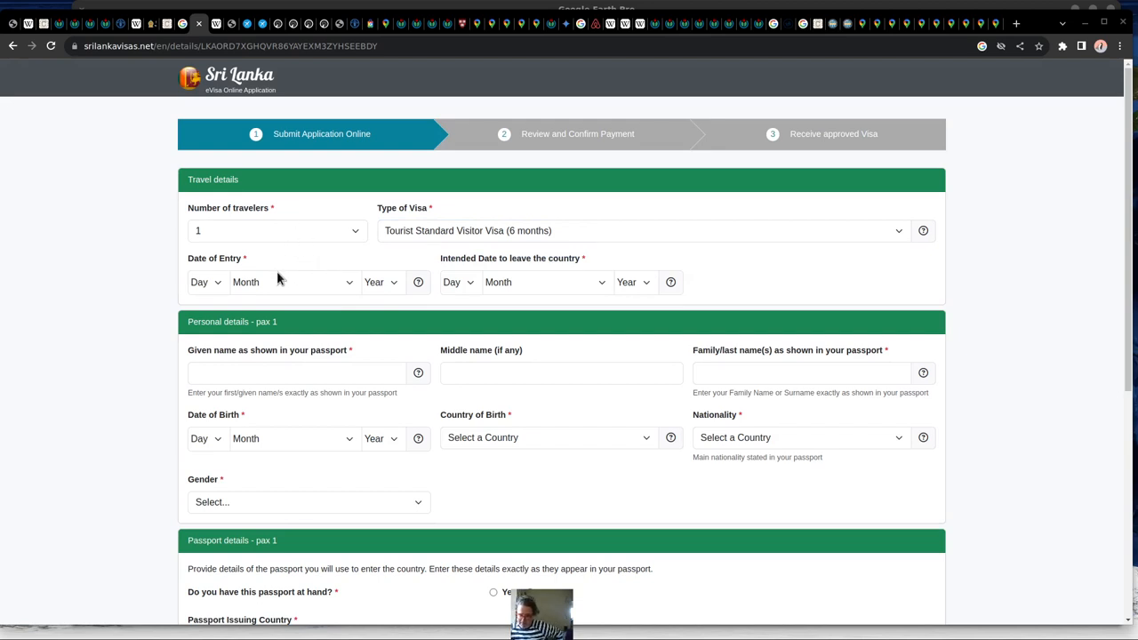
mouse_move(562, 283)
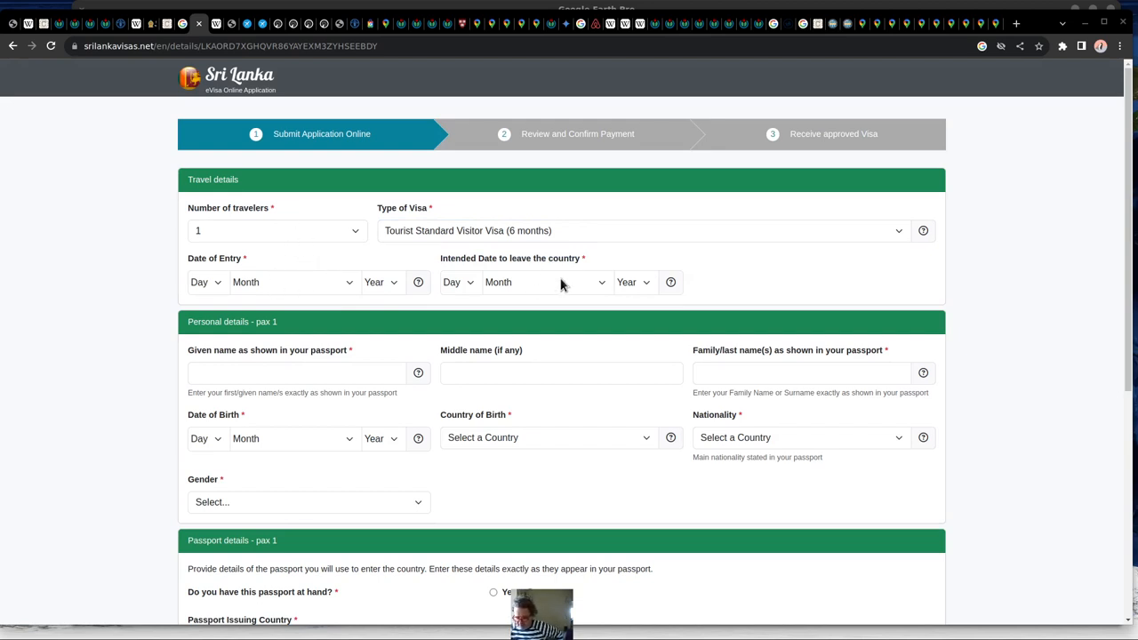
mouse_move(311, 448)
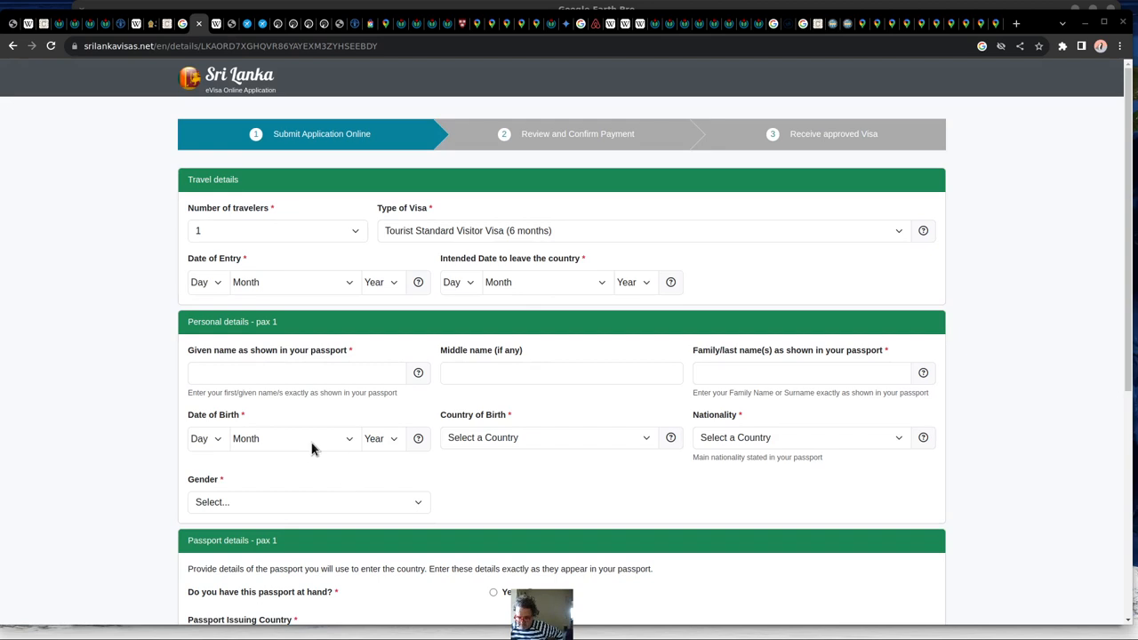
scroll(down, 3)
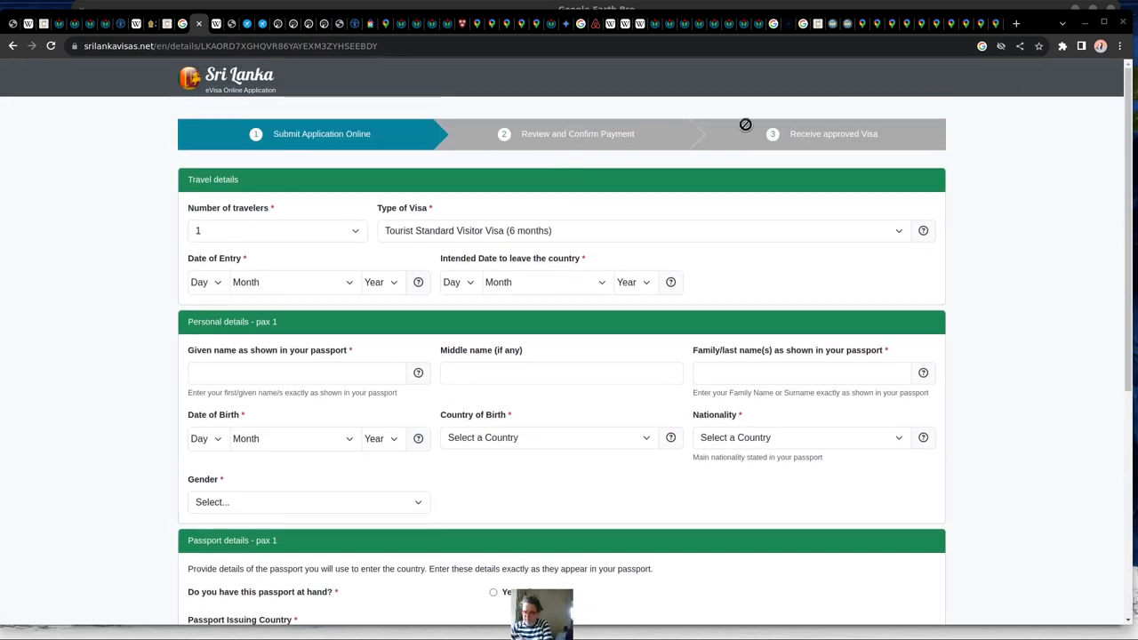
mouse_move(719, 177)
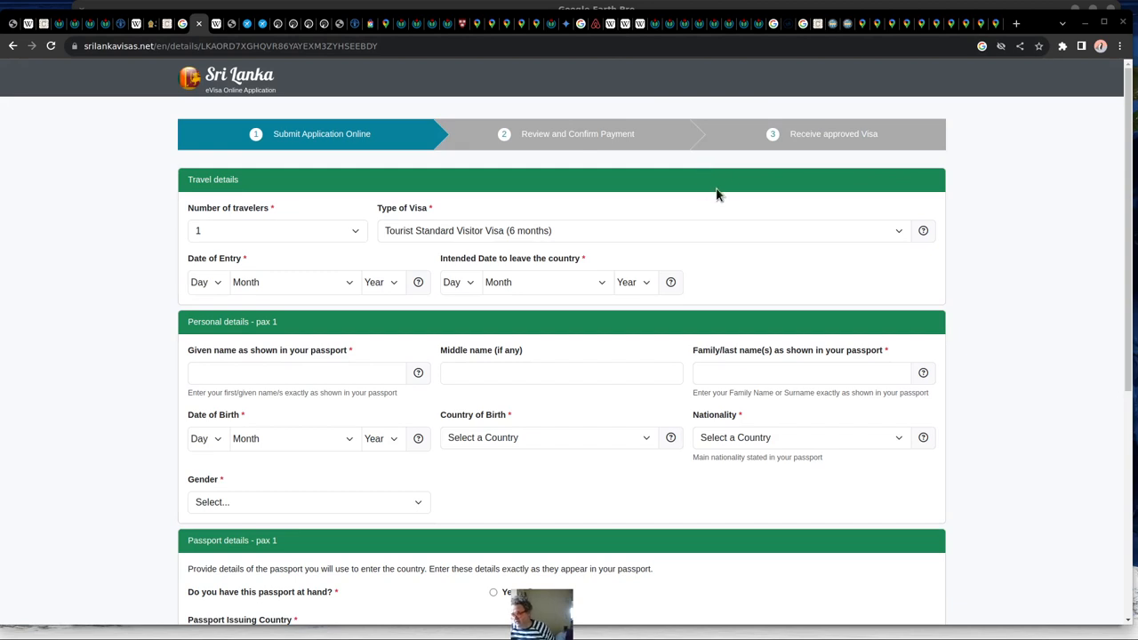
mouse_move(708, 238)
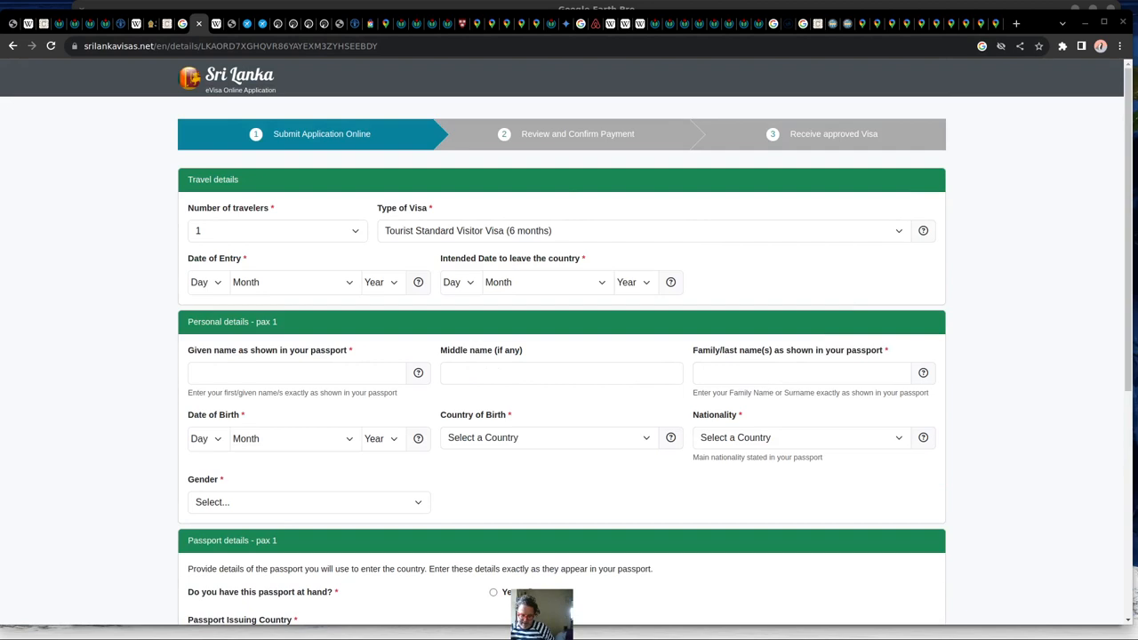
Return to the Google Flights Explore map of fares from Colombo.
click(245, 25)
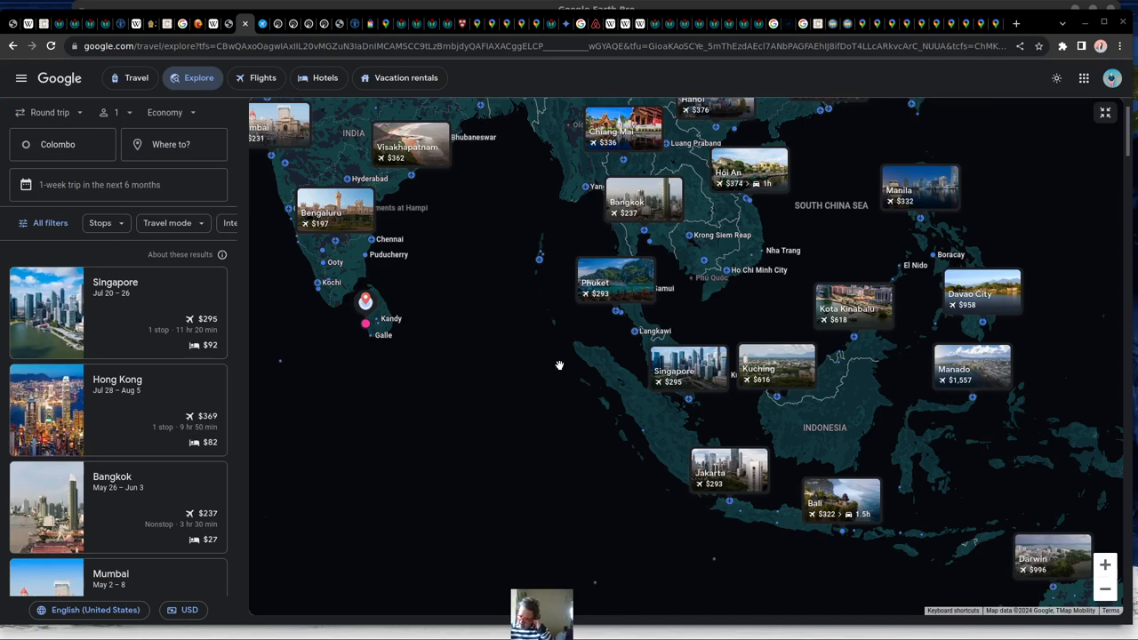
mouse_move(553, 367)
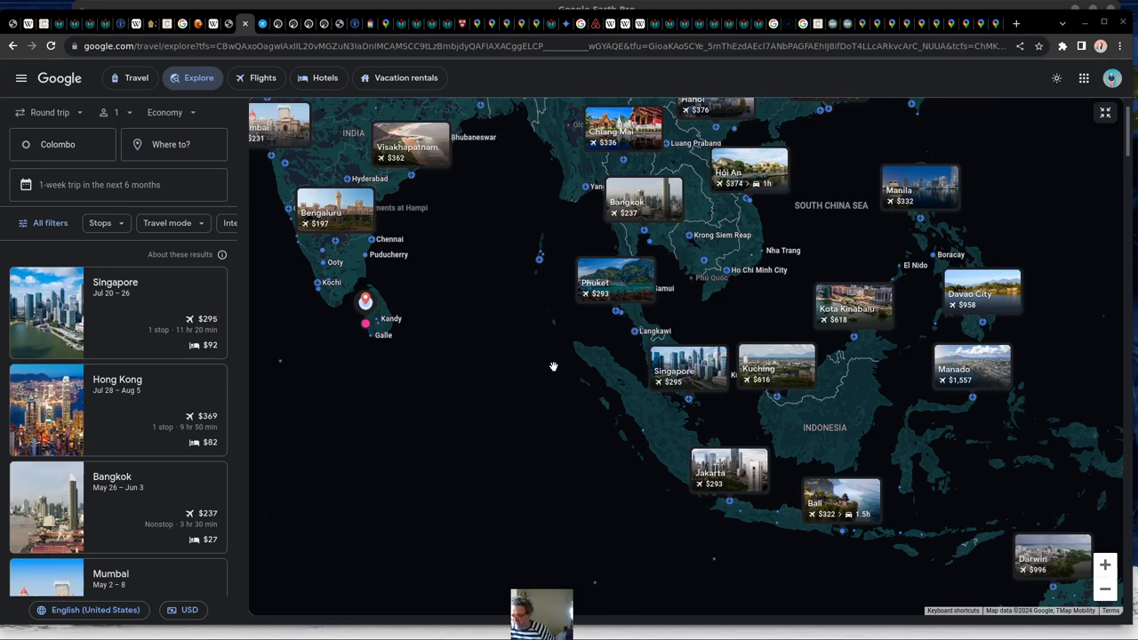
mouse_move(495, 224)
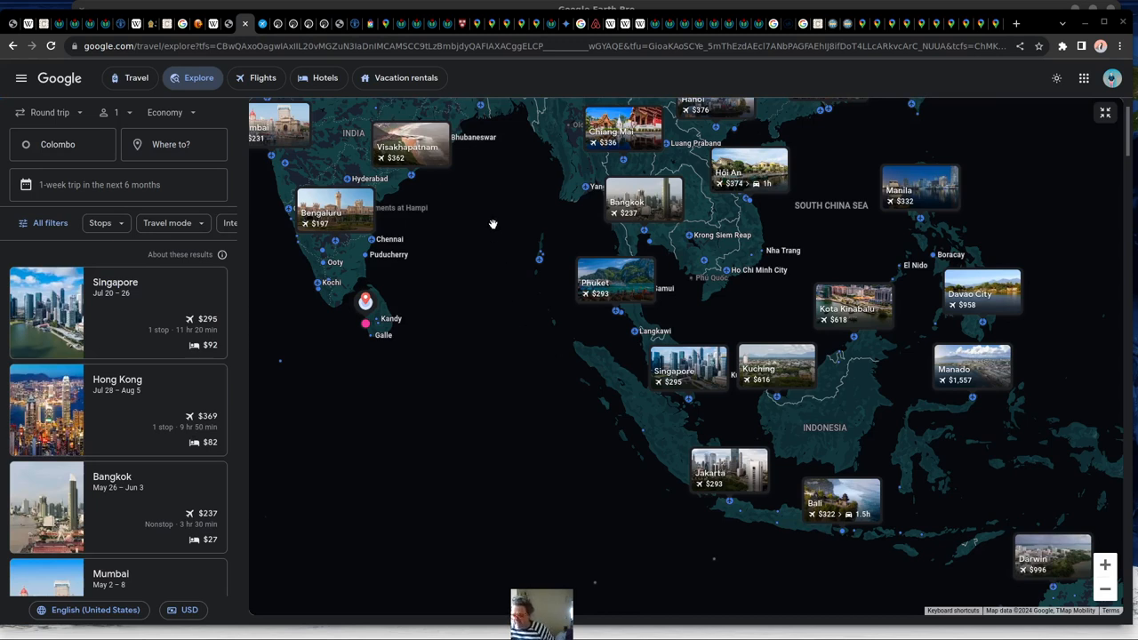
mouse_move(491, 224)
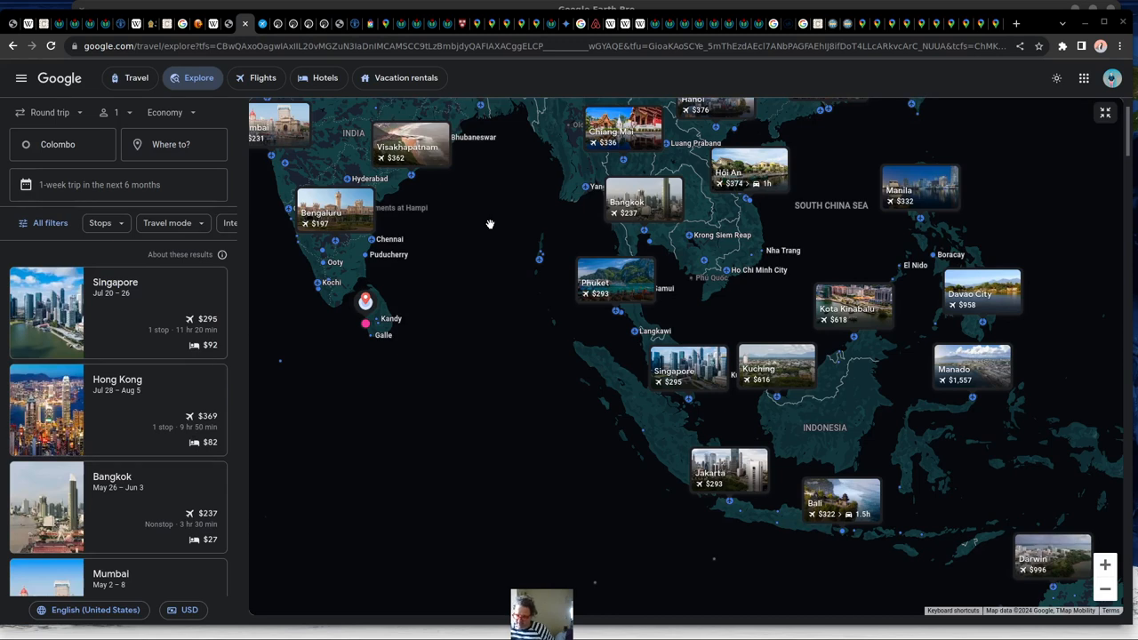
mouse_move(348, 343)
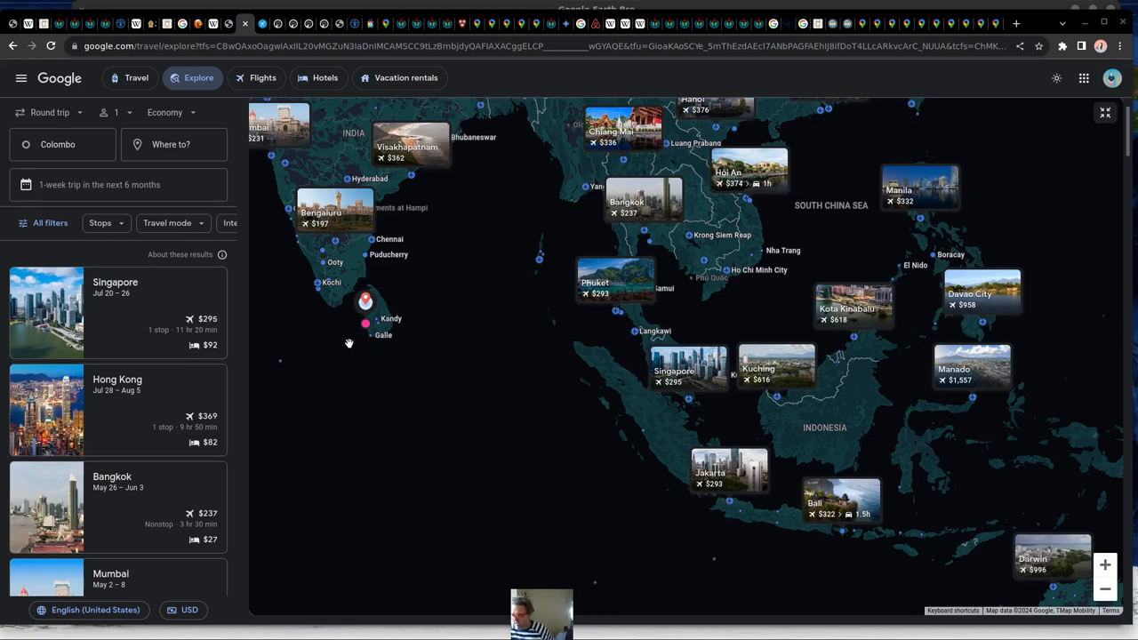
mouse_move(861, 238)
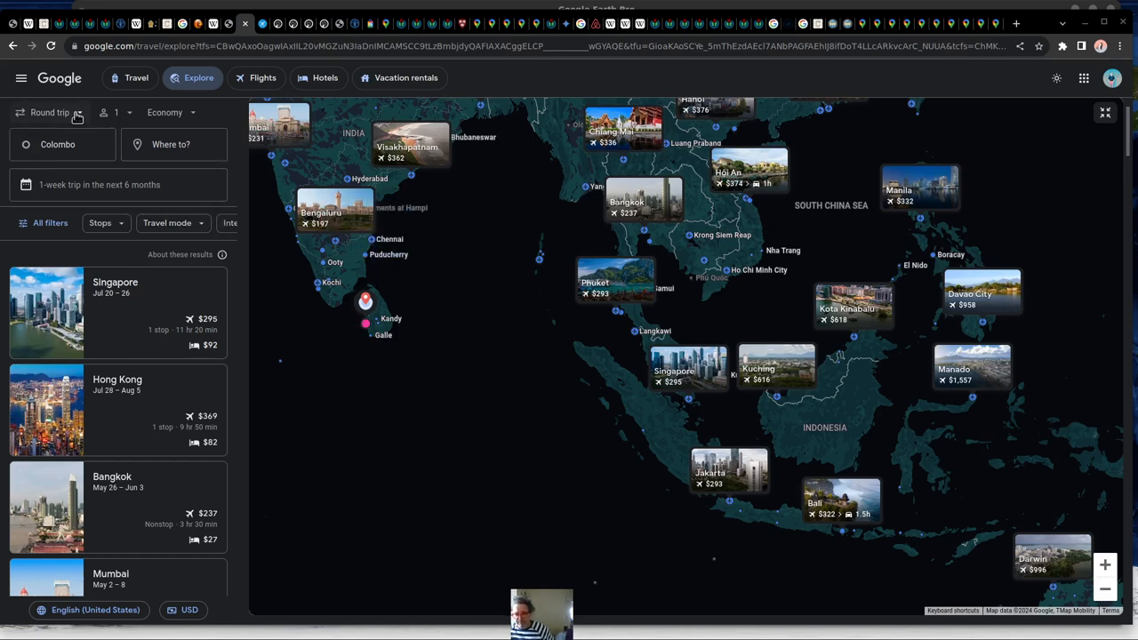
Switch the Colombo flight search from round trip to one way.
click(50, 112)
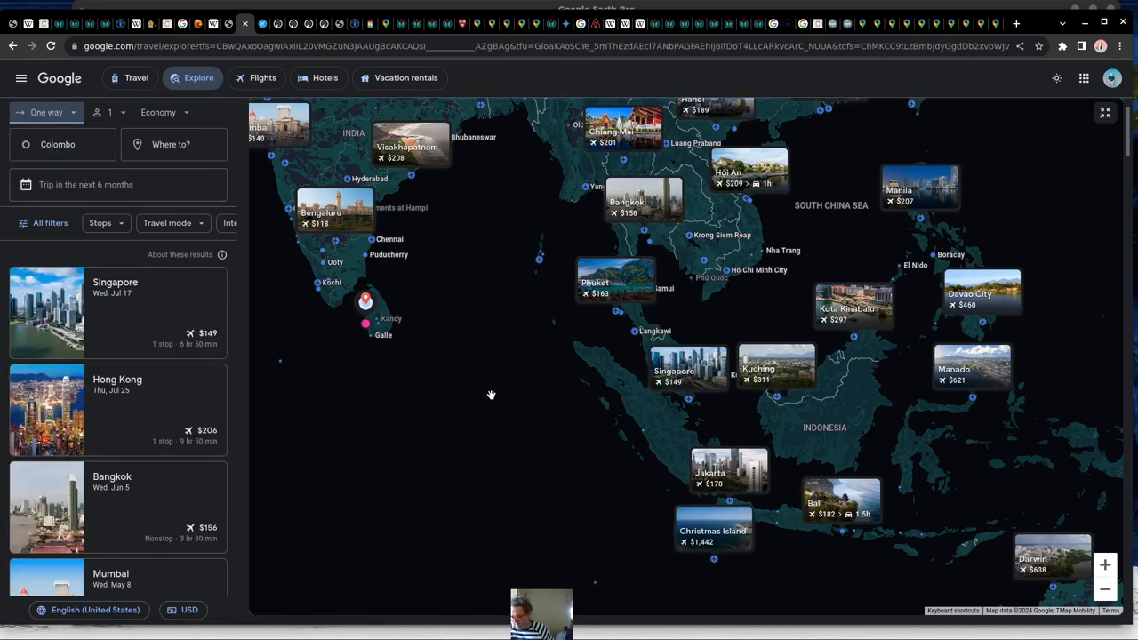
mouse_move(527, 359)
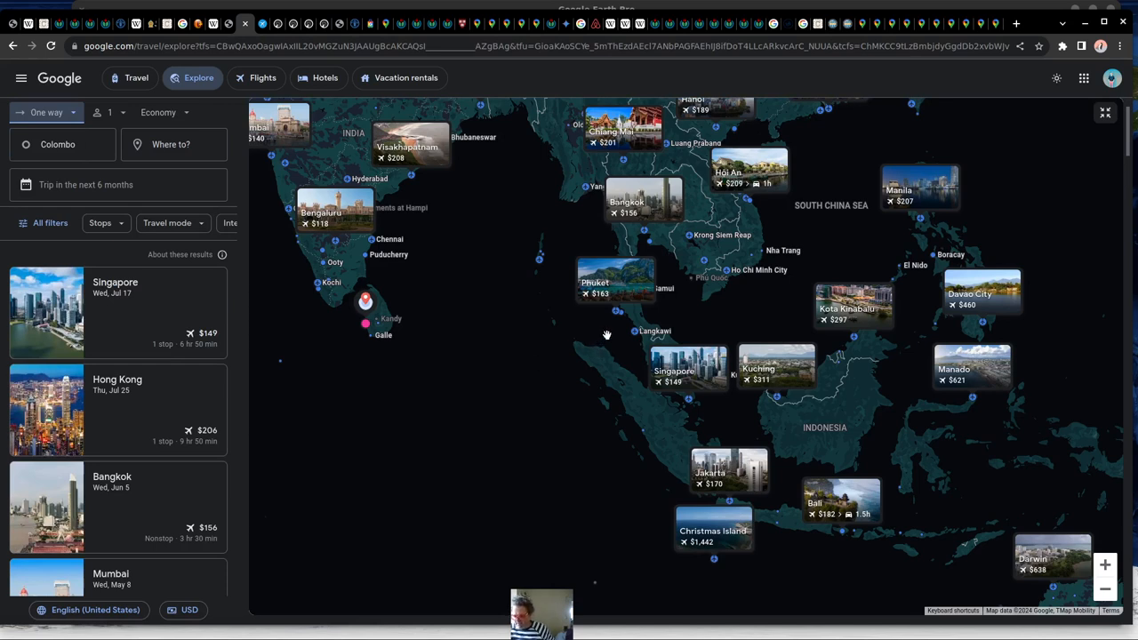
mouse_move(843, 548)
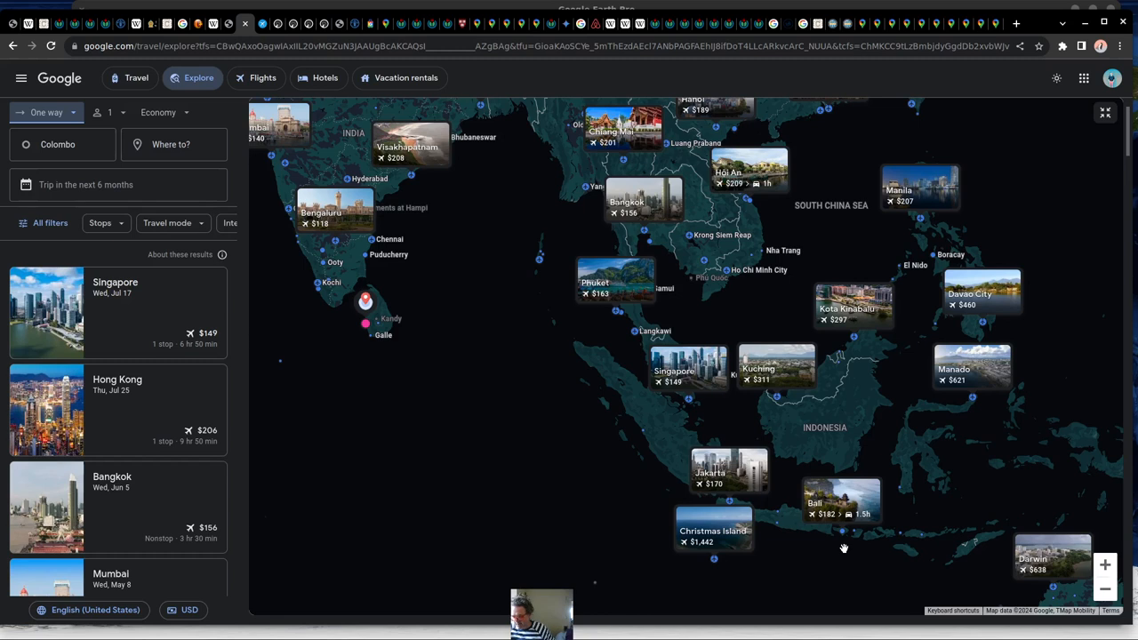
mouse_move(896, 224)
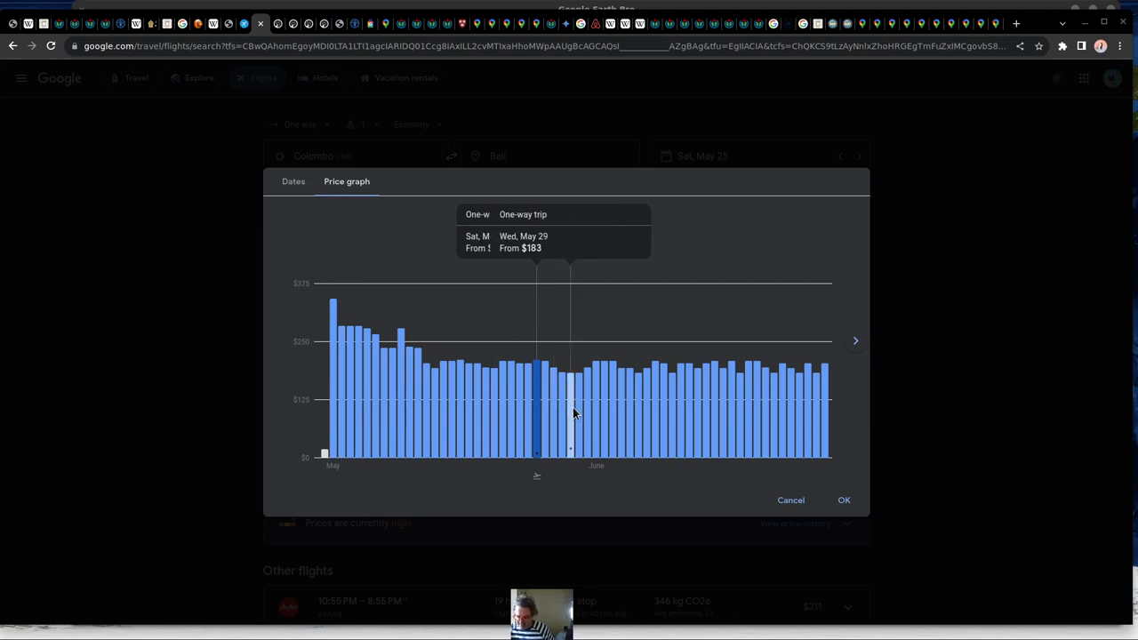
mouse_move(537, 400)
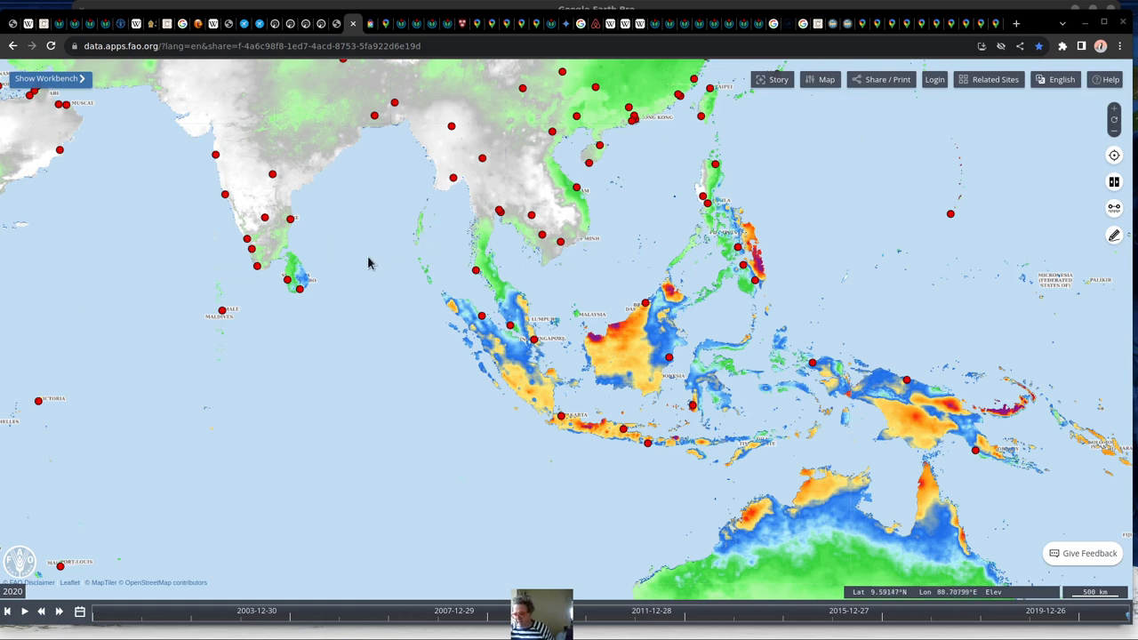
mouse_move(361, 267)
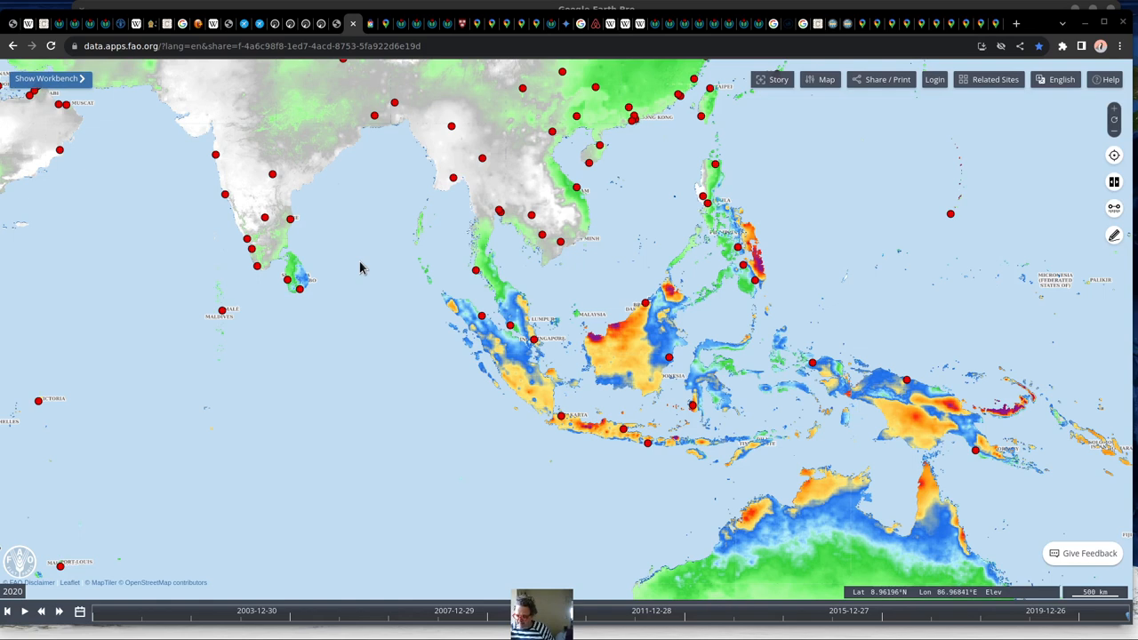
mouse_move(373, 322)
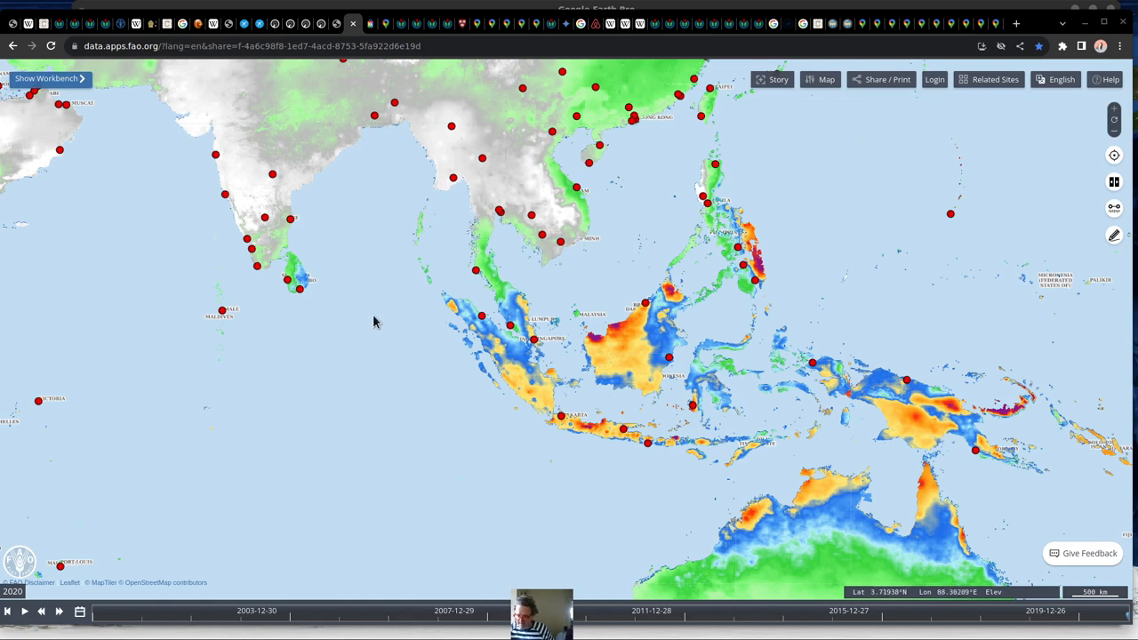
mouse_move(797, 266)
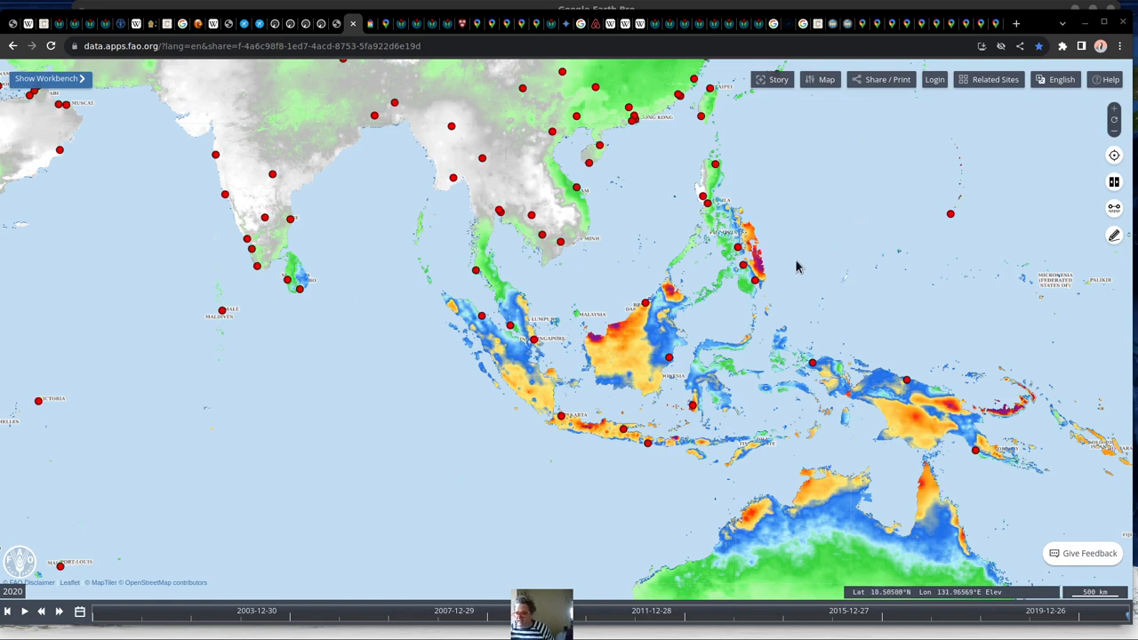
mouse_move(775, 224)
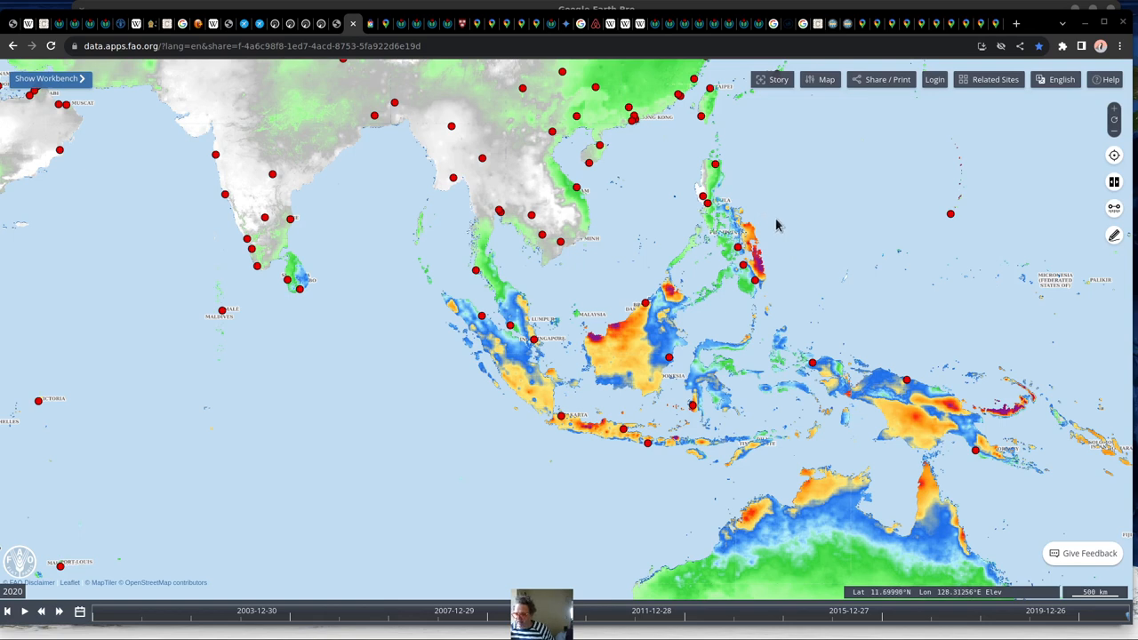
mouse_move(776, 252)
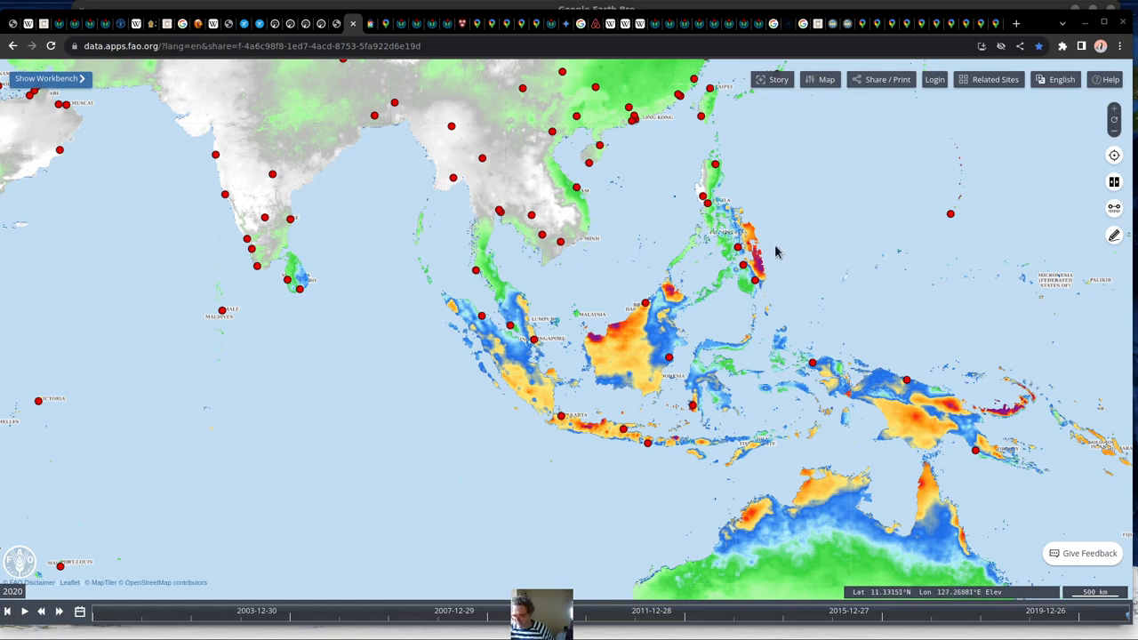
mouse_move(726, 242)
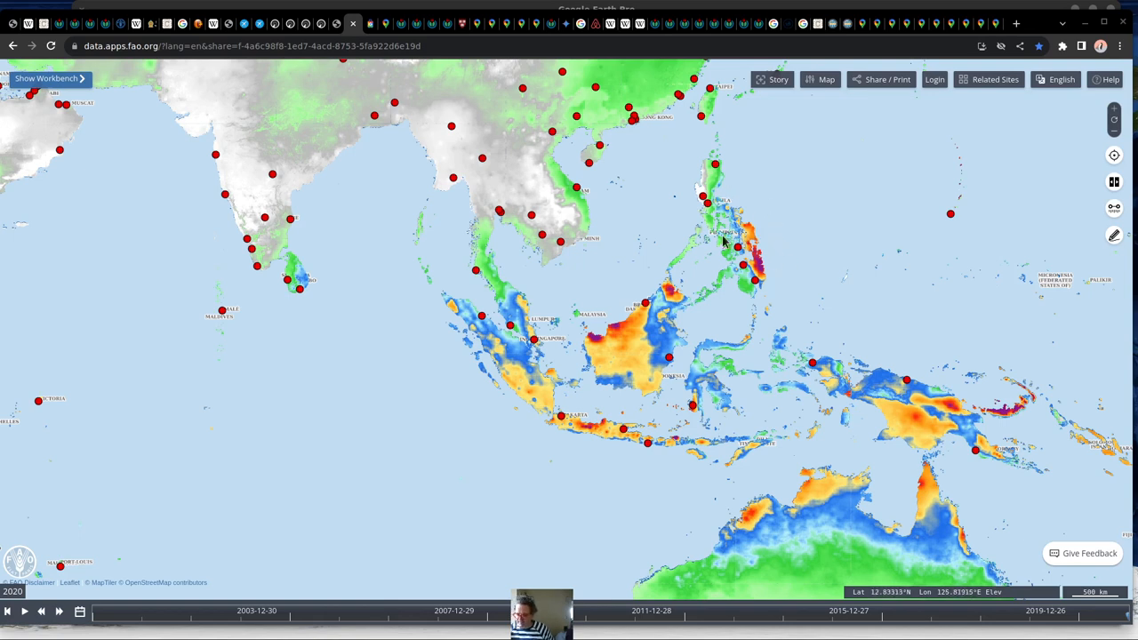
mouse_move(569, 203)
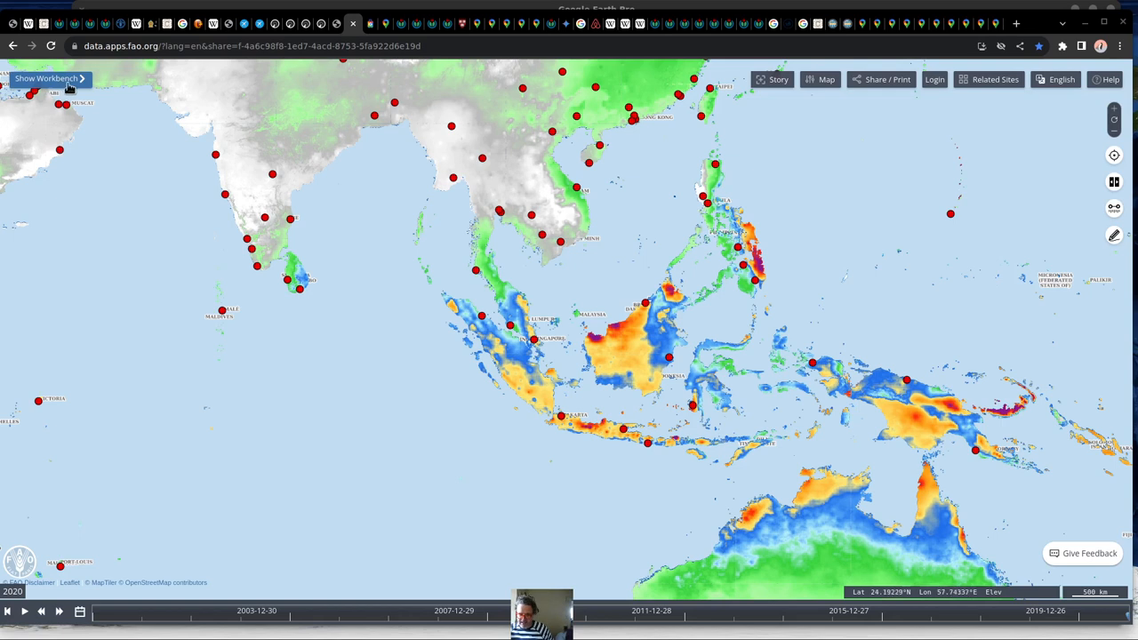
Change the CHIRPS long-term rainfall layer's month, viewing November and then other months ending on April.
click(46, 78)
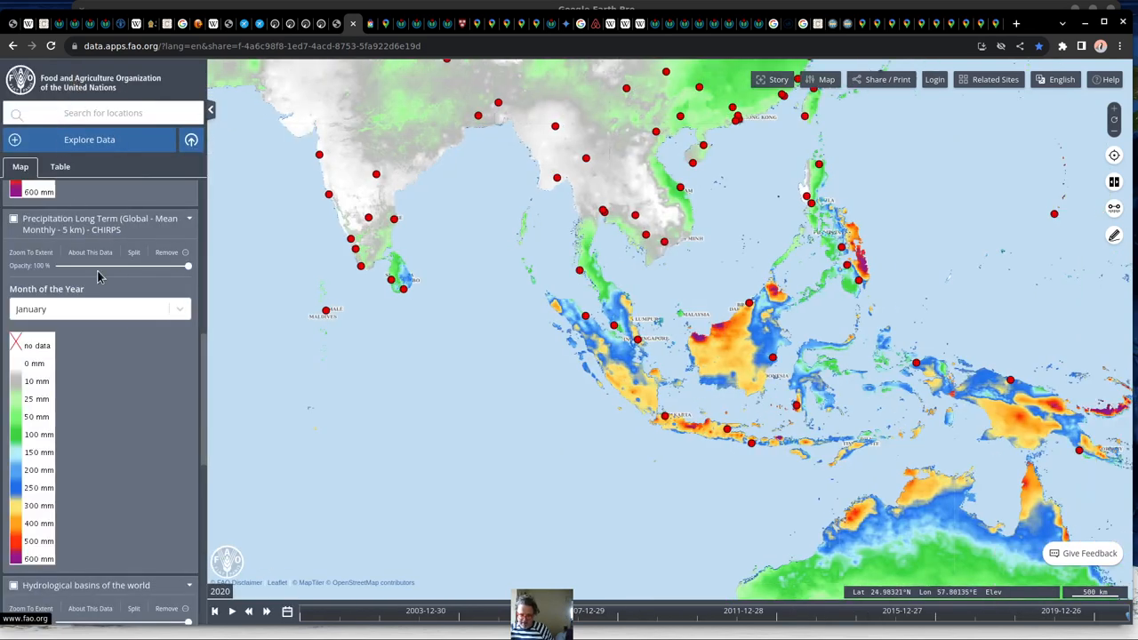
click(98, 310)
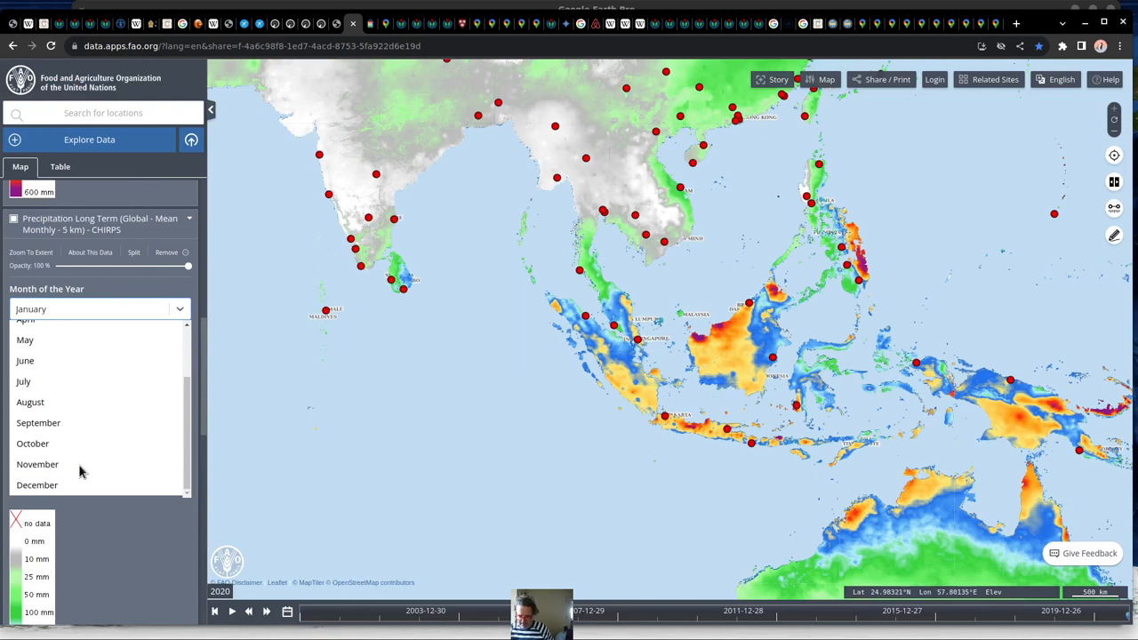
click(38, 462)
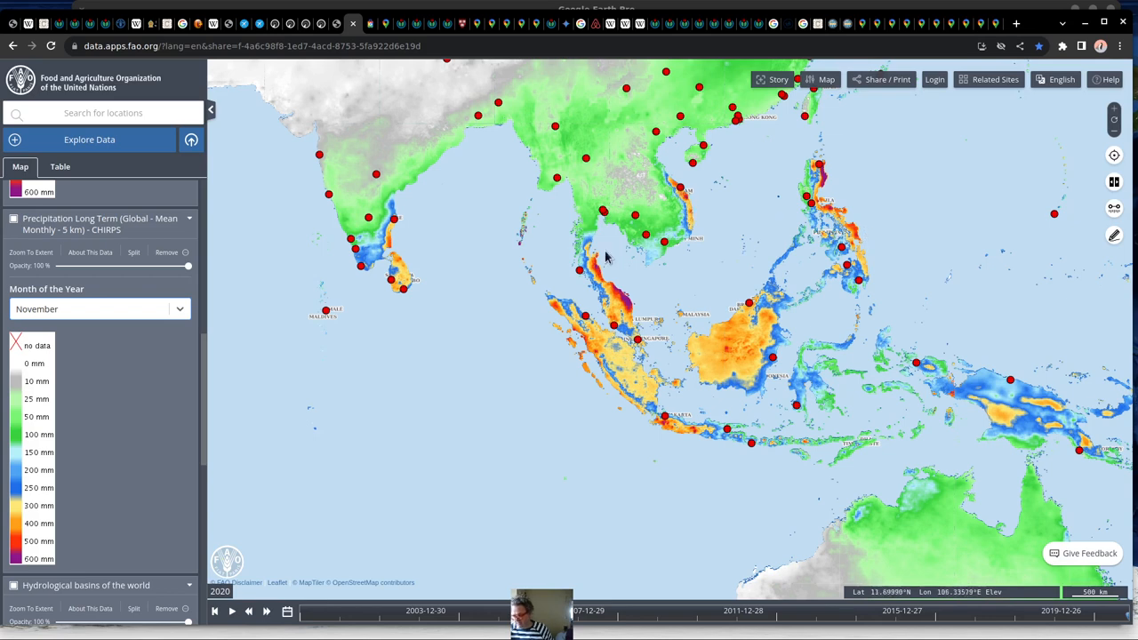
mouse_move(636, 313)
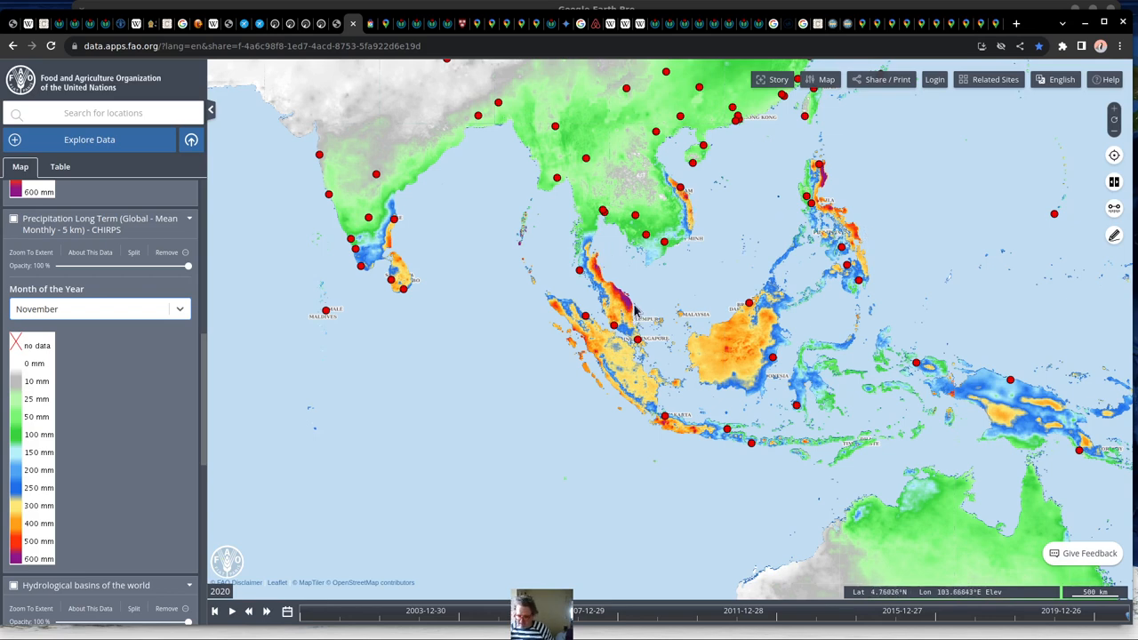
click(98, 310)
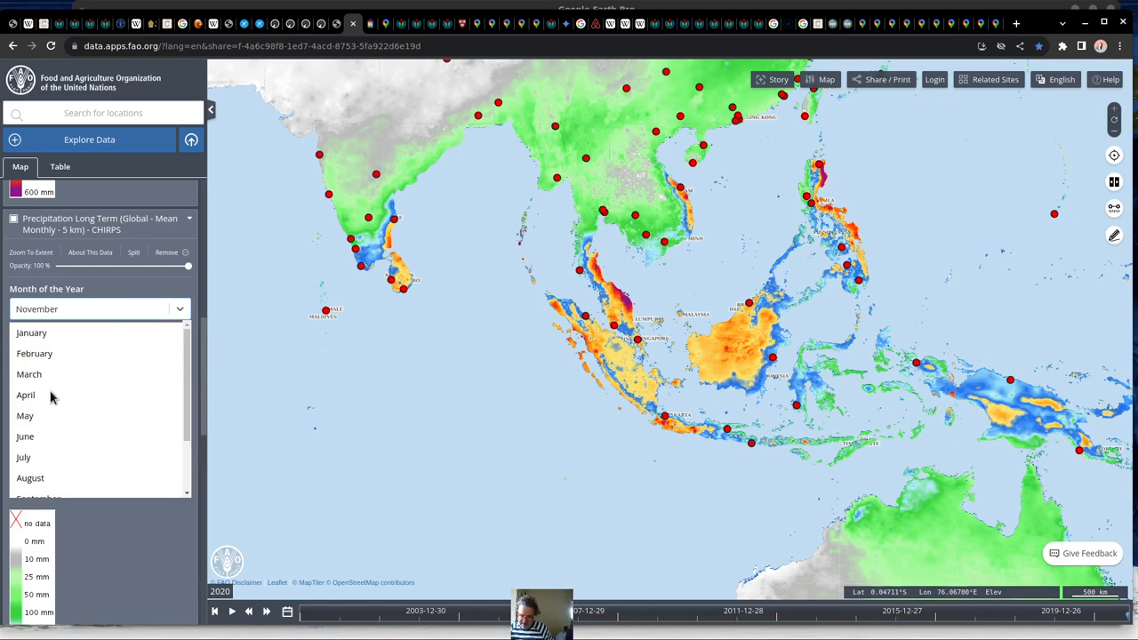
click(24, 395)
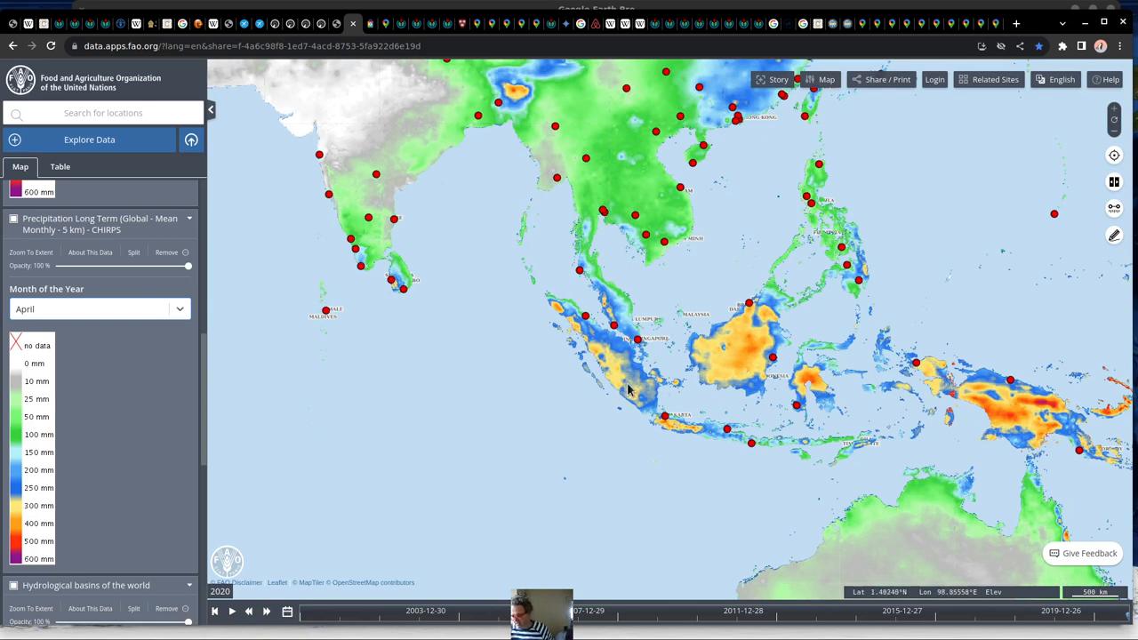
mouse_move(621, 400)
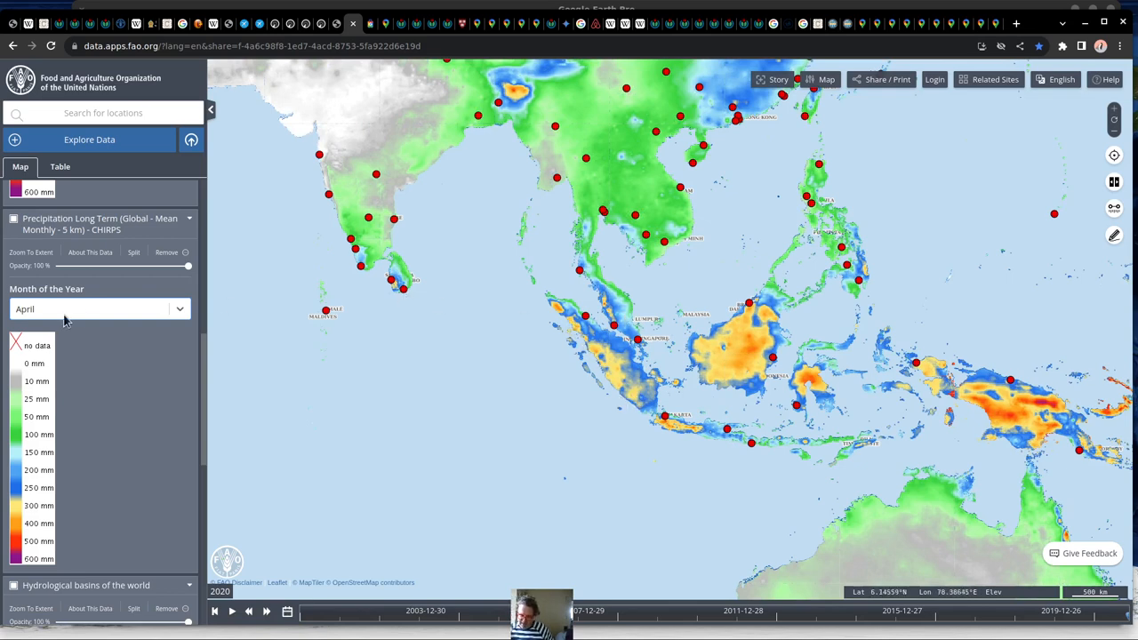
click(100, 309)
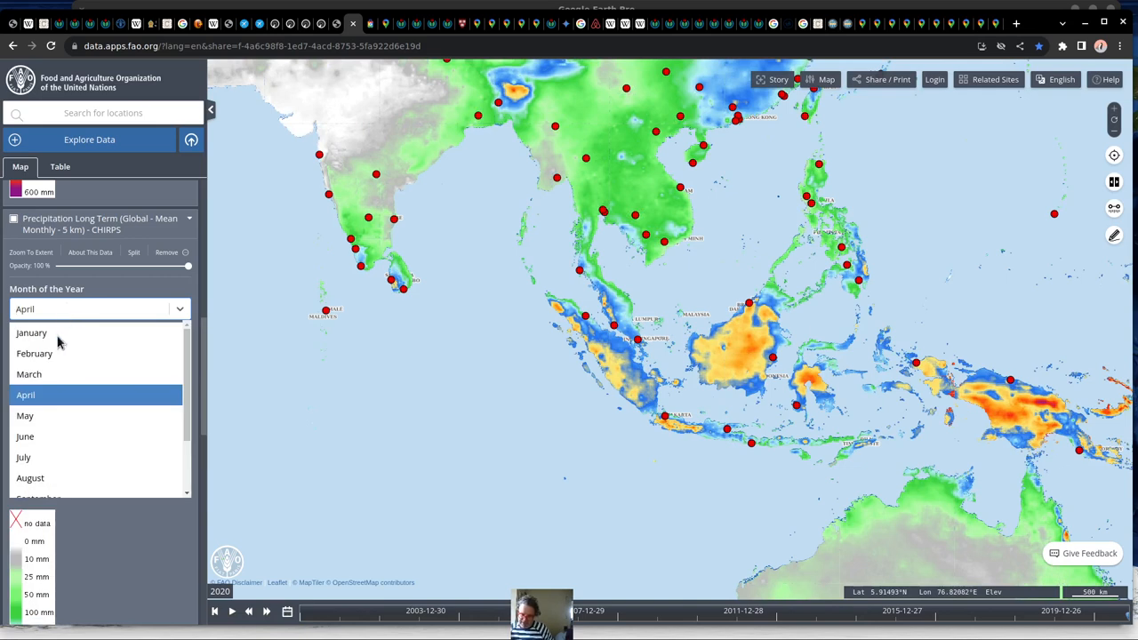
mouse_move(57, 342)
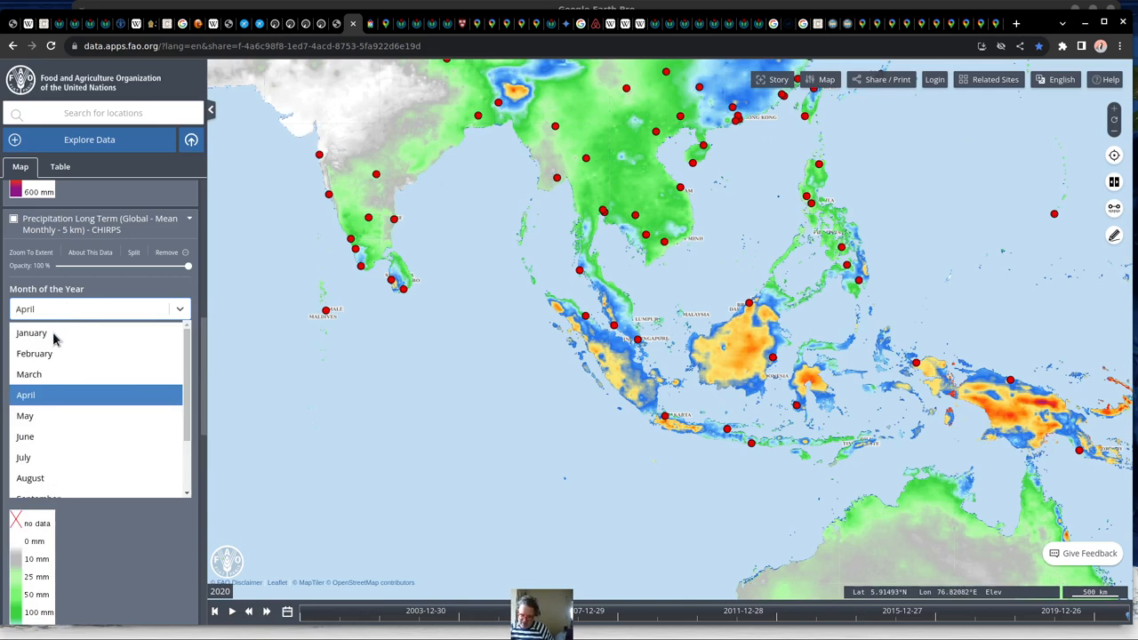
mouse_move(63, 347)
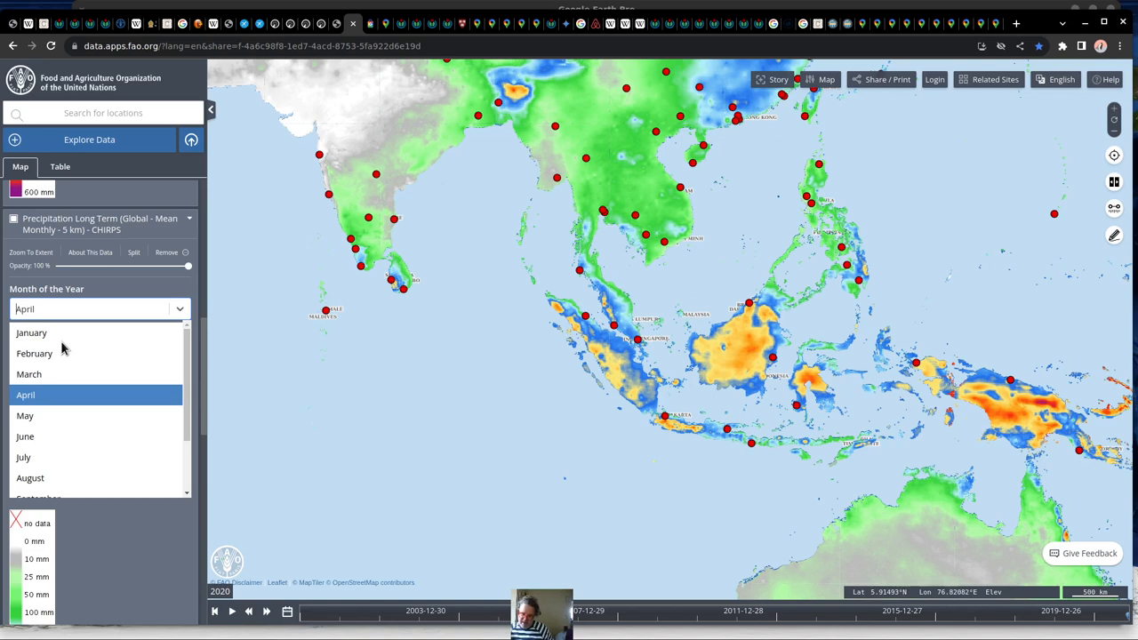
scroll(down, 3)
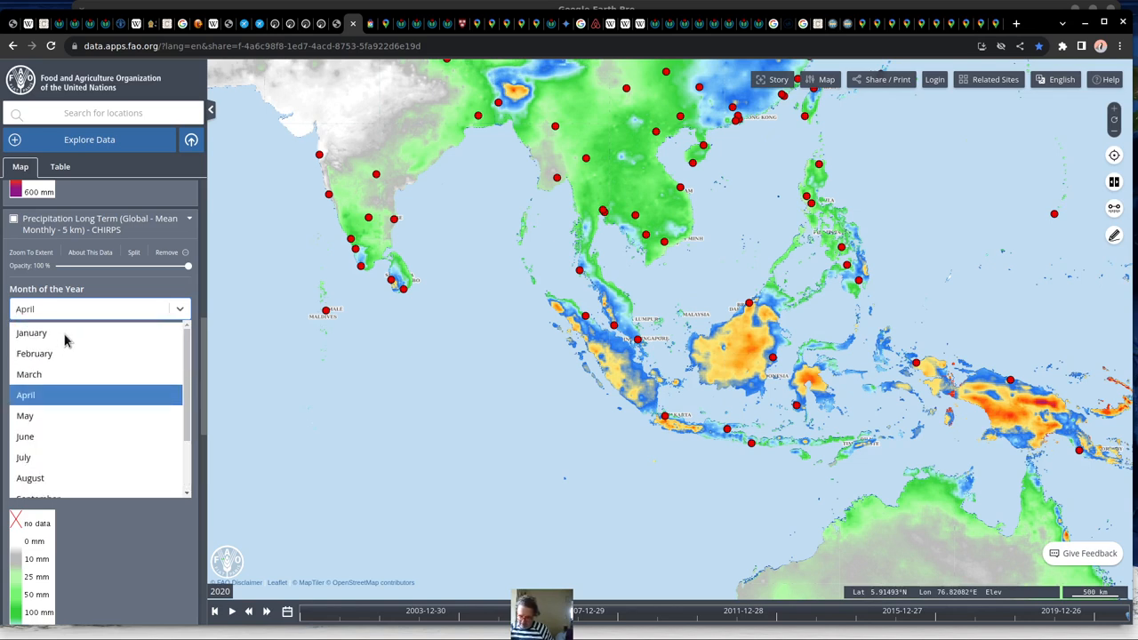
mouse_move(32, 333)
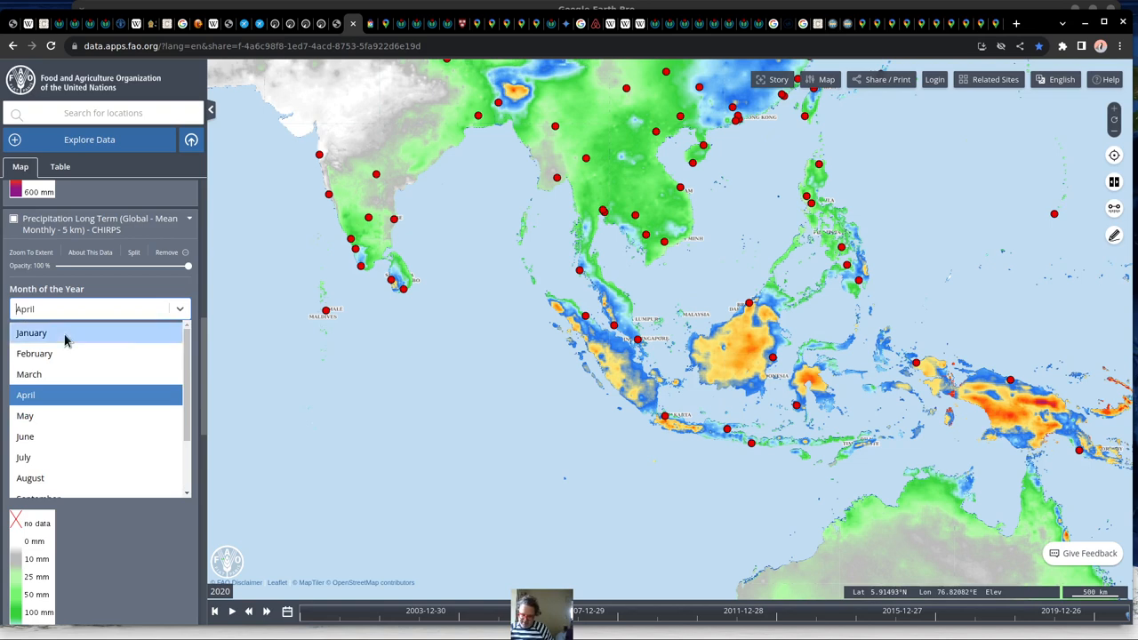
click(32, 332)
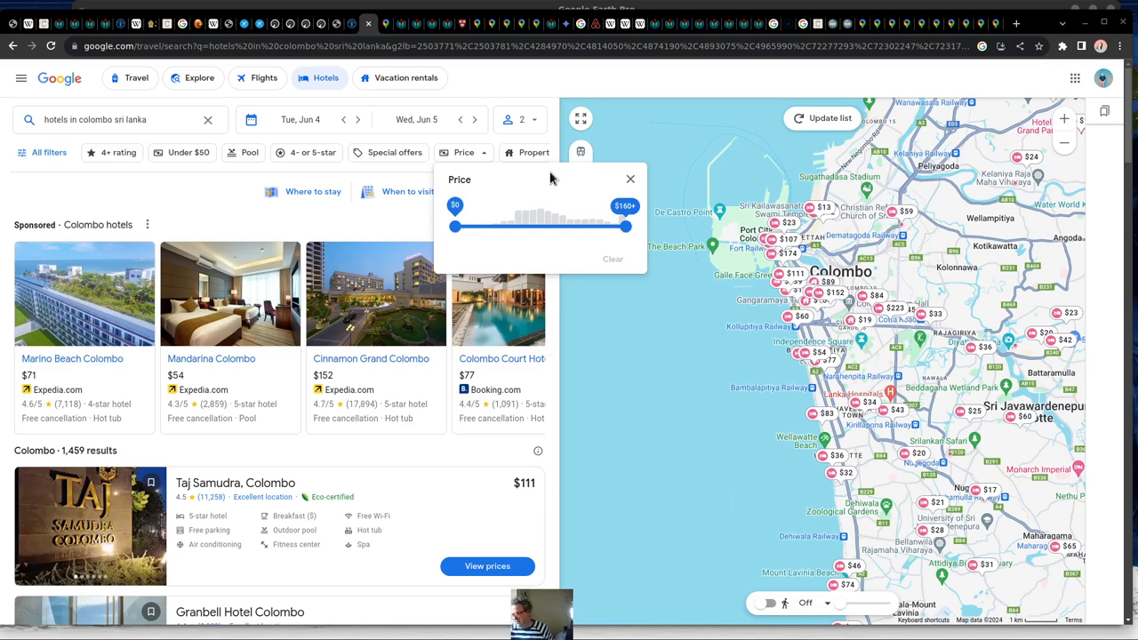
mouse_move(587, 217)
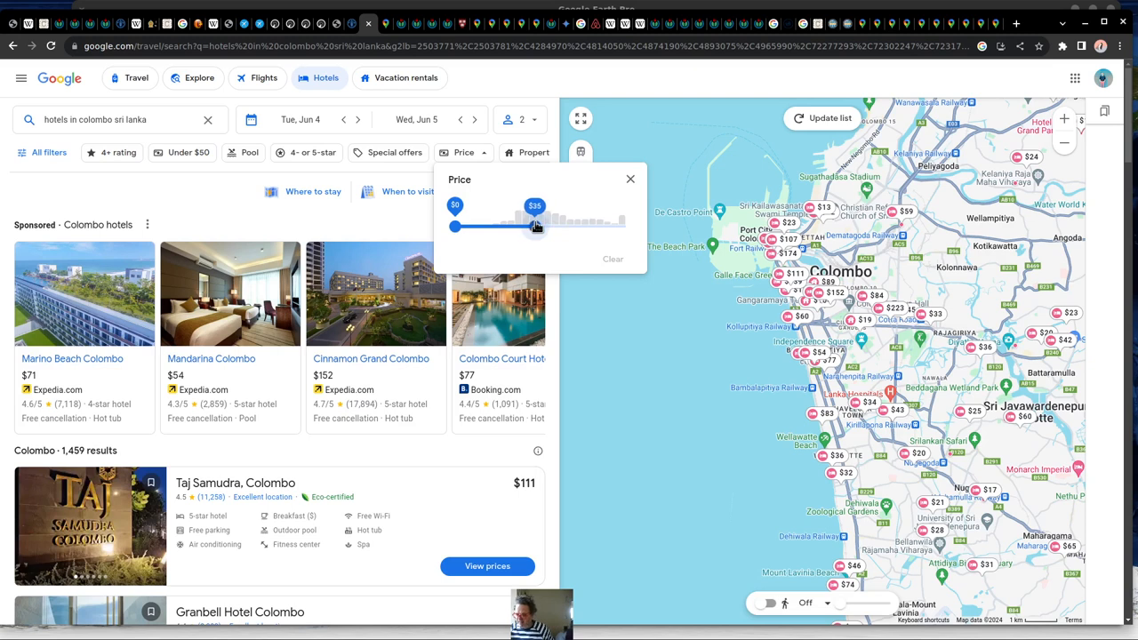
Drag the Price filter's right handle to lower the maximum nightly price for Colombo hotels.
drag(535, 227, 546, 228)
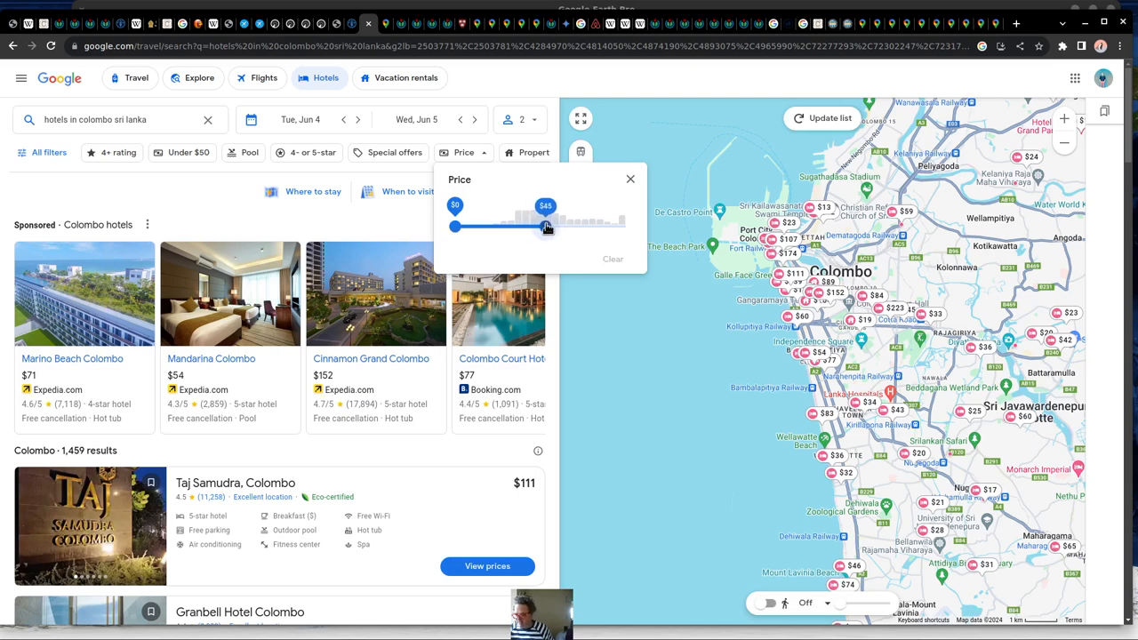
drag(546, 226, 557, 226)
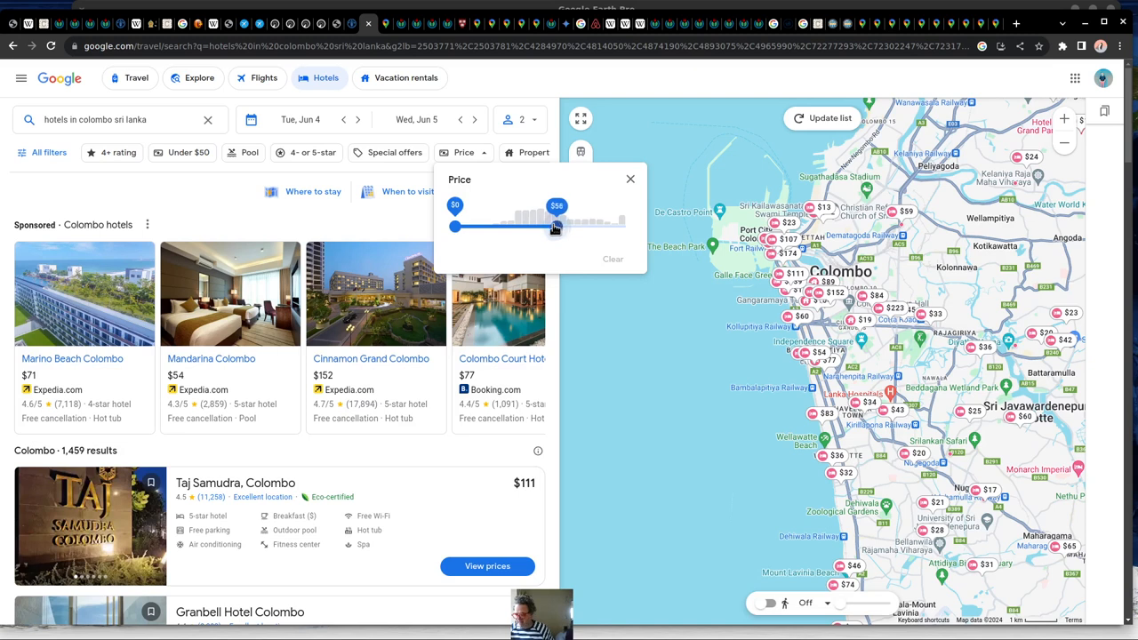
drag(556, 228, 549, 227)
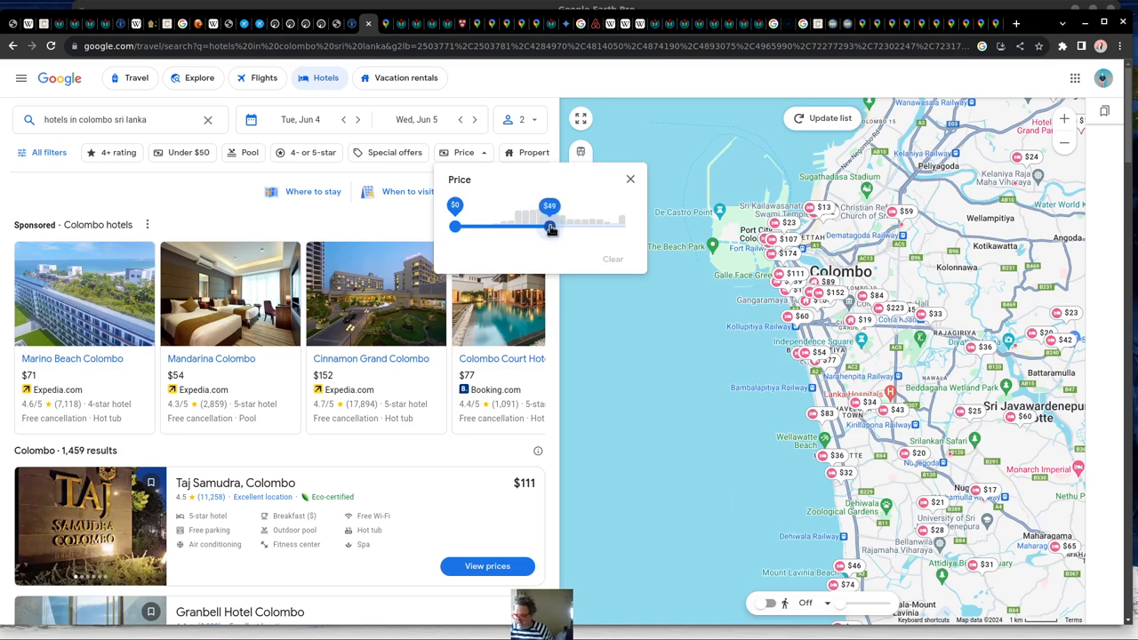
drag(576, 227, 551, 228)
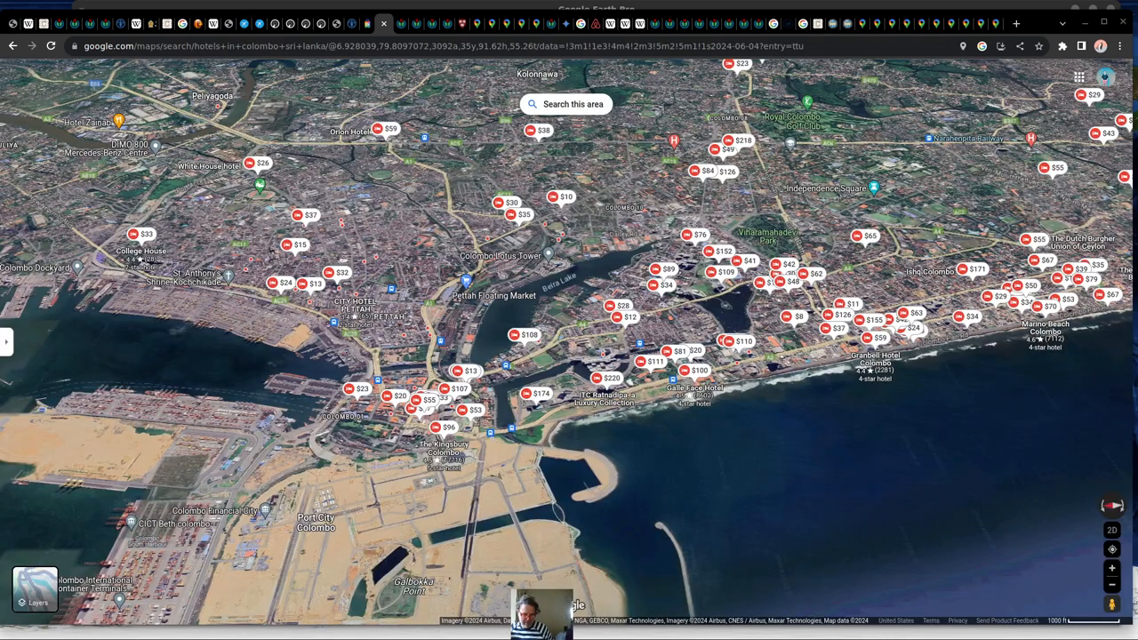
mouse_move(658, 494)
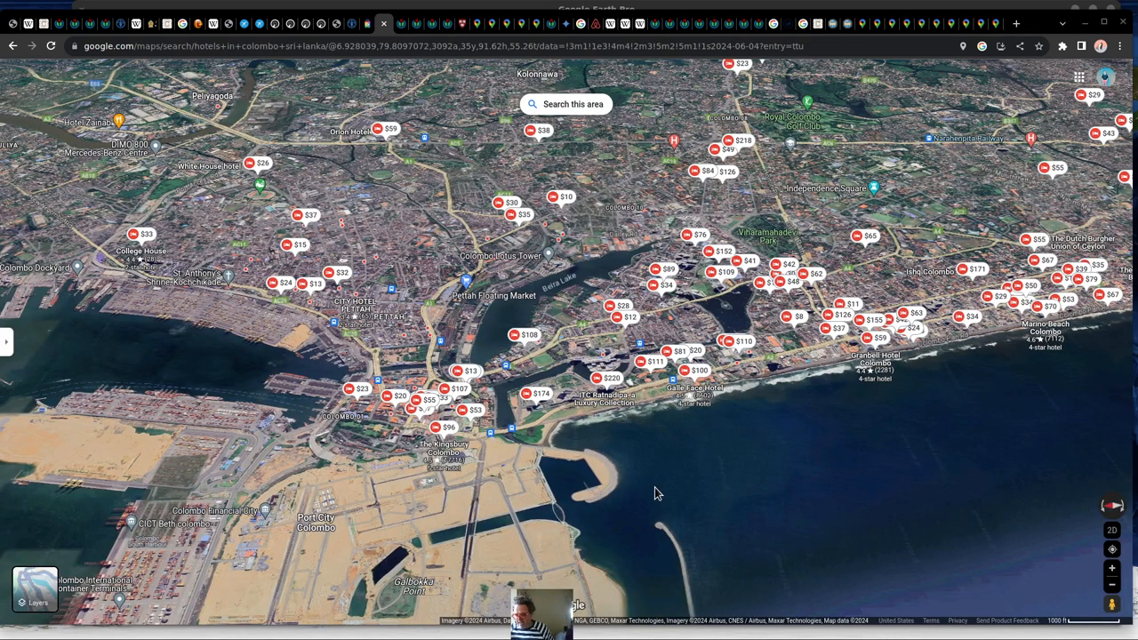
mouse_move(694, 326)
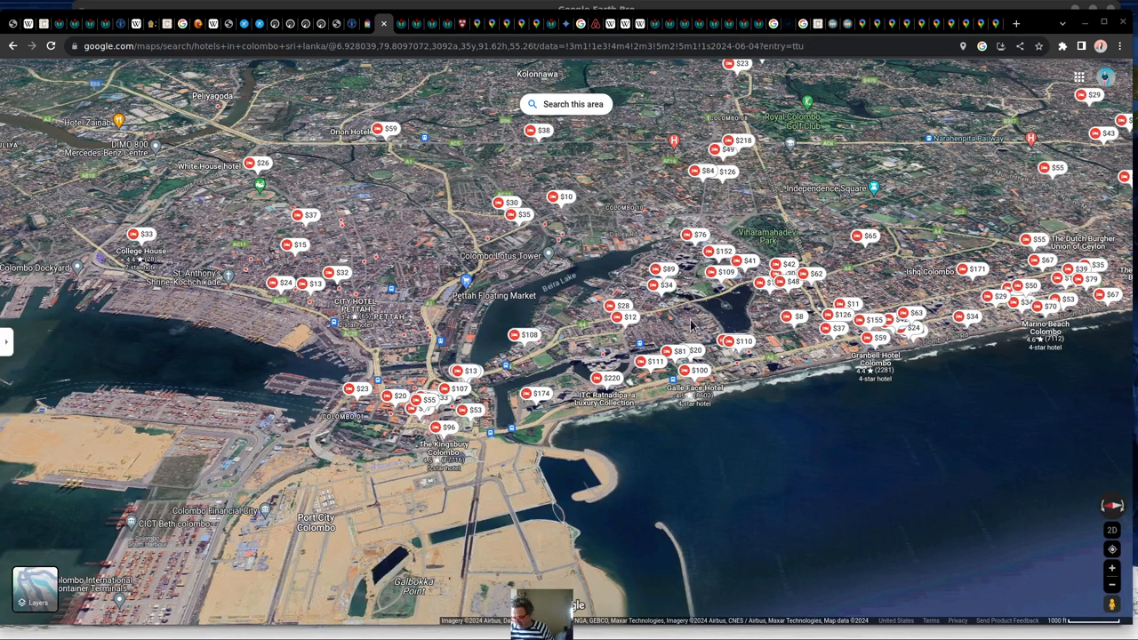
mouse_move(701, 466)
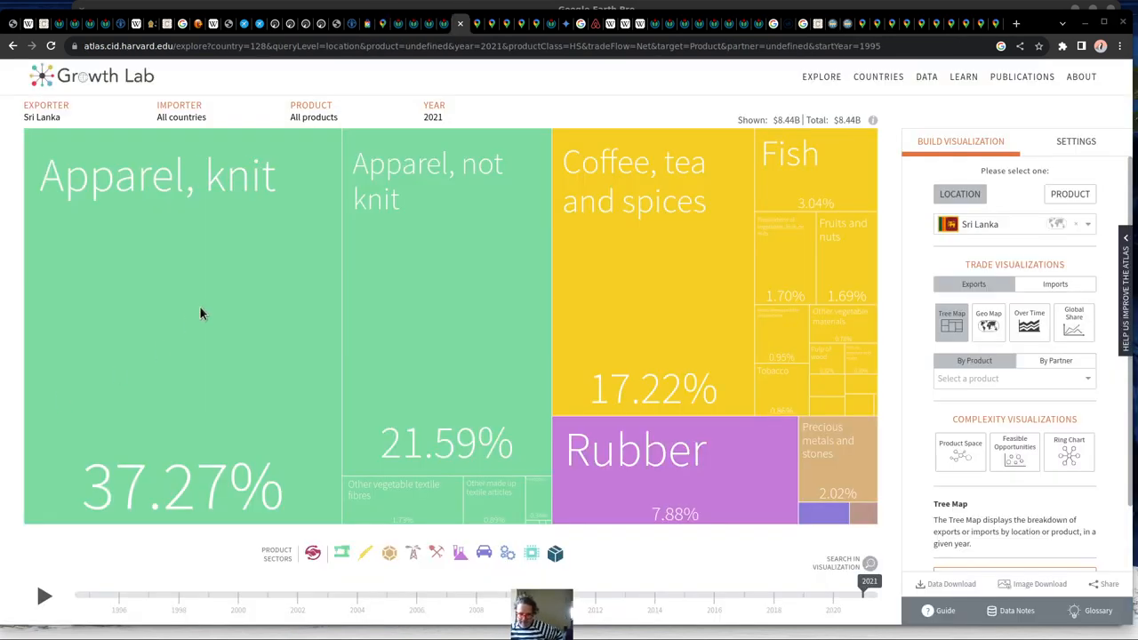
mouse_move(436, 359)
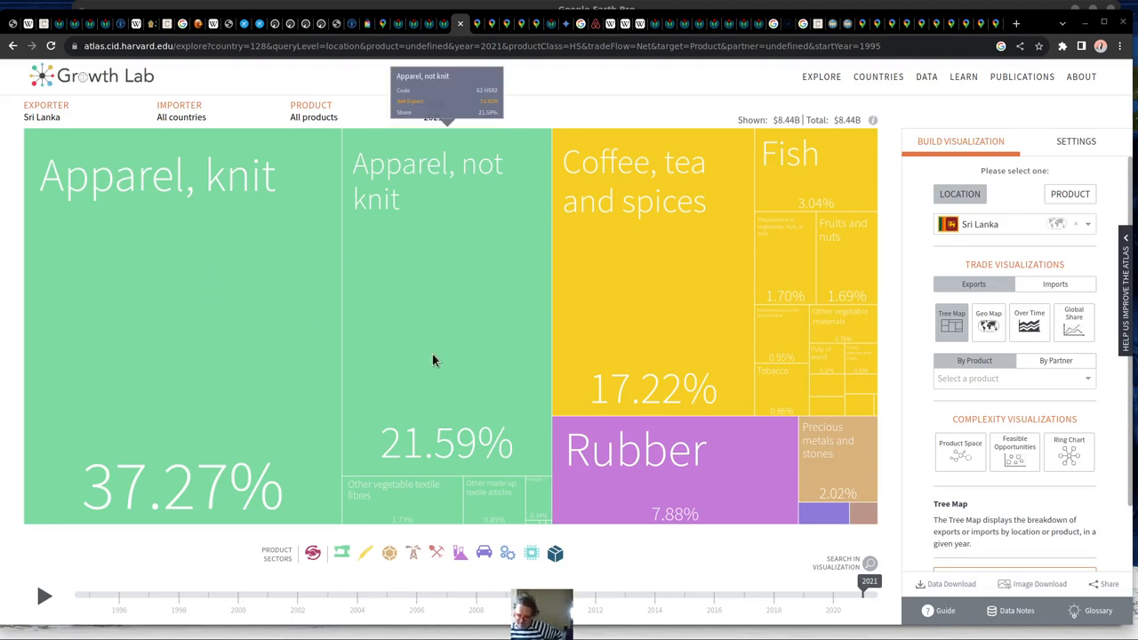
mouse_move(235, 160)
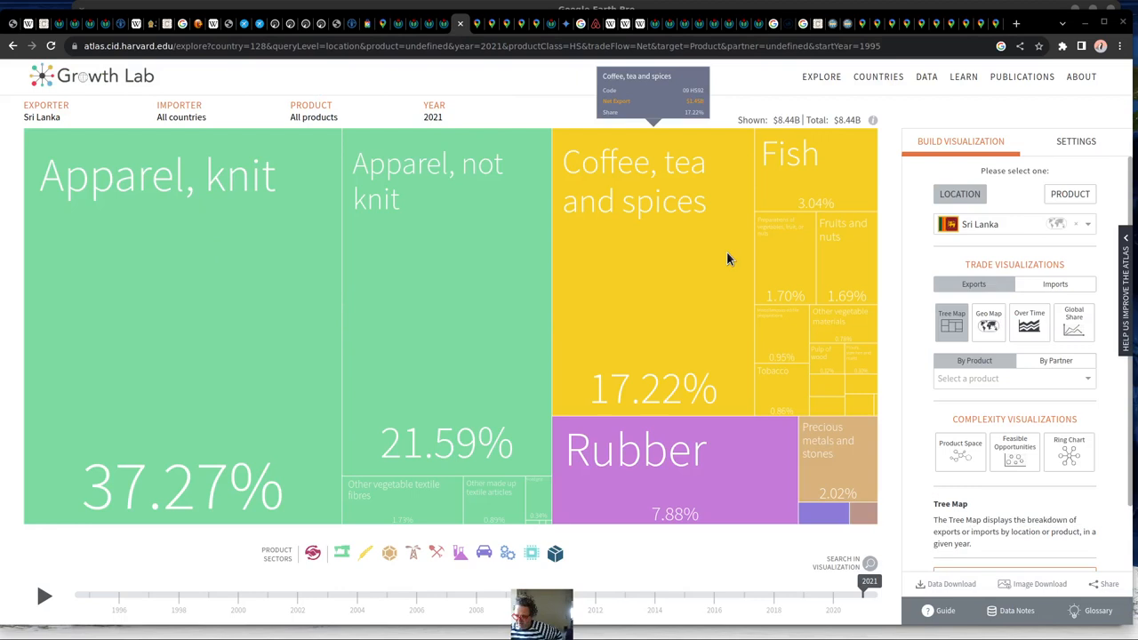
mouse_move(804, 224)
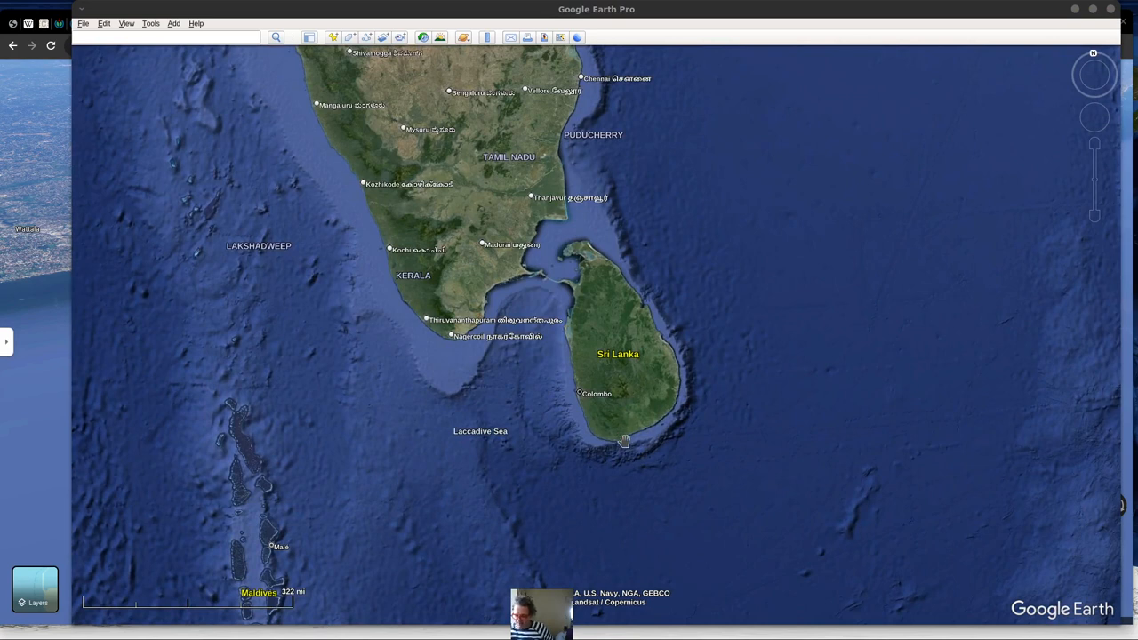
mouse_move(599, 434)
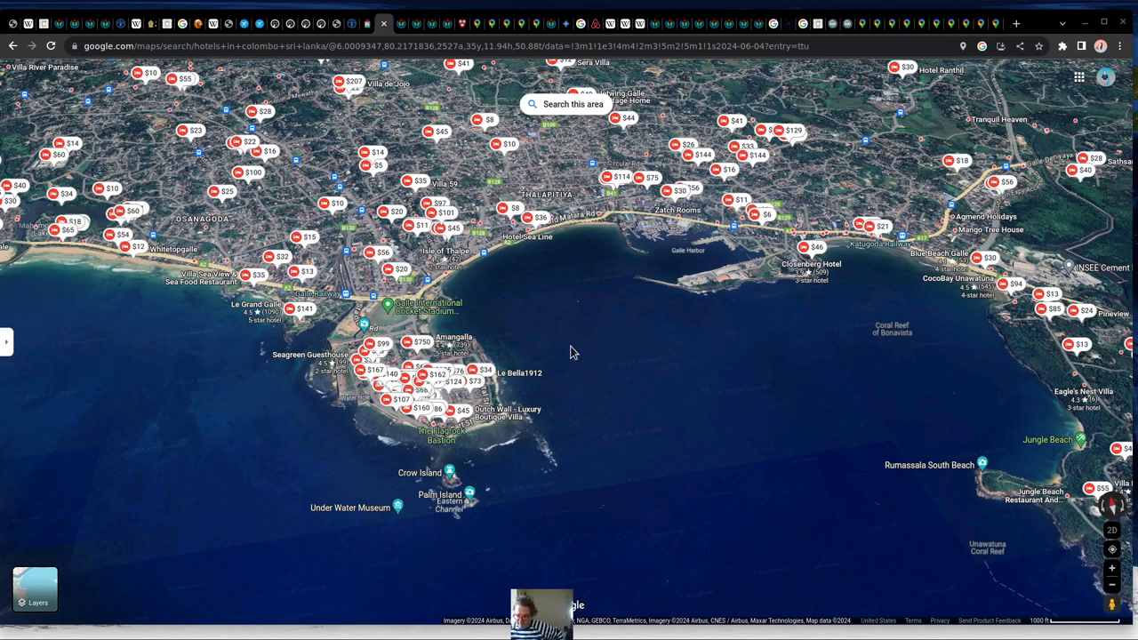
mouse_move(560, 306)
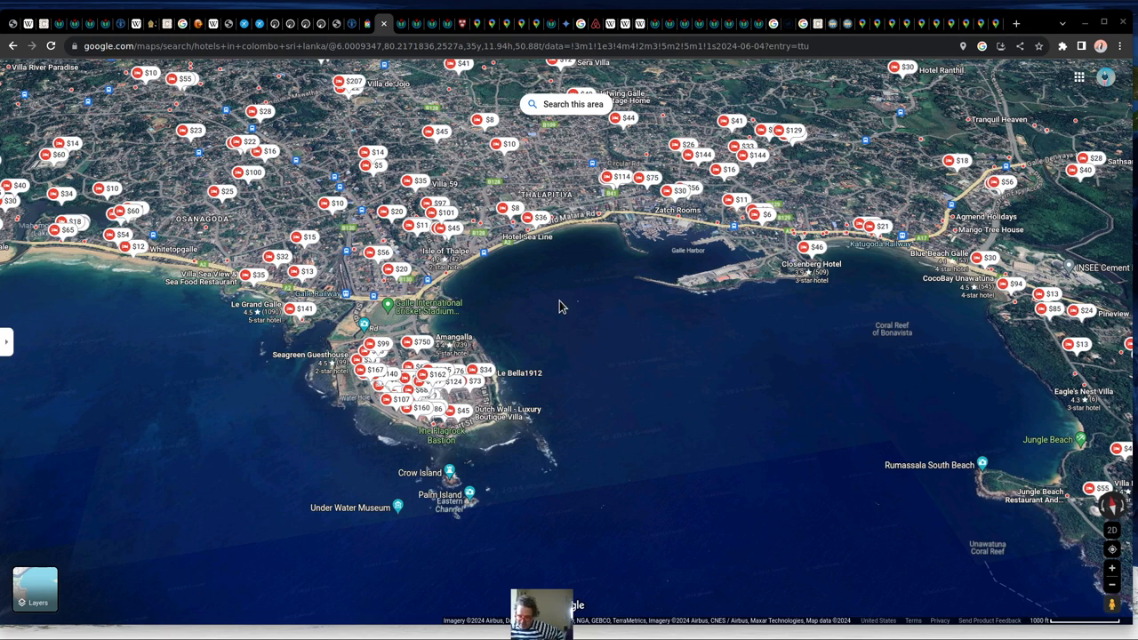
mouse_move(55, 343)
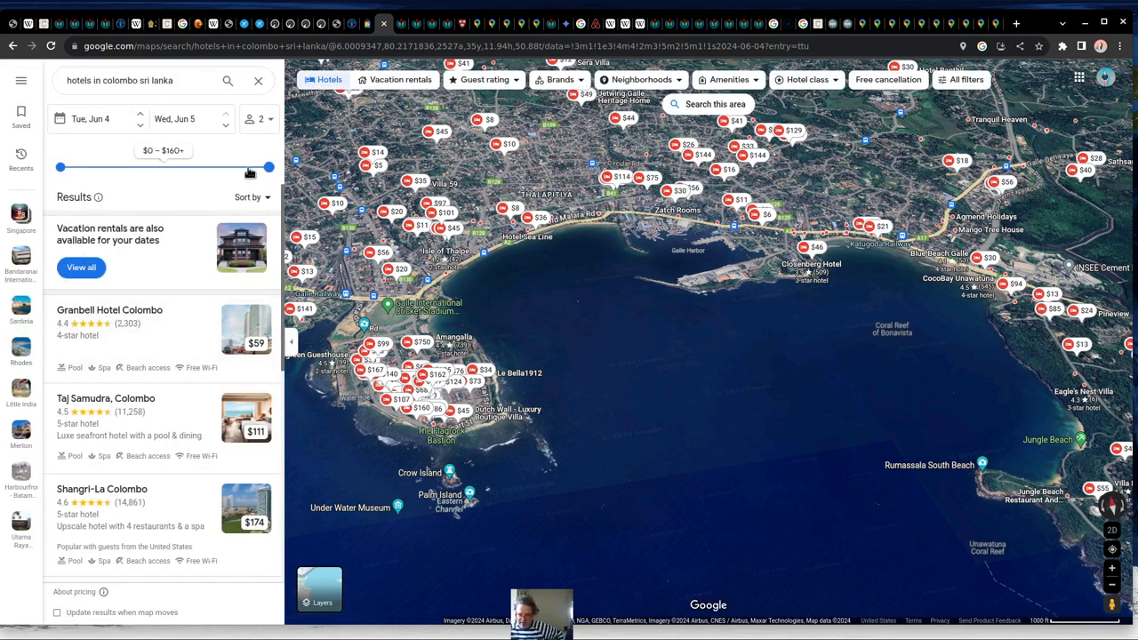
Lower the Google Maps hotel price limit to about $63.
drag(270, 168, 142, 167)
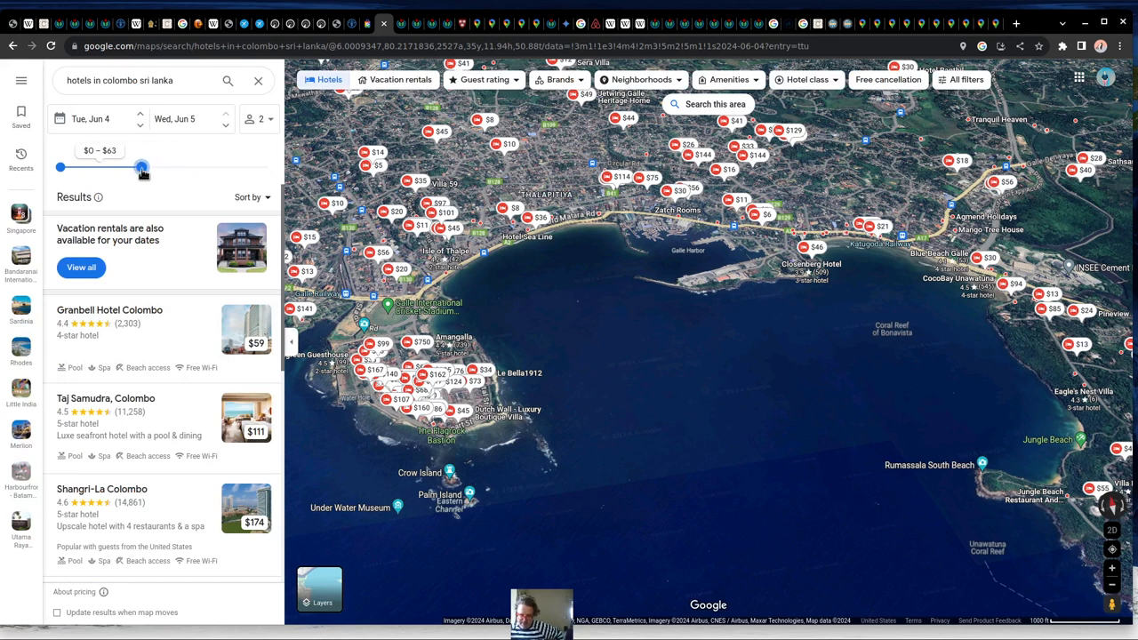
drag(142, 167, 135, 167)
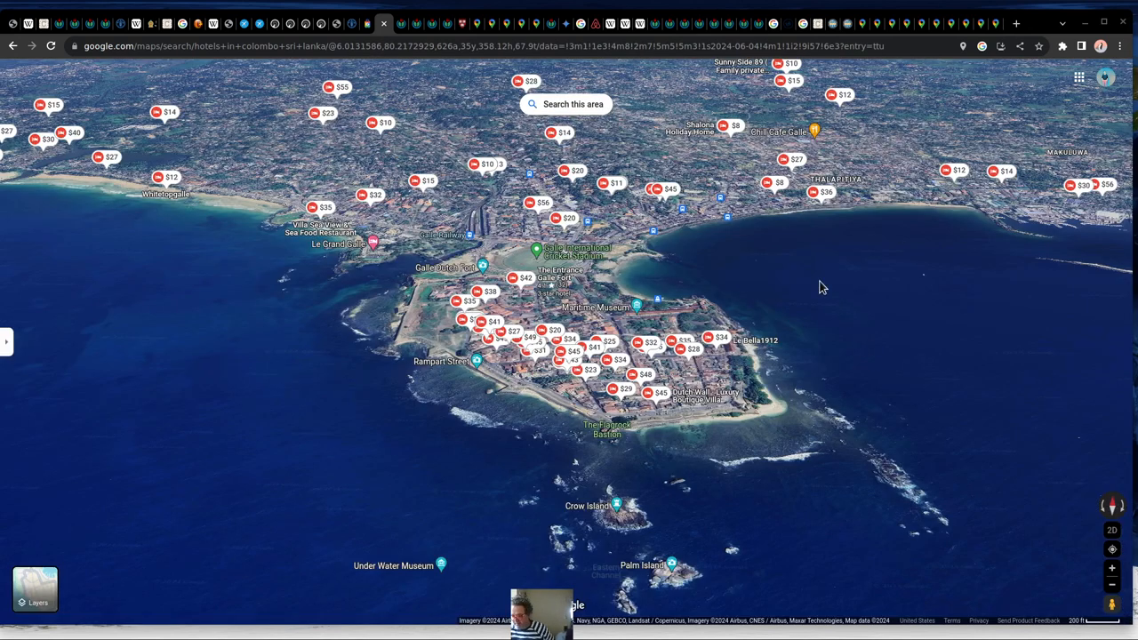
mouse_move(444, 395)
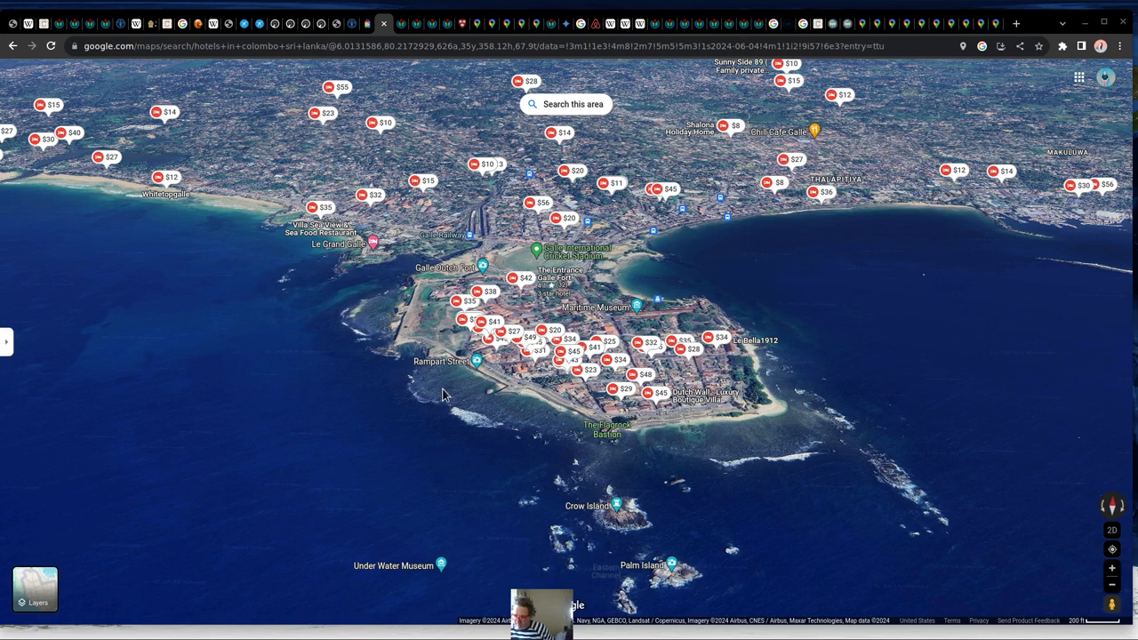
mouse_move(797, 366)
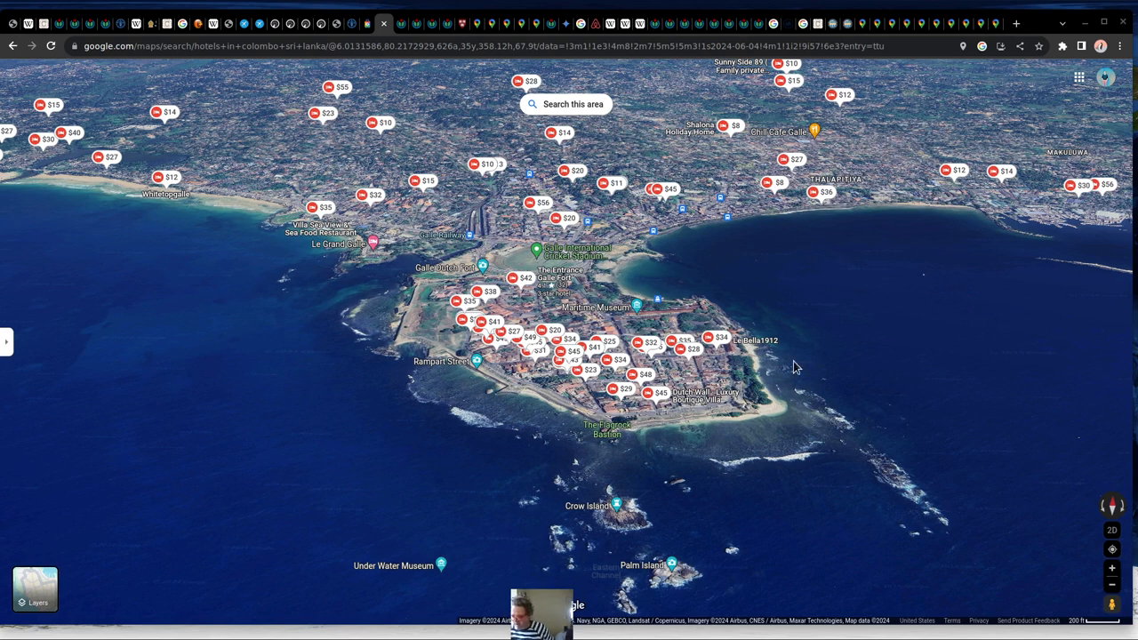
mouse_move(477, 260)
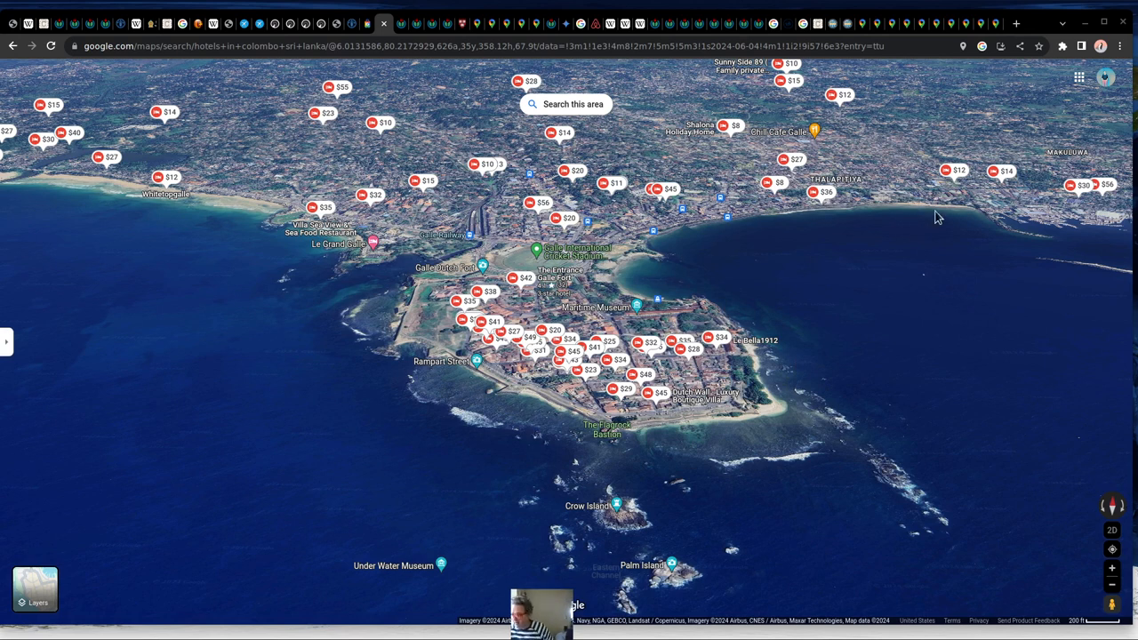
mouse_move(804, 216)
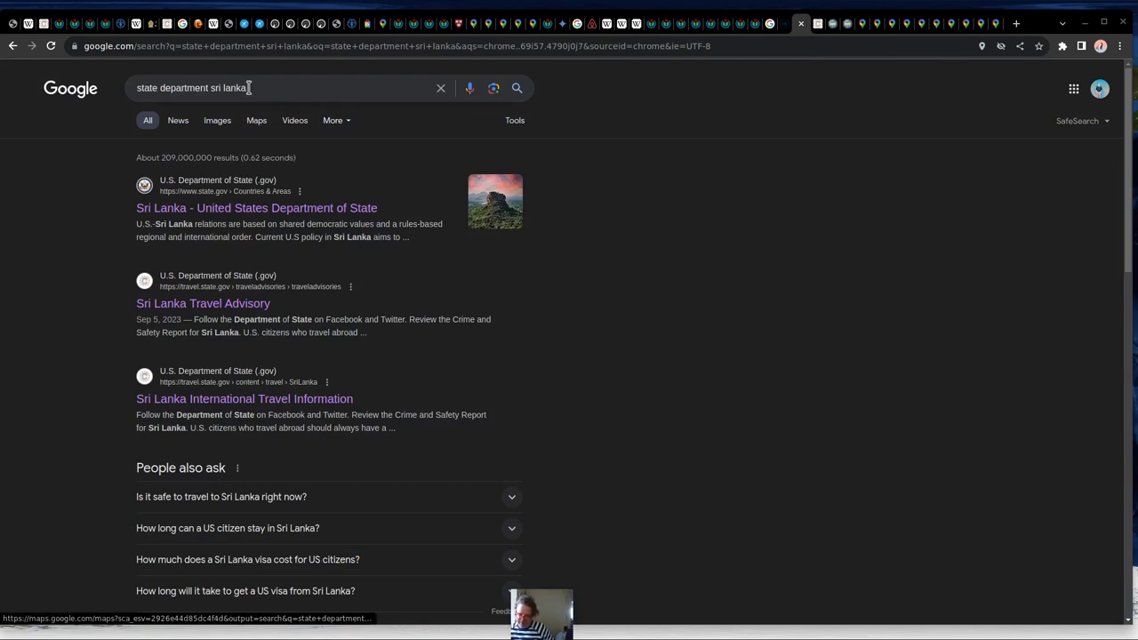
mouse_move(98, 216)
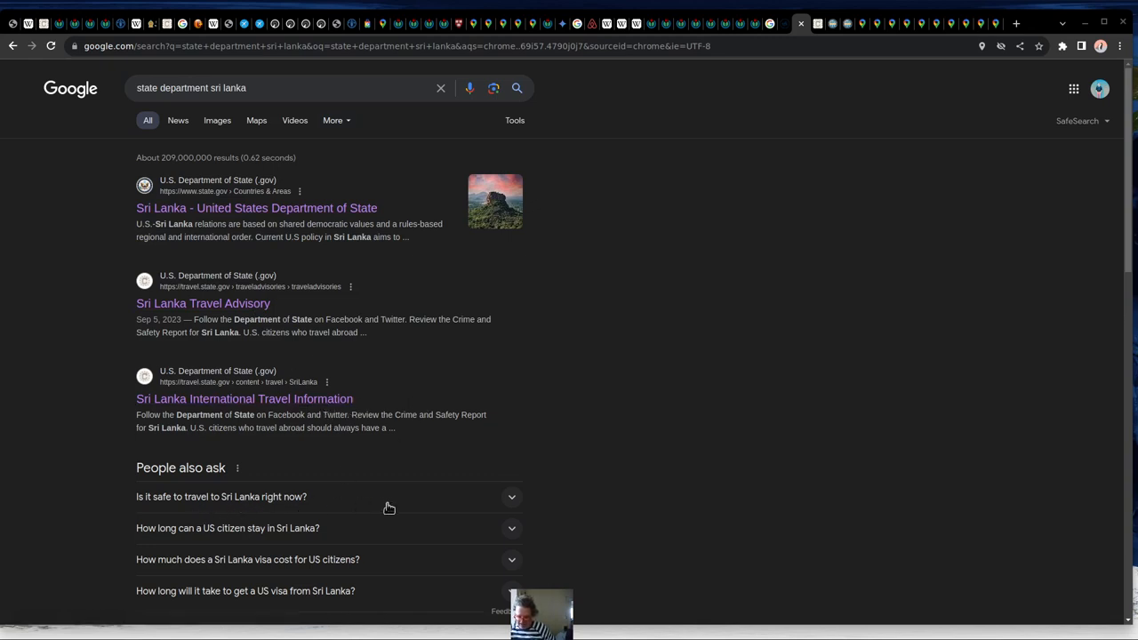
mouse_move(484, 263)
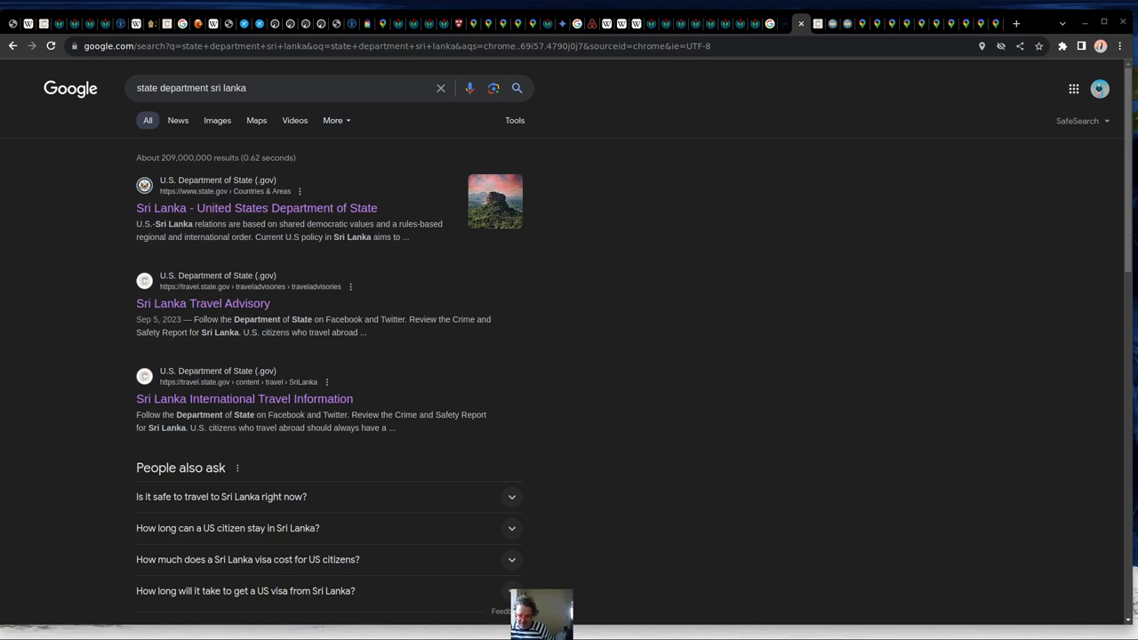
Open the Sri Lanka Travel Advisory result and read its Level 2 summary.
click(203, 302)
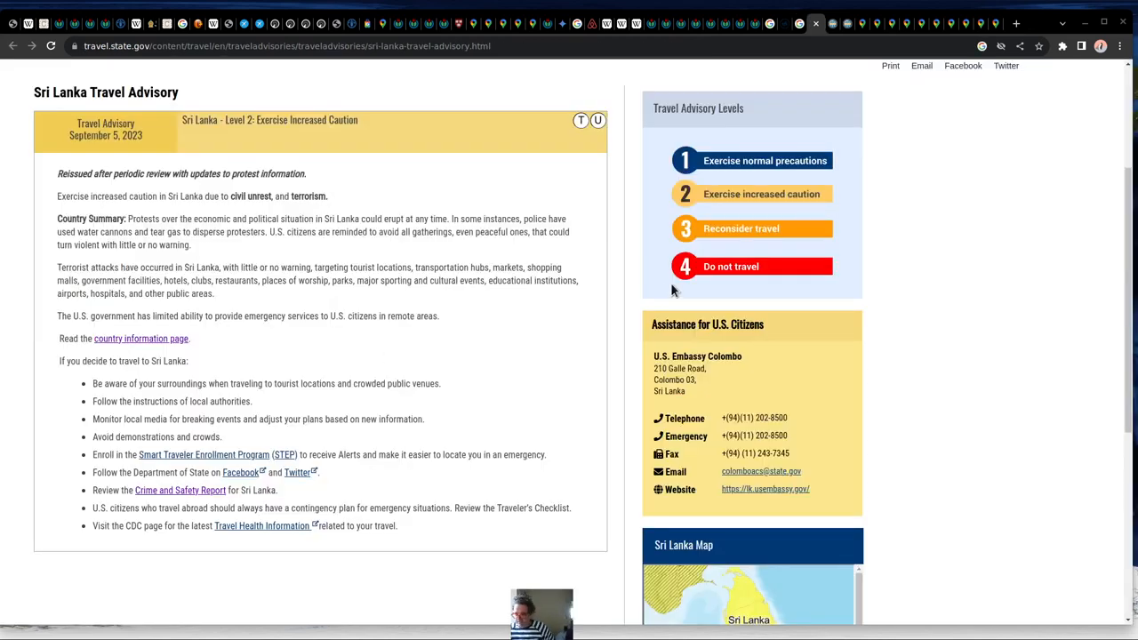
mouse_move(576, 329)
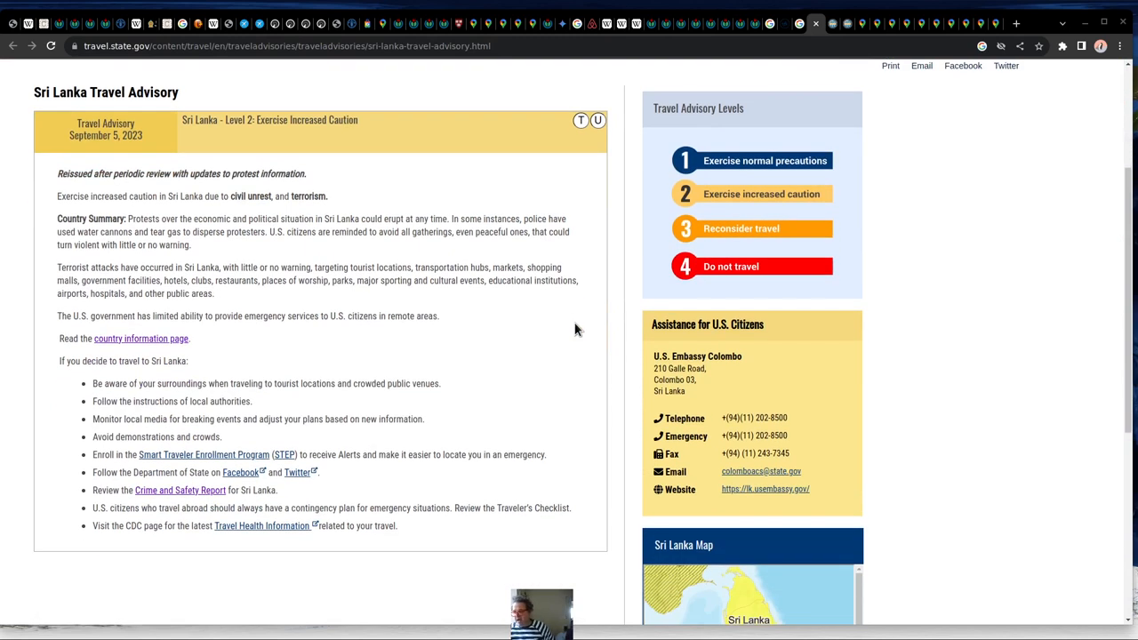
mouse_move(754, 233)
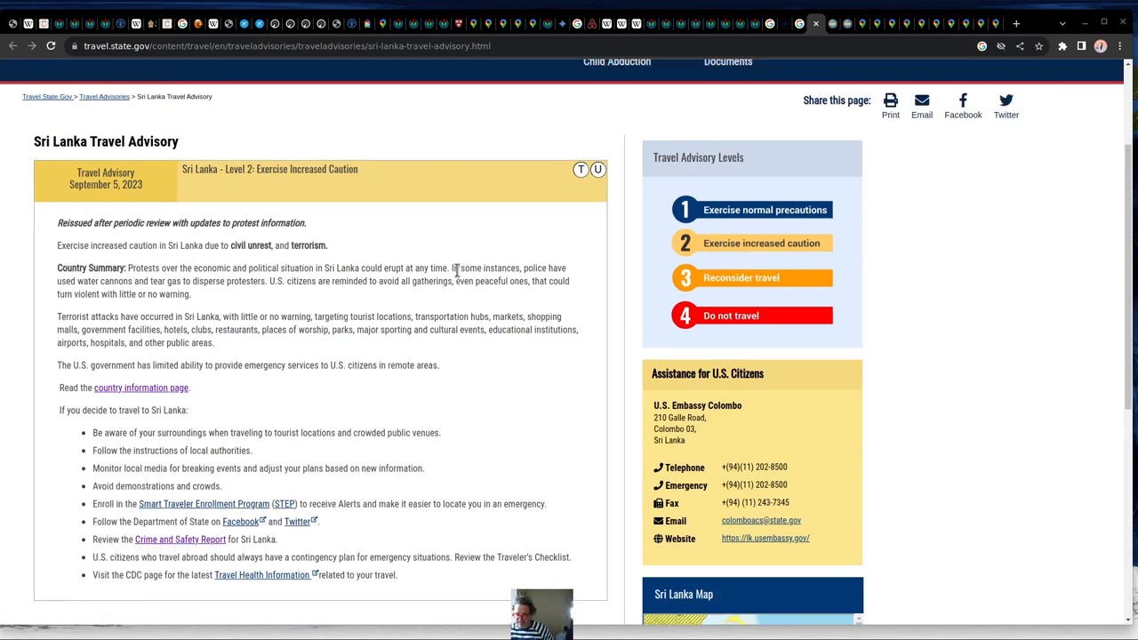
scroll(down, 3)
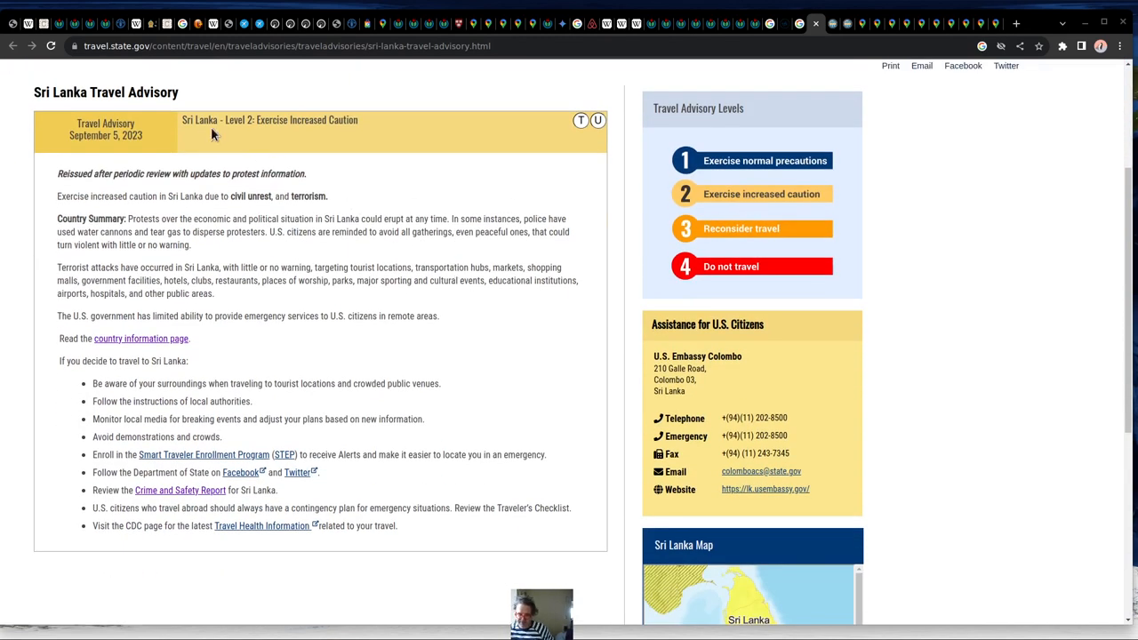
mouse_move(359, 124)
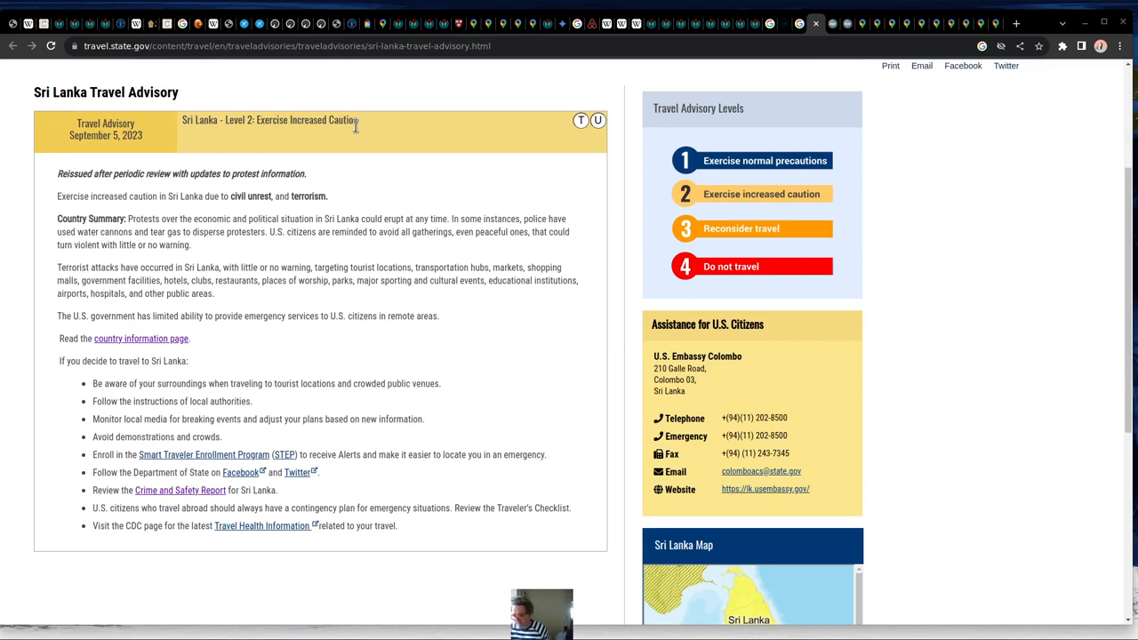
mouse_move(372, 329)
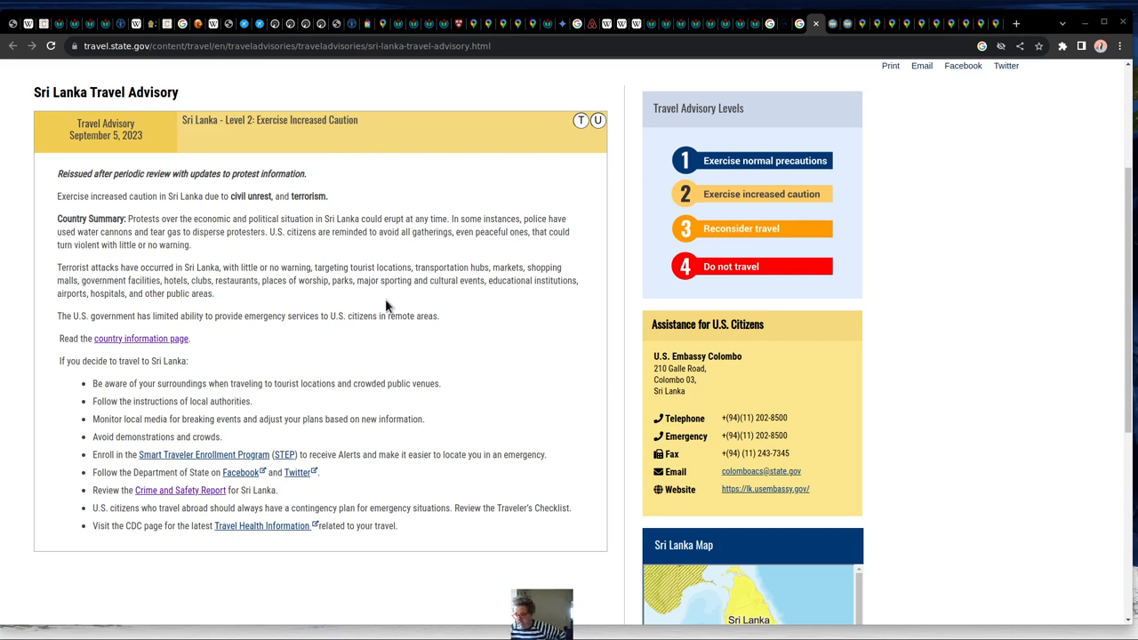
mouse_move(512, 420)
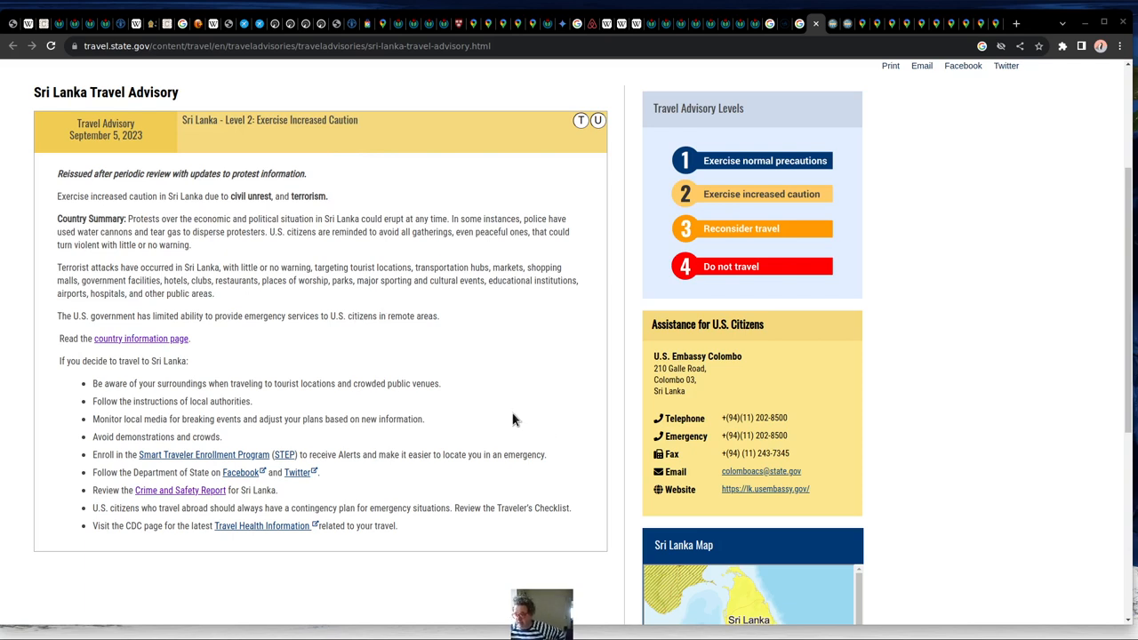
mouse_move(140, 399)
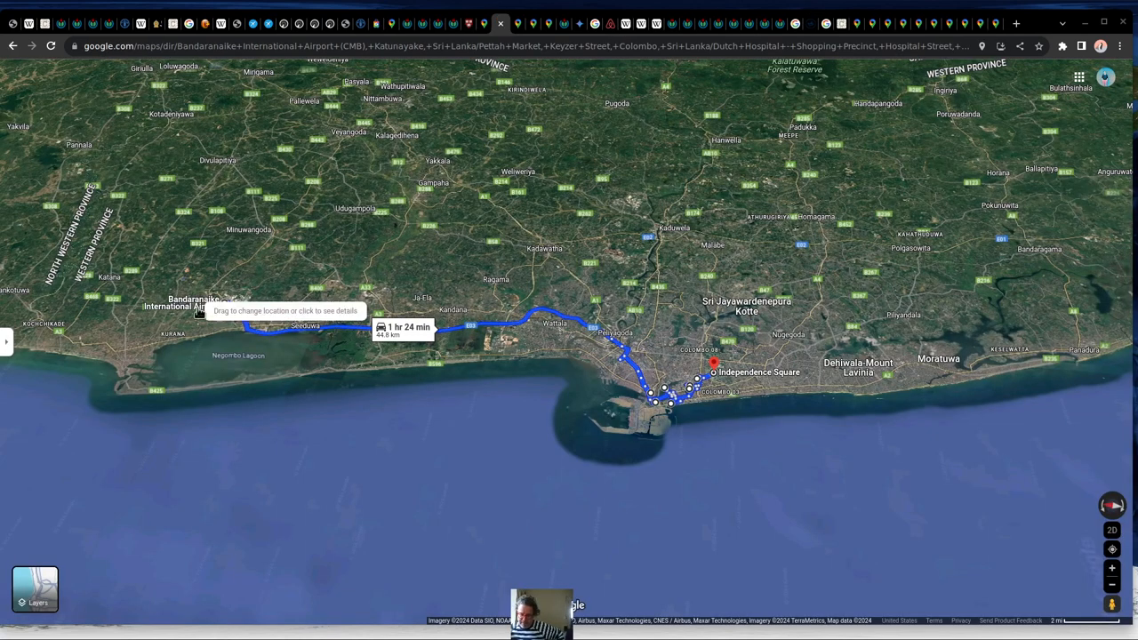
mouse_move(281, 329)
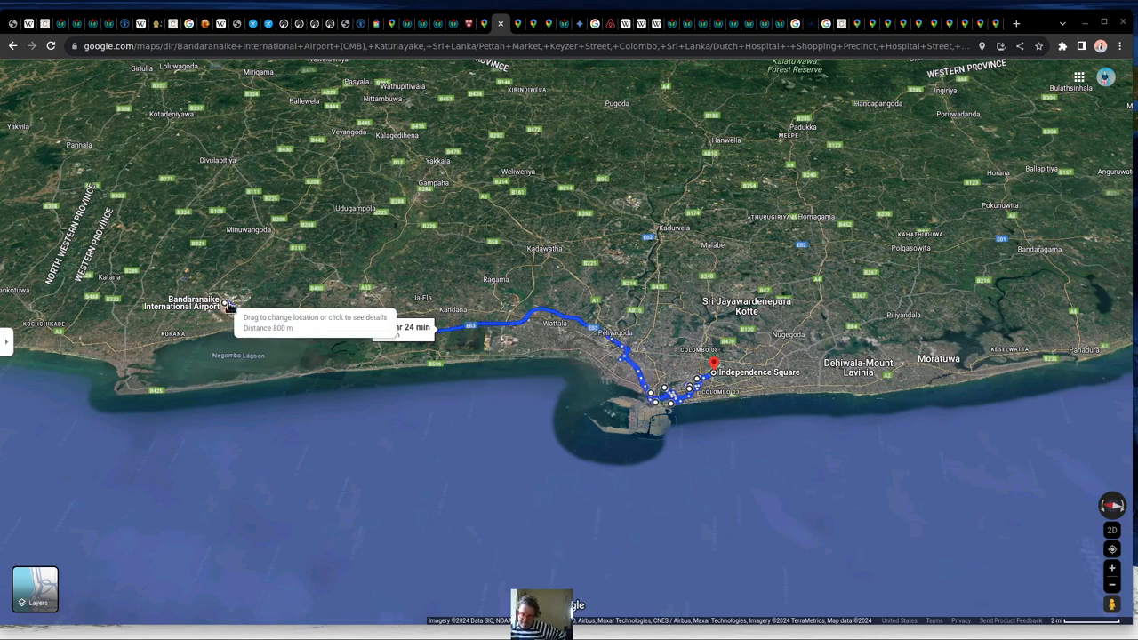
mouse_move(452, 320)
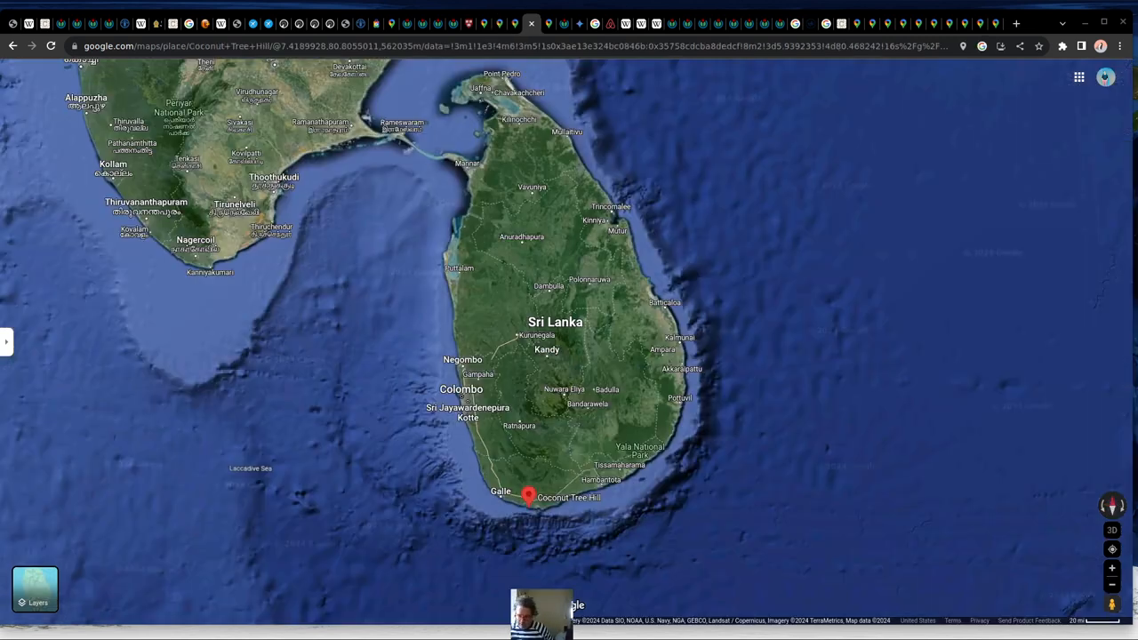
mouse_move(461, 398)
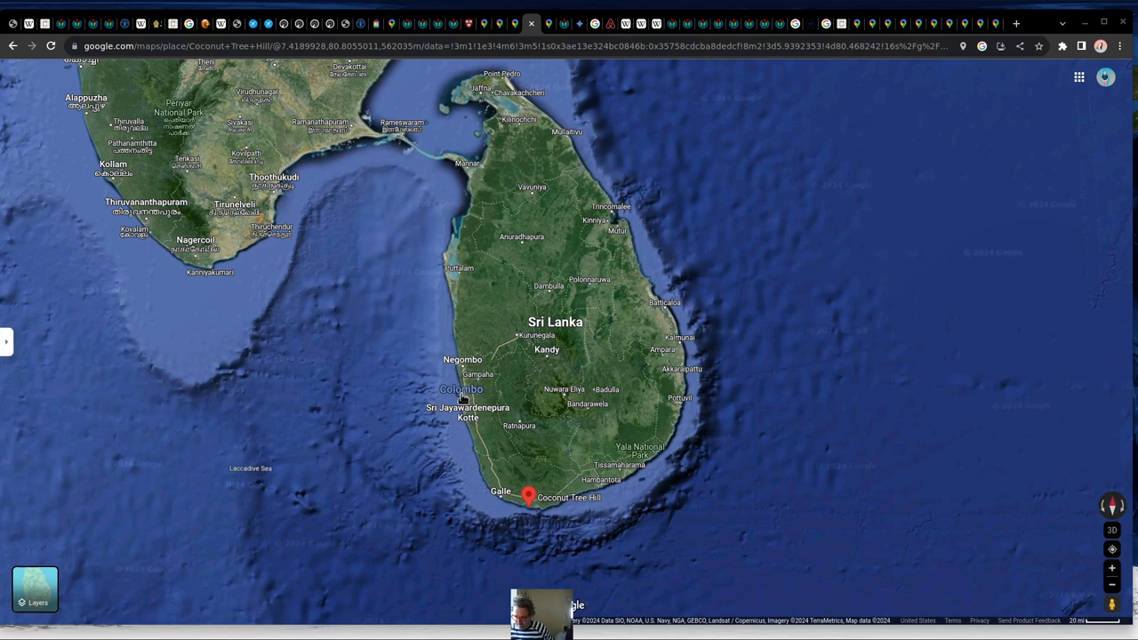
mouse_move(512, 471)
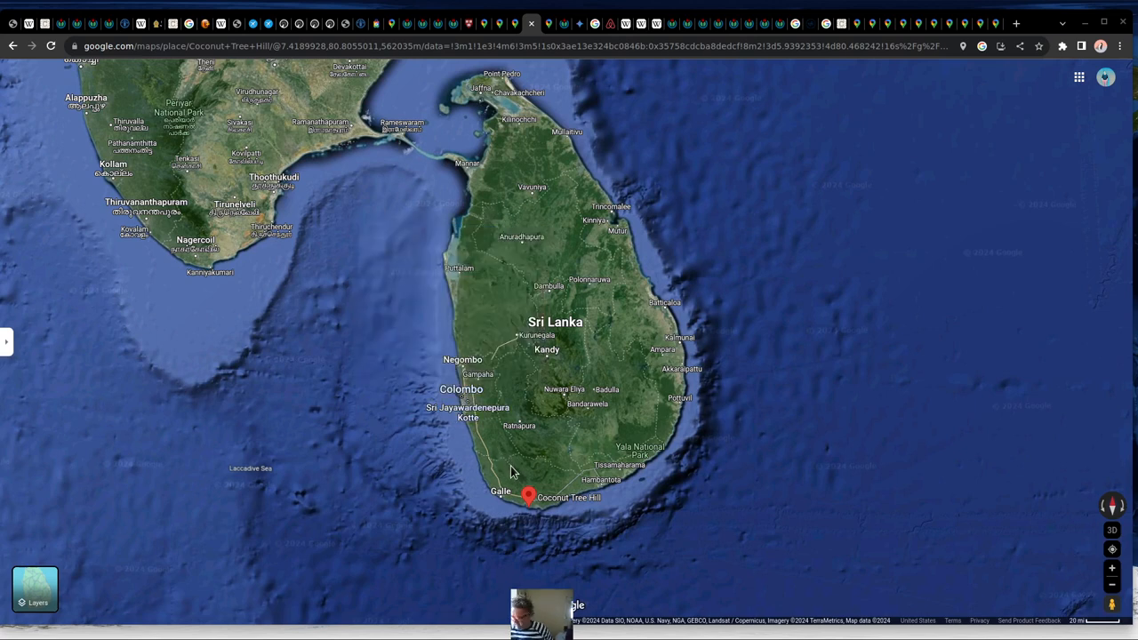
Switch to the Sri Lanka map with Coconut Tree Hill pinned on the south coast.
click(528, 496)
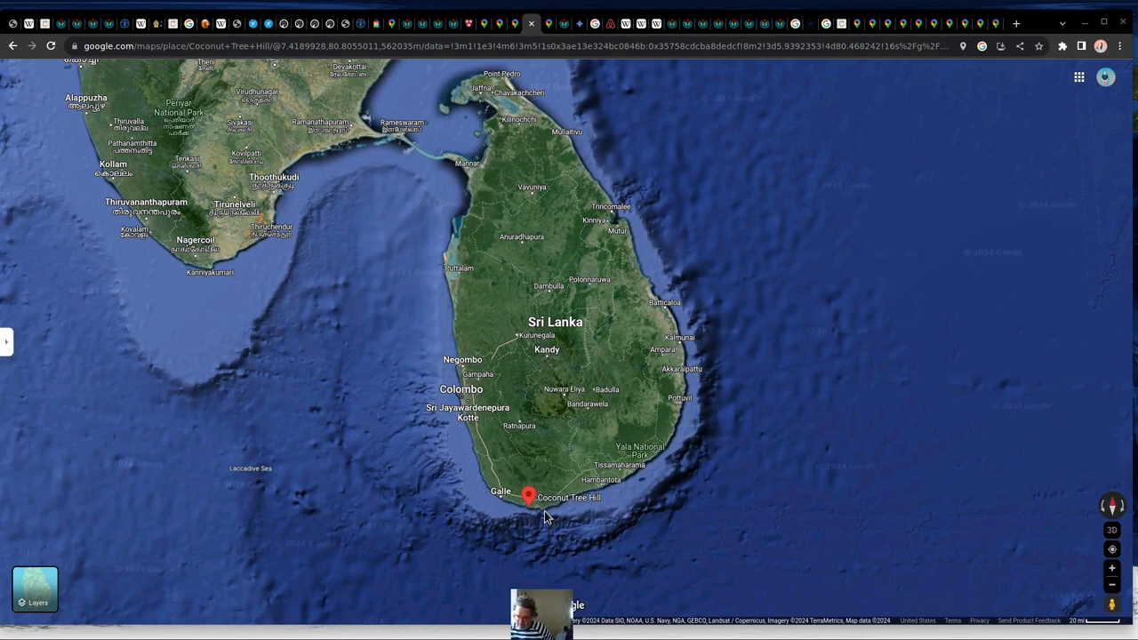
mouse_move(520, 516)
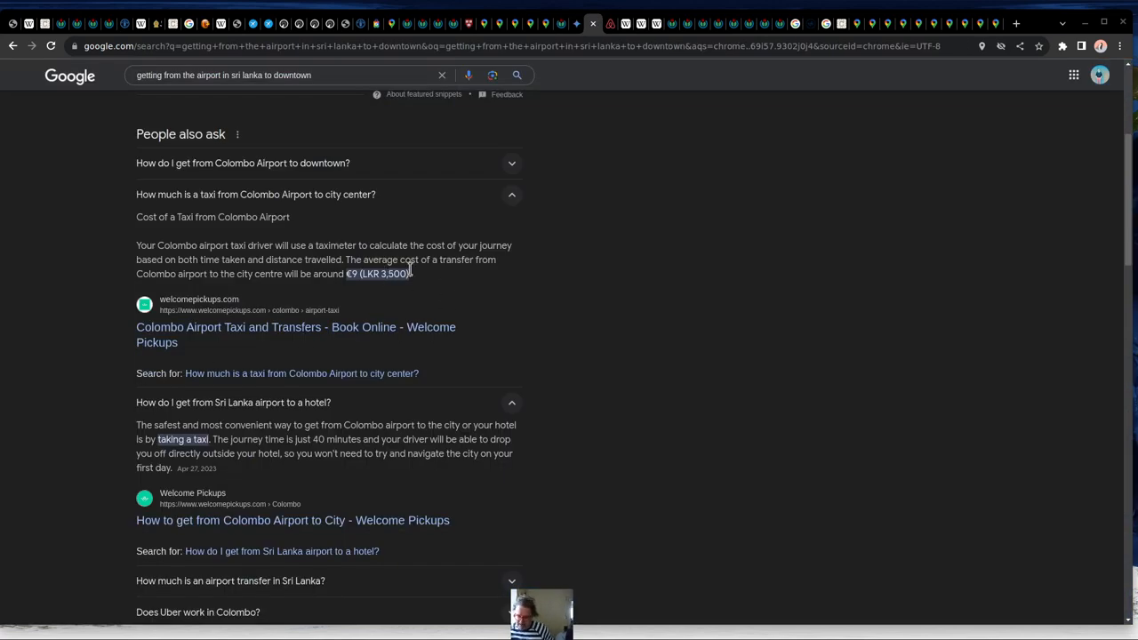
mouse_move(416, 279)
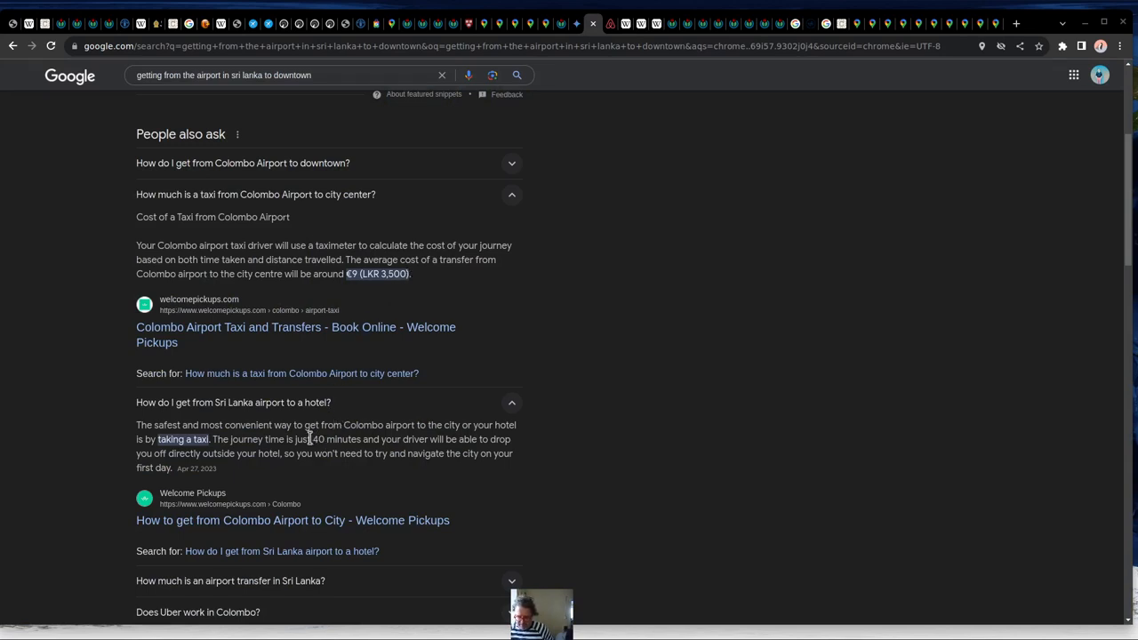
Highlight the roughly LKR 3,500 airport-to-city taxi fare in the search answer.
drag(313, 439, 427, 439)
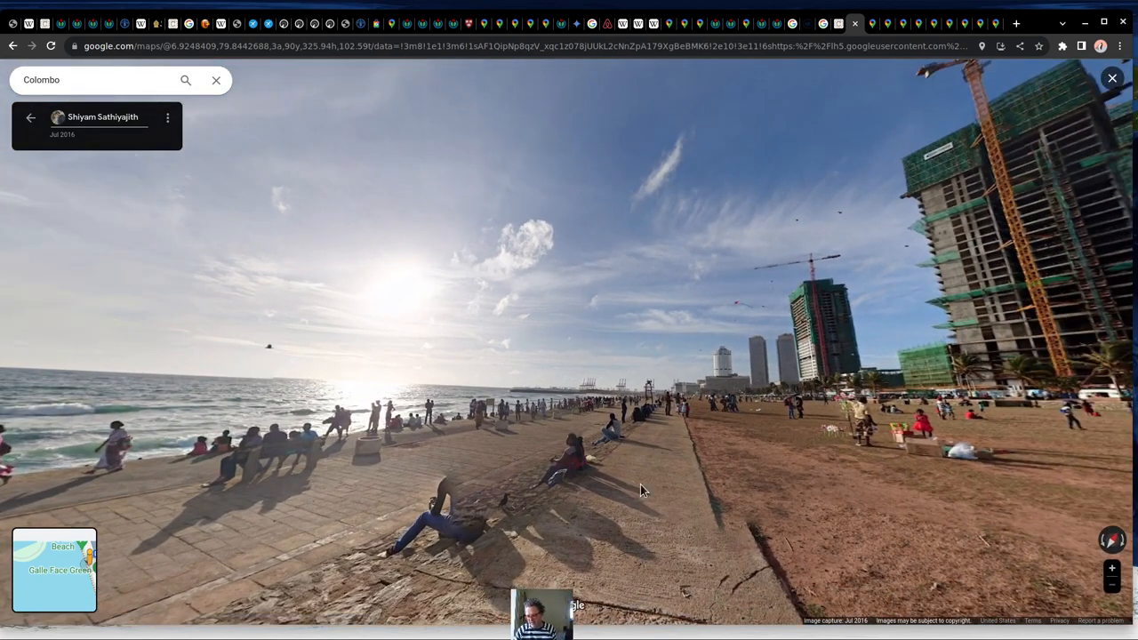
Pan around the 360° panorama of Colombo's crowded seafront promenade.
drag(640, 491, 405, 448)
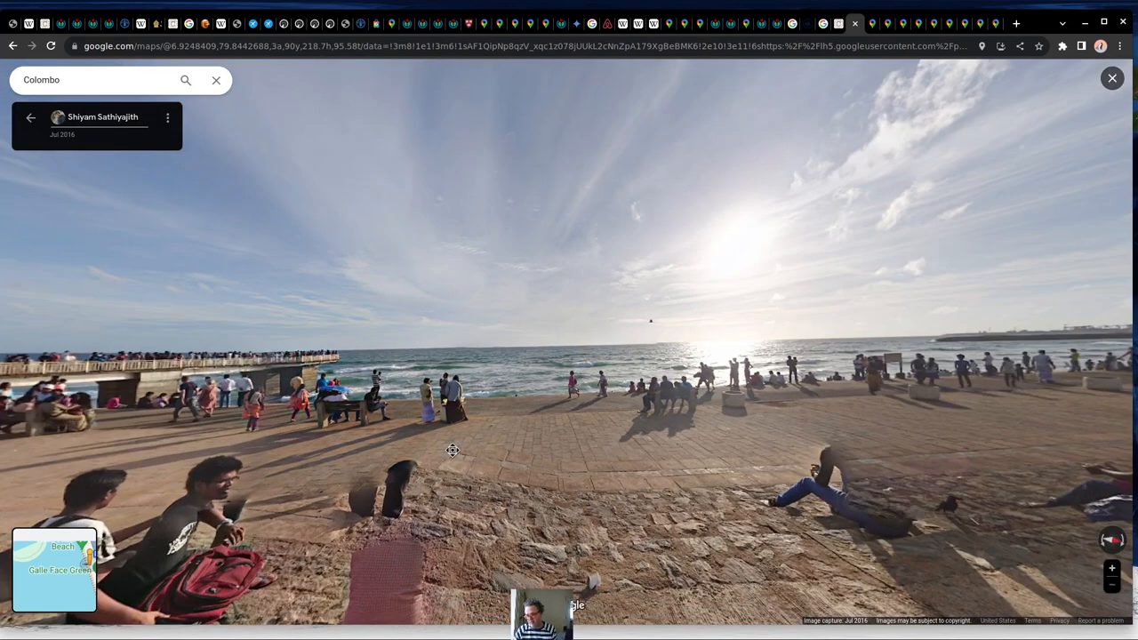
drag(451, 452, 885, 482)
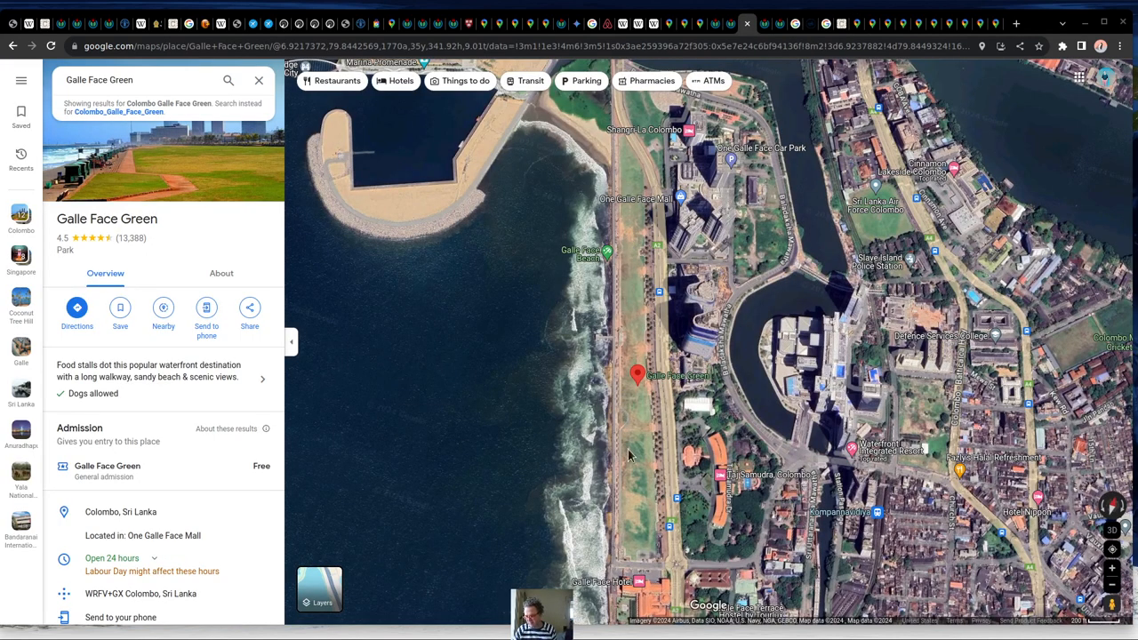
mouse_move(623, 387)
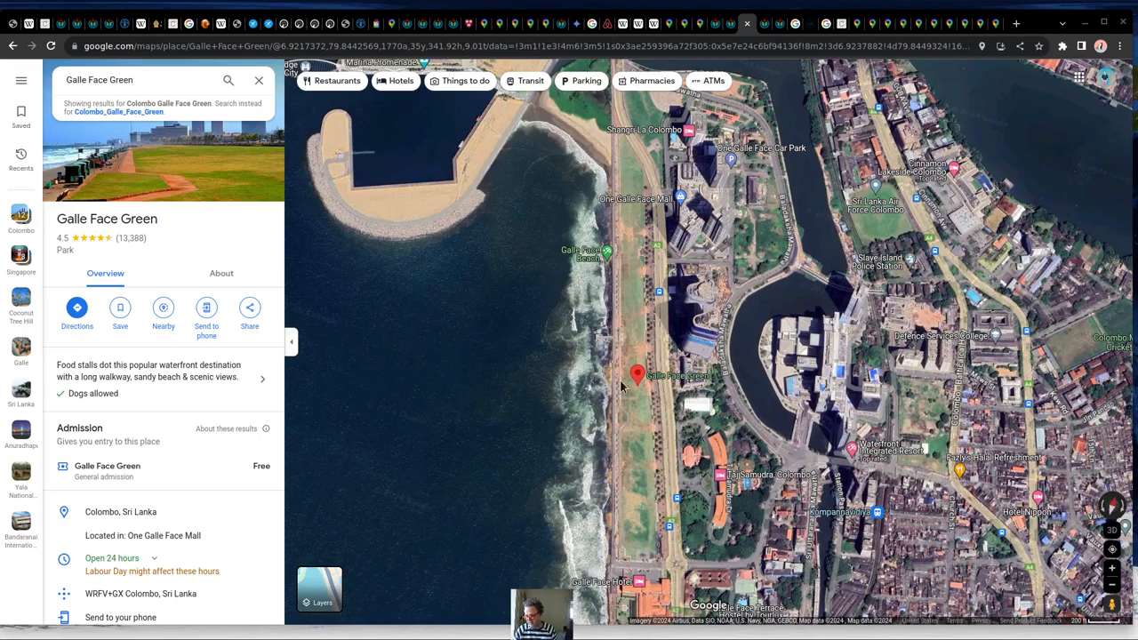
Zoom the map out to see Galle Face Green's position on Colombo's coastline.
scroll(down, 3)
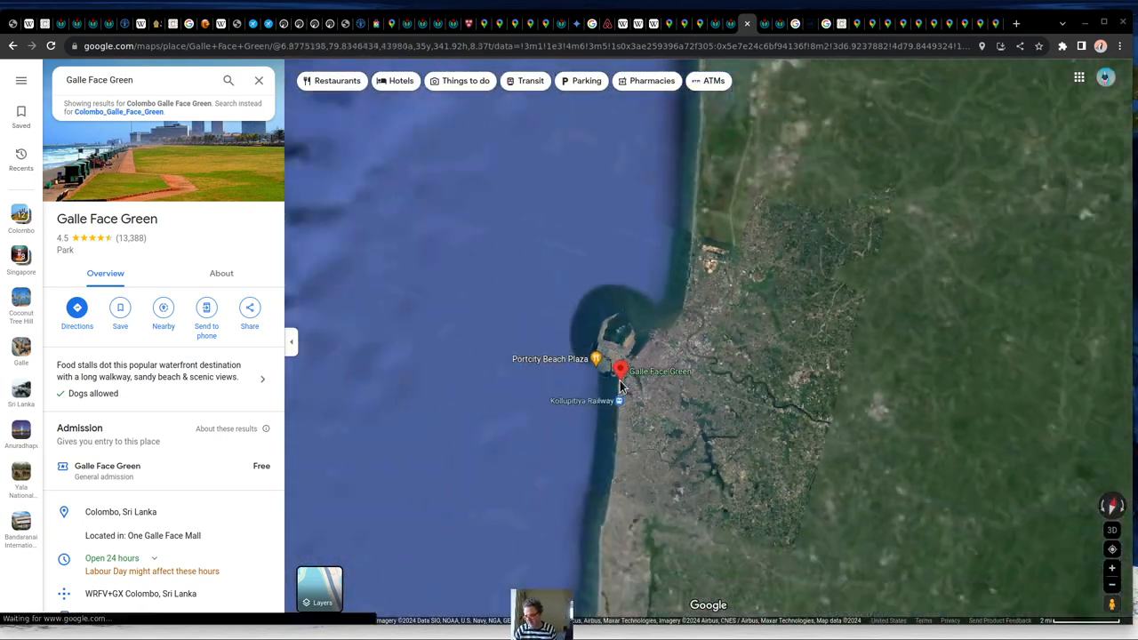
scroll(down, 3)
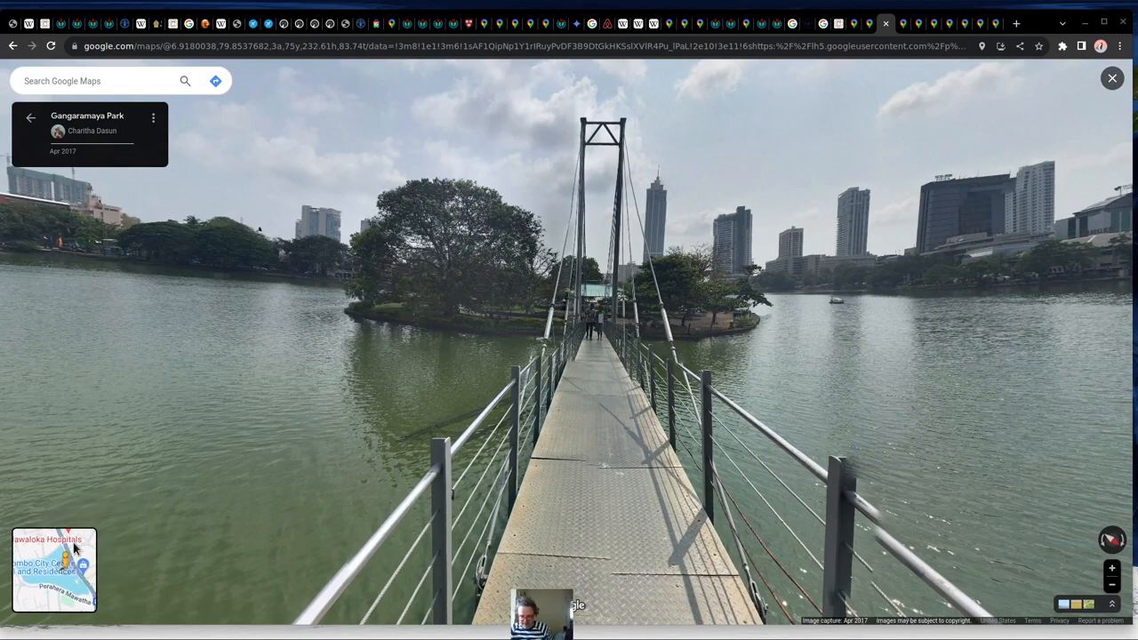
Move from the Gangaramaya Park bridge to the Colombo Lotus Tower street-level view.
click(1111, 78)
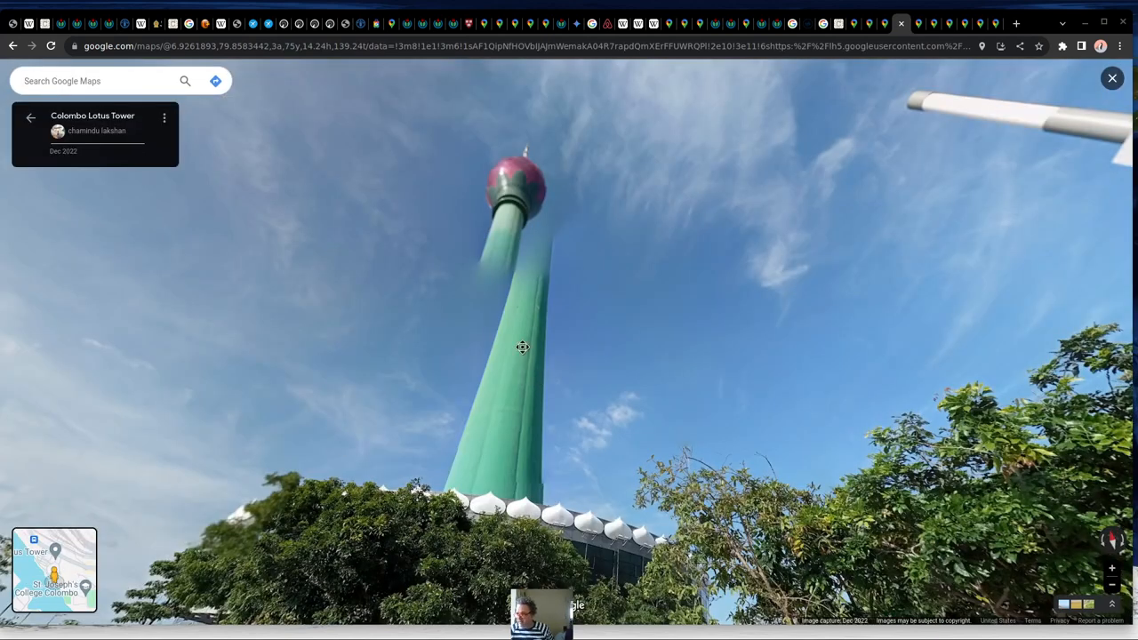
Look around the Lotus Tower exterior and interior dining hall, then return to the map.
drag(523, 346, 548, 418)
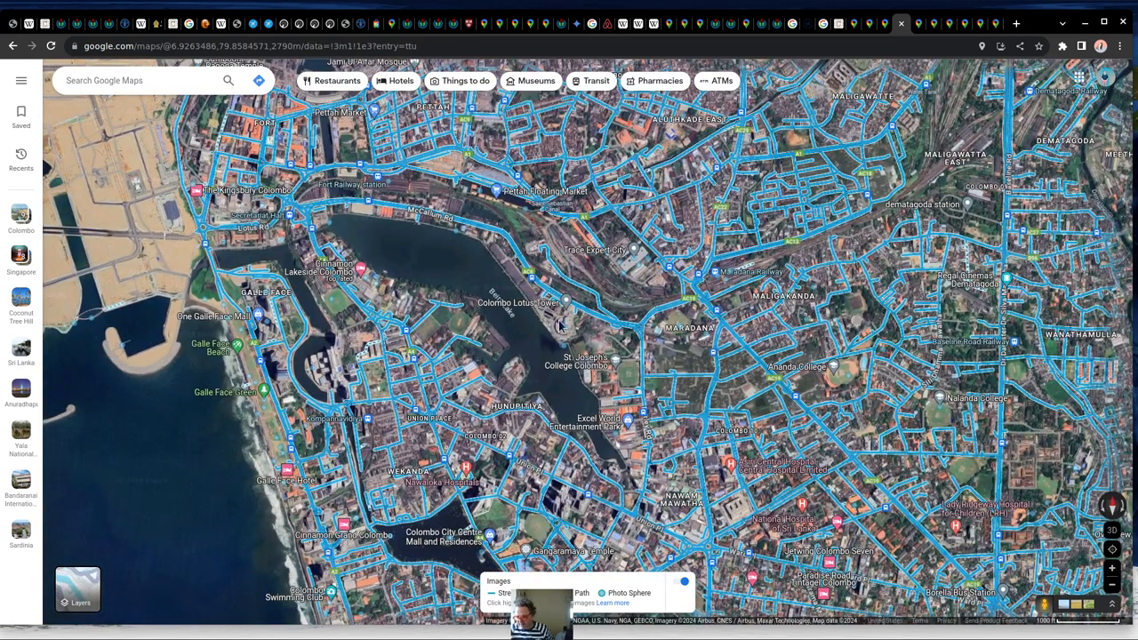
mouse_move(565, 360)
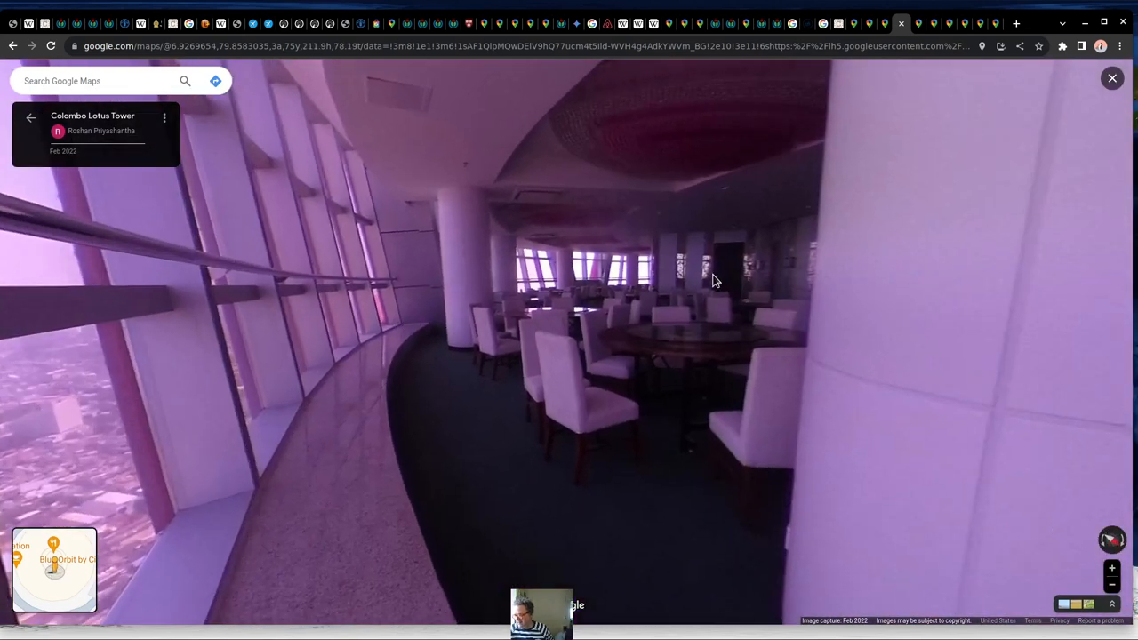
drag(712, 281, 512, 292)
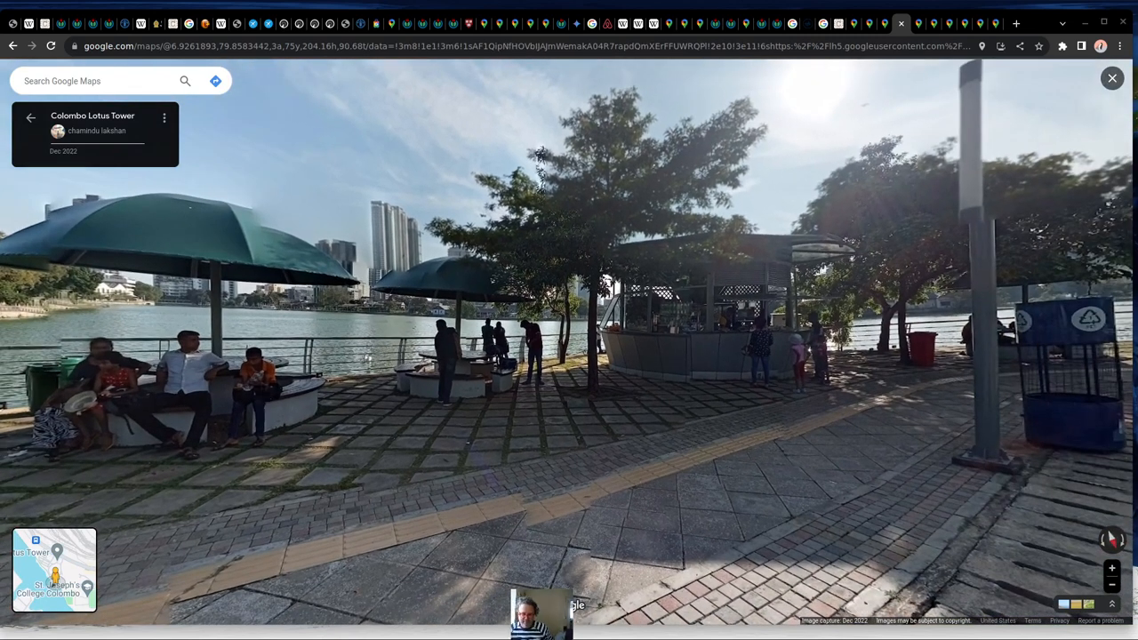
click(1111, 79)
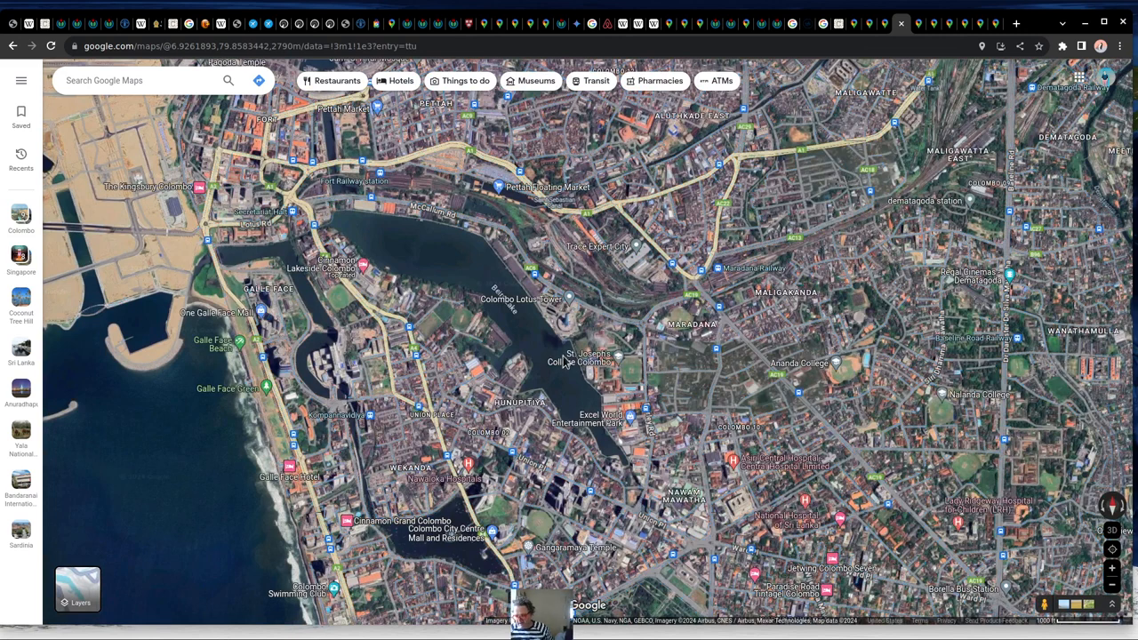
mouse_move(466, 551)
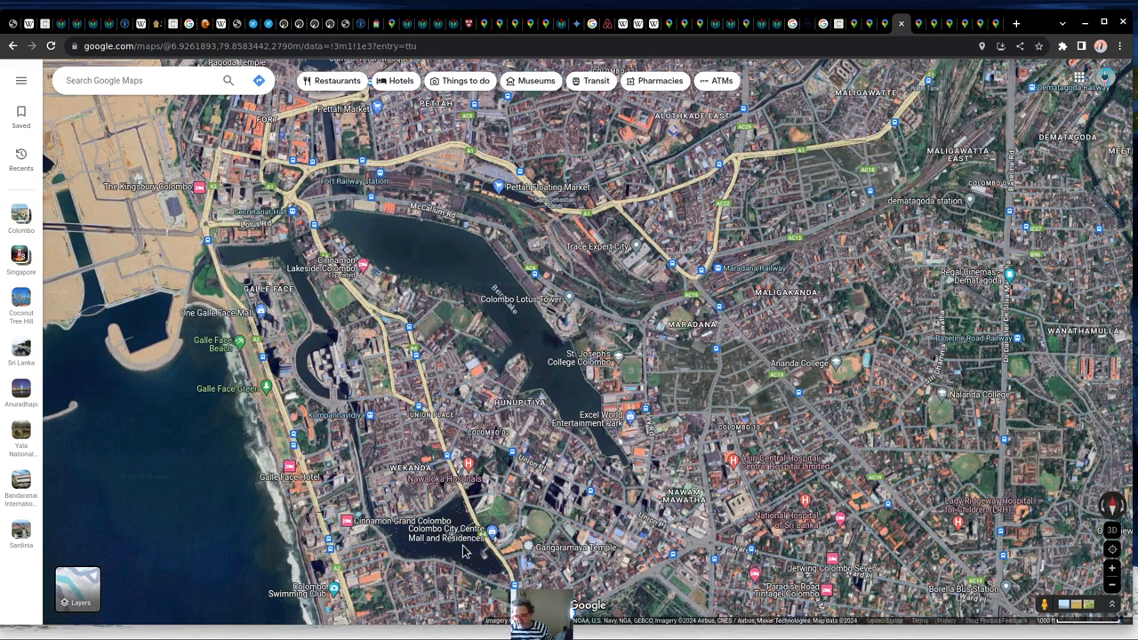
mouse_move(542, 336)
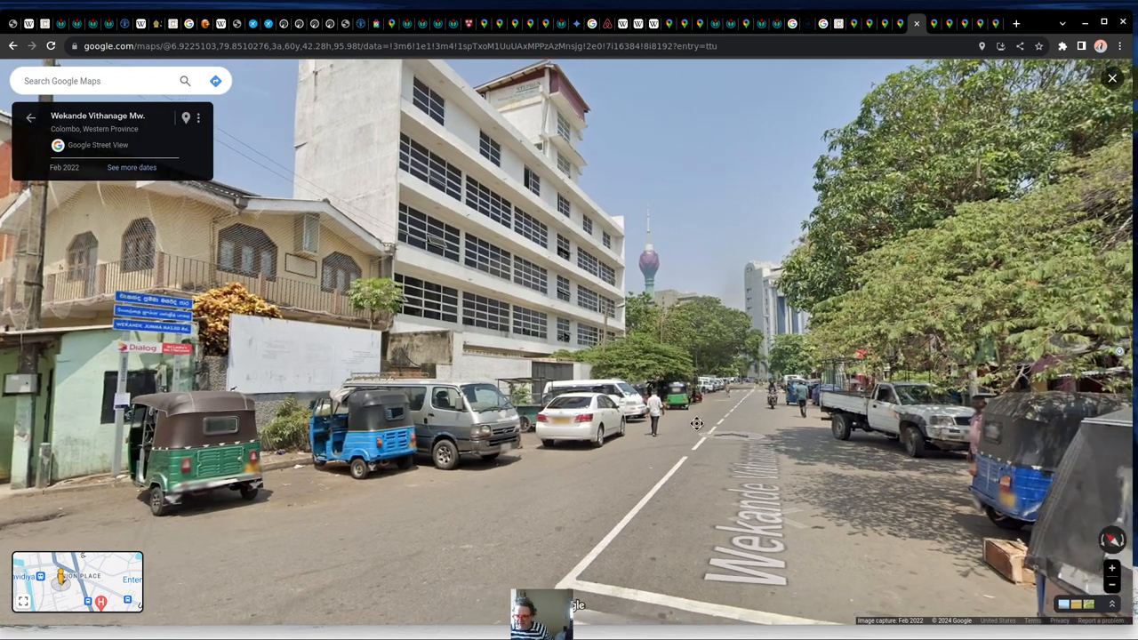
Turn and move forward along Church St in street-level view.
click(697, 423)
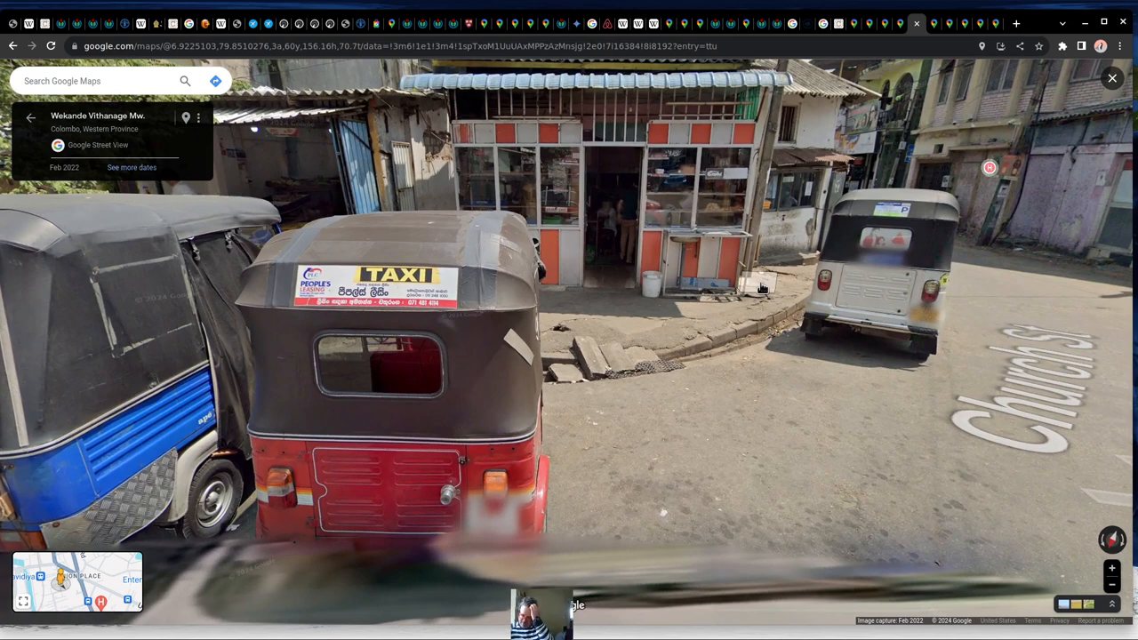
mouse_move(986, 332)
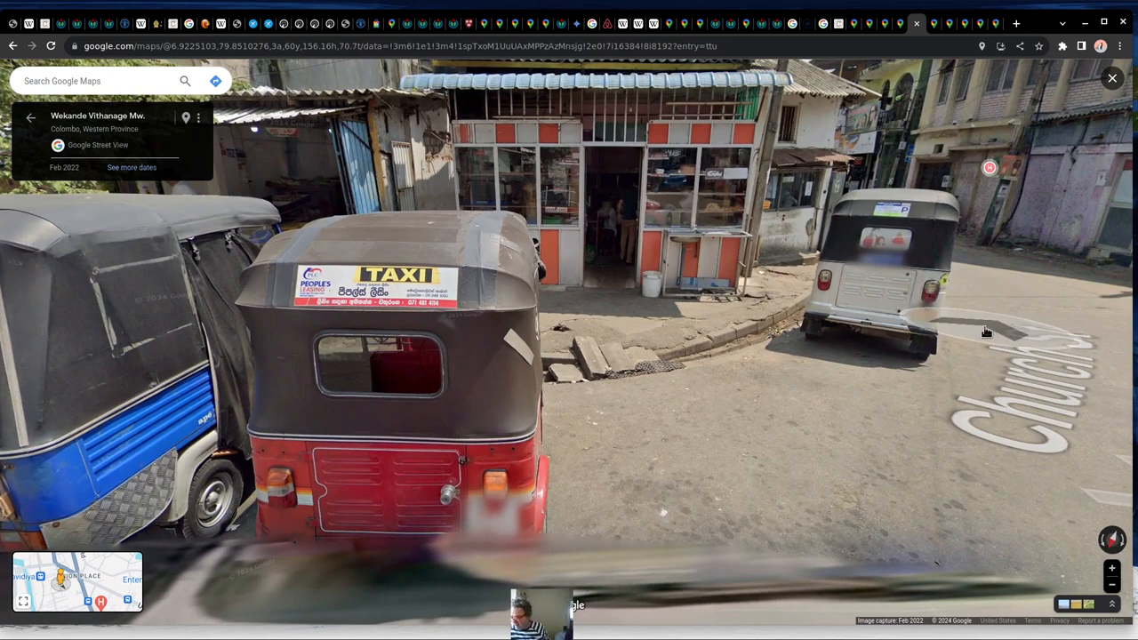
click(987, 333)
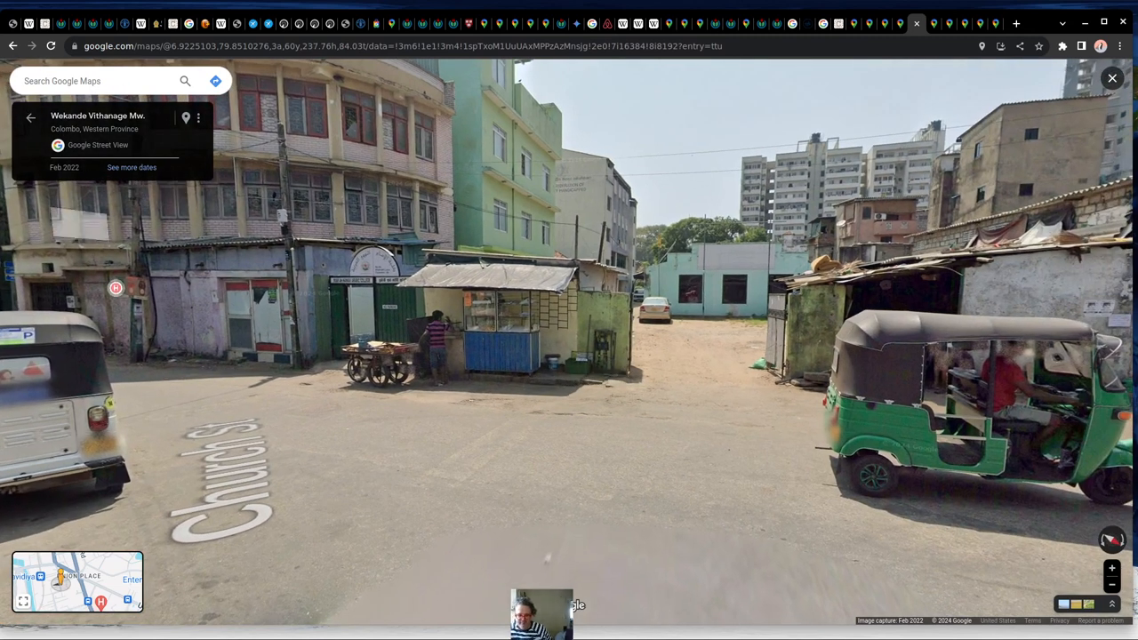
click(559, 436)
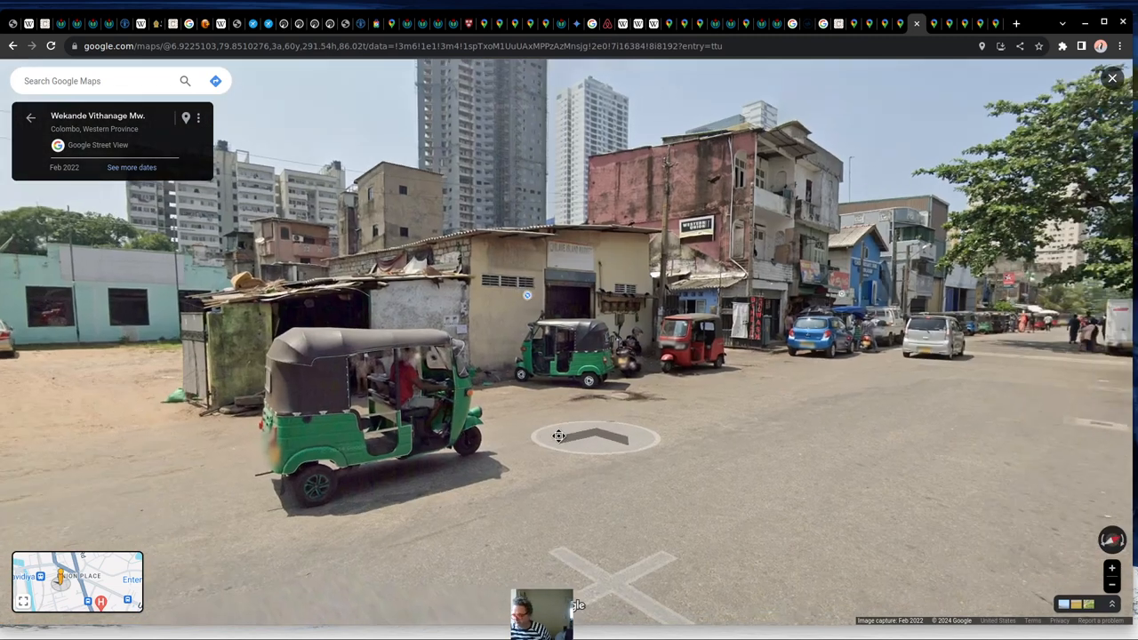
click(559, 436)
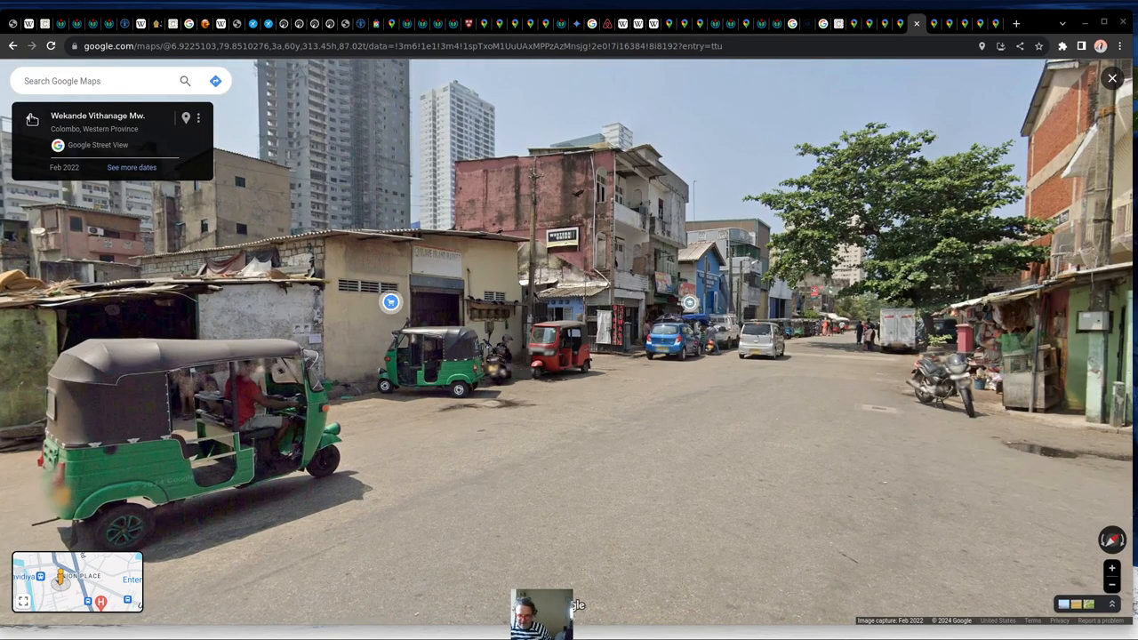
Leave Street View for the satellite map of Fort and Pettah with coverage lines.
click(1111, 79)
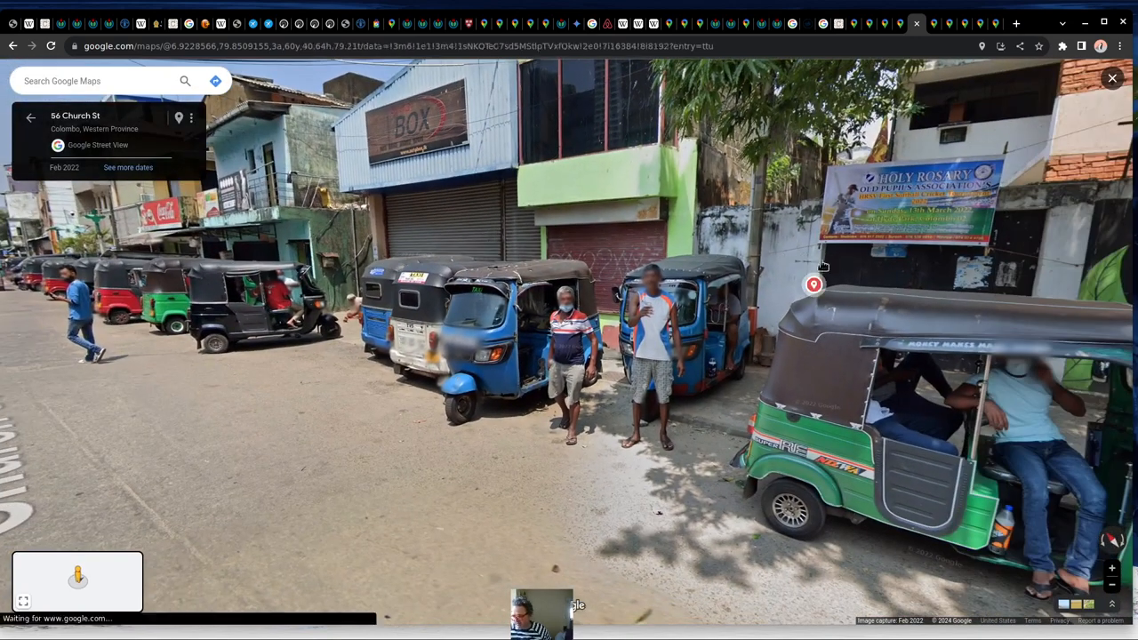
click(815, 285)
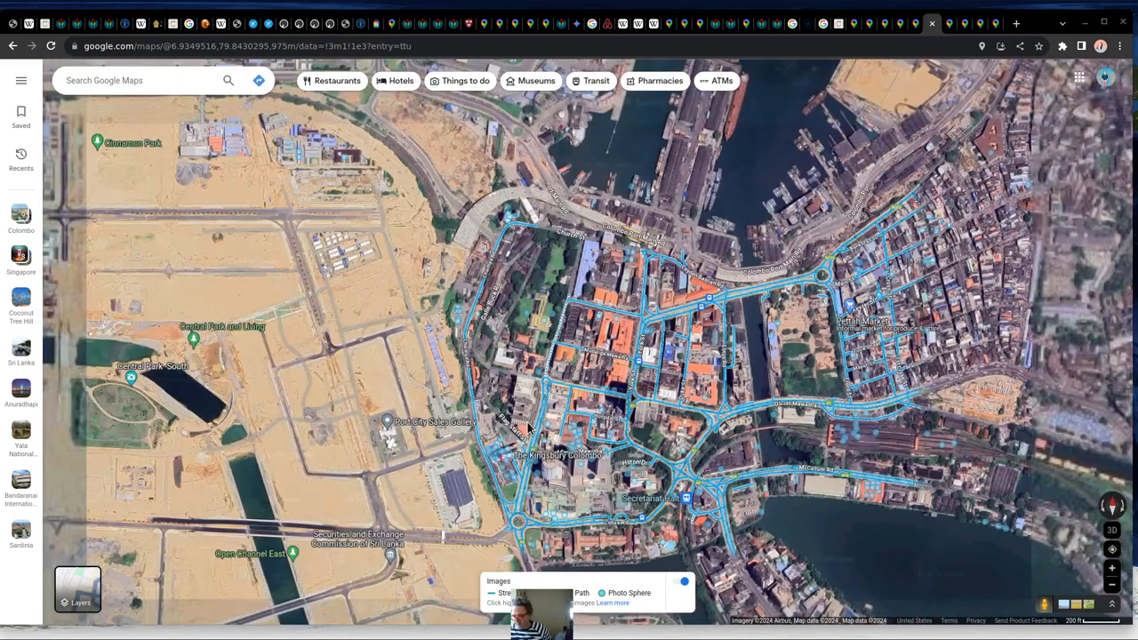
Zoom out to greater Colombo's coastline with Street View coverage lines.
scroll(down, 3)
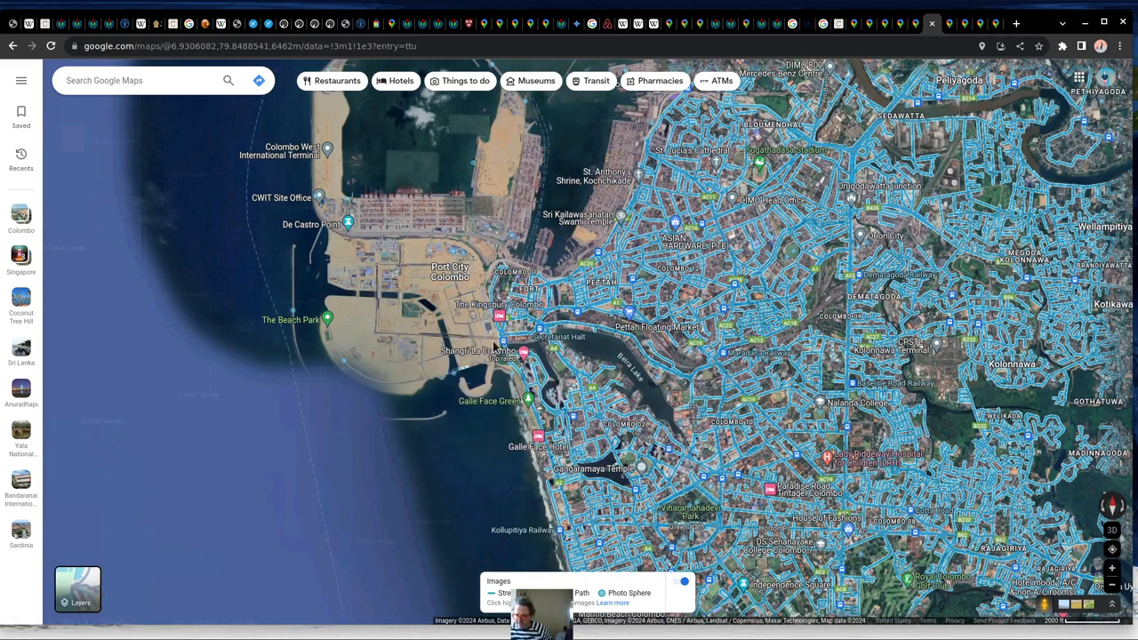
mouse_move(577, 332)
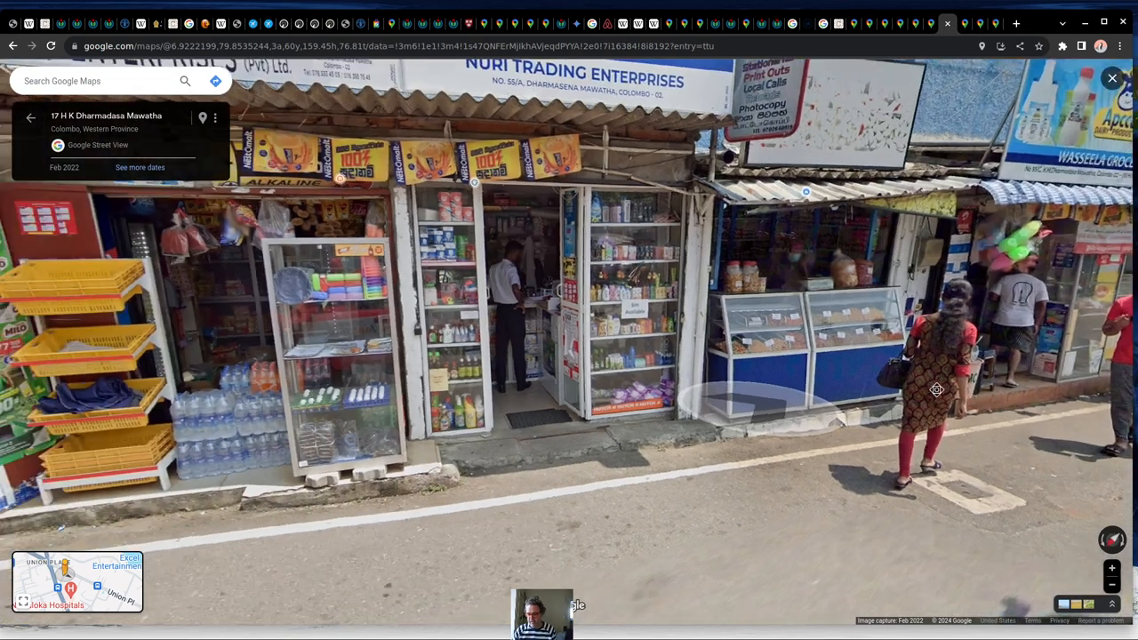
Move along the shop-lined street on K Dharmadasa Mawatha at street level.
click(935, 390)
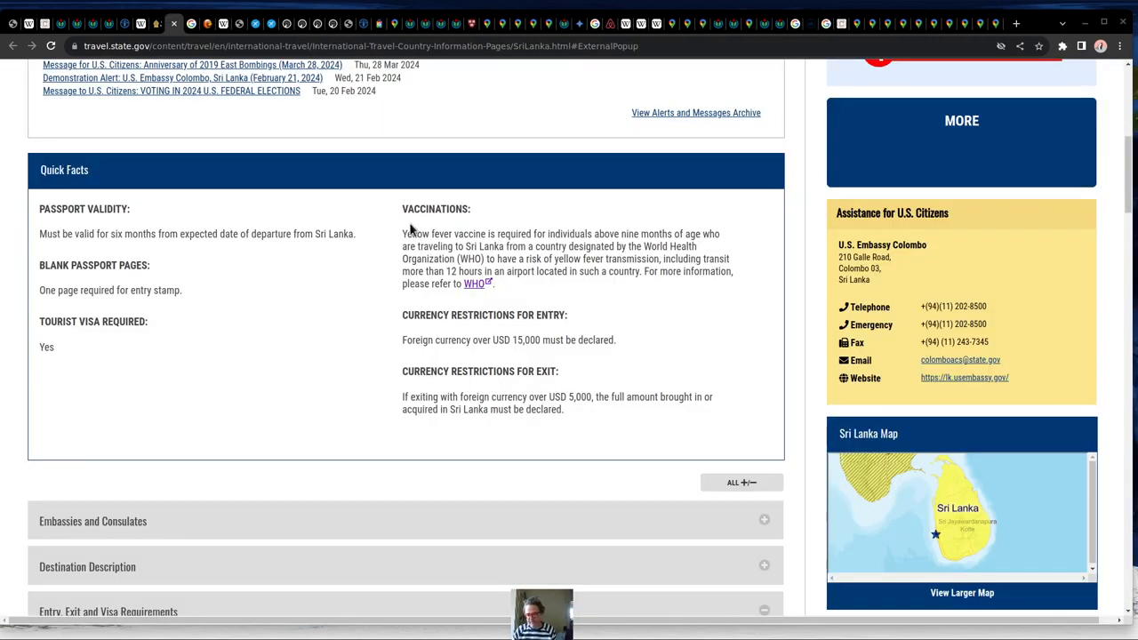
Highlight the yellow fever vaccine requirement and check visa rules and the Level 2 advisory.
drag(402, 235, 549, 235)
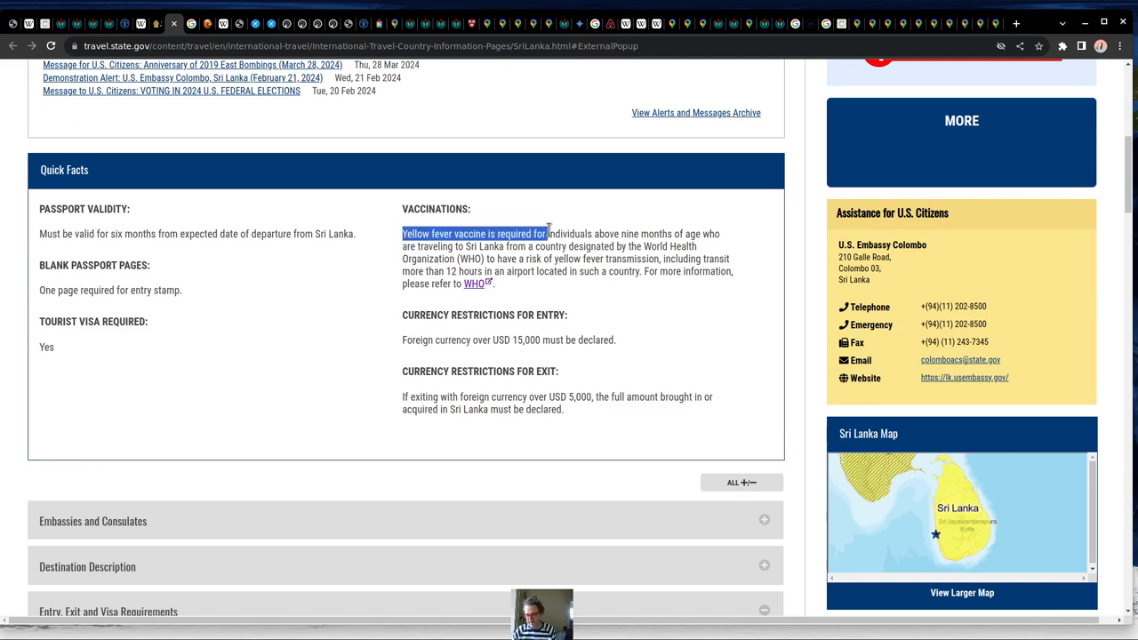
mouse_move(550, 299)
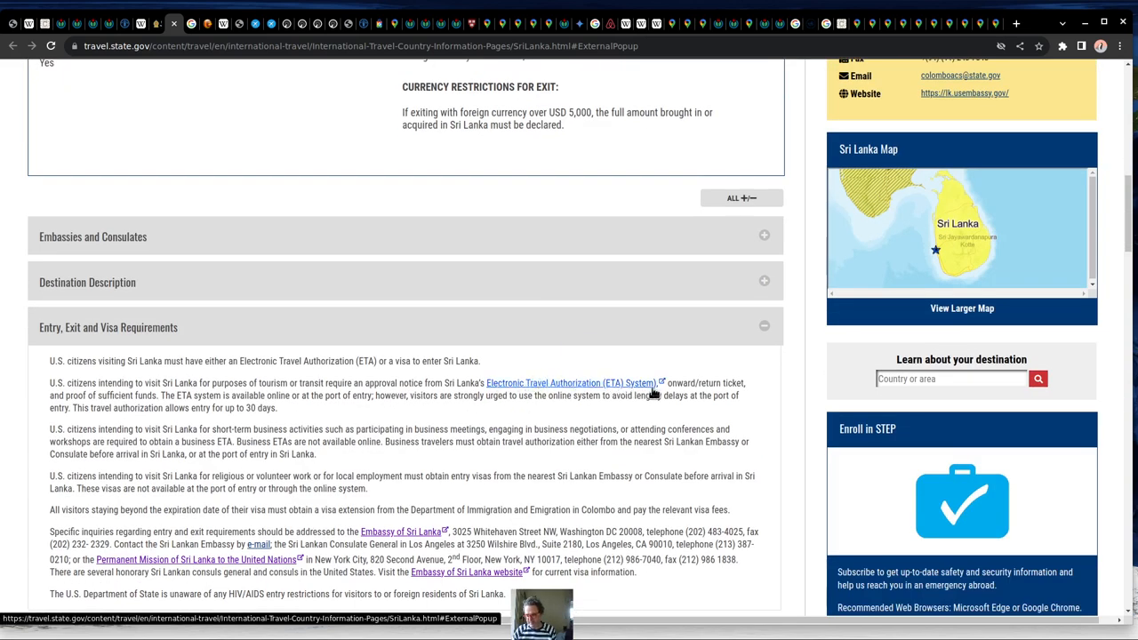
scroll(up, 3)
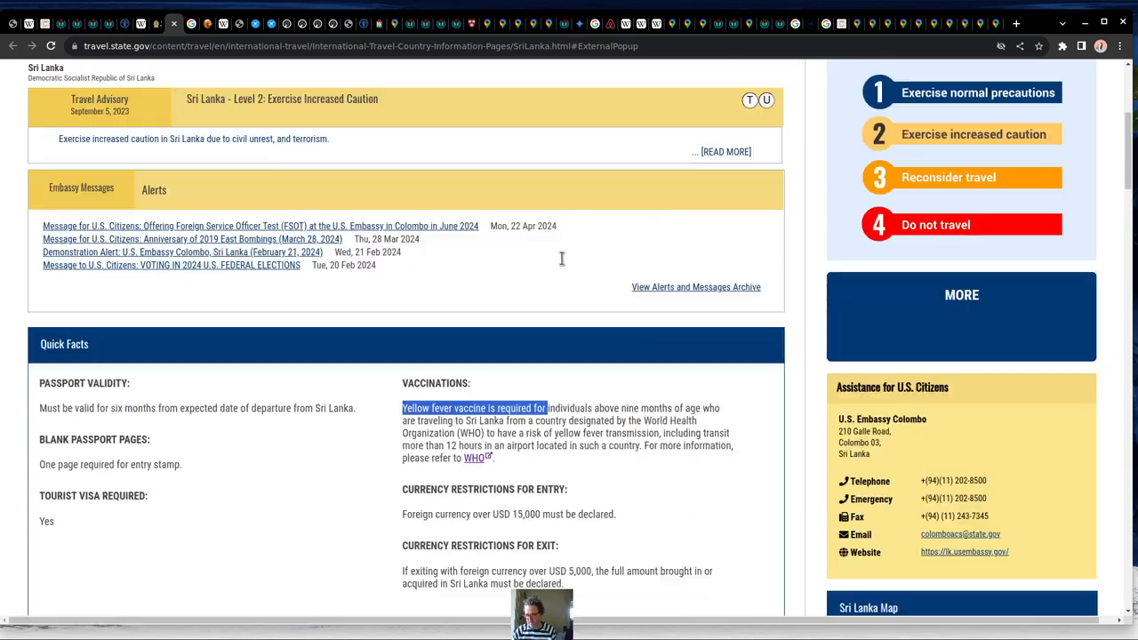
scroll(down, 3)
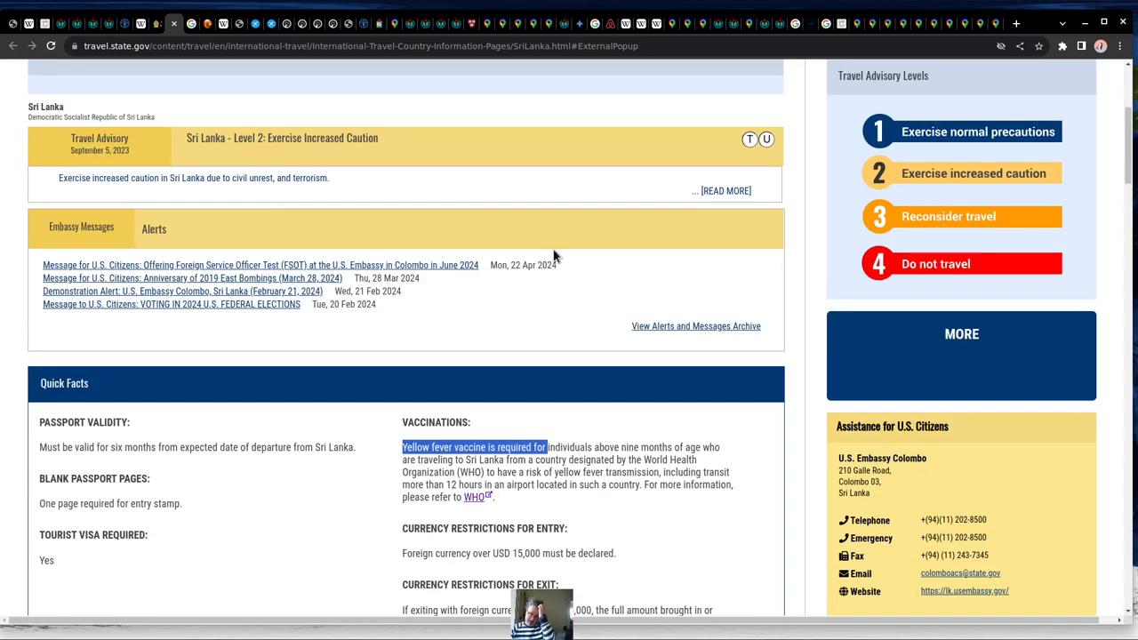
mouse_move(550, 258)
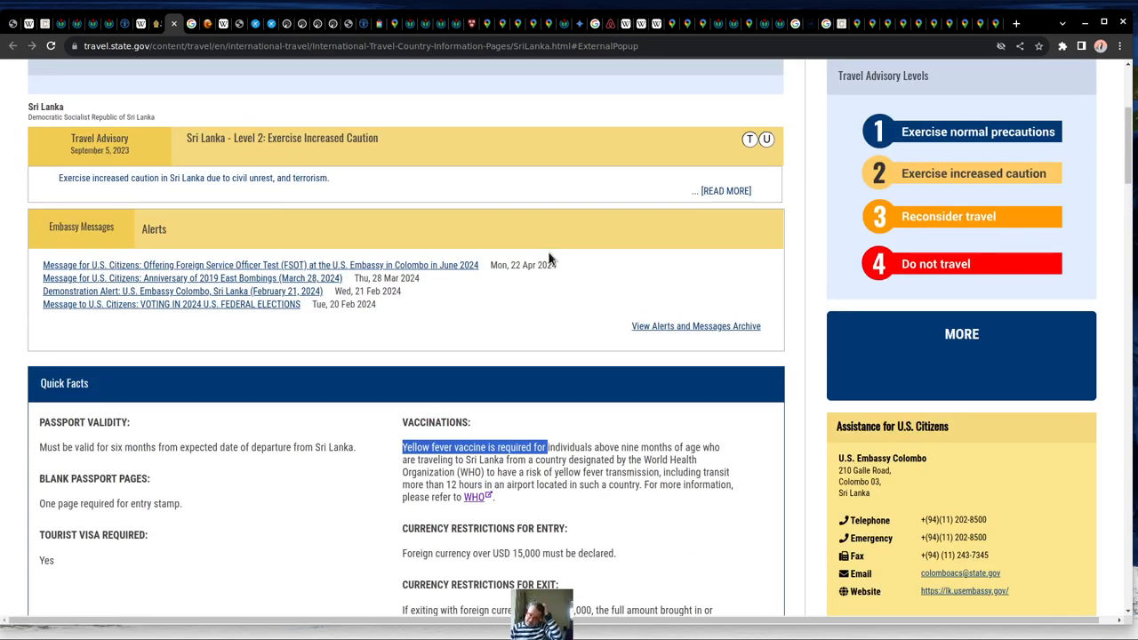
mouse_move(313, 153)
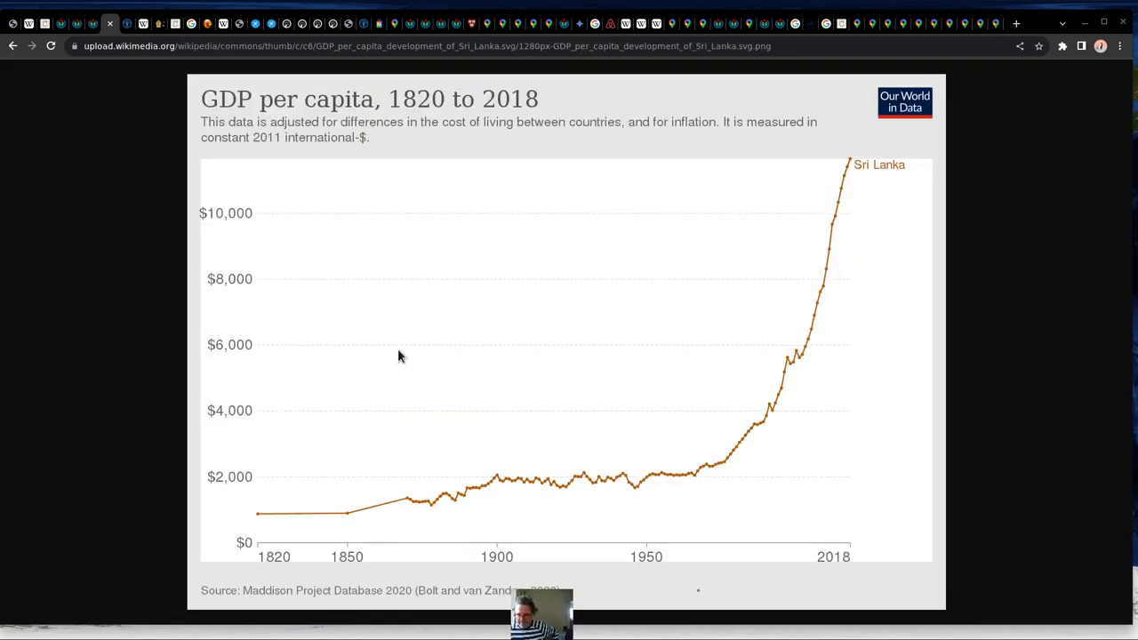
mouse_move(800, 342)
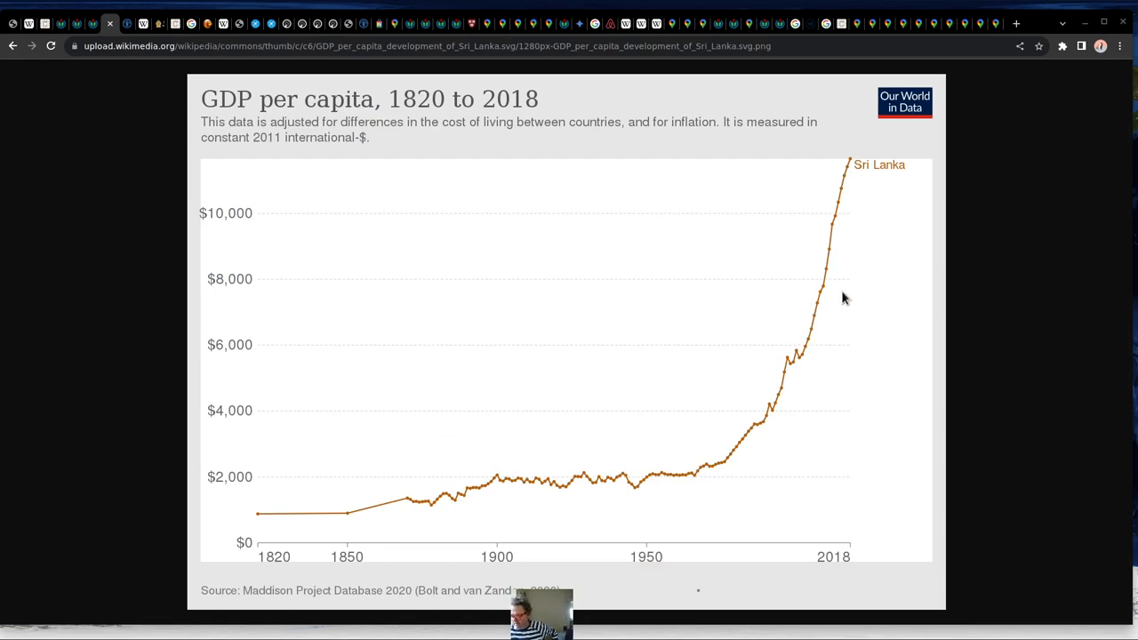
mouse_move(856, 166)
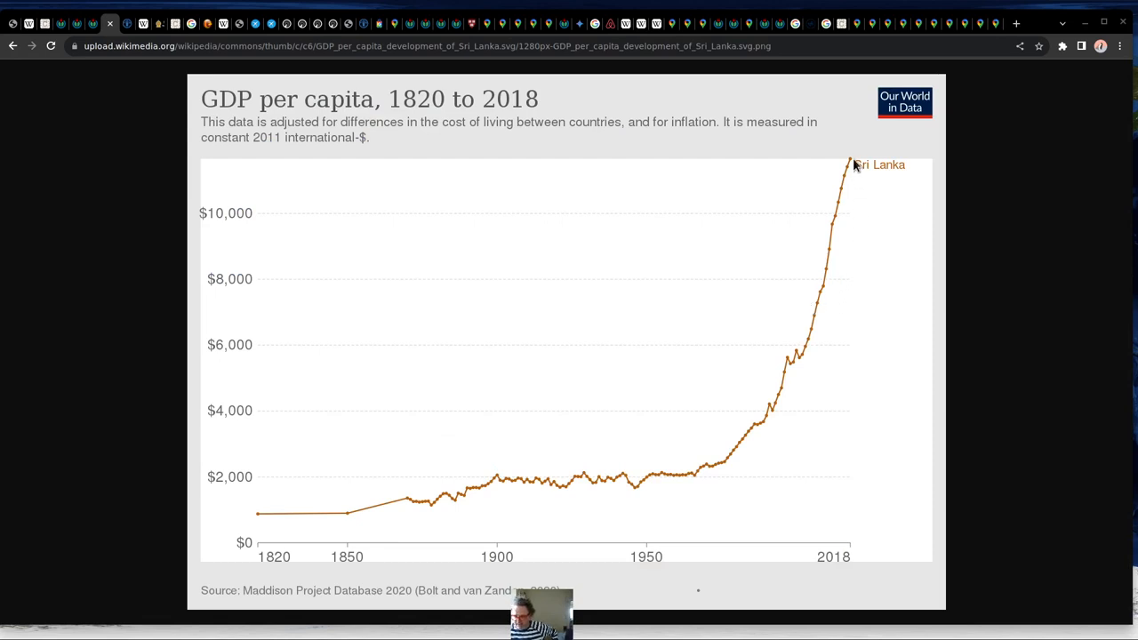
mouse_move(914, 93)
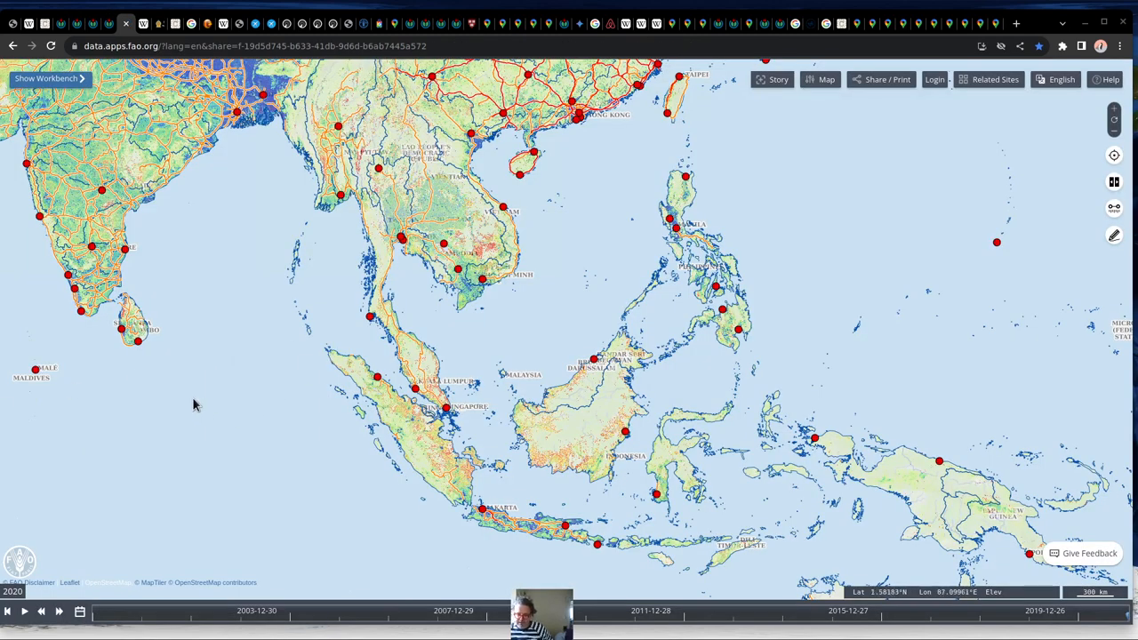
mouse_move(179, 390)
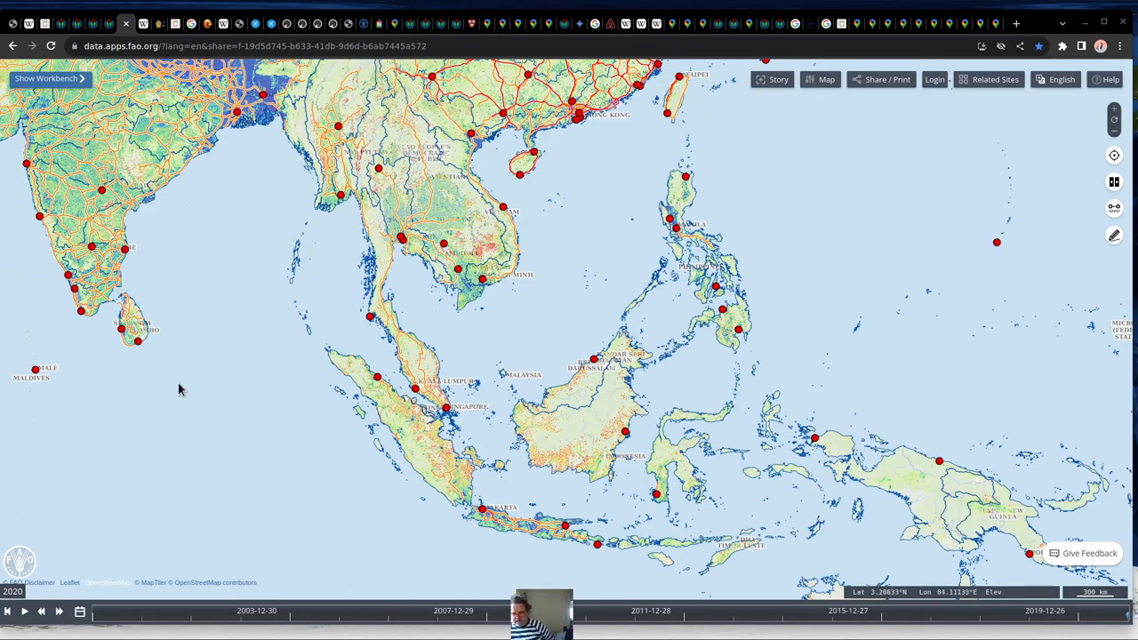
mouse_move(43, 221)
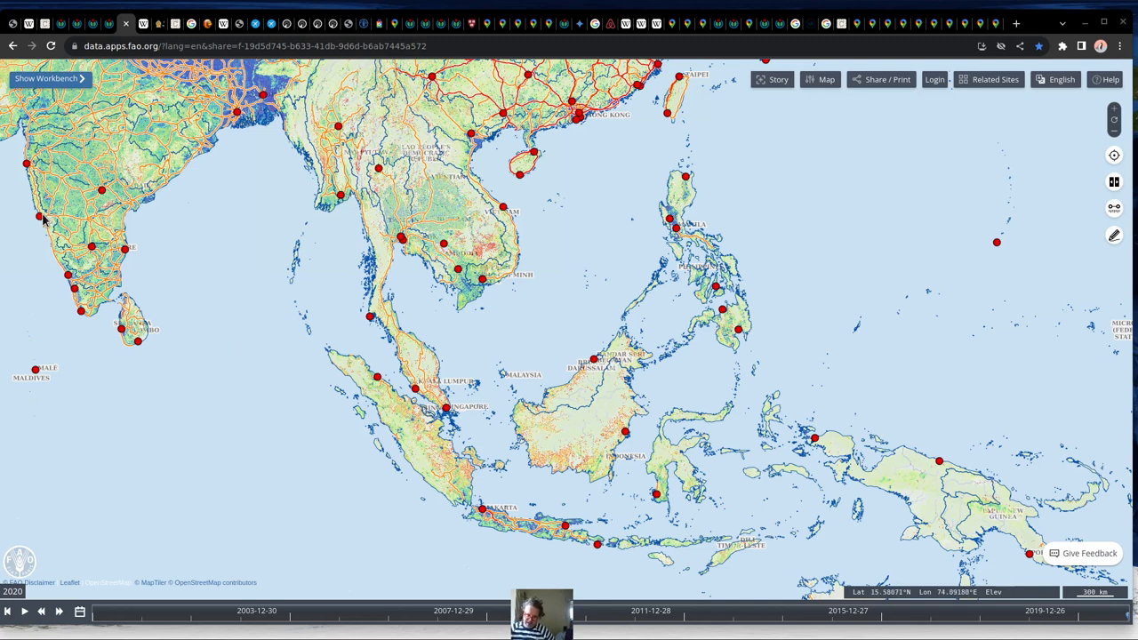
mouse_move(395, 402)
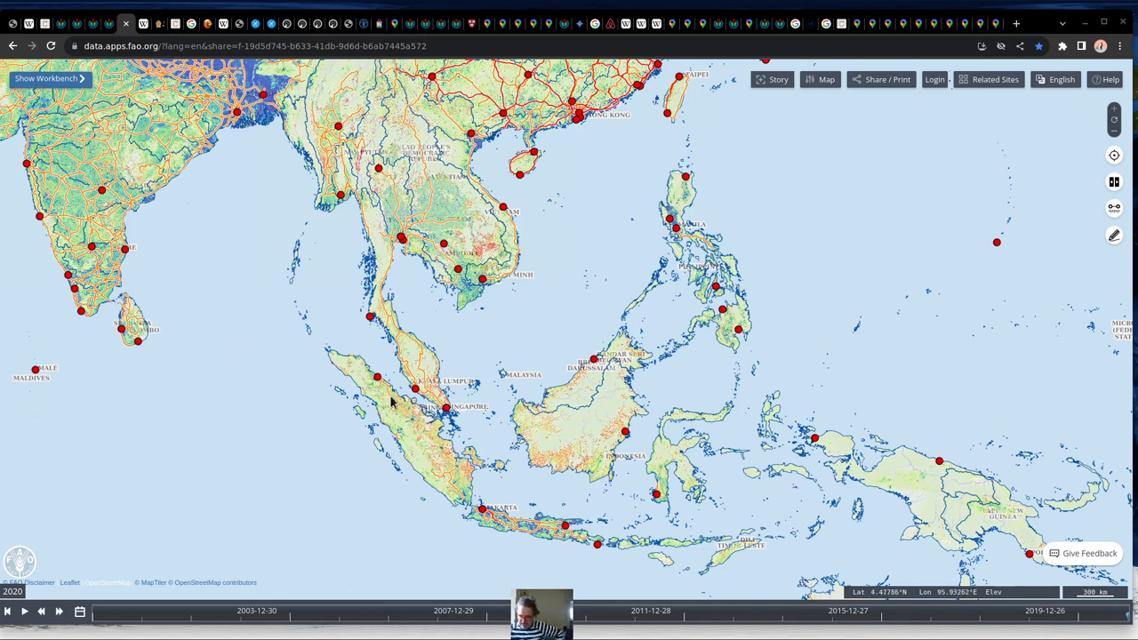
mouse_move(597, 548)
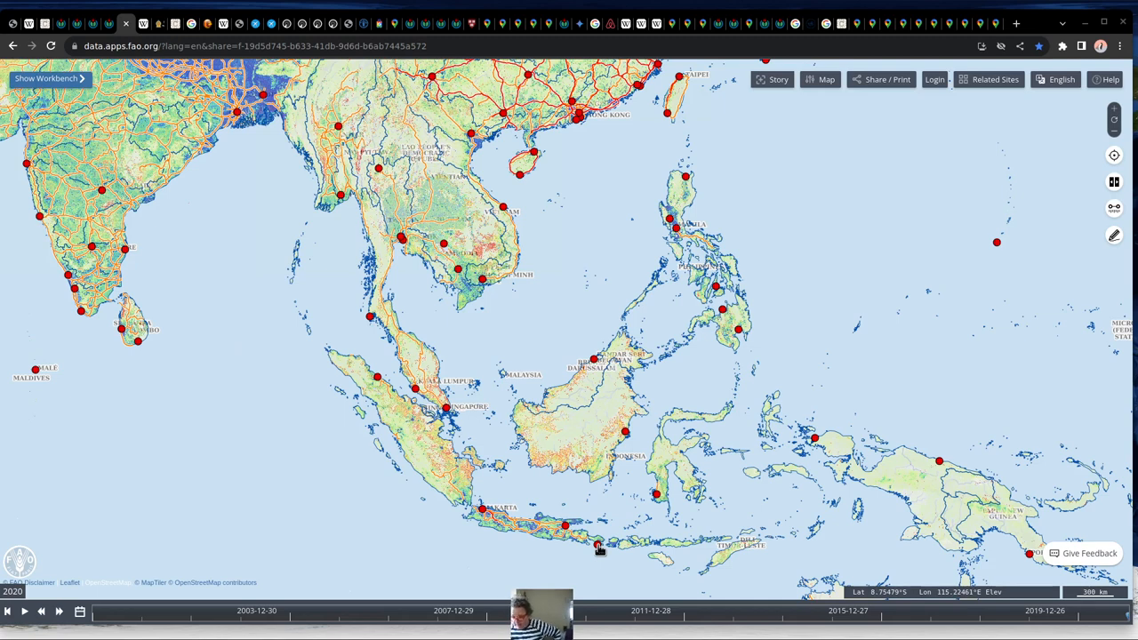
mouse_move(383, 324)
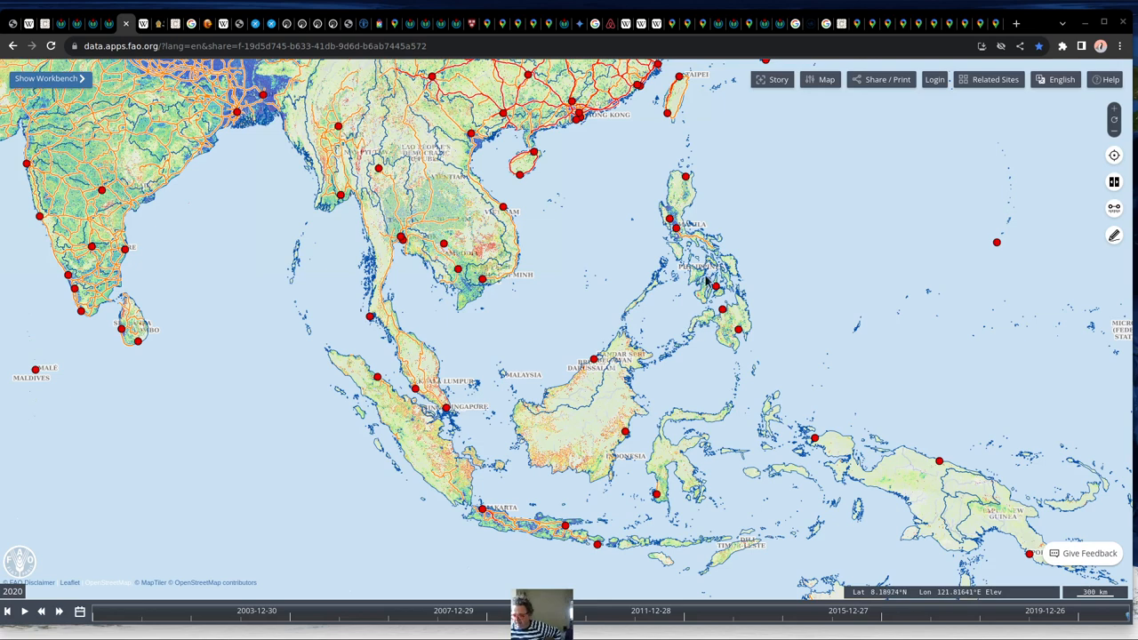
mouse_move(715, 288)
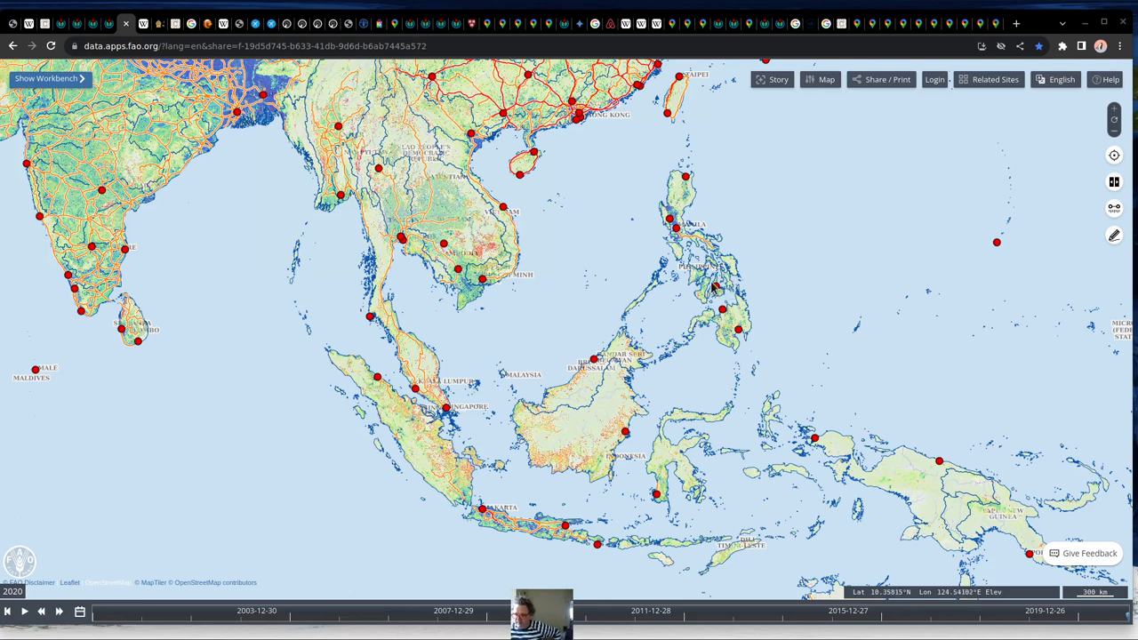
mouse_move(737, 277)
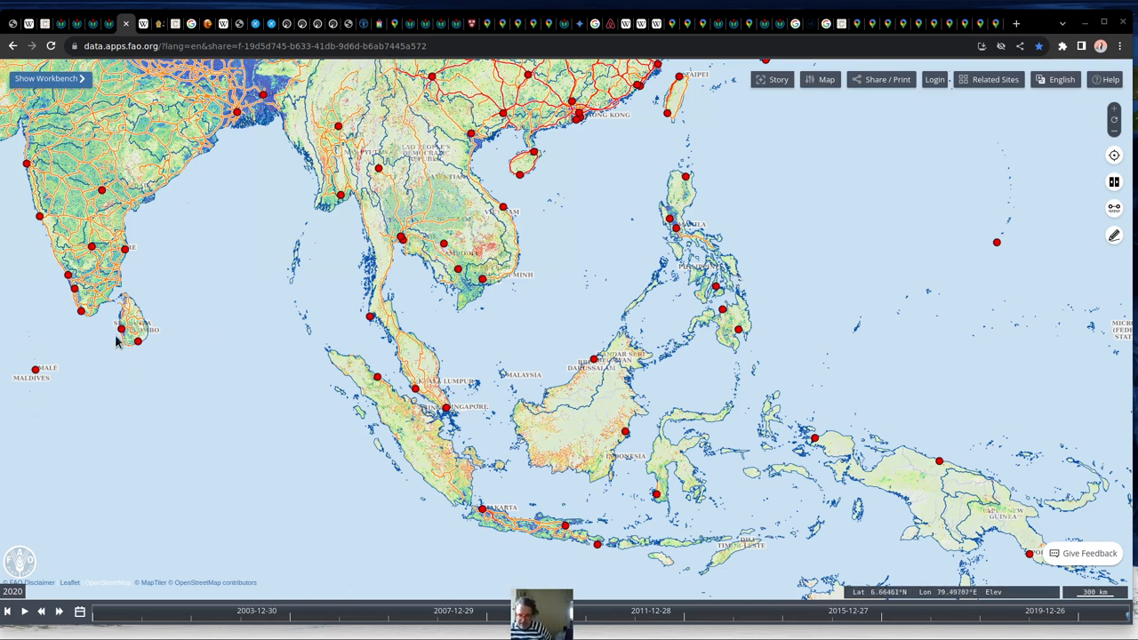
mouse_move(131, 352)
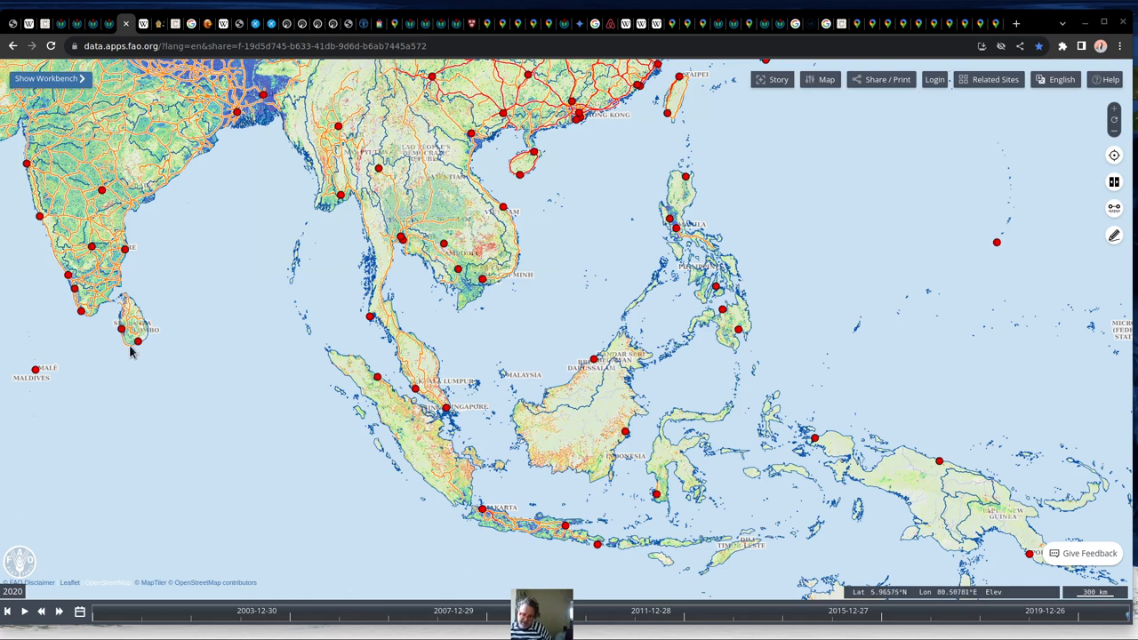
mouse_move(78, 212)
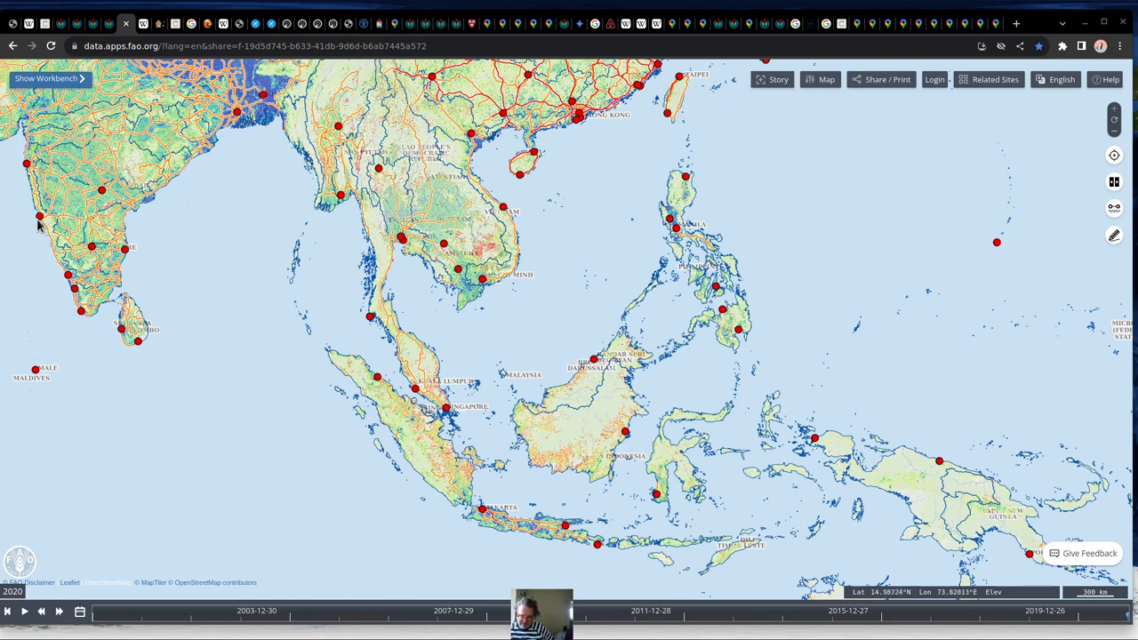
mouse_move(123, 347)
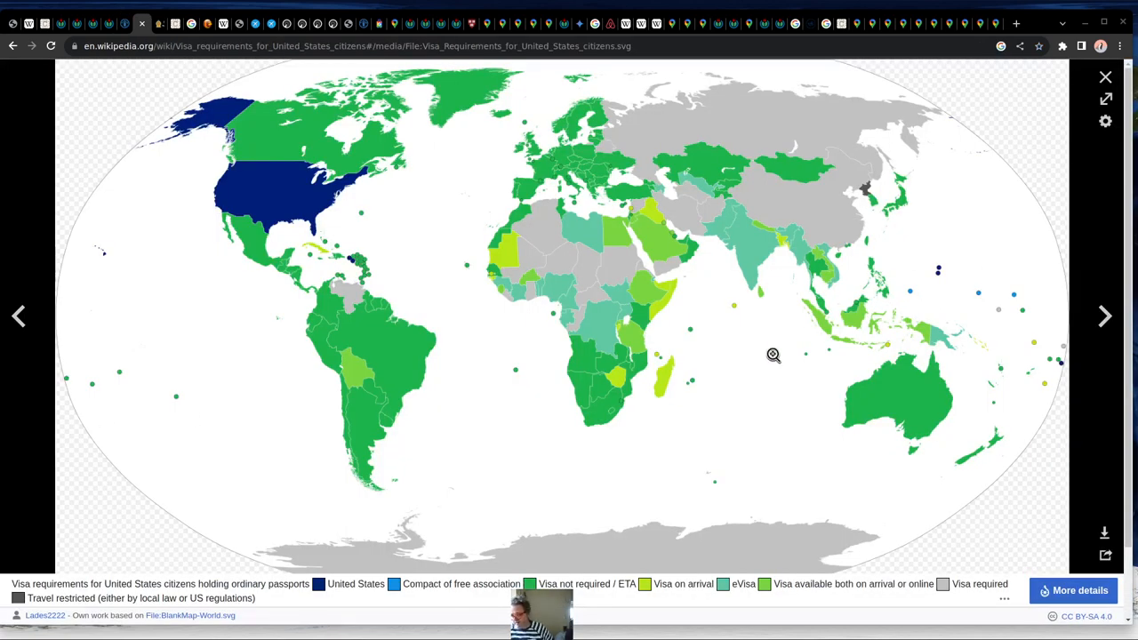
mouse_move(784, 265)
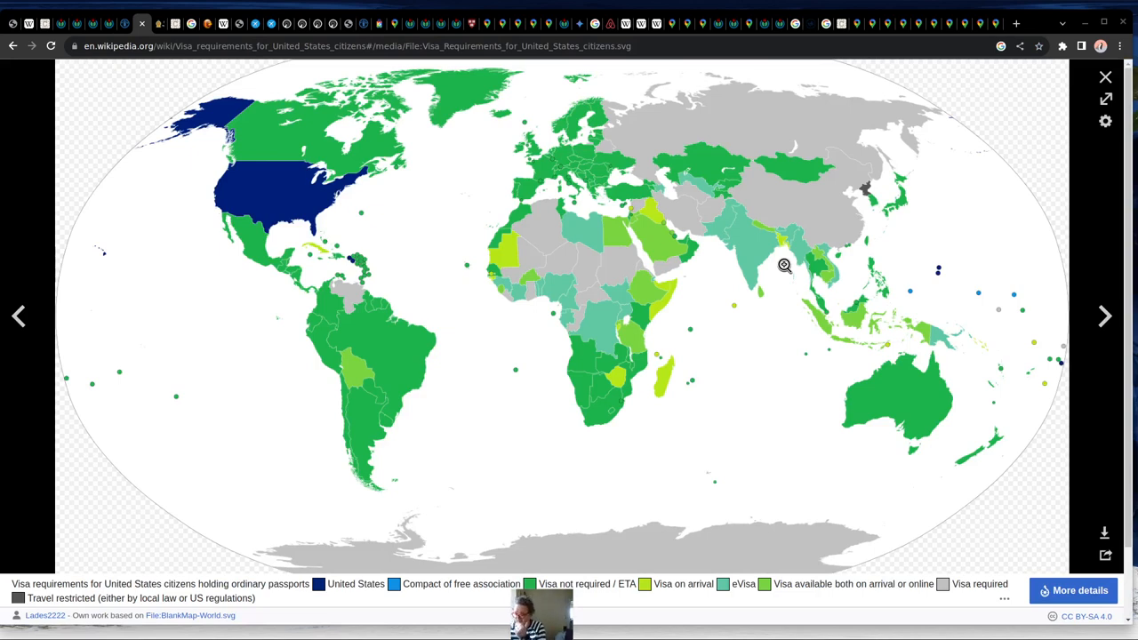
mouse_move(956, 345)
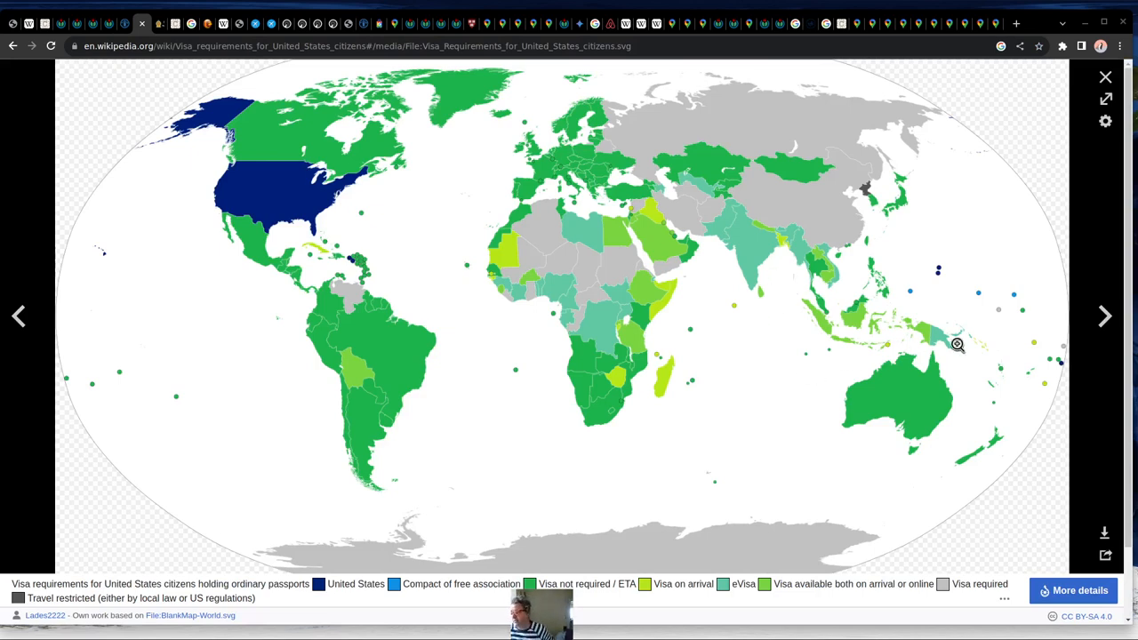
mouse_move(893, 341)
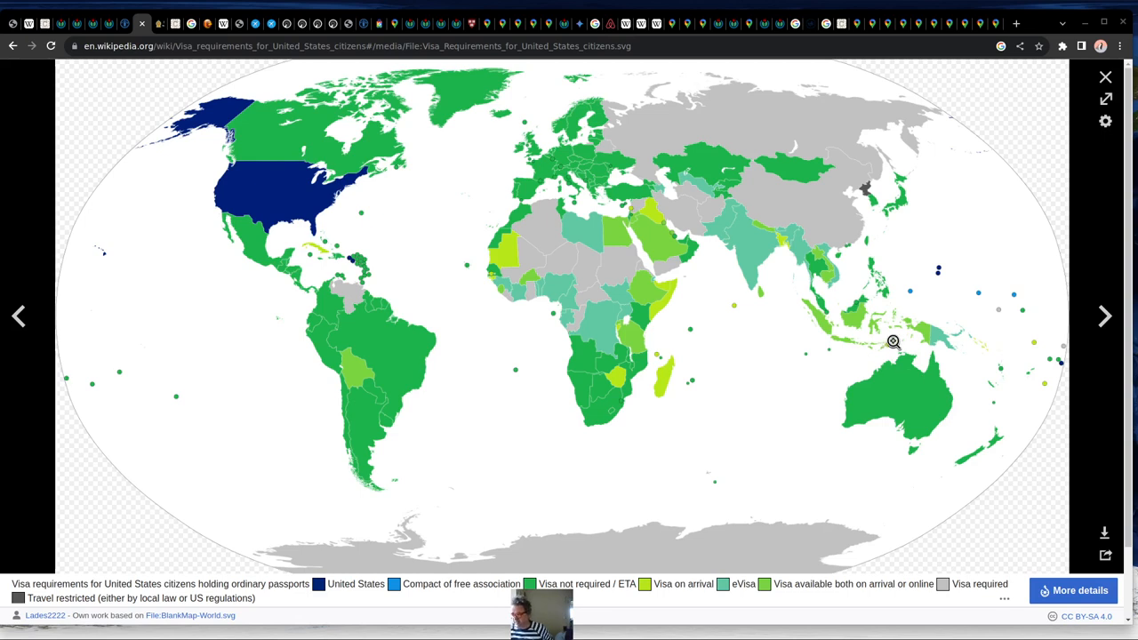
mouse_move(889, 334)
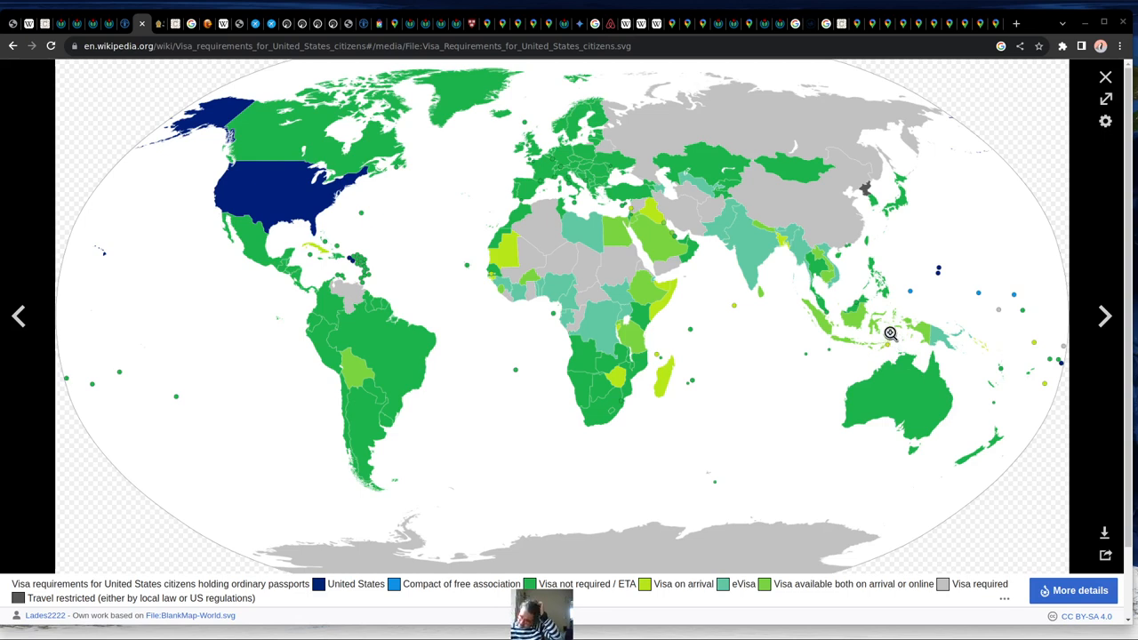
mouse_move(850, 345)
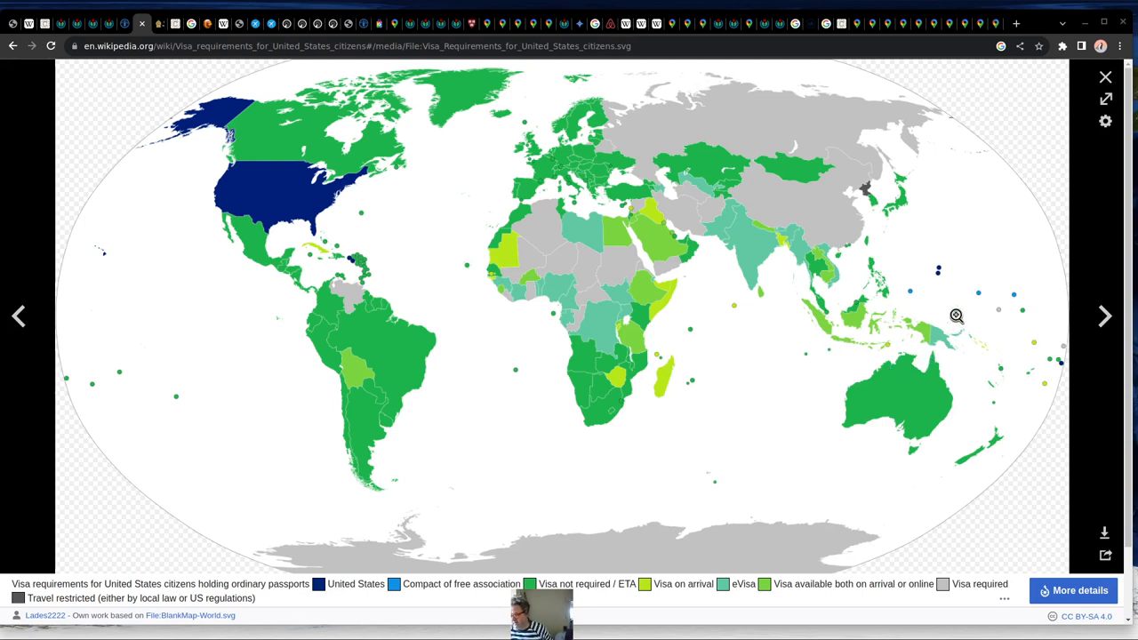
mouse_move(711, 313)
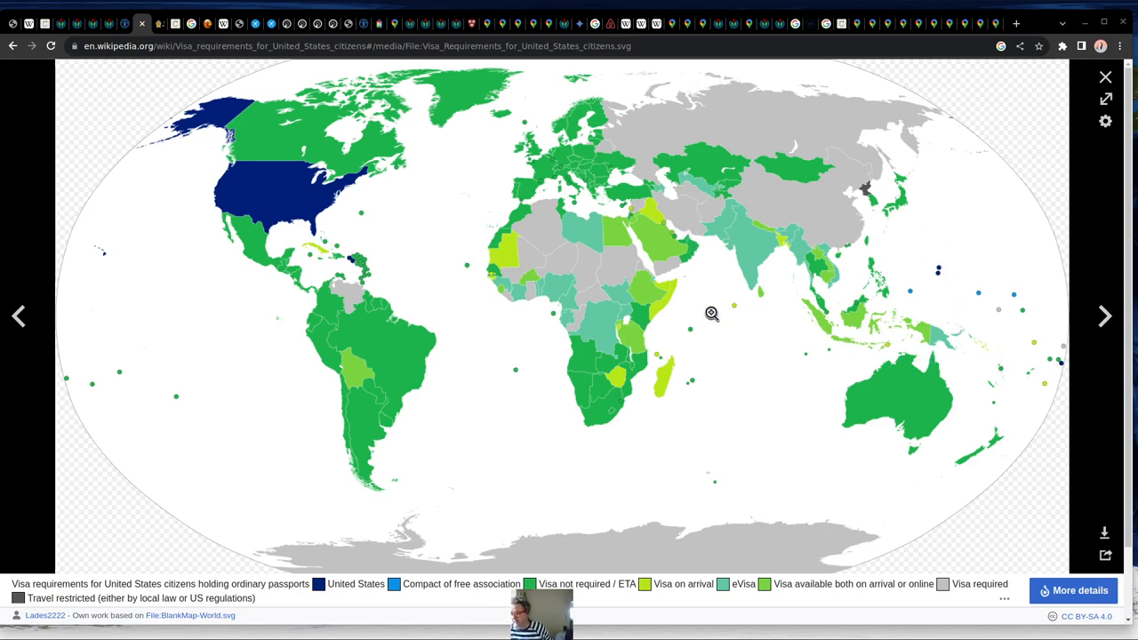
mouse_move(717, 310)
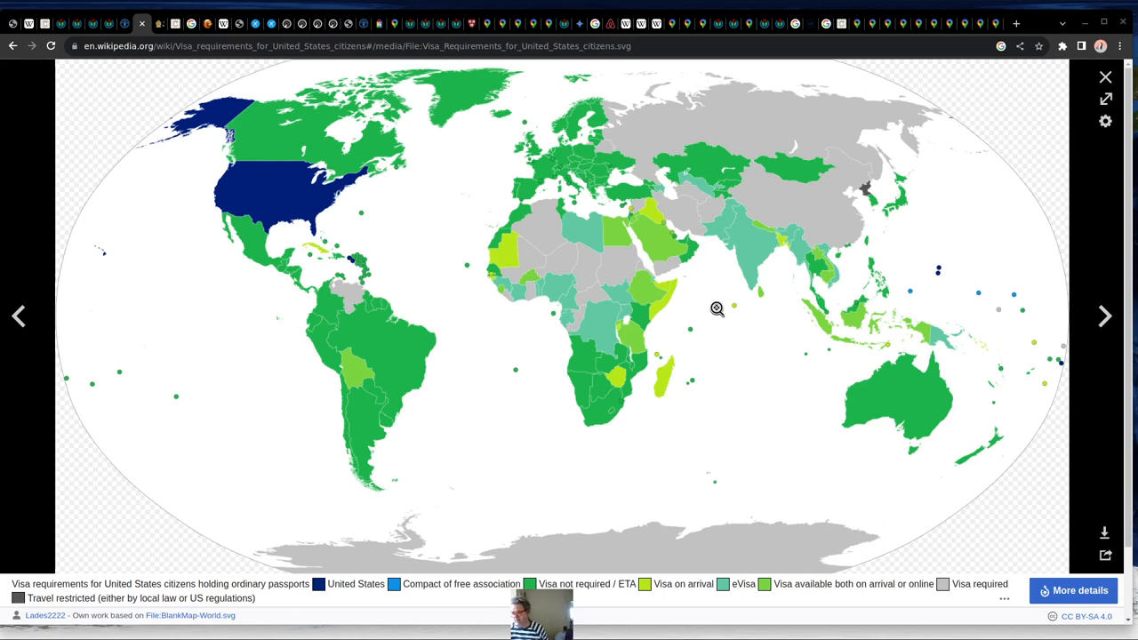
mouse_move(886, 301)
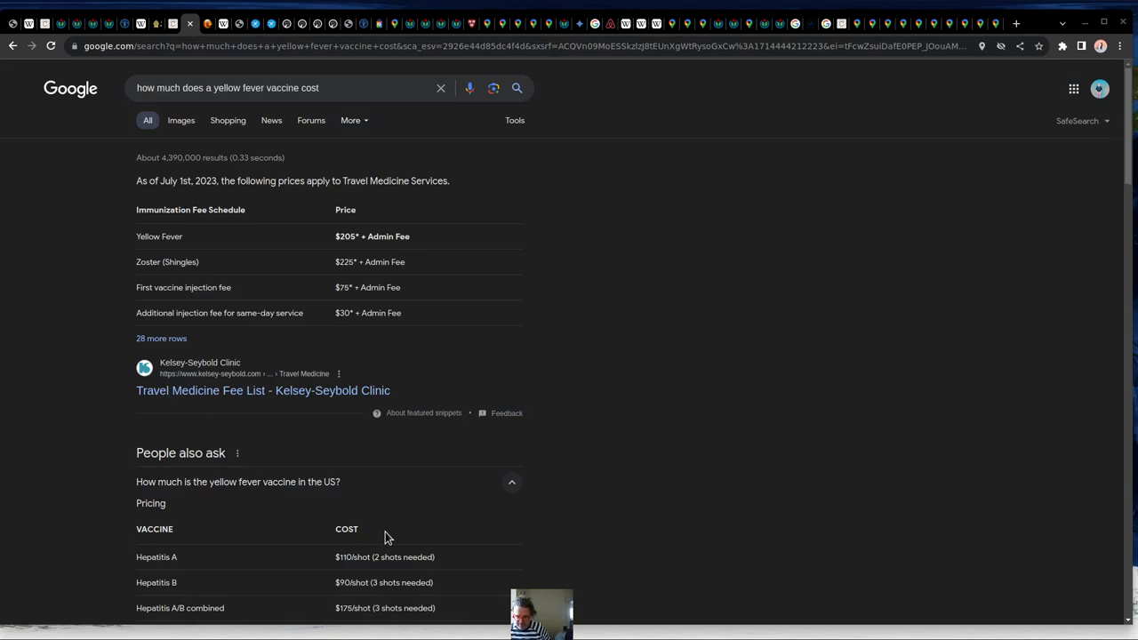
Scroll the results showing Yellow Fever vaccine at $205 plus an admin fee.
scroll(down, 3)
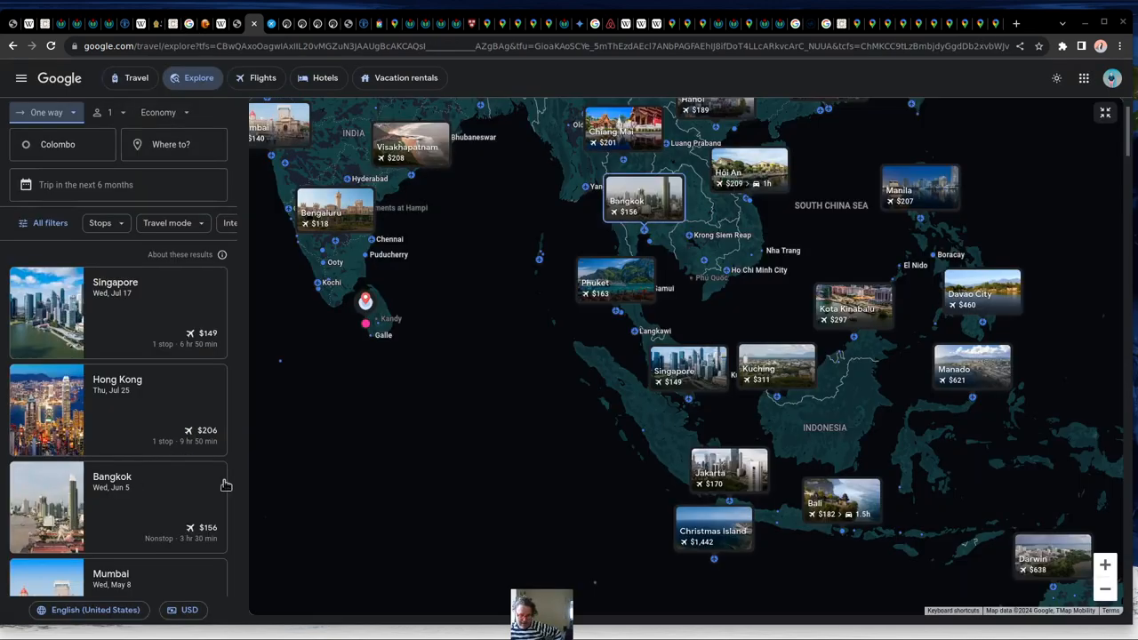
mouse_move(487, 388)
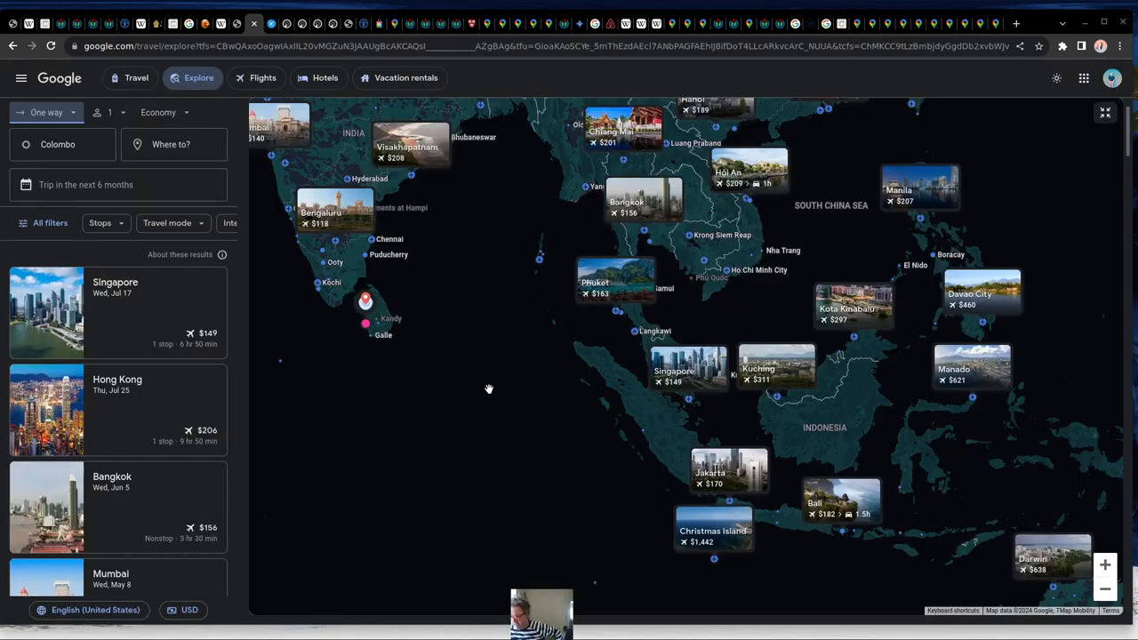
mouse_move(544, 231)
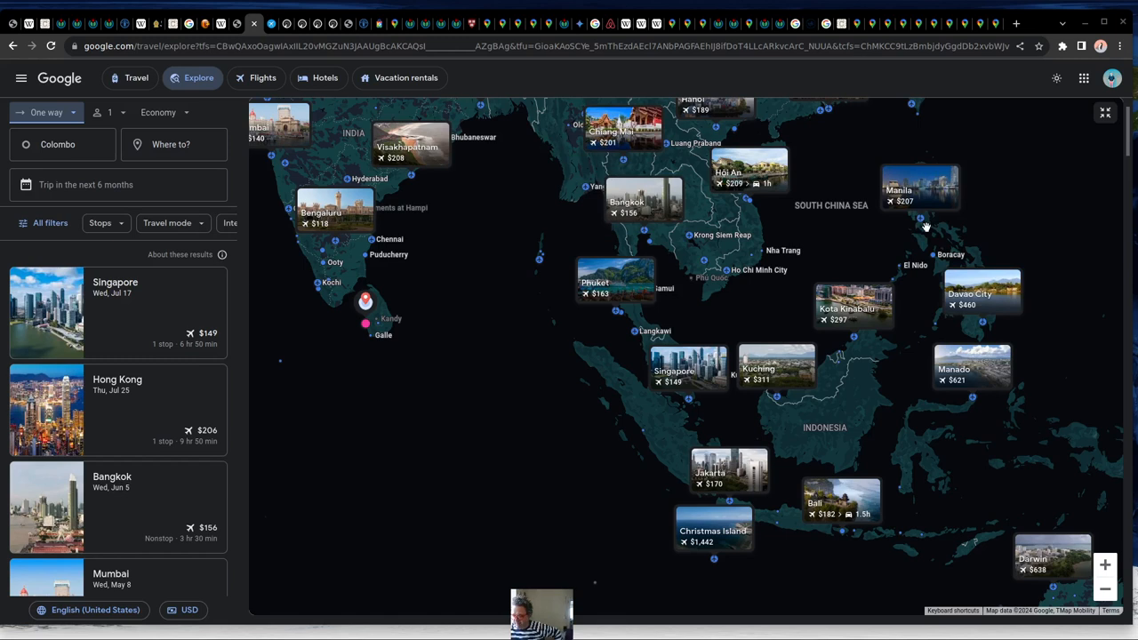
mouse_move(939, 229)
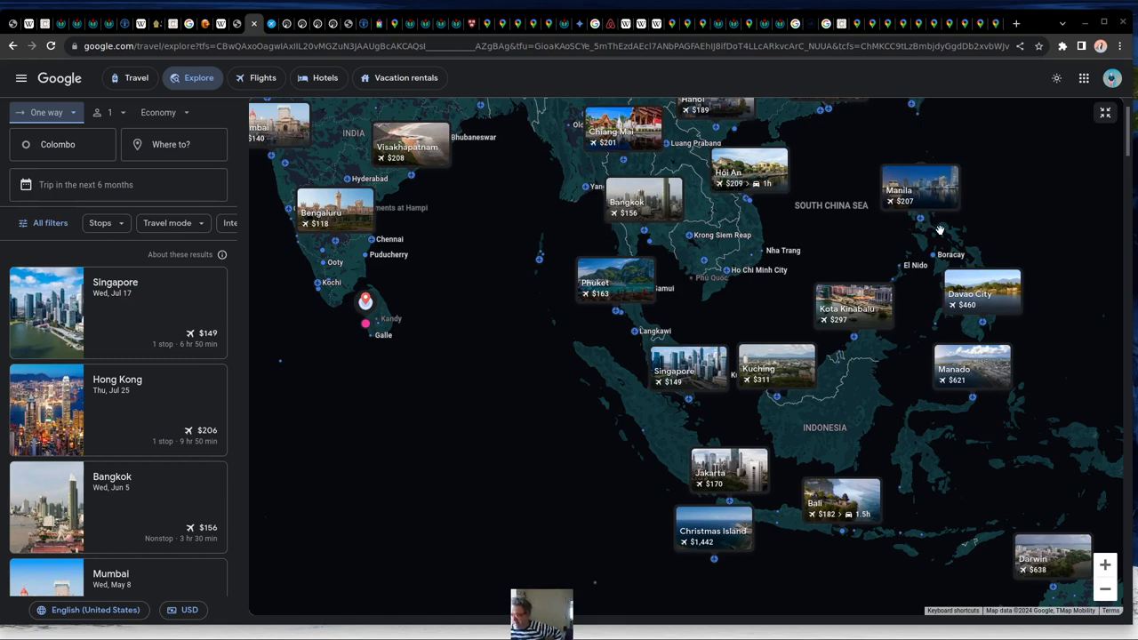
mouse_move(978, 260)
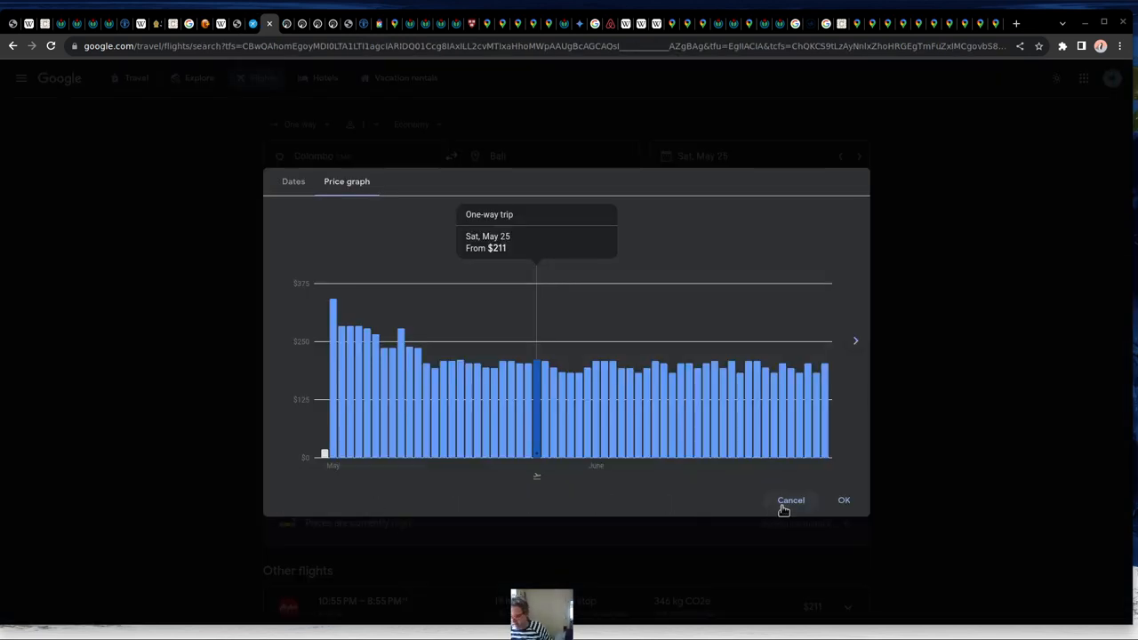
Cancel the price graph to return to the one-way Colombo–Bali results for Sat, May 25.
click(790, 500)
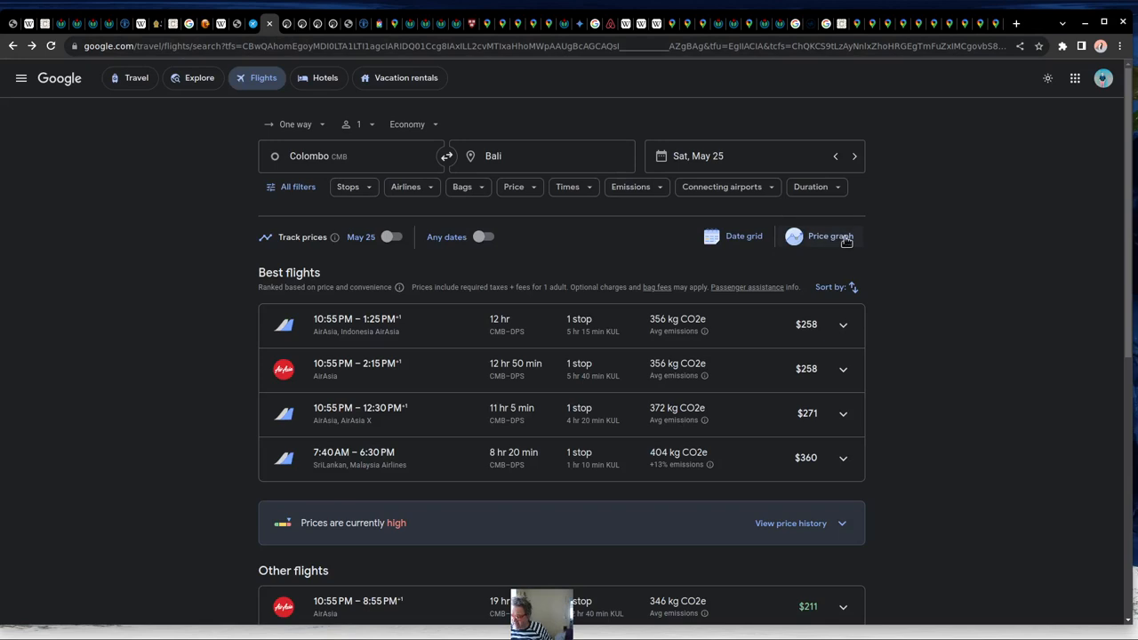
click(829, 237)
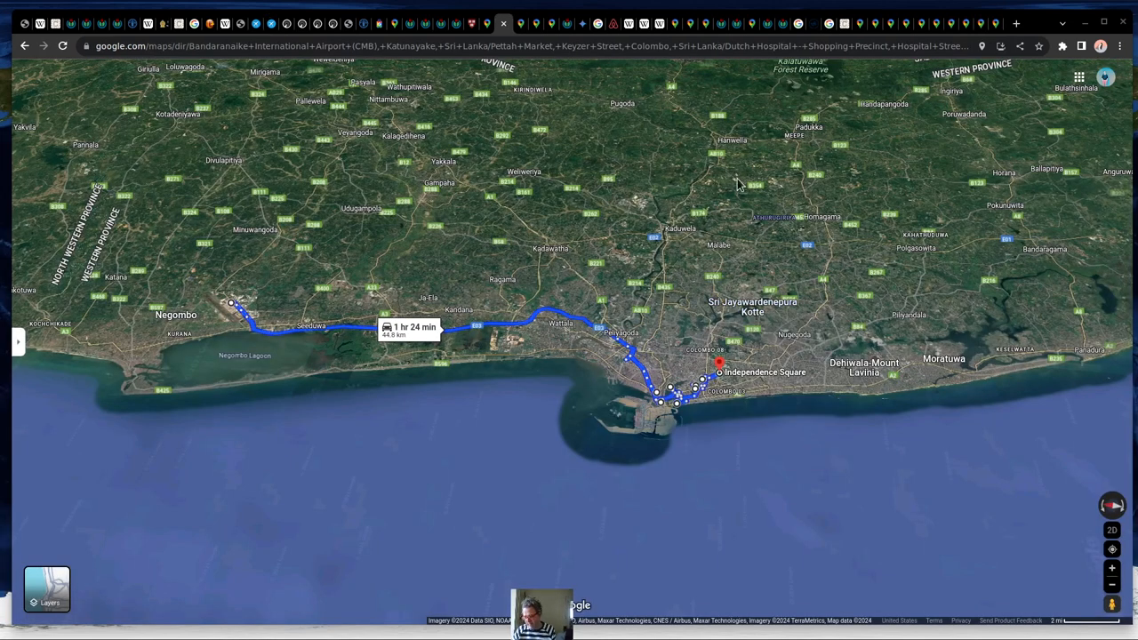
mouse_move(708, 176)
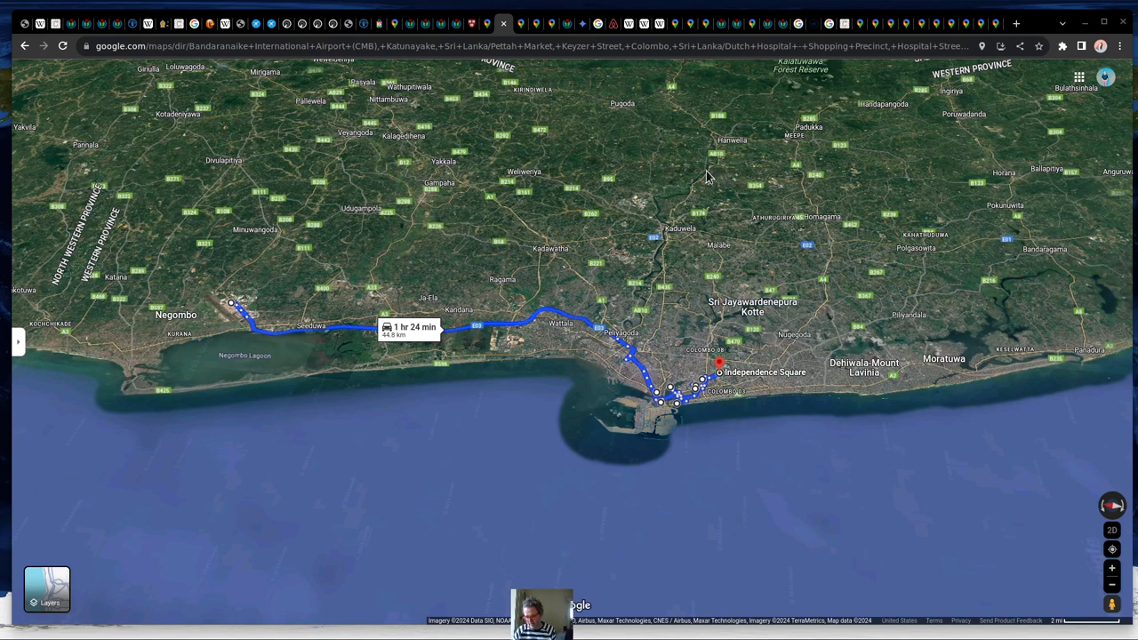
mouse_move(798, 238)
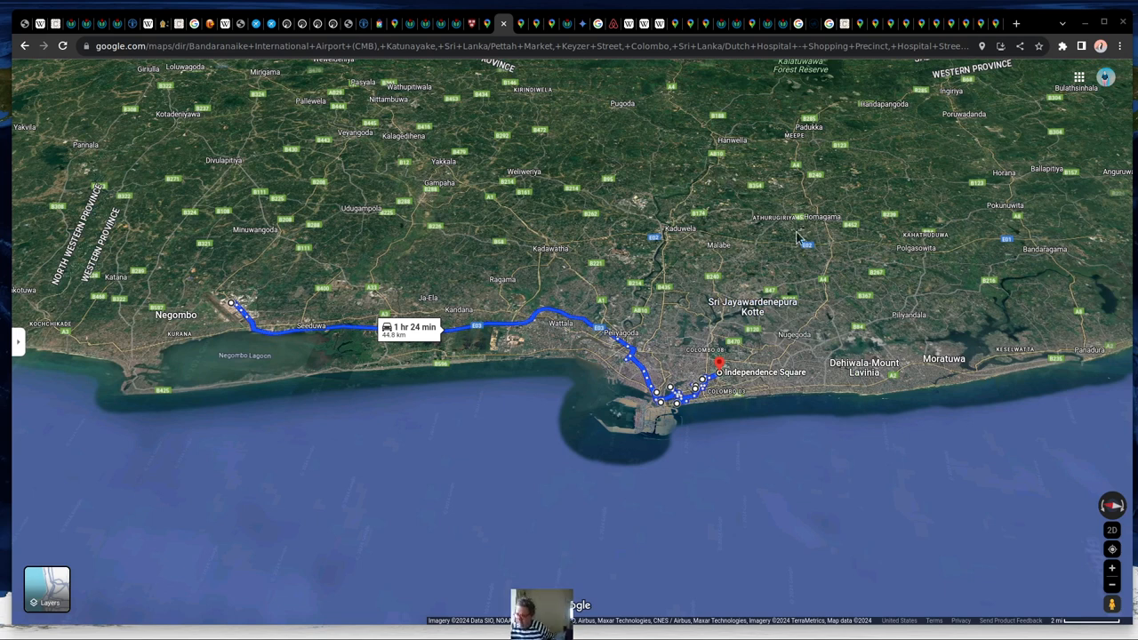
mouse_move(703, 206)
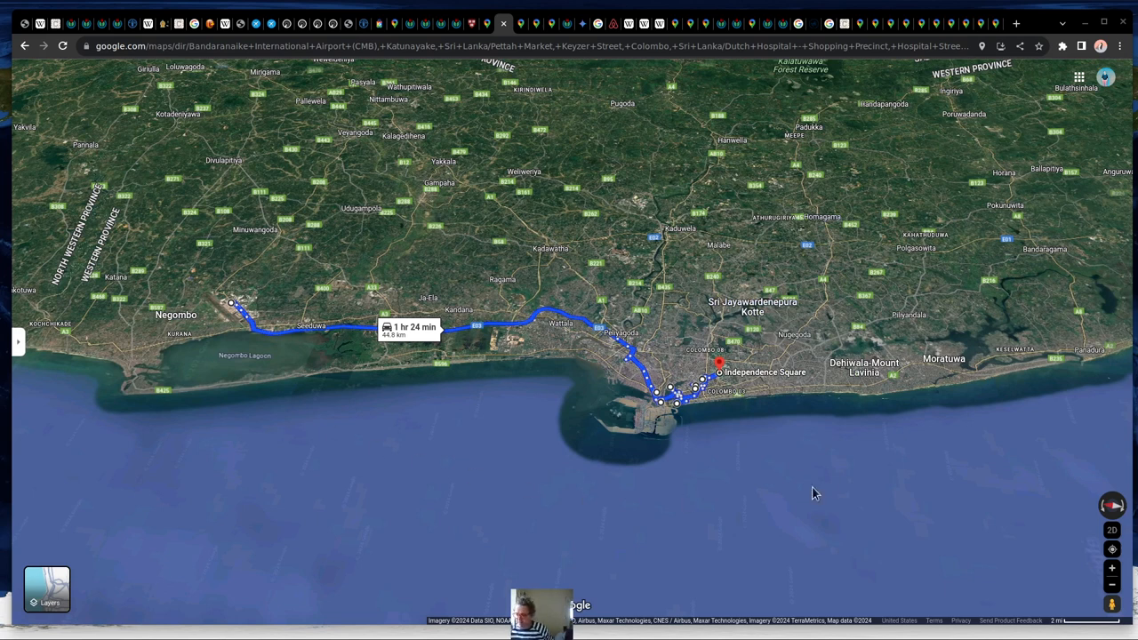
mouse_move(754, 259)
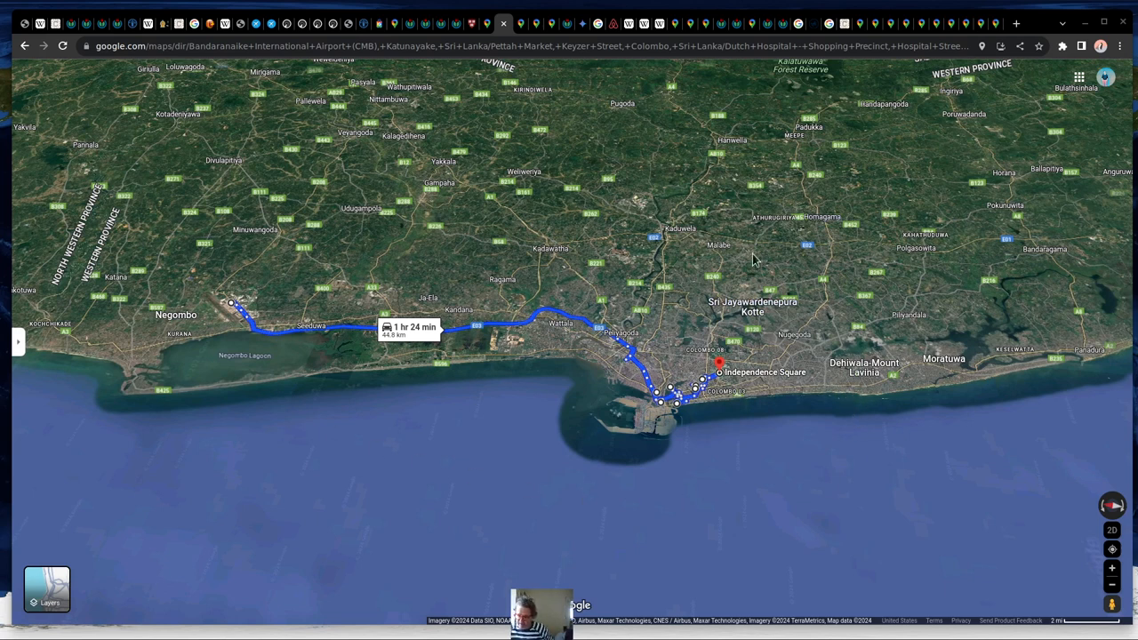
mouse_move(783, 486)
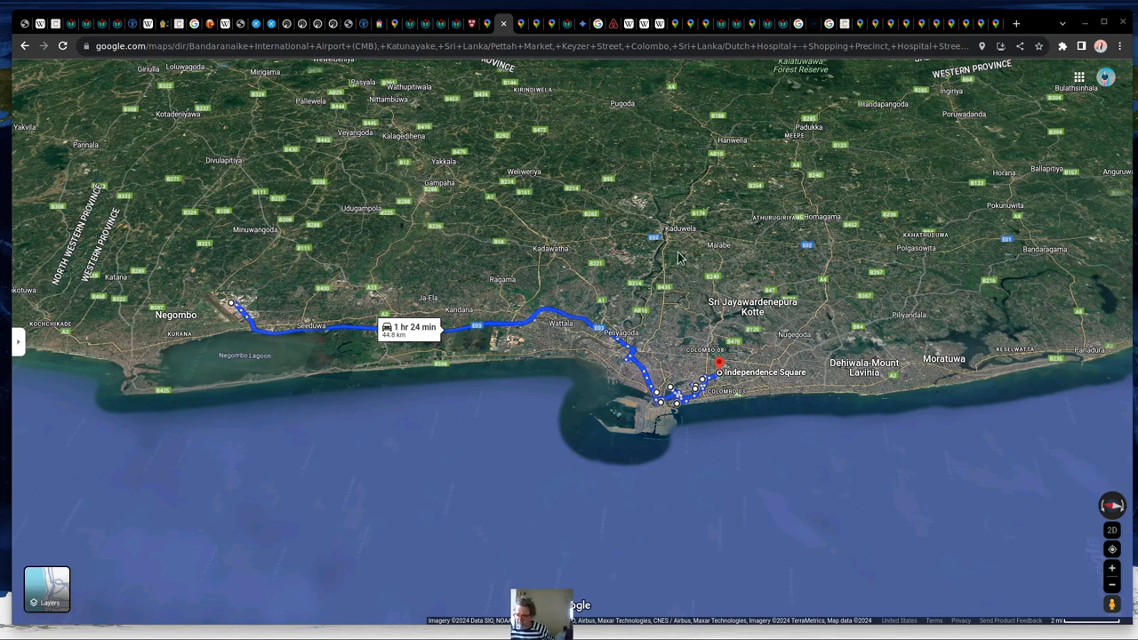
mouse_move(205, 350)
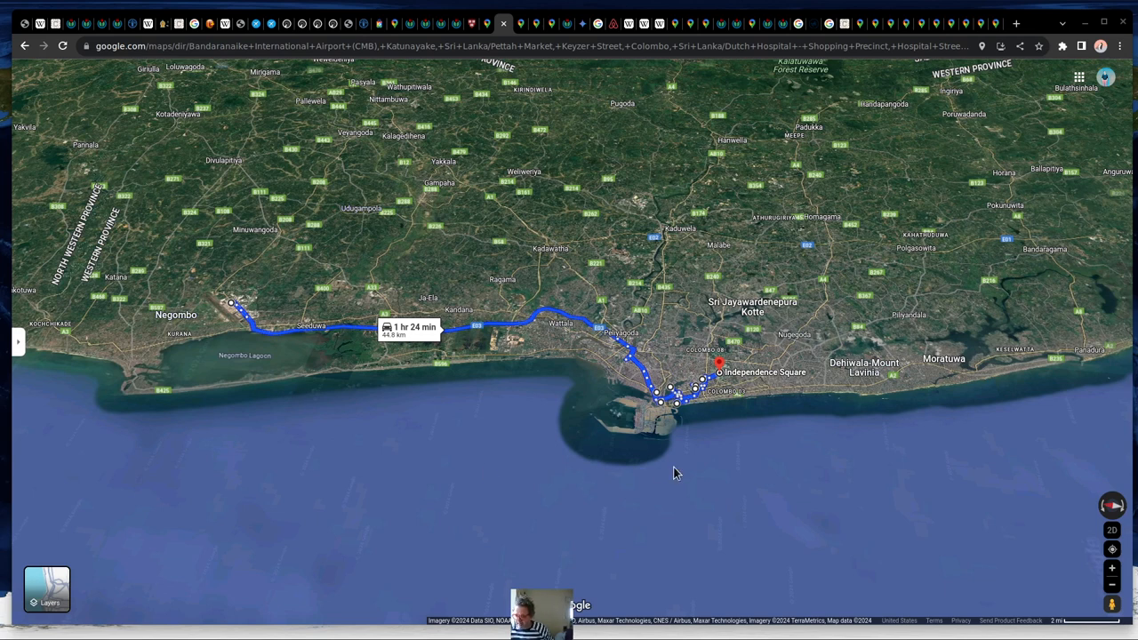
mouse_move(744, 217)
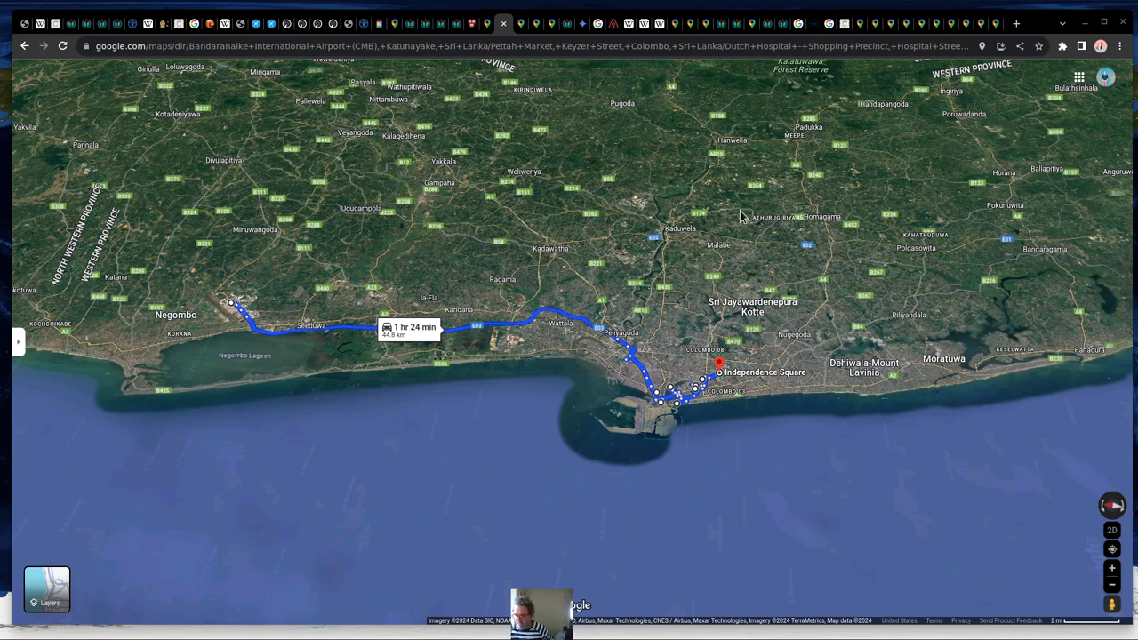
mouse_move(519, 505)
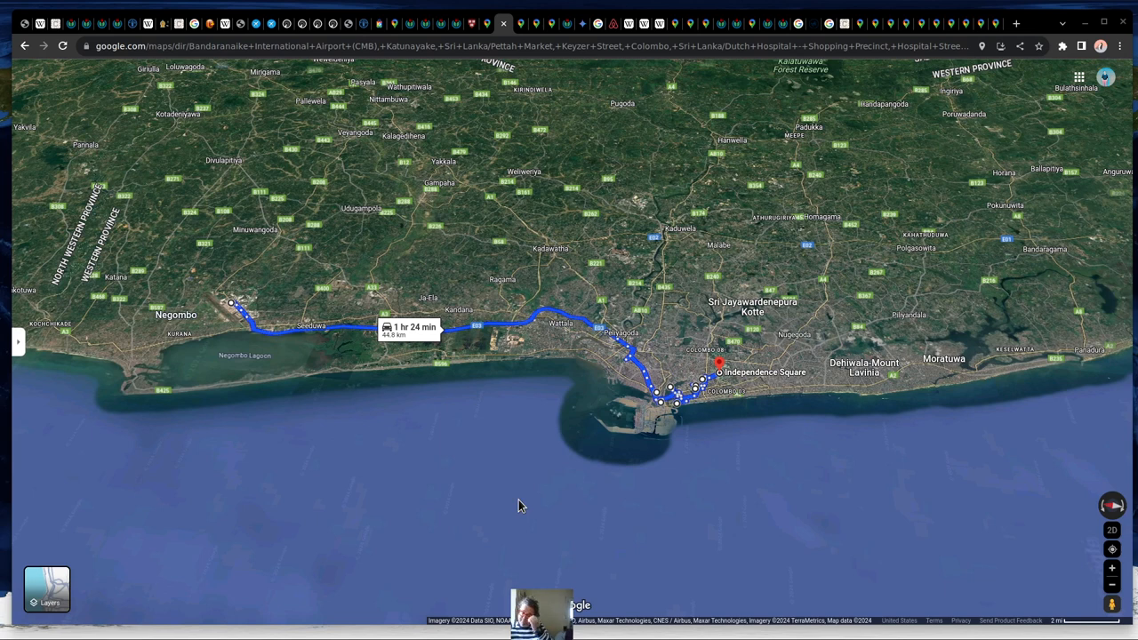
mouse_move(520, 501)
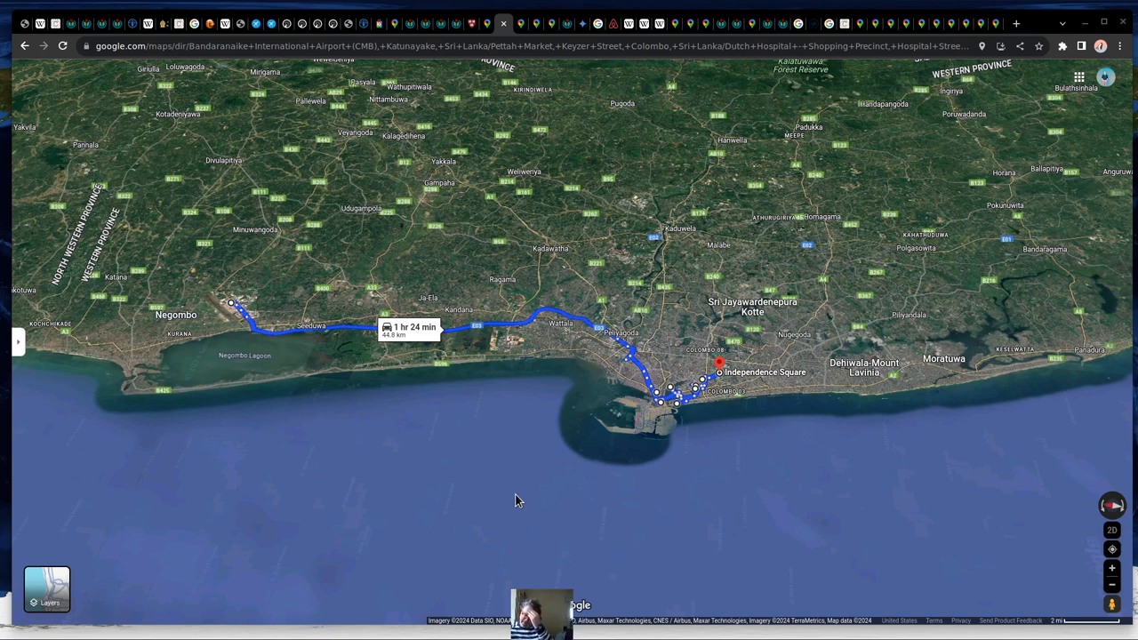
mouse_move(519, 485)
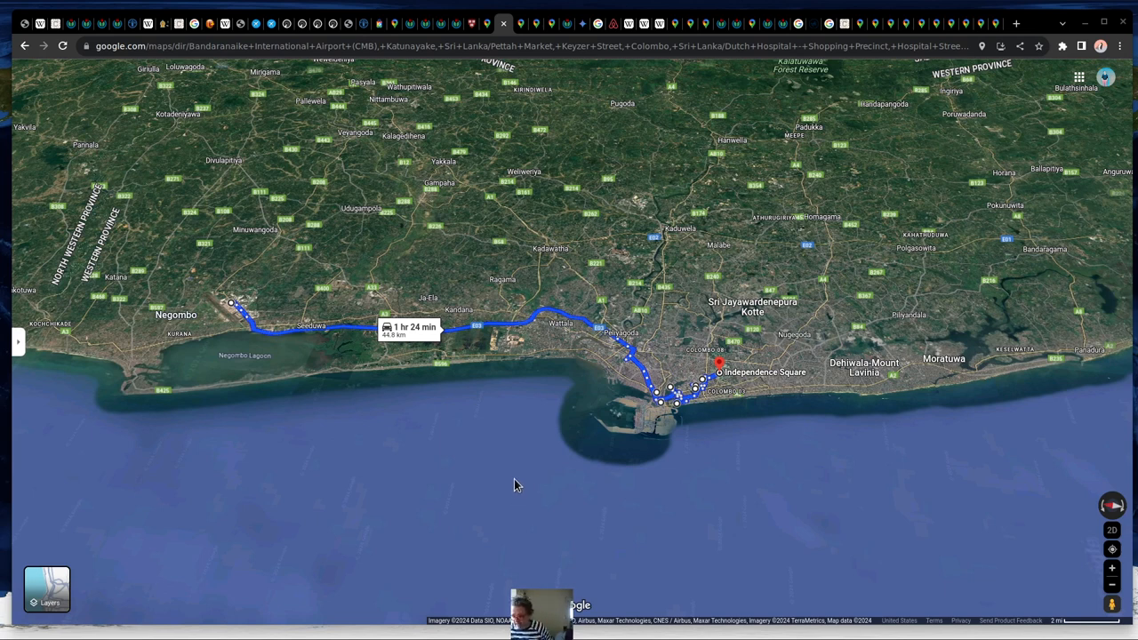
mouse_move(228, 281)
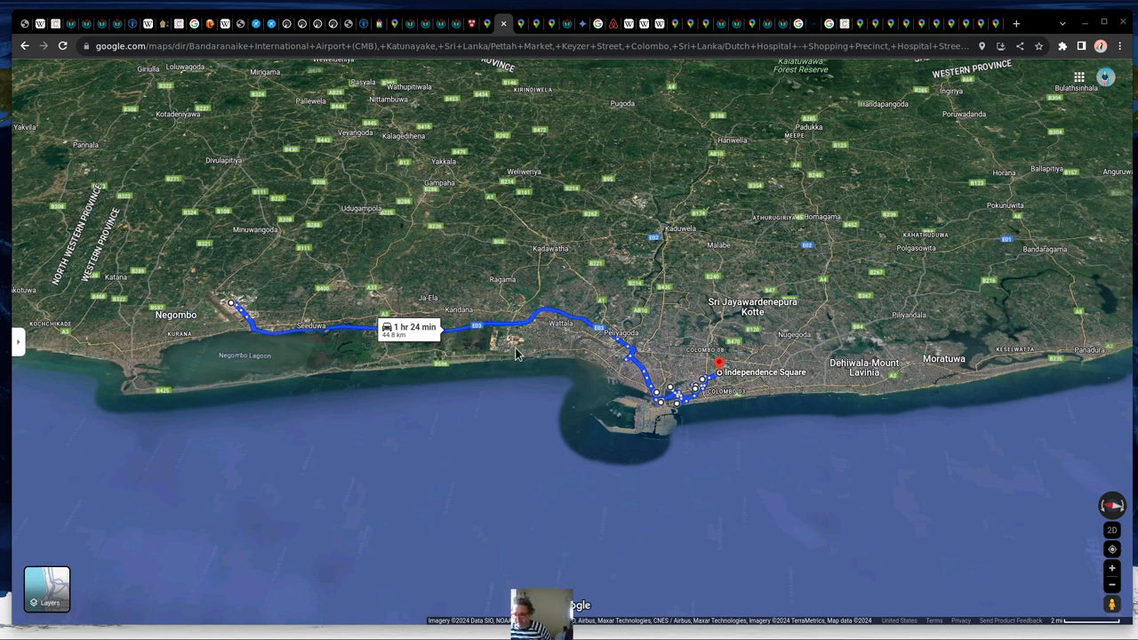
mouse_move(501, 359)
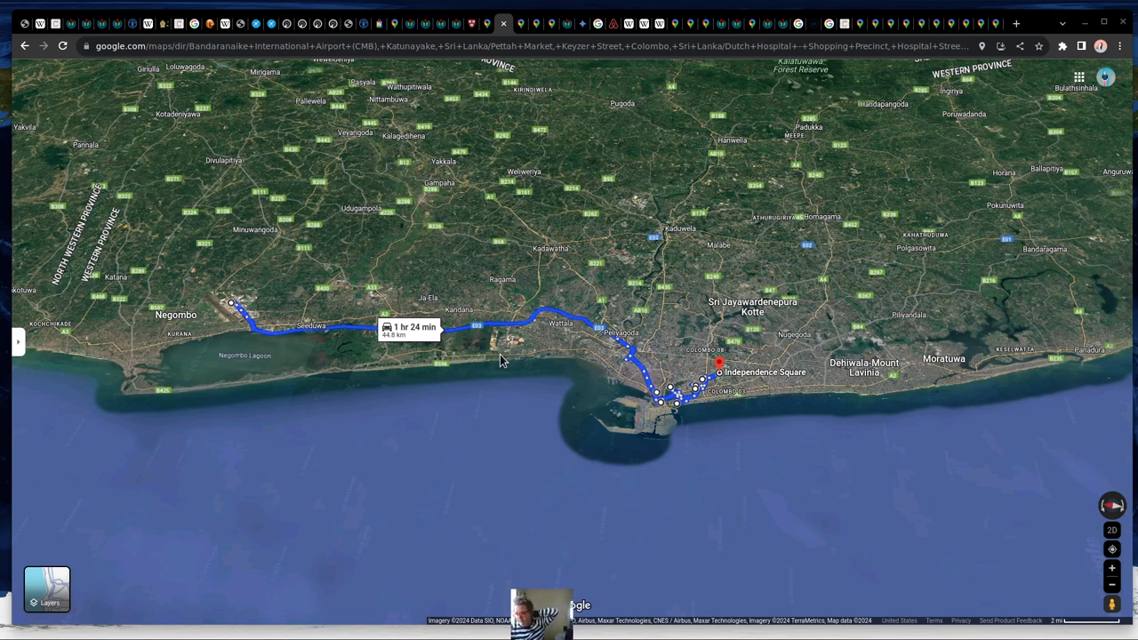
mouse_move(221, 329)
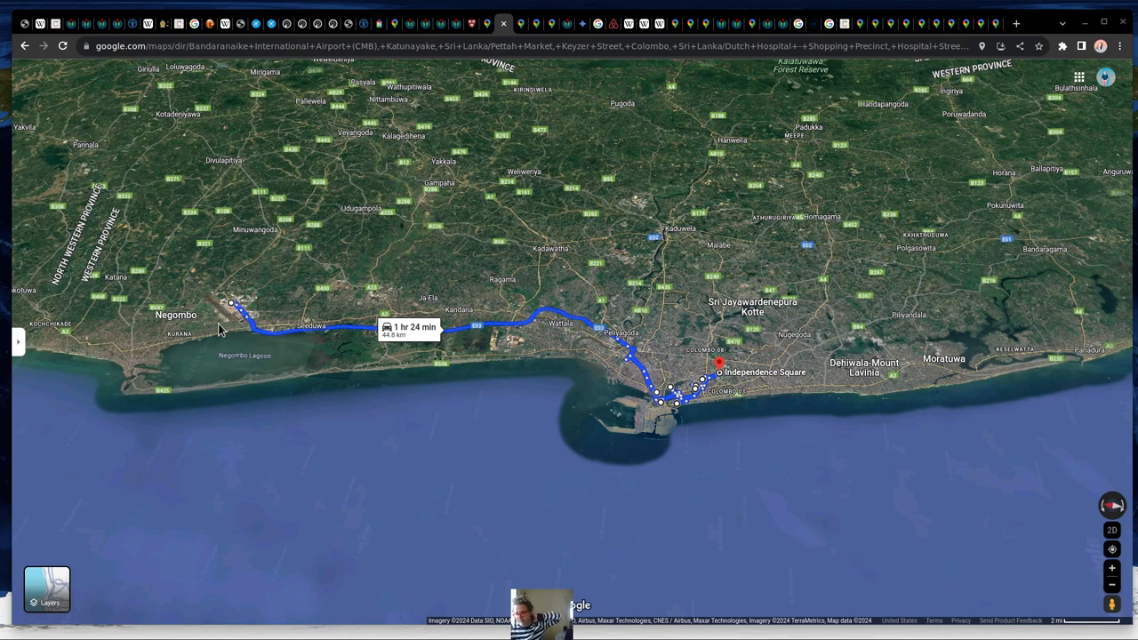